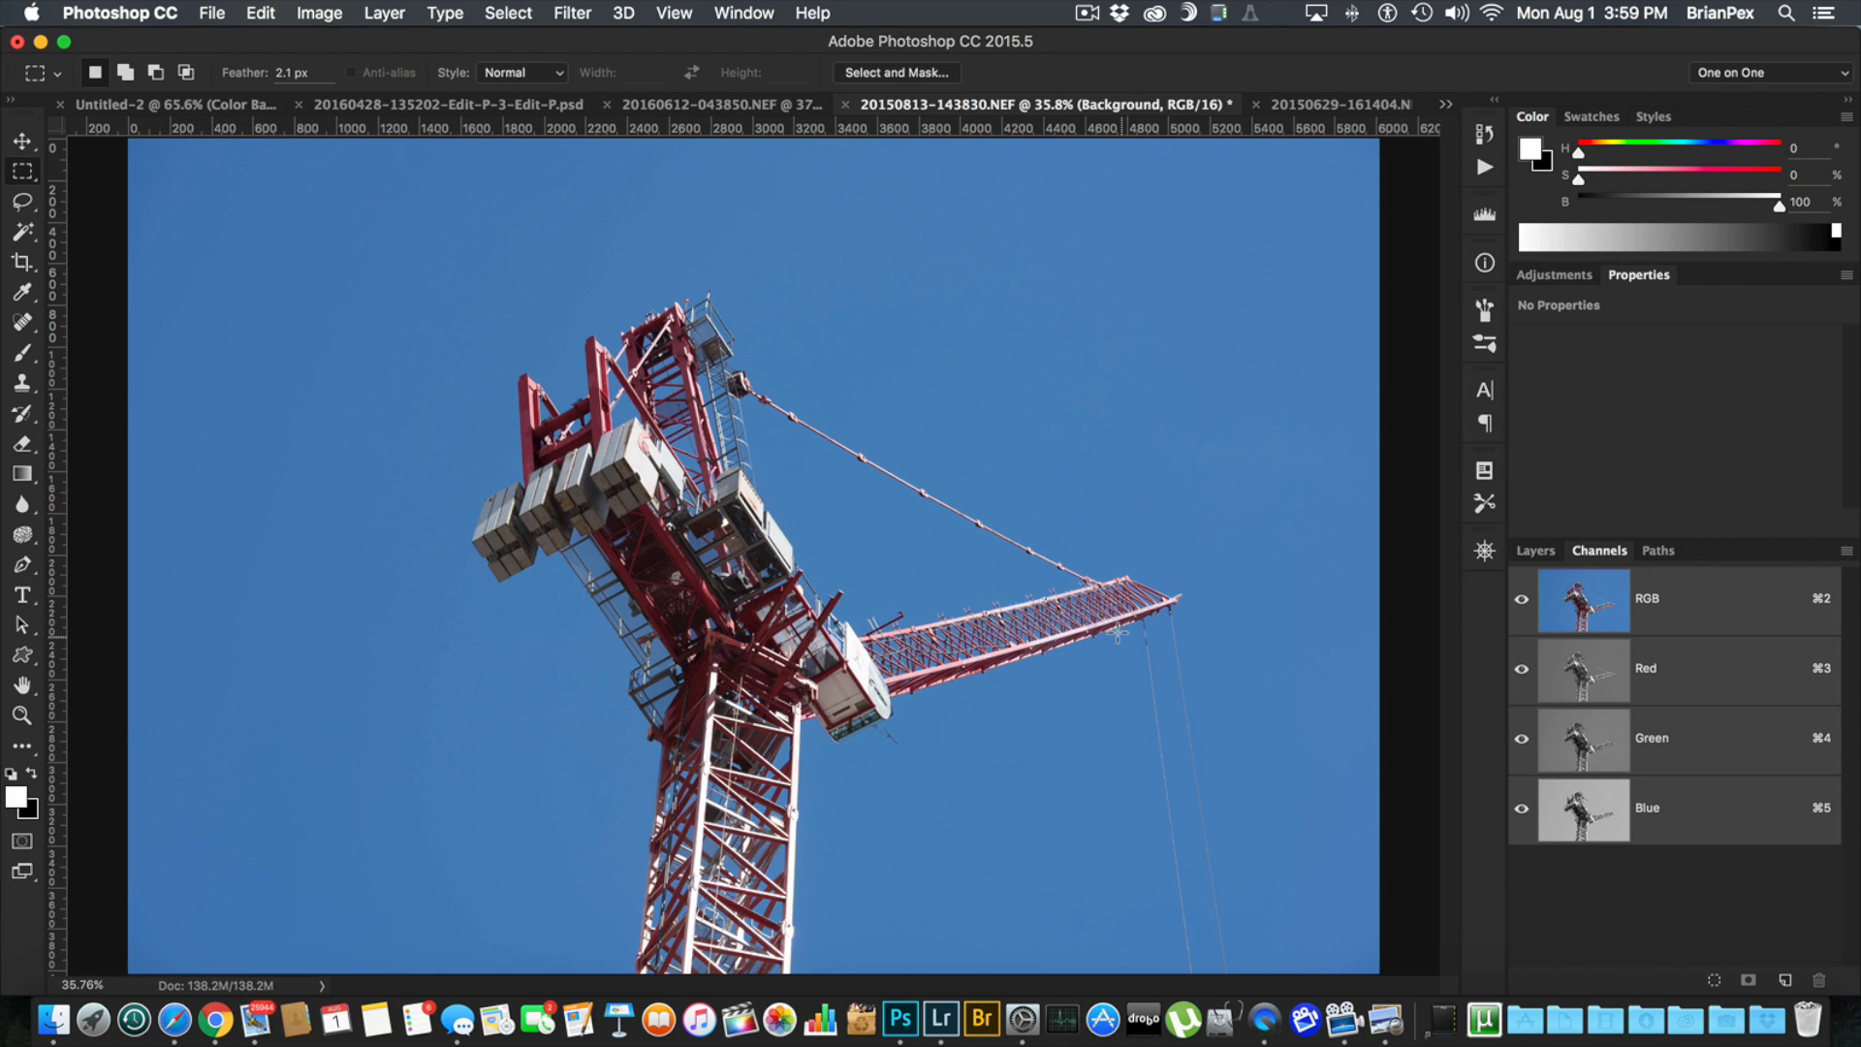
mouse_move(1410, 578)
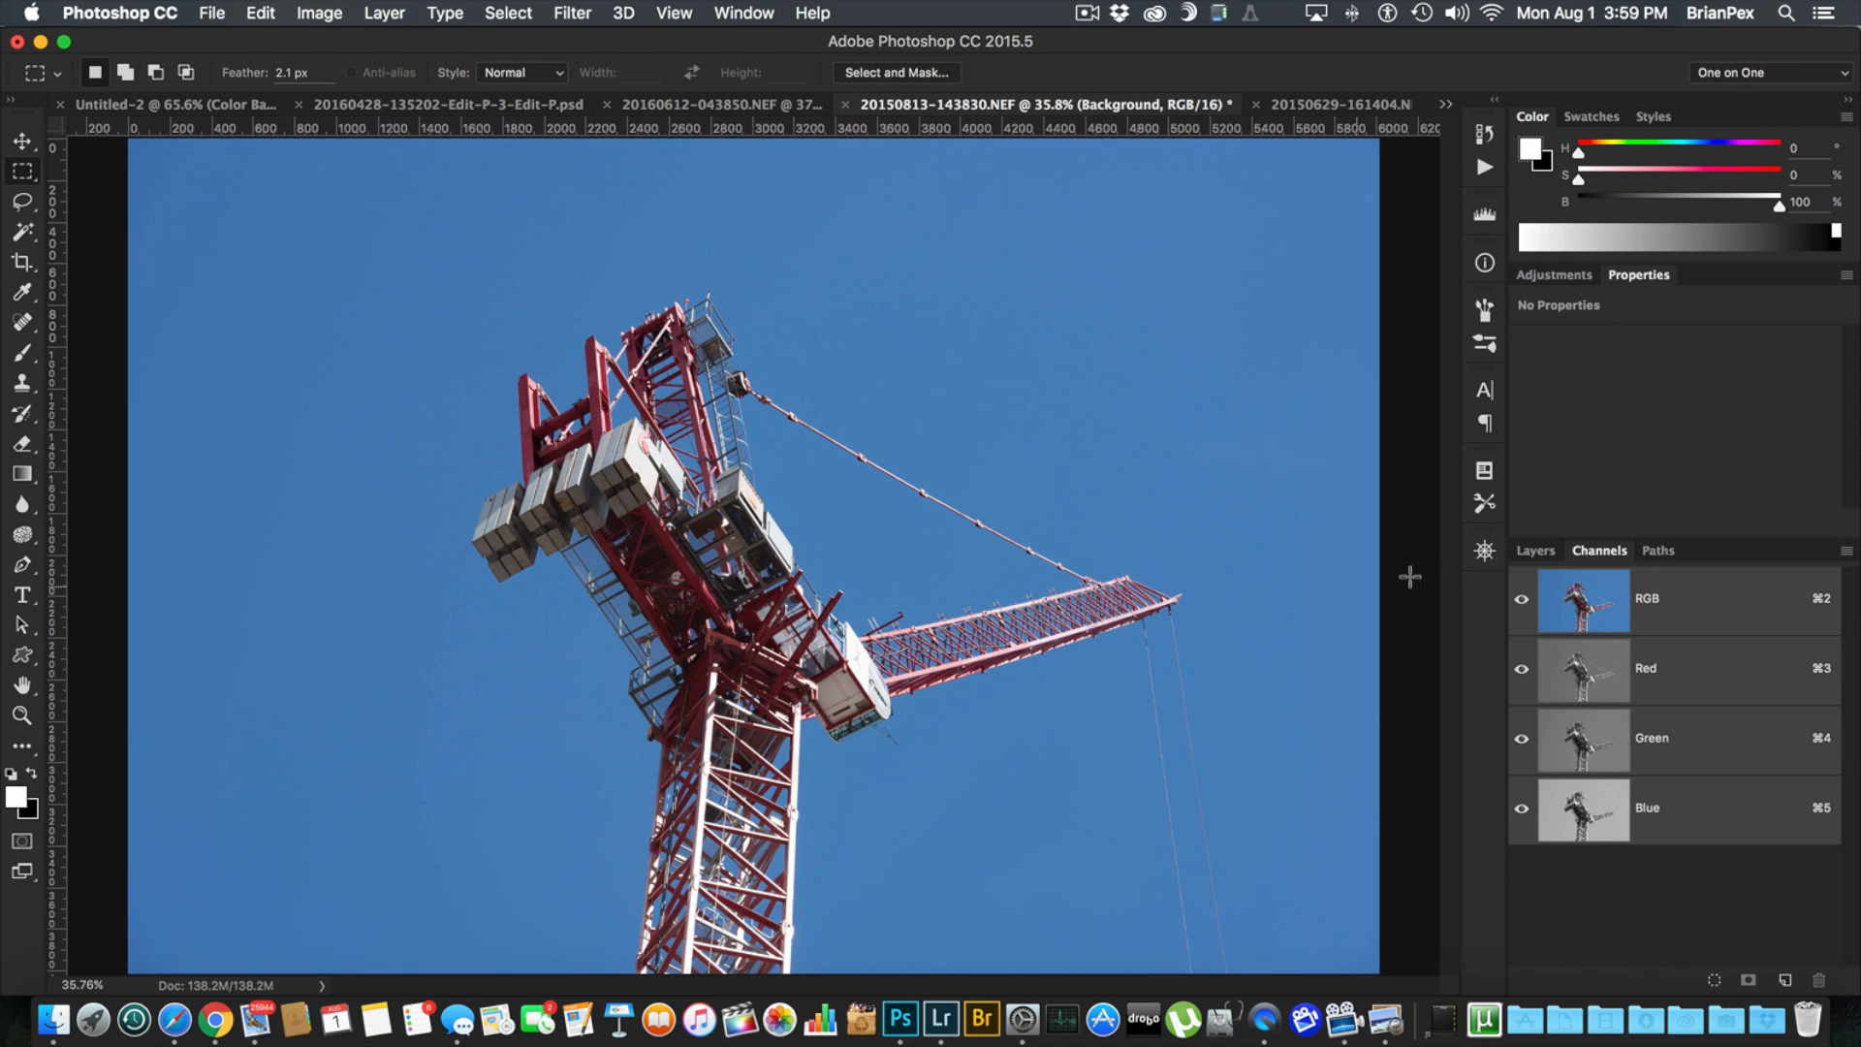
Step: Show the Layers panel for the crane photo instead of its Channels
left_click(1535, 549)
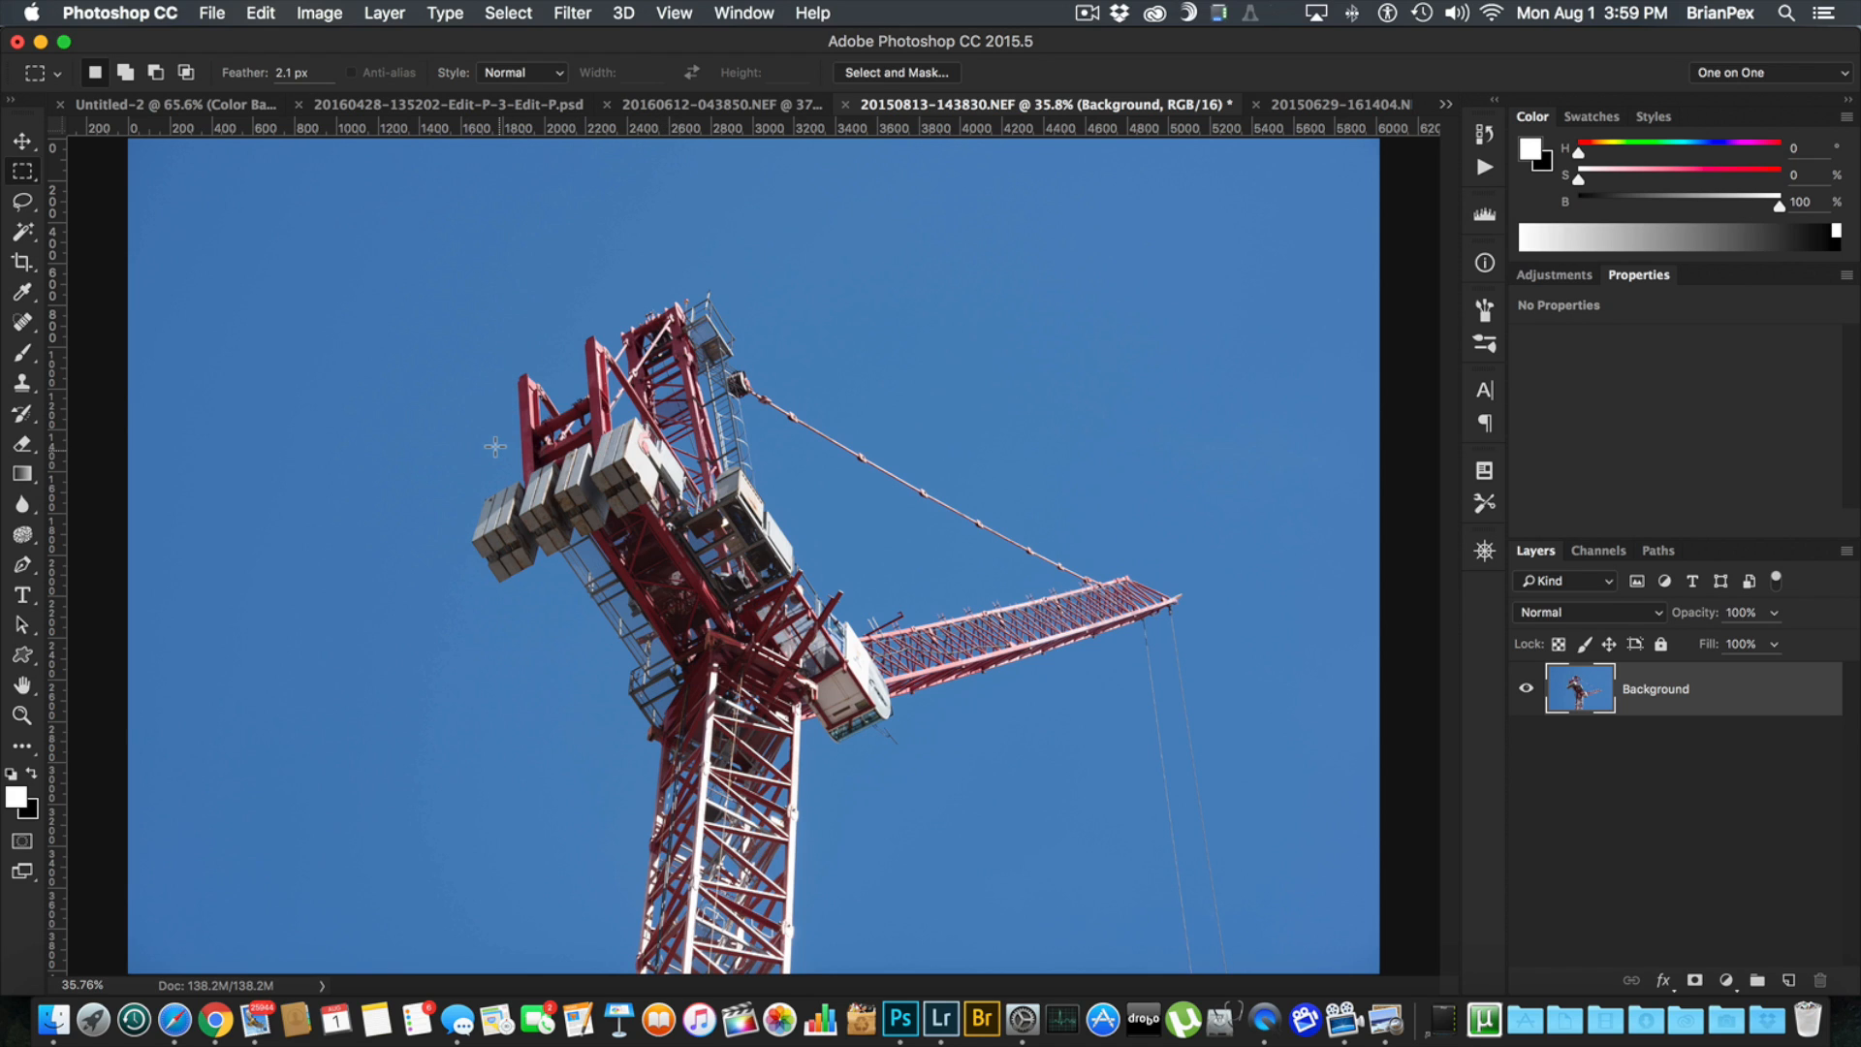
mouse_move(568, 390)
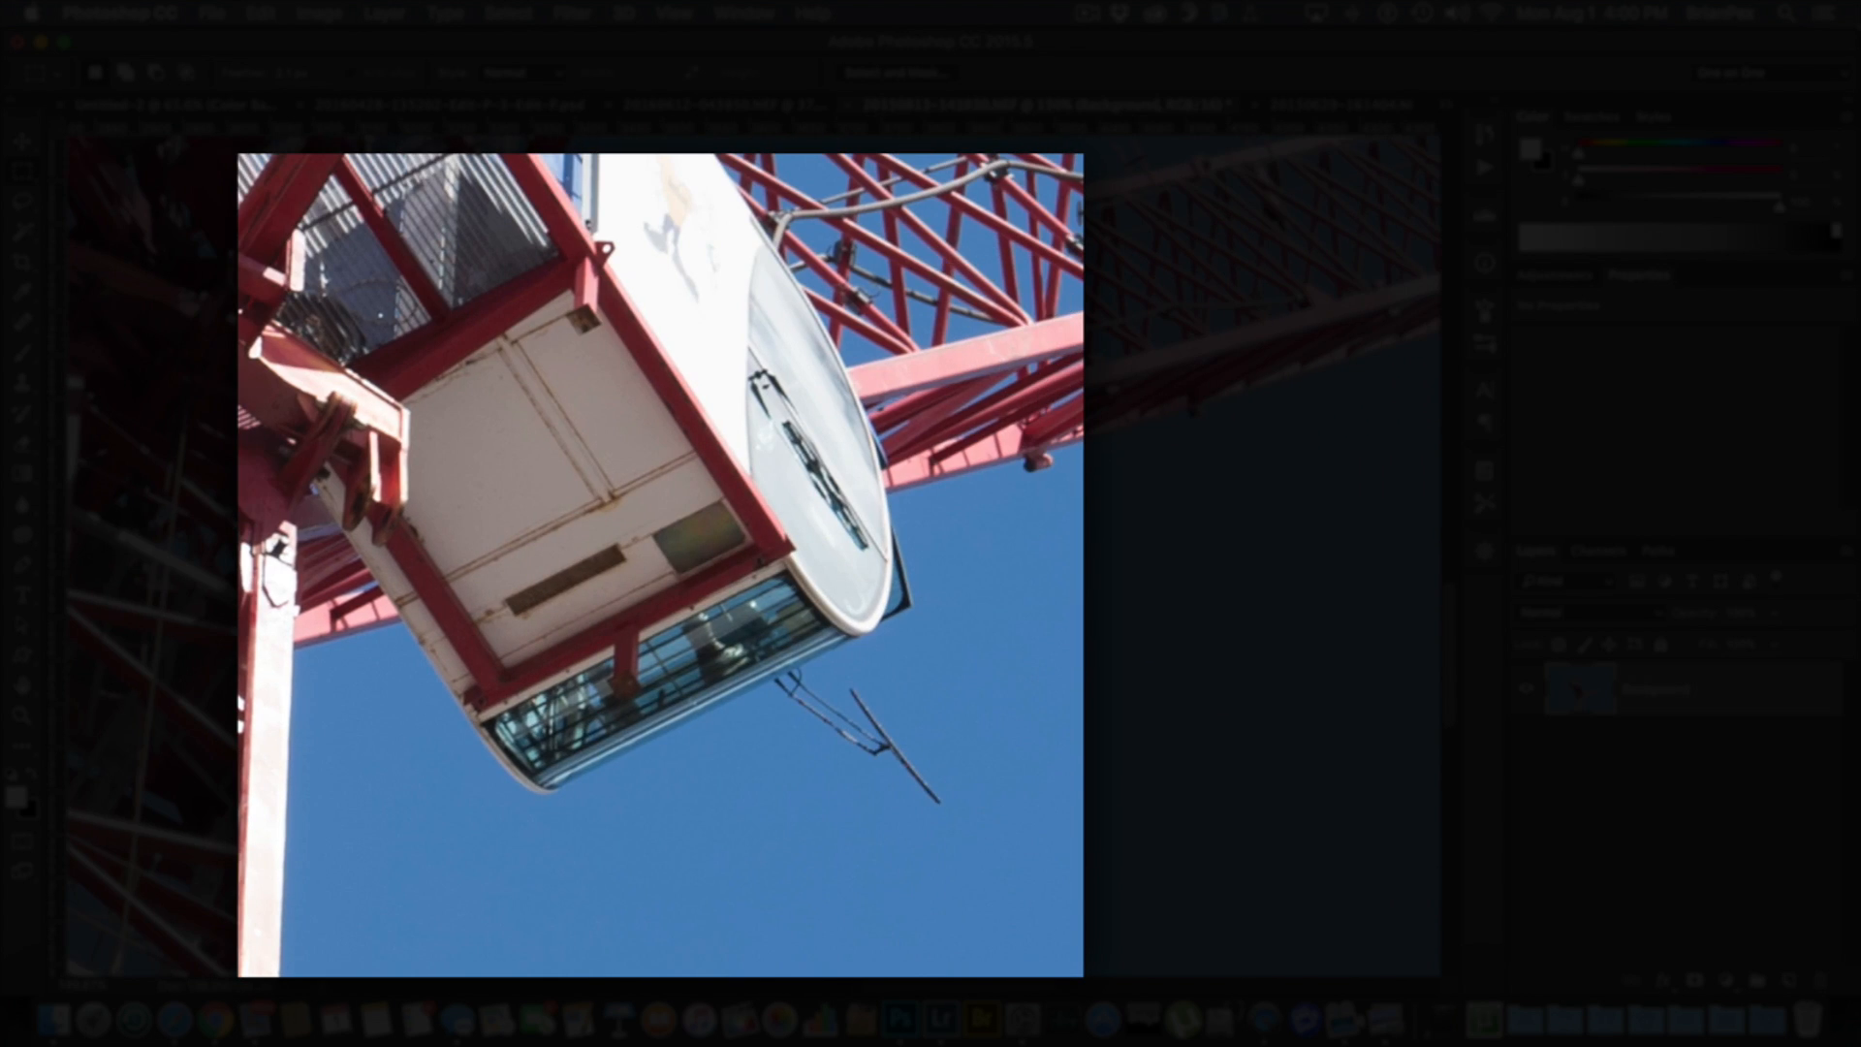
mouse_move(859, 711)
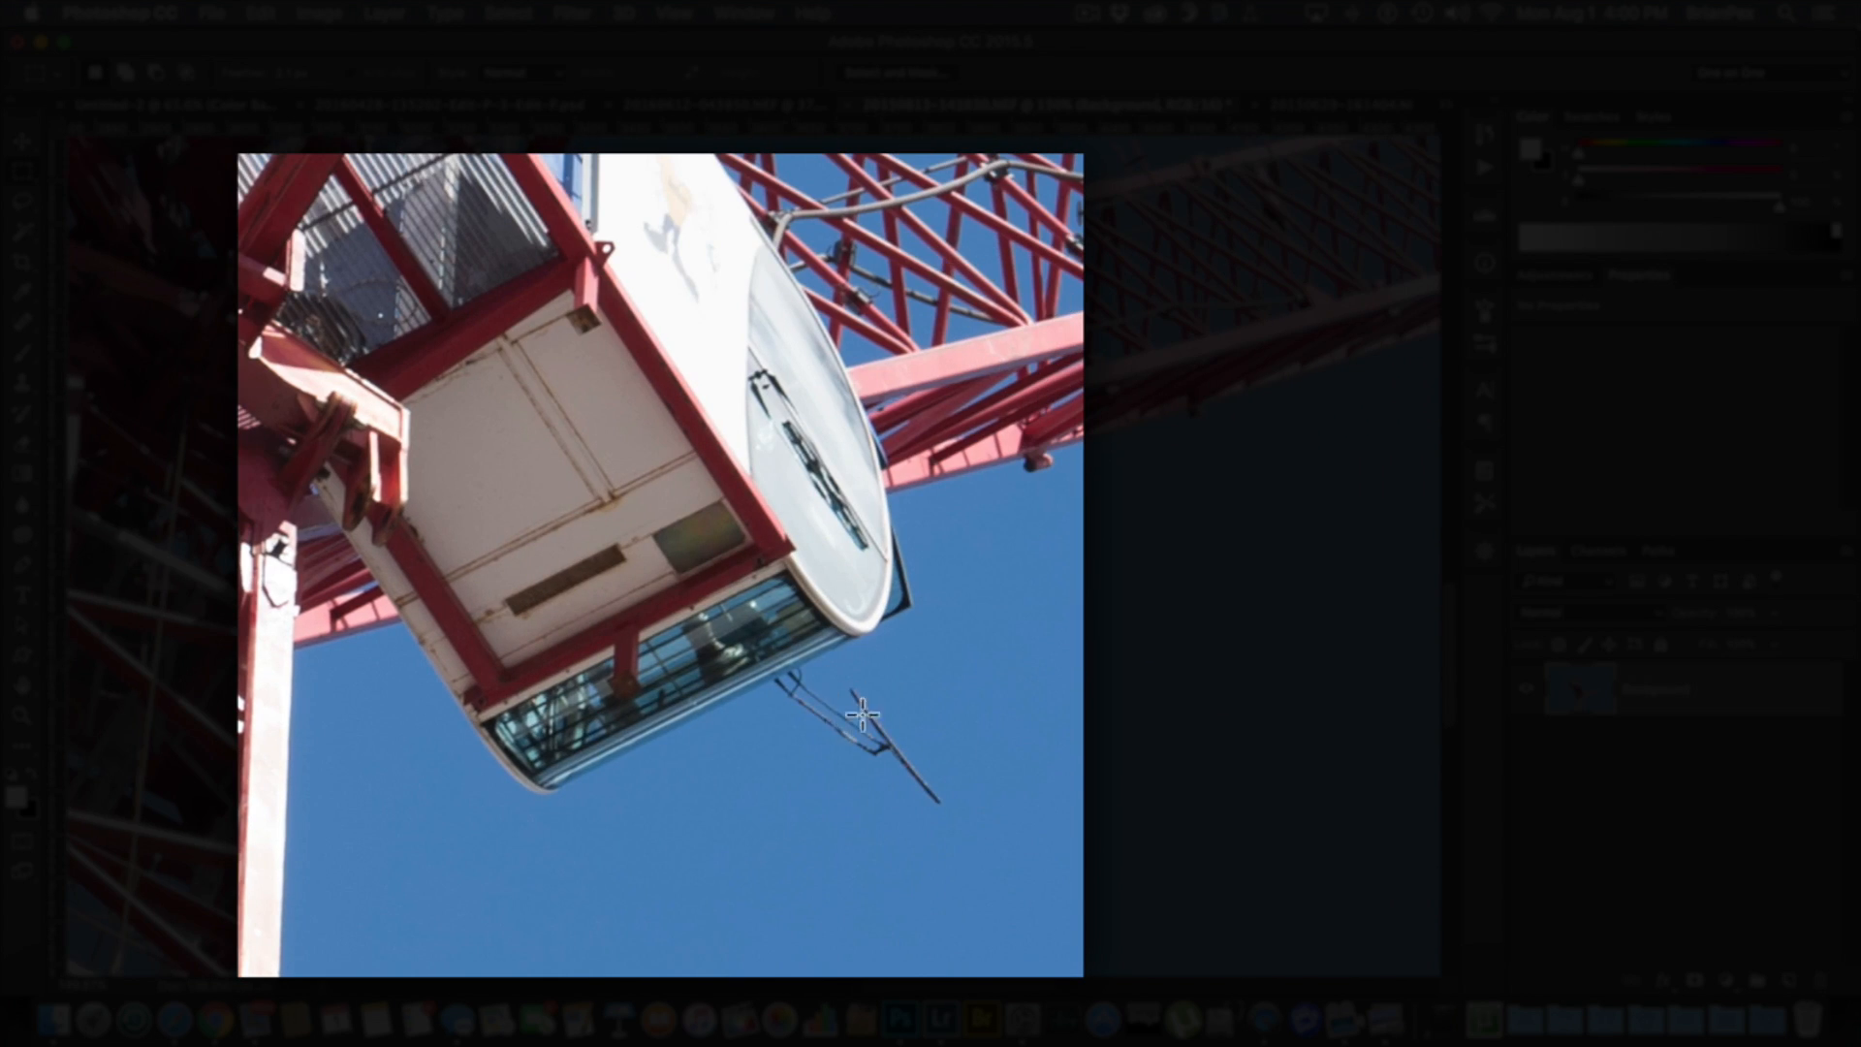
mouse_move(813, 605)
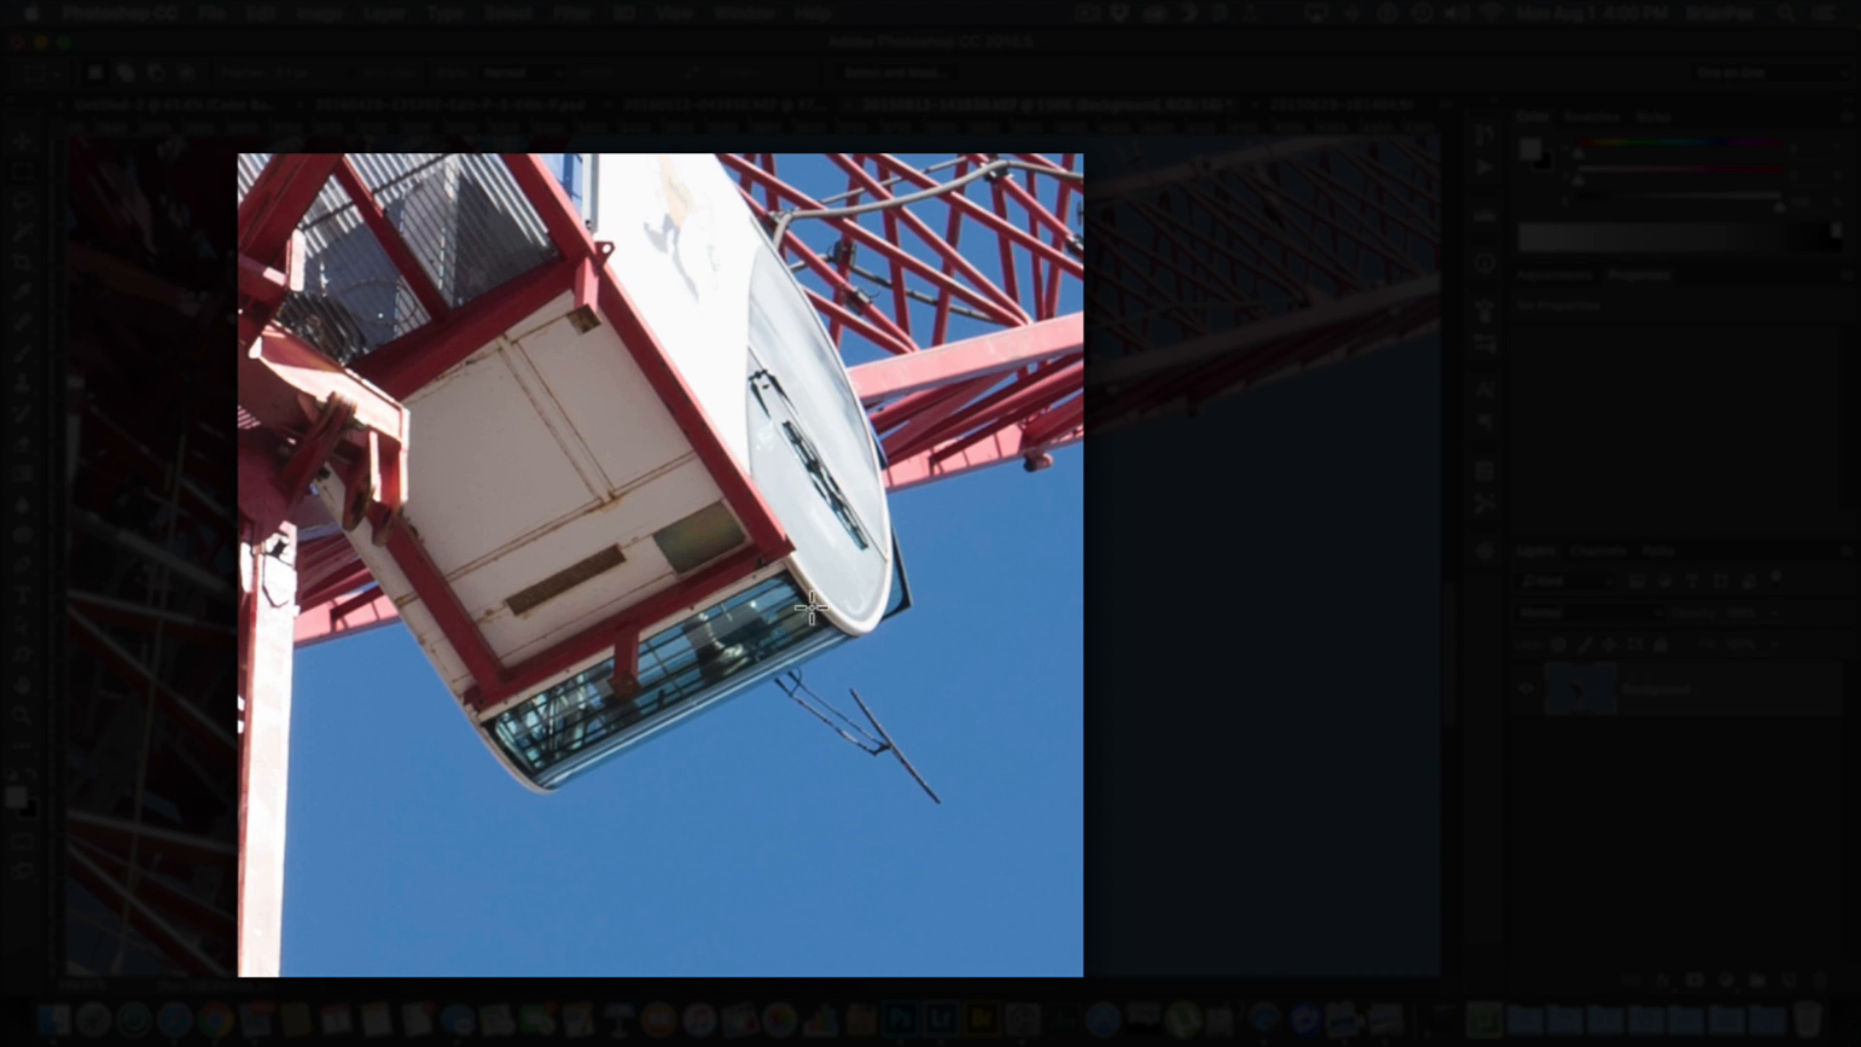
mouse_move(1101, 603)
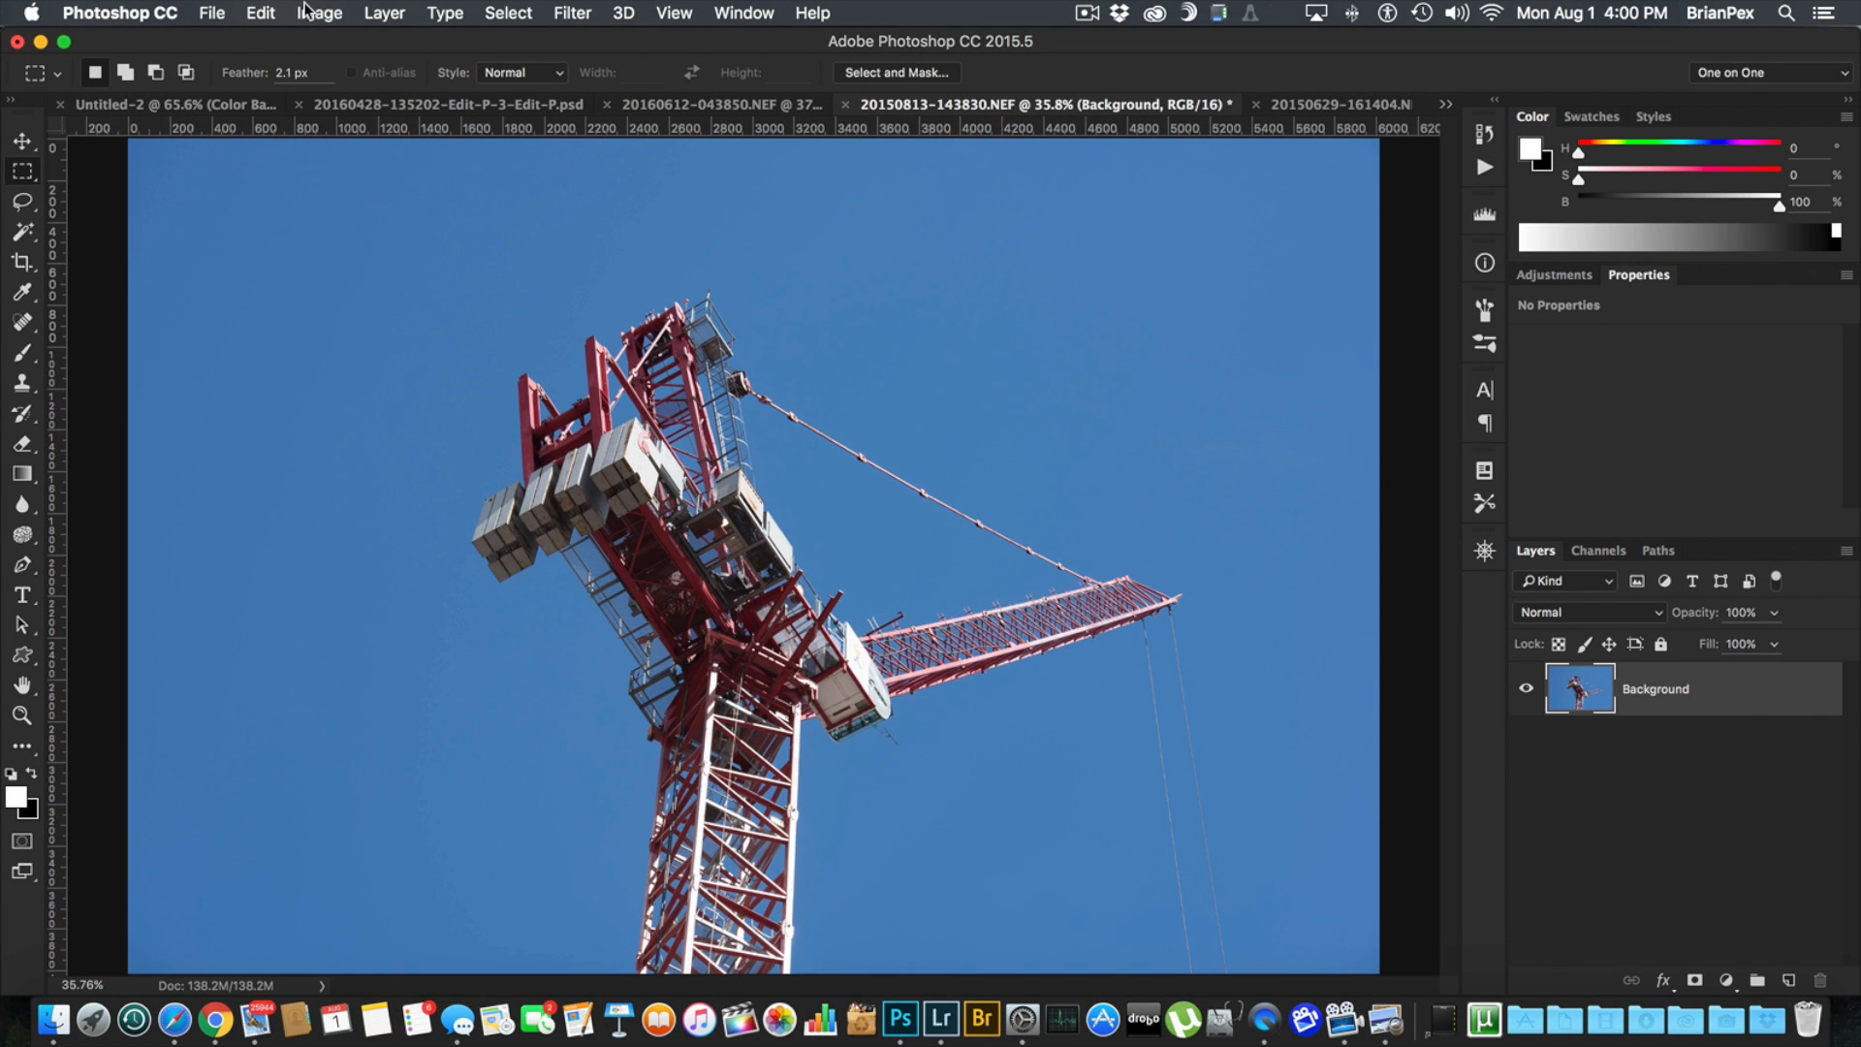
Step: Bring up Image > Calculations, previewing the red channel multiplied with its inverted copy
left_click(318, 14)
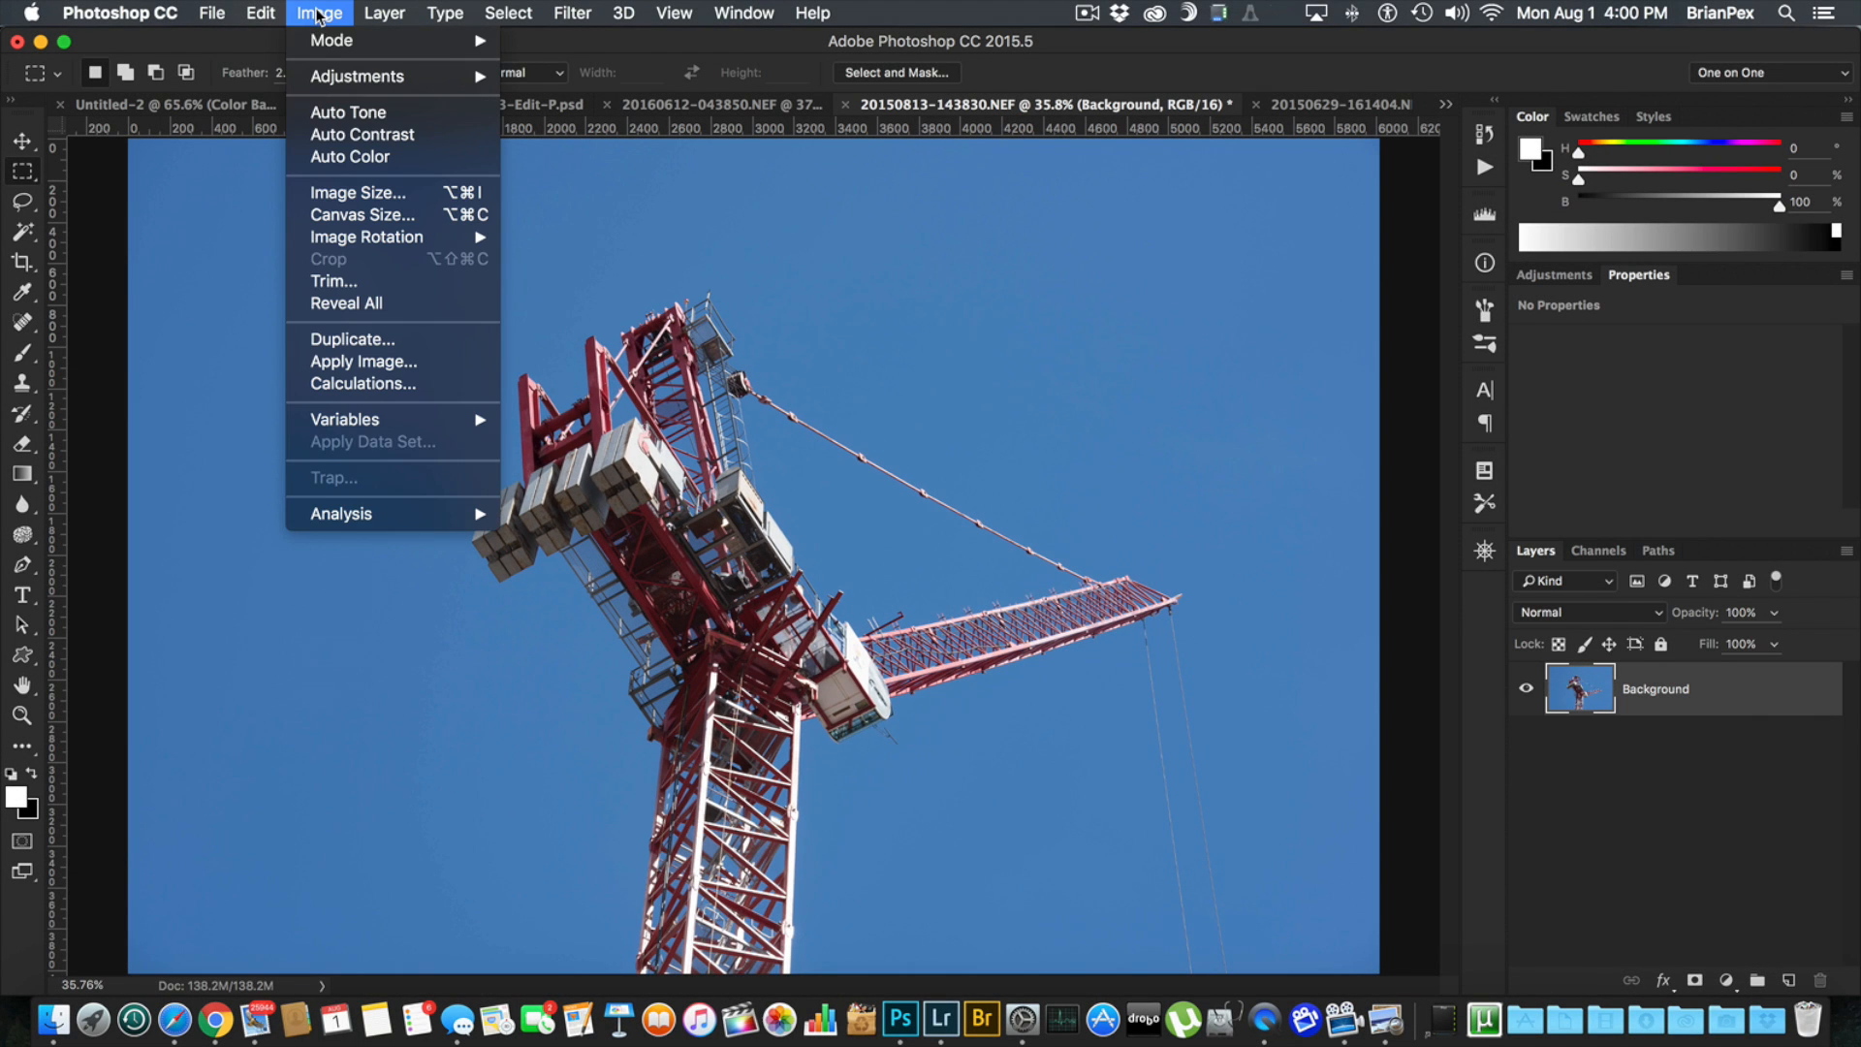
mouse_move(394, 360)
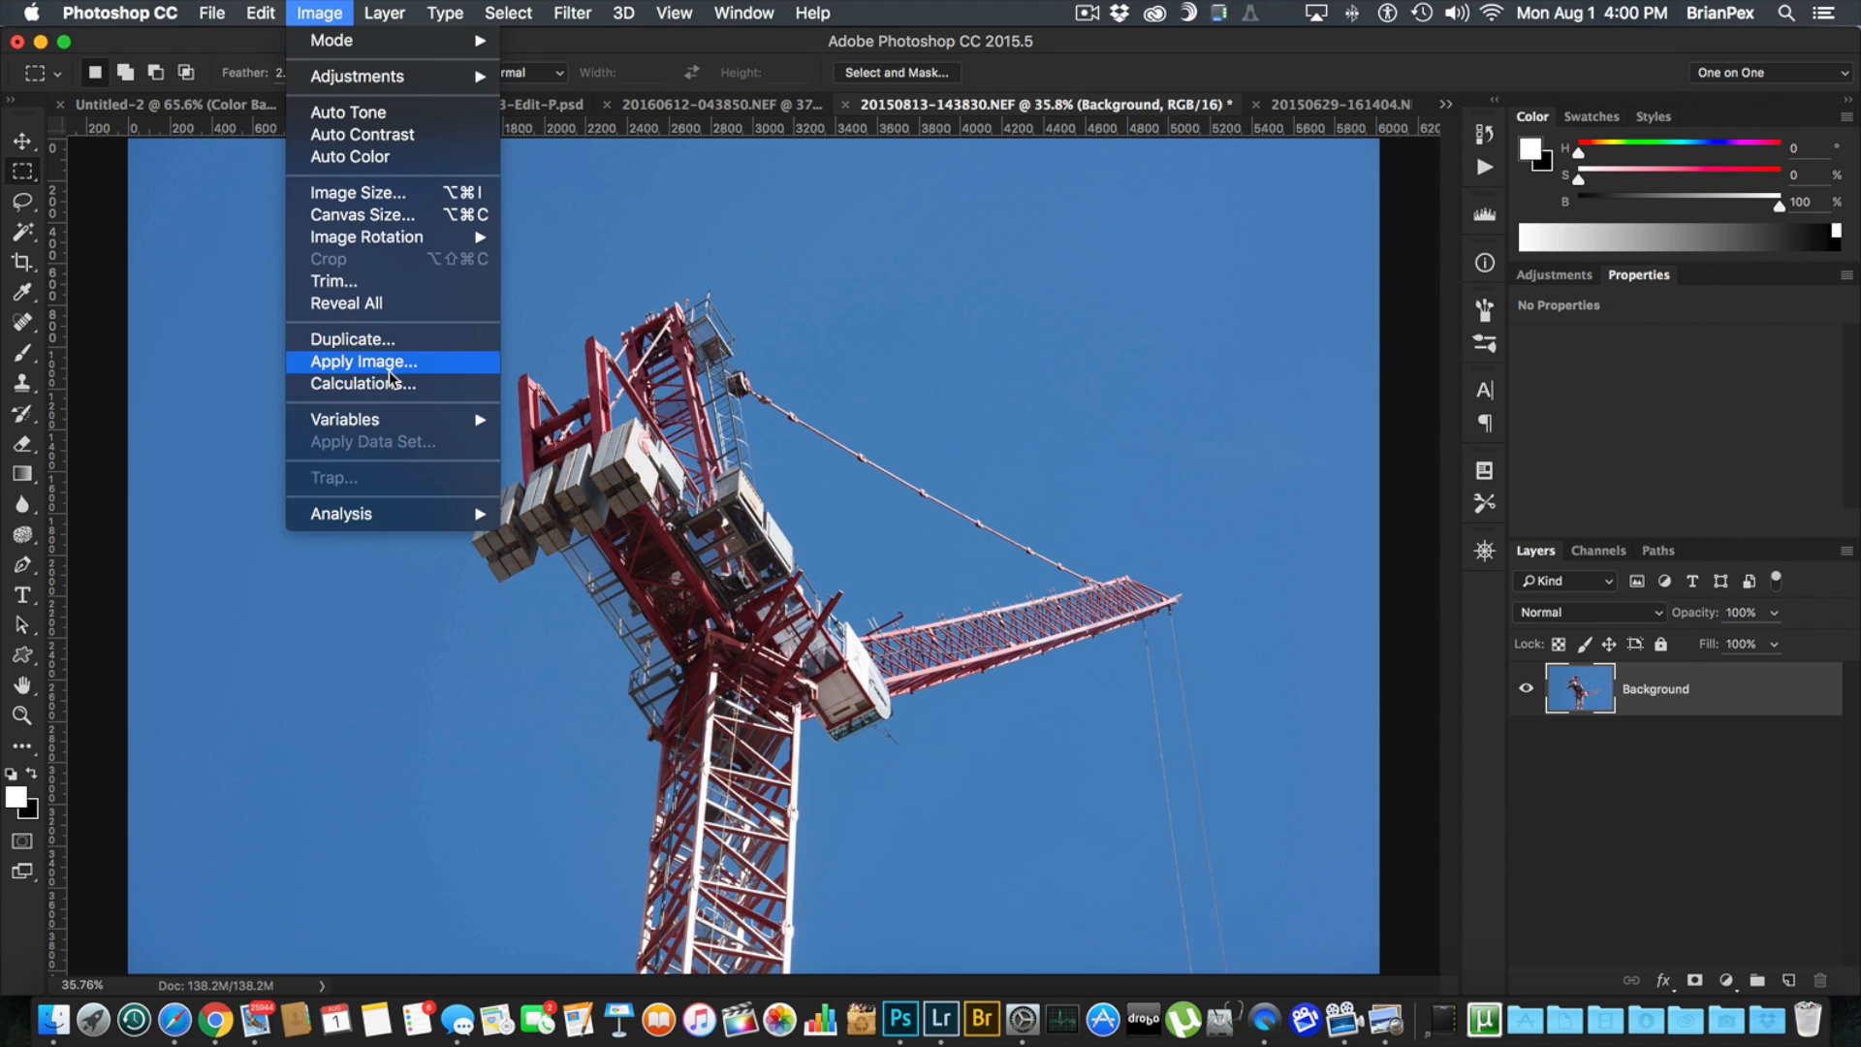
left_click(362, 382)
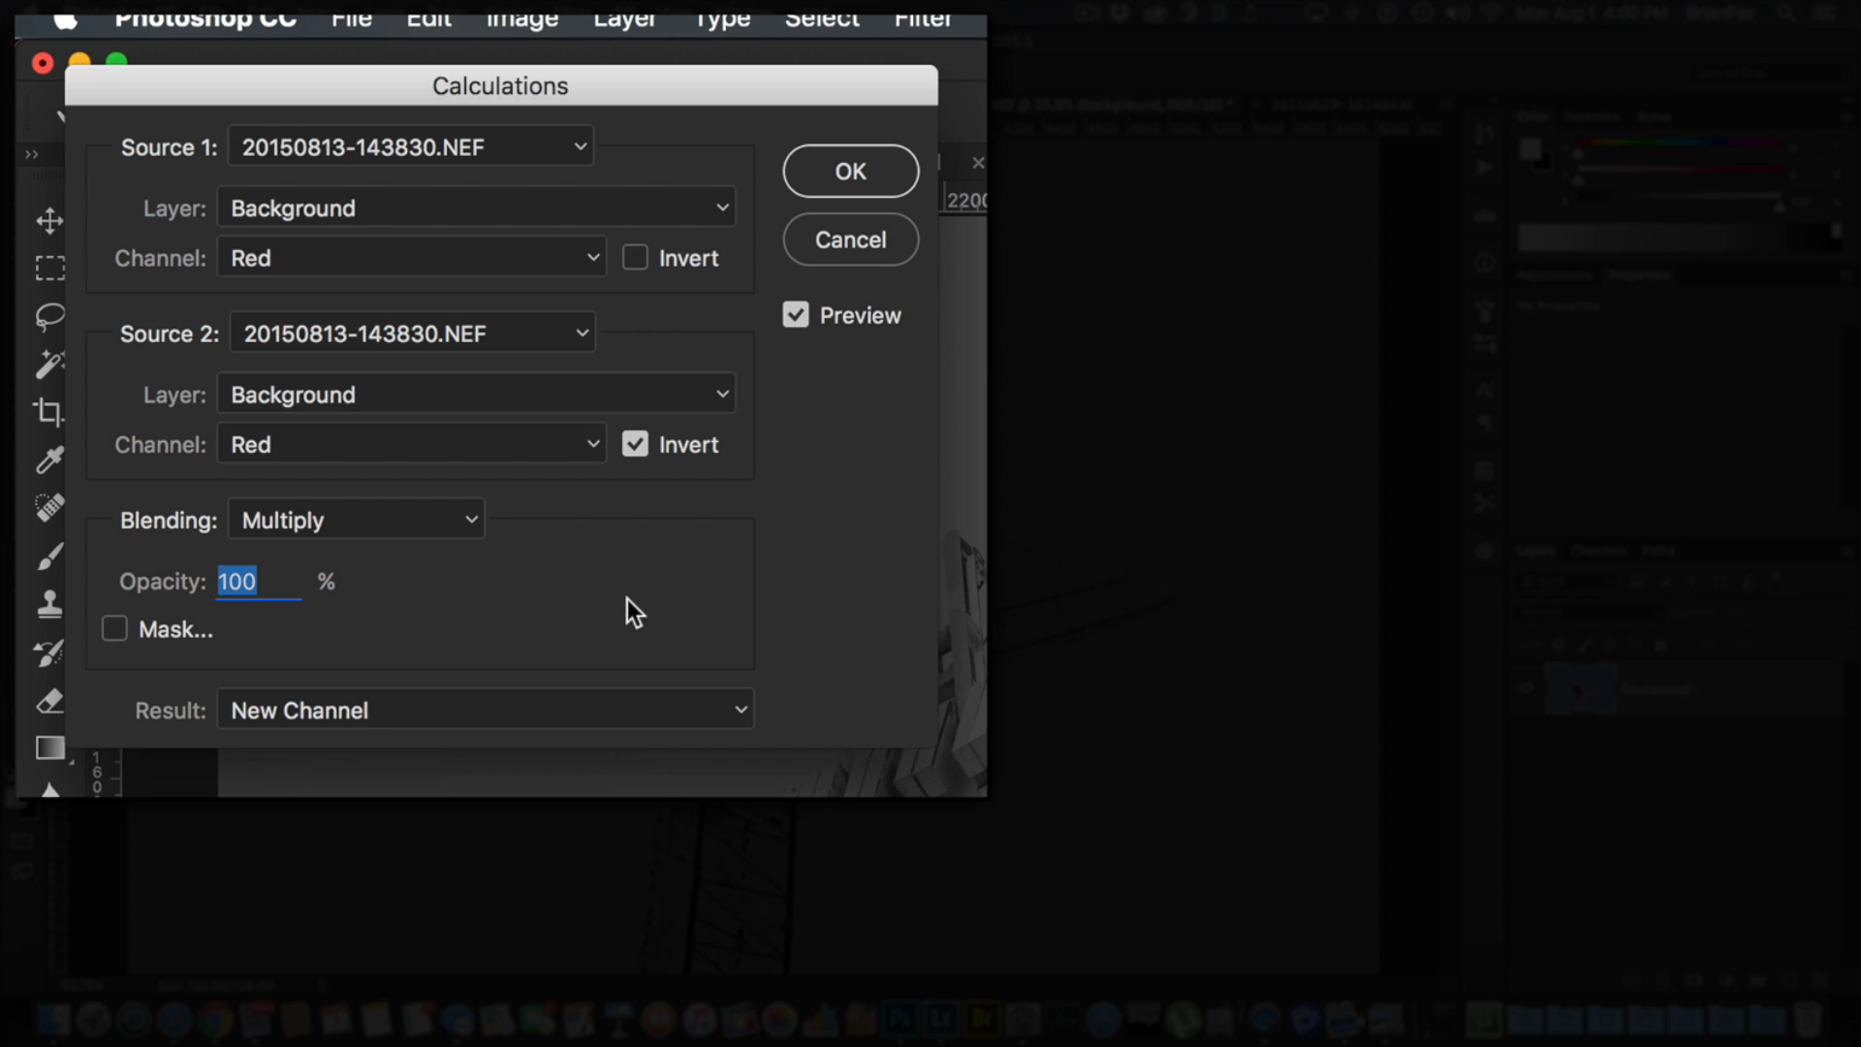
mouse_move(424, 101)
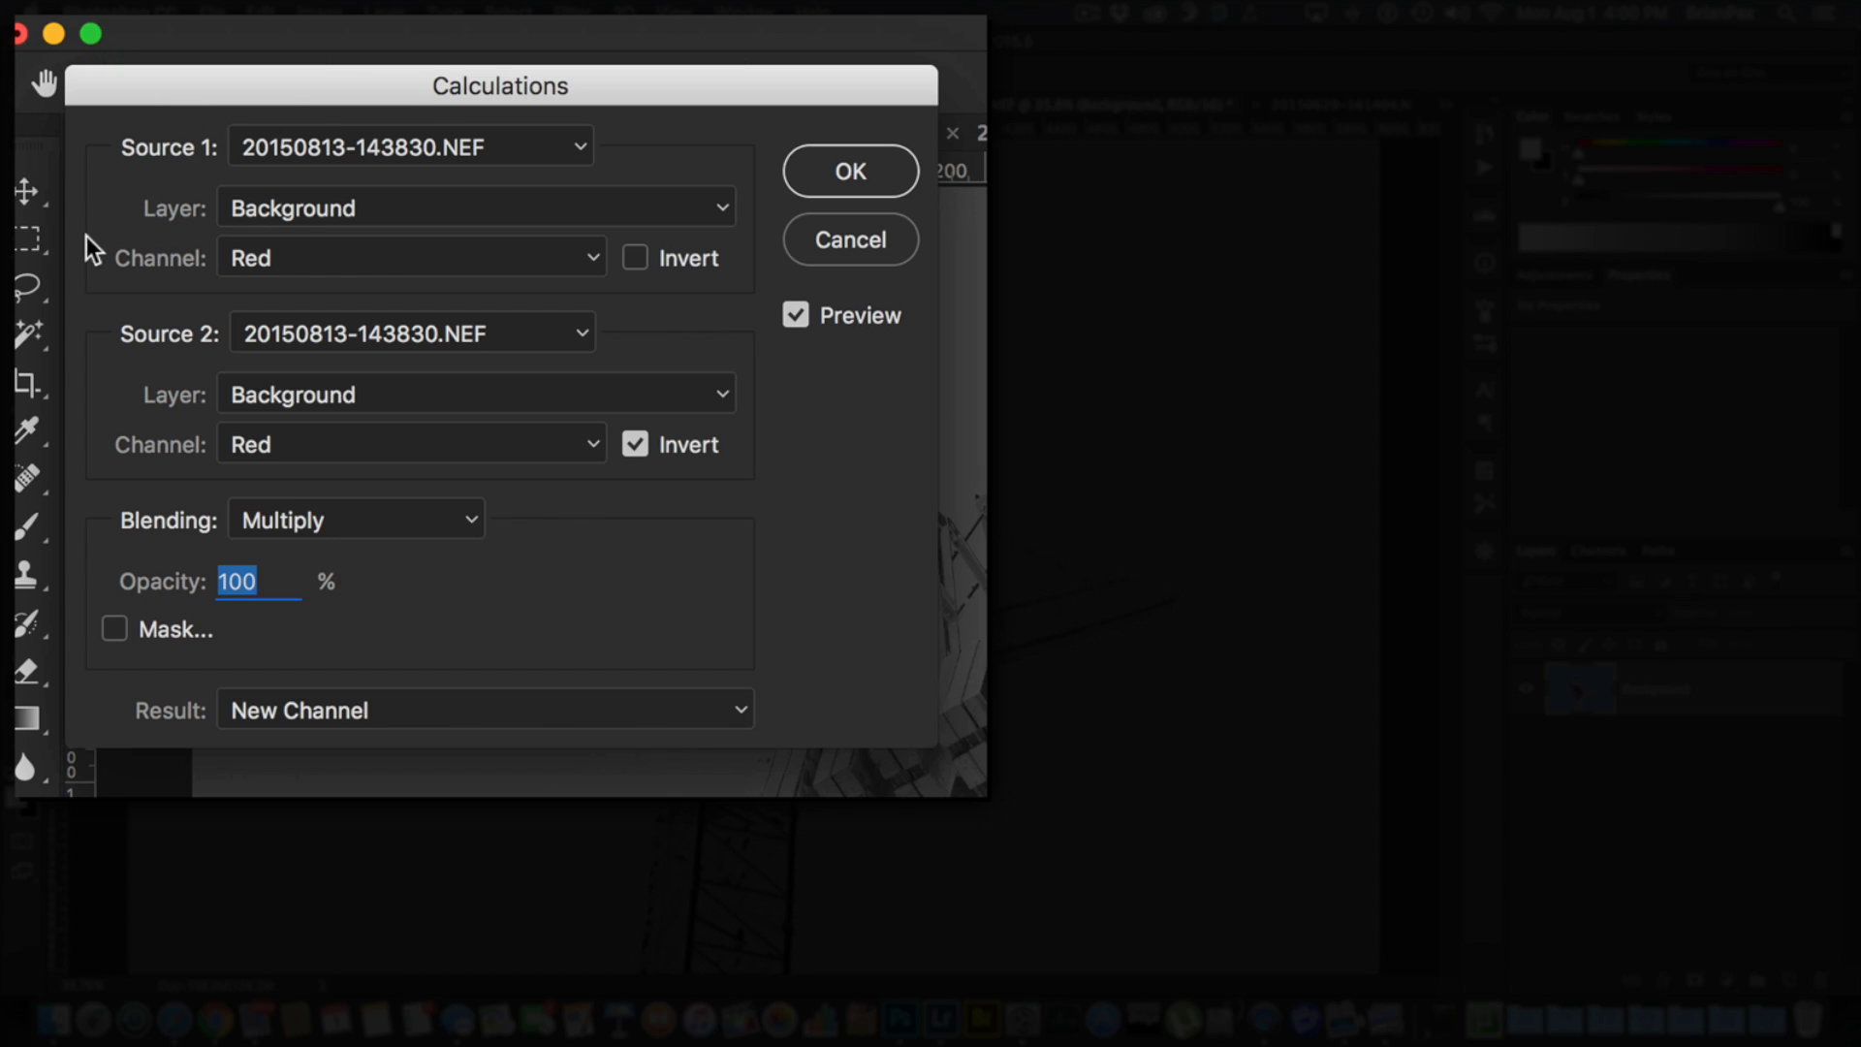
mouse_move(170, 505)
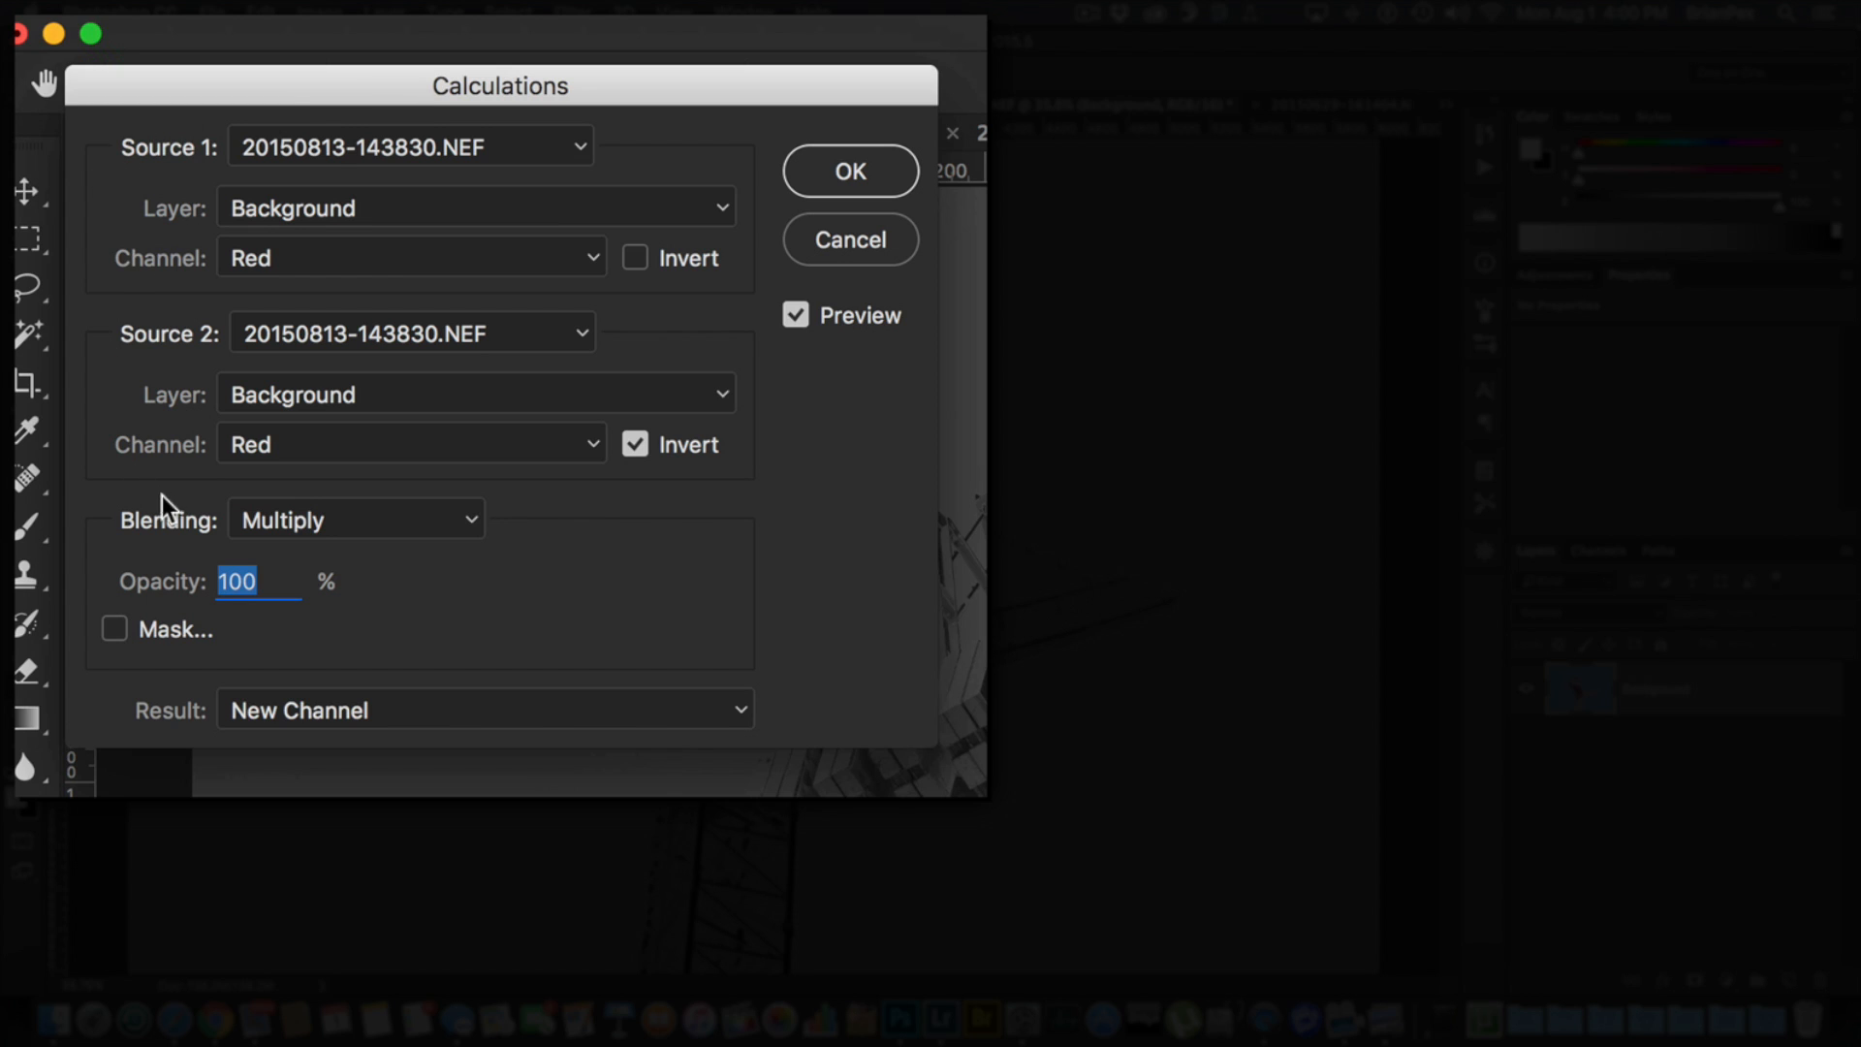
mouse_move(529, 692)
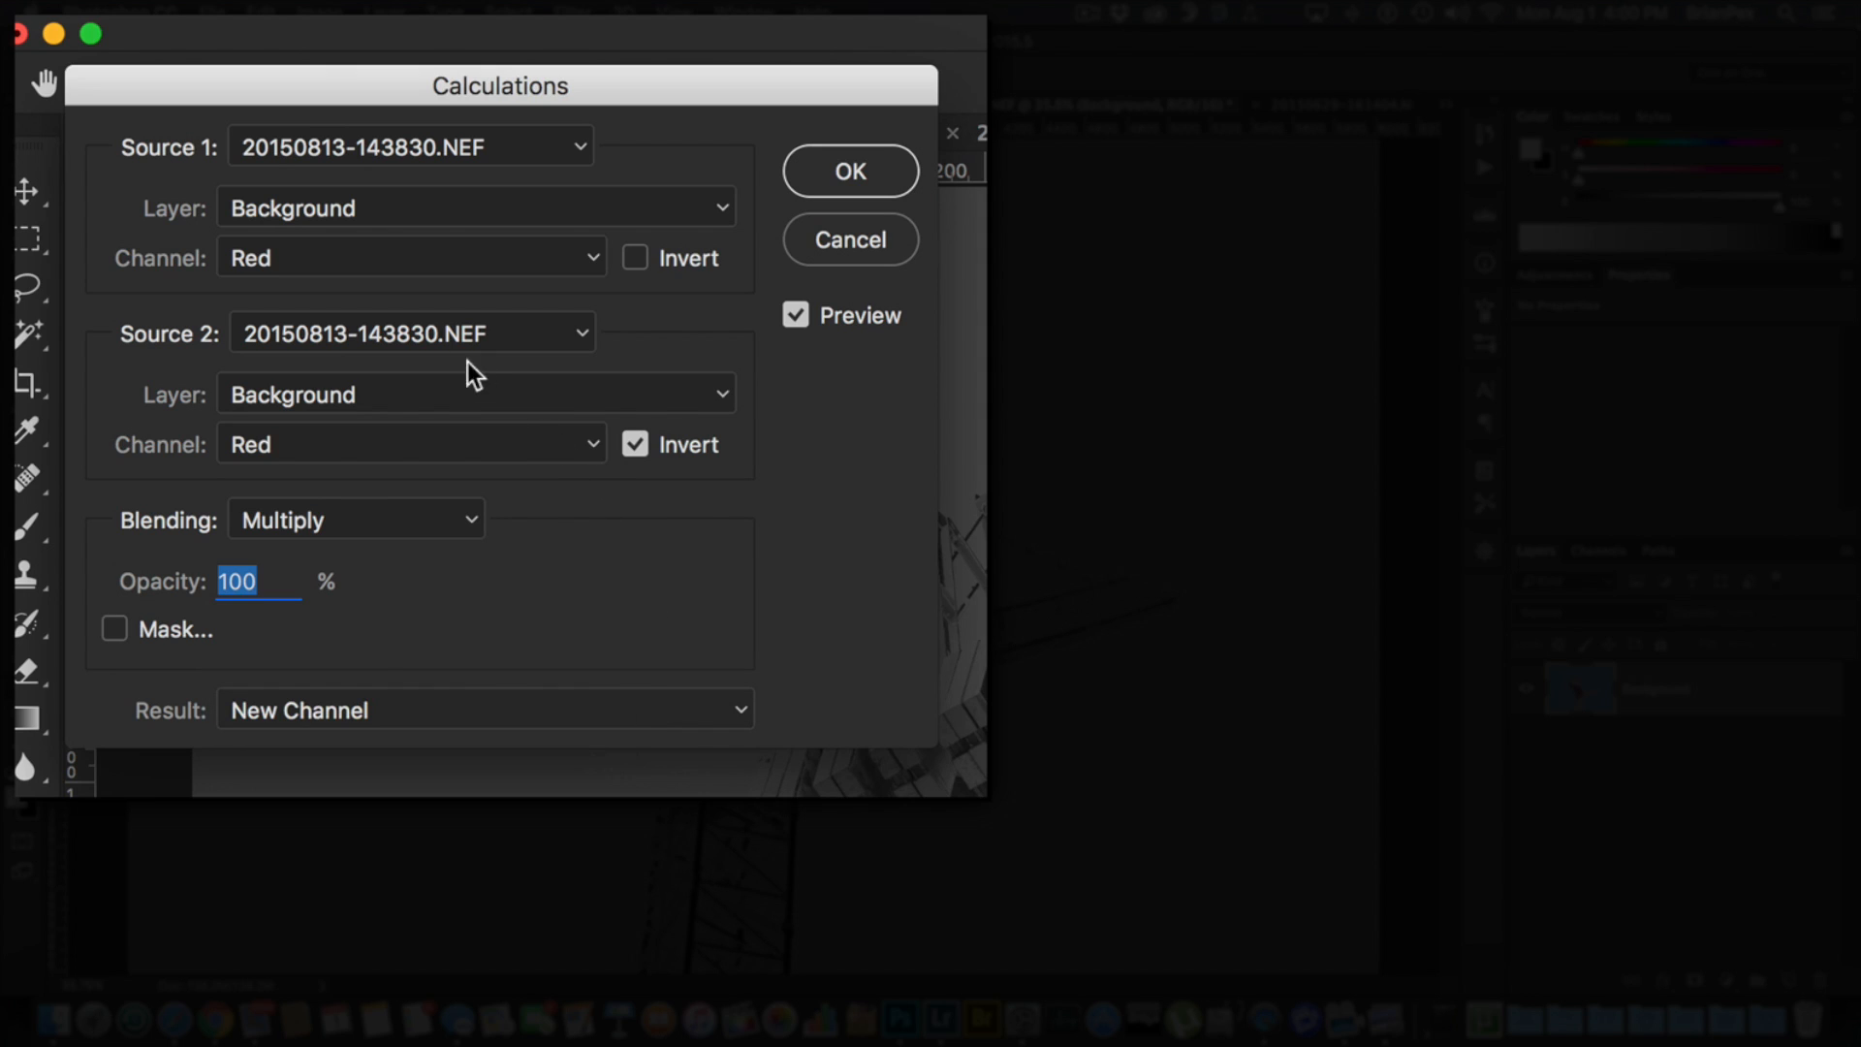
mouse_move(593, 254)
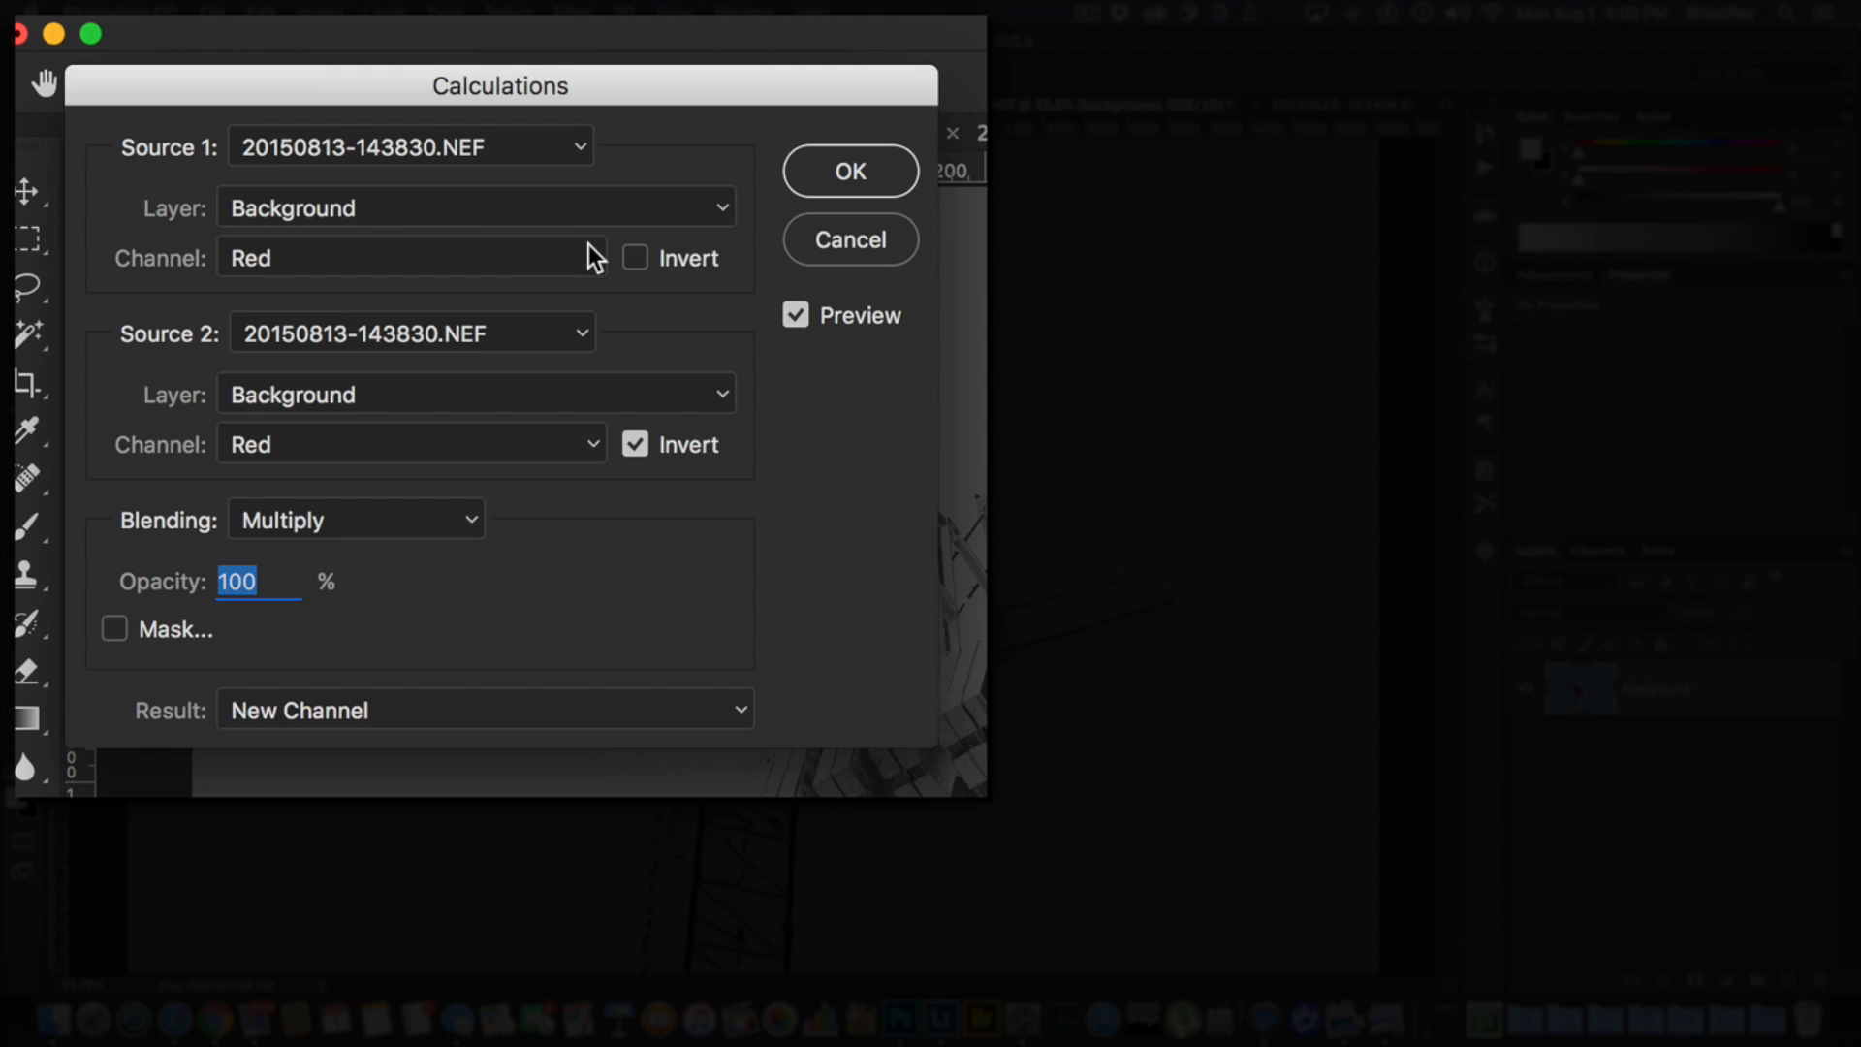
mouse_move(597, 261)
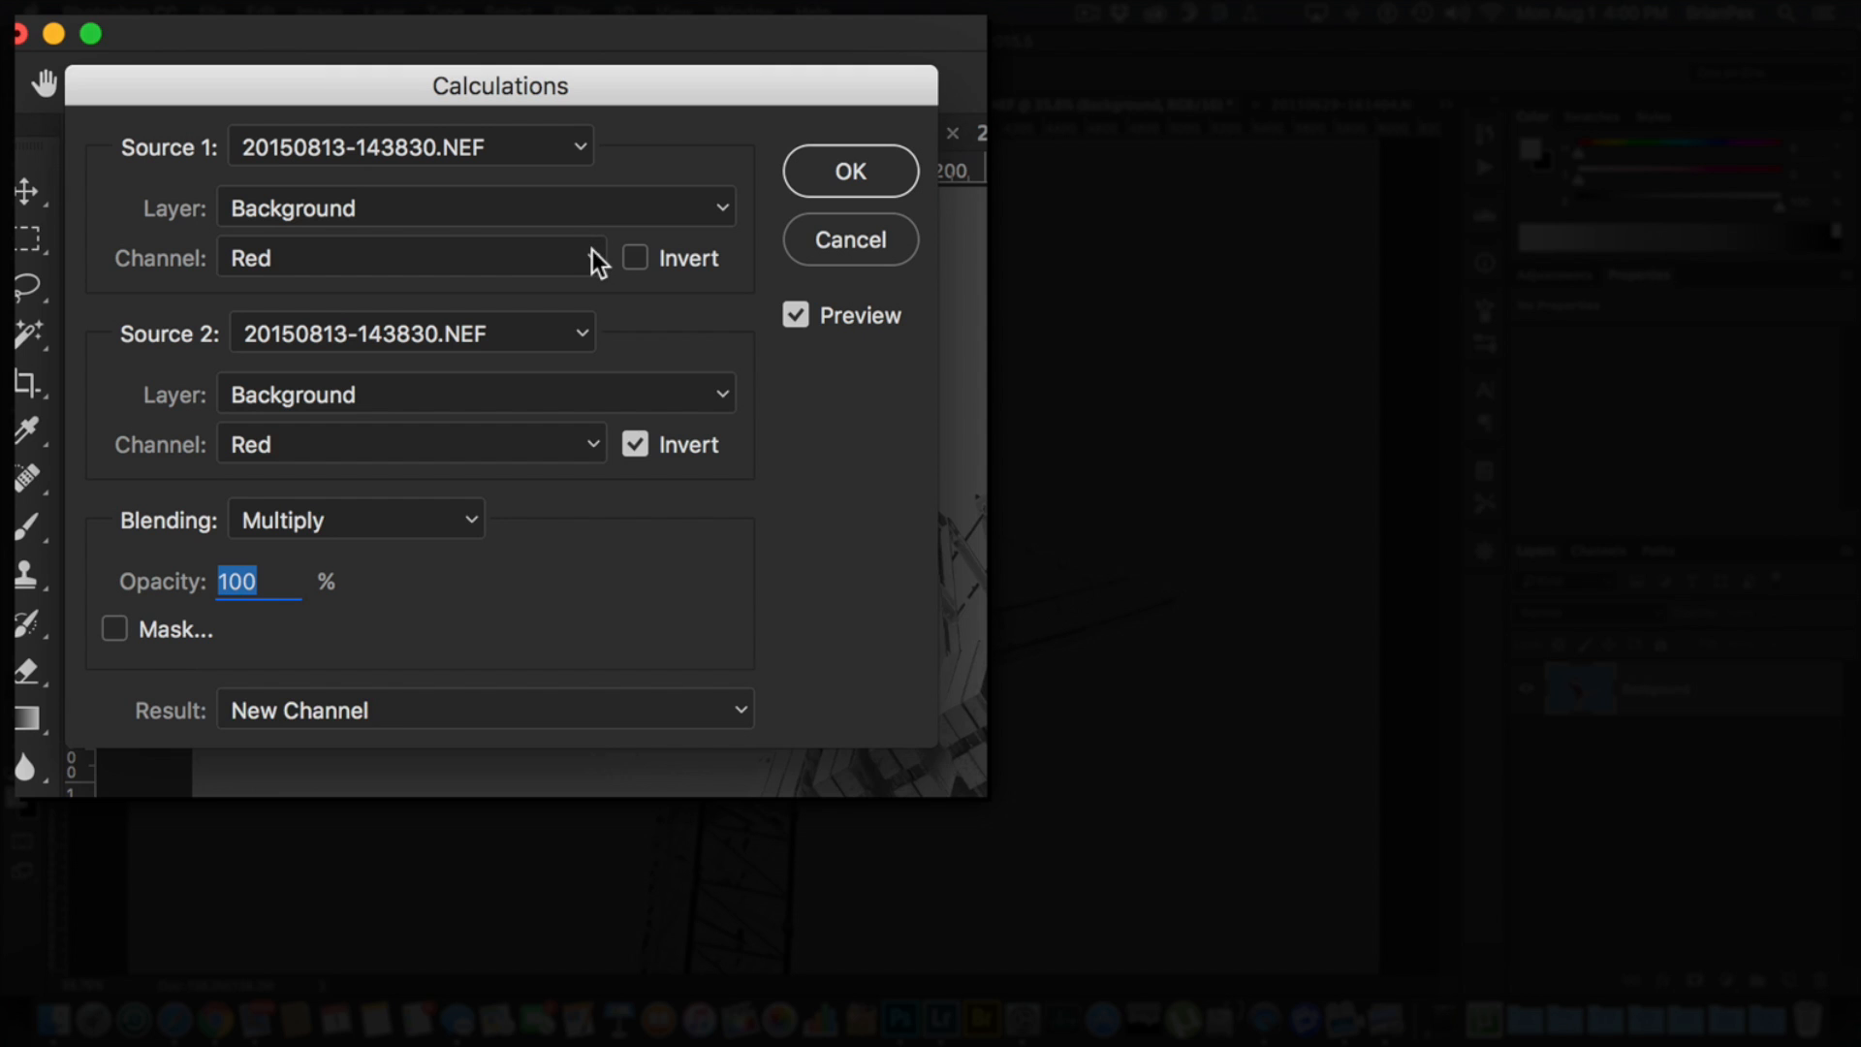
left_click(411, 257)
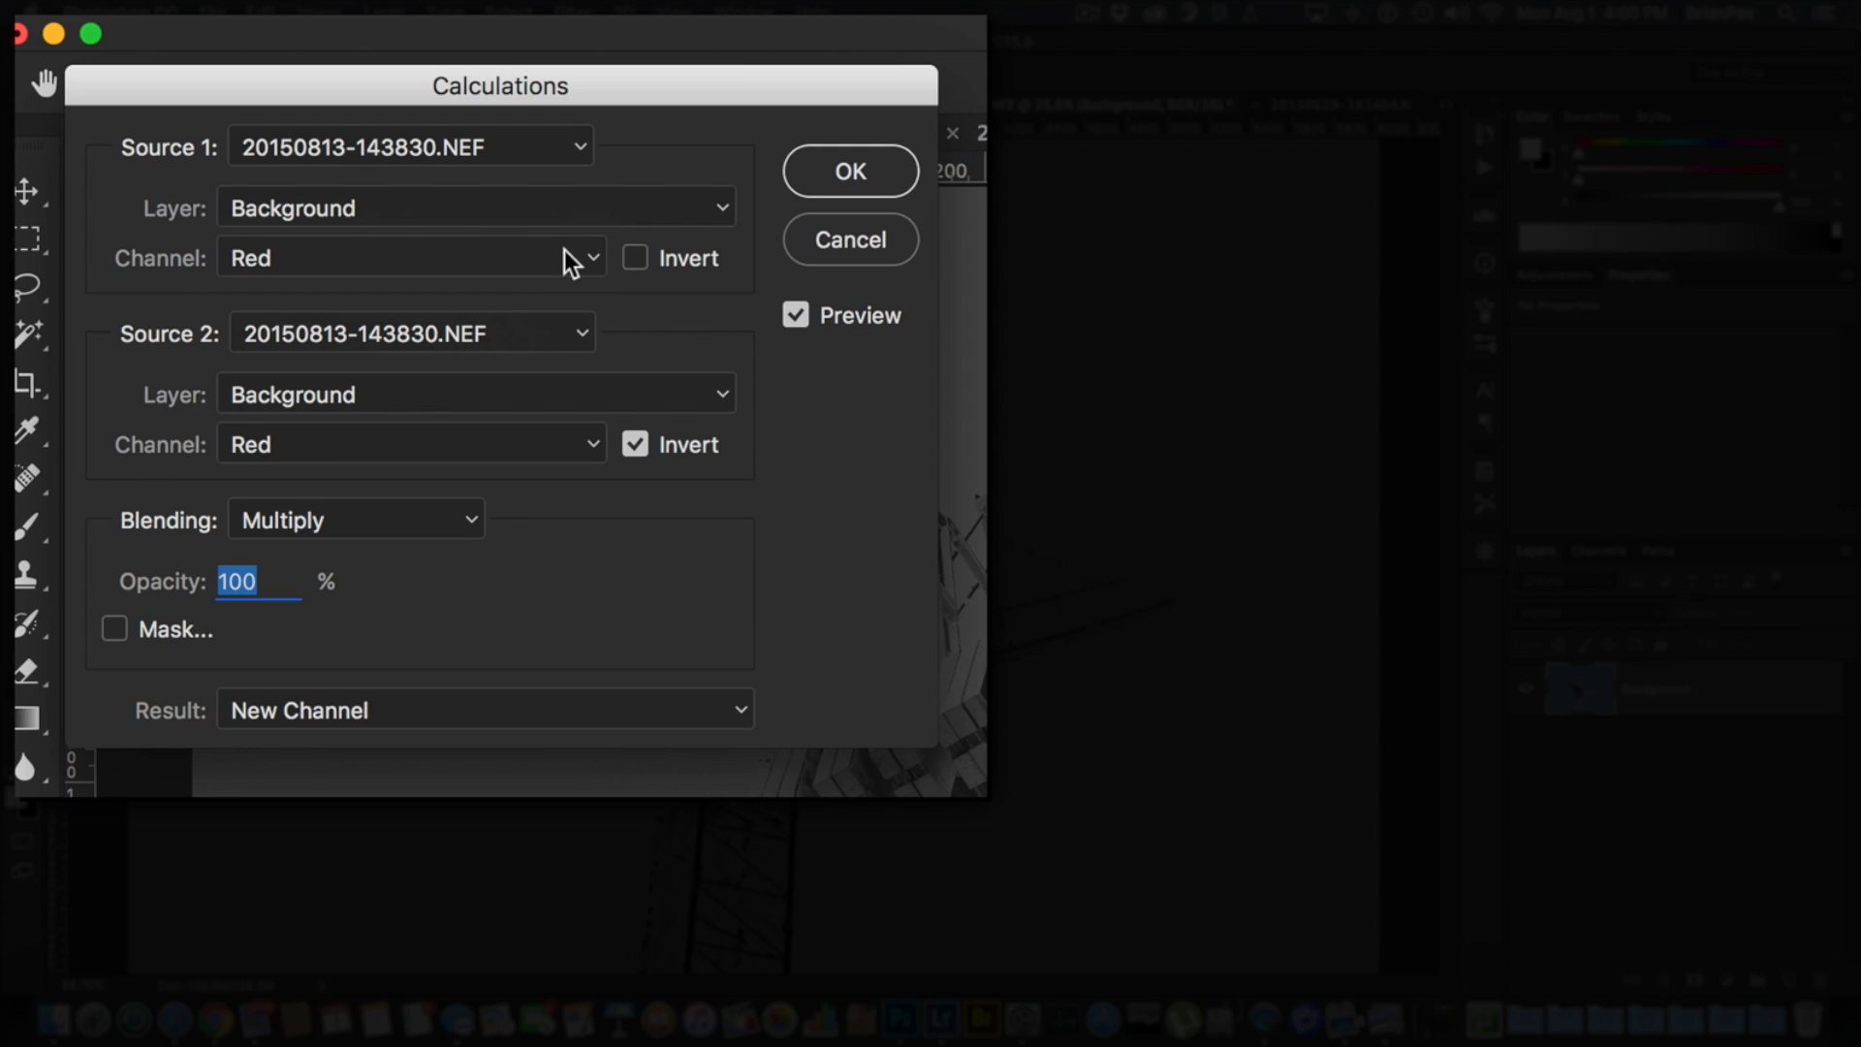
mouse_move(473, 447)
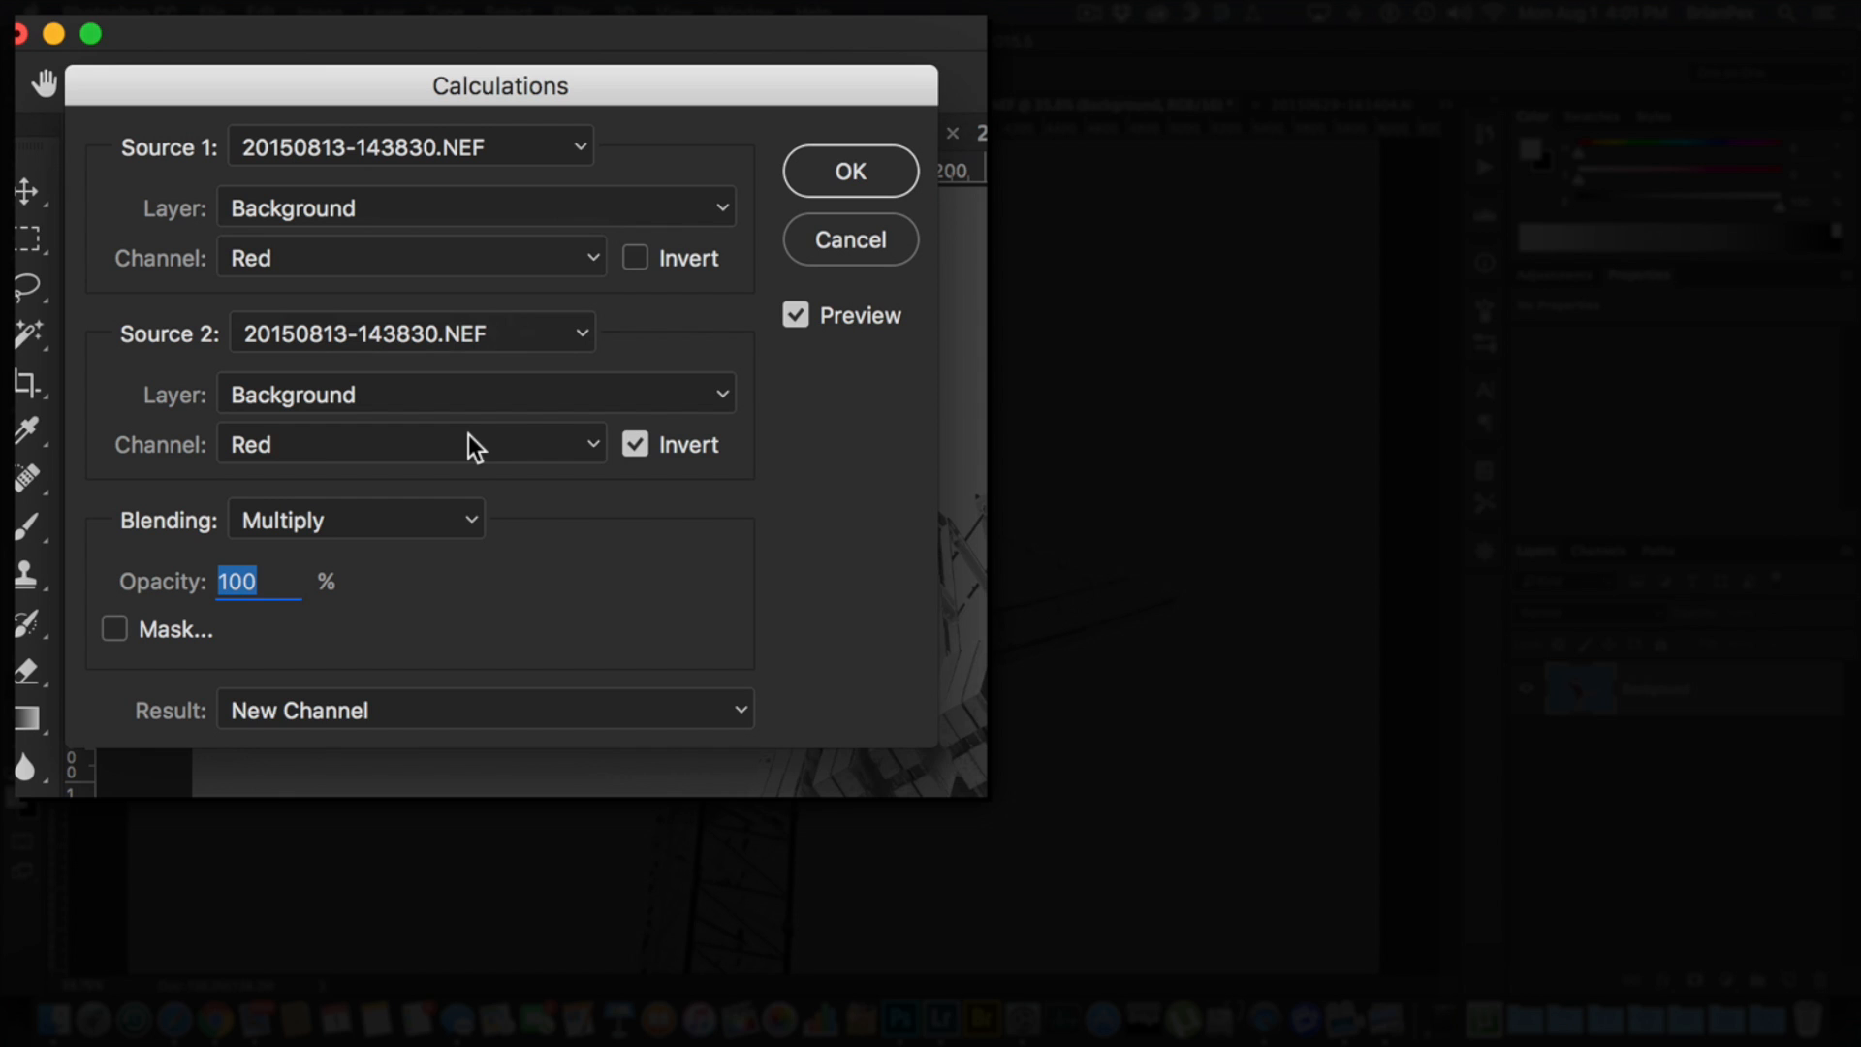
Step: Set Source 2 to the Blue channel and keep it inverted after comparing without inversion
left_click(411, 444)
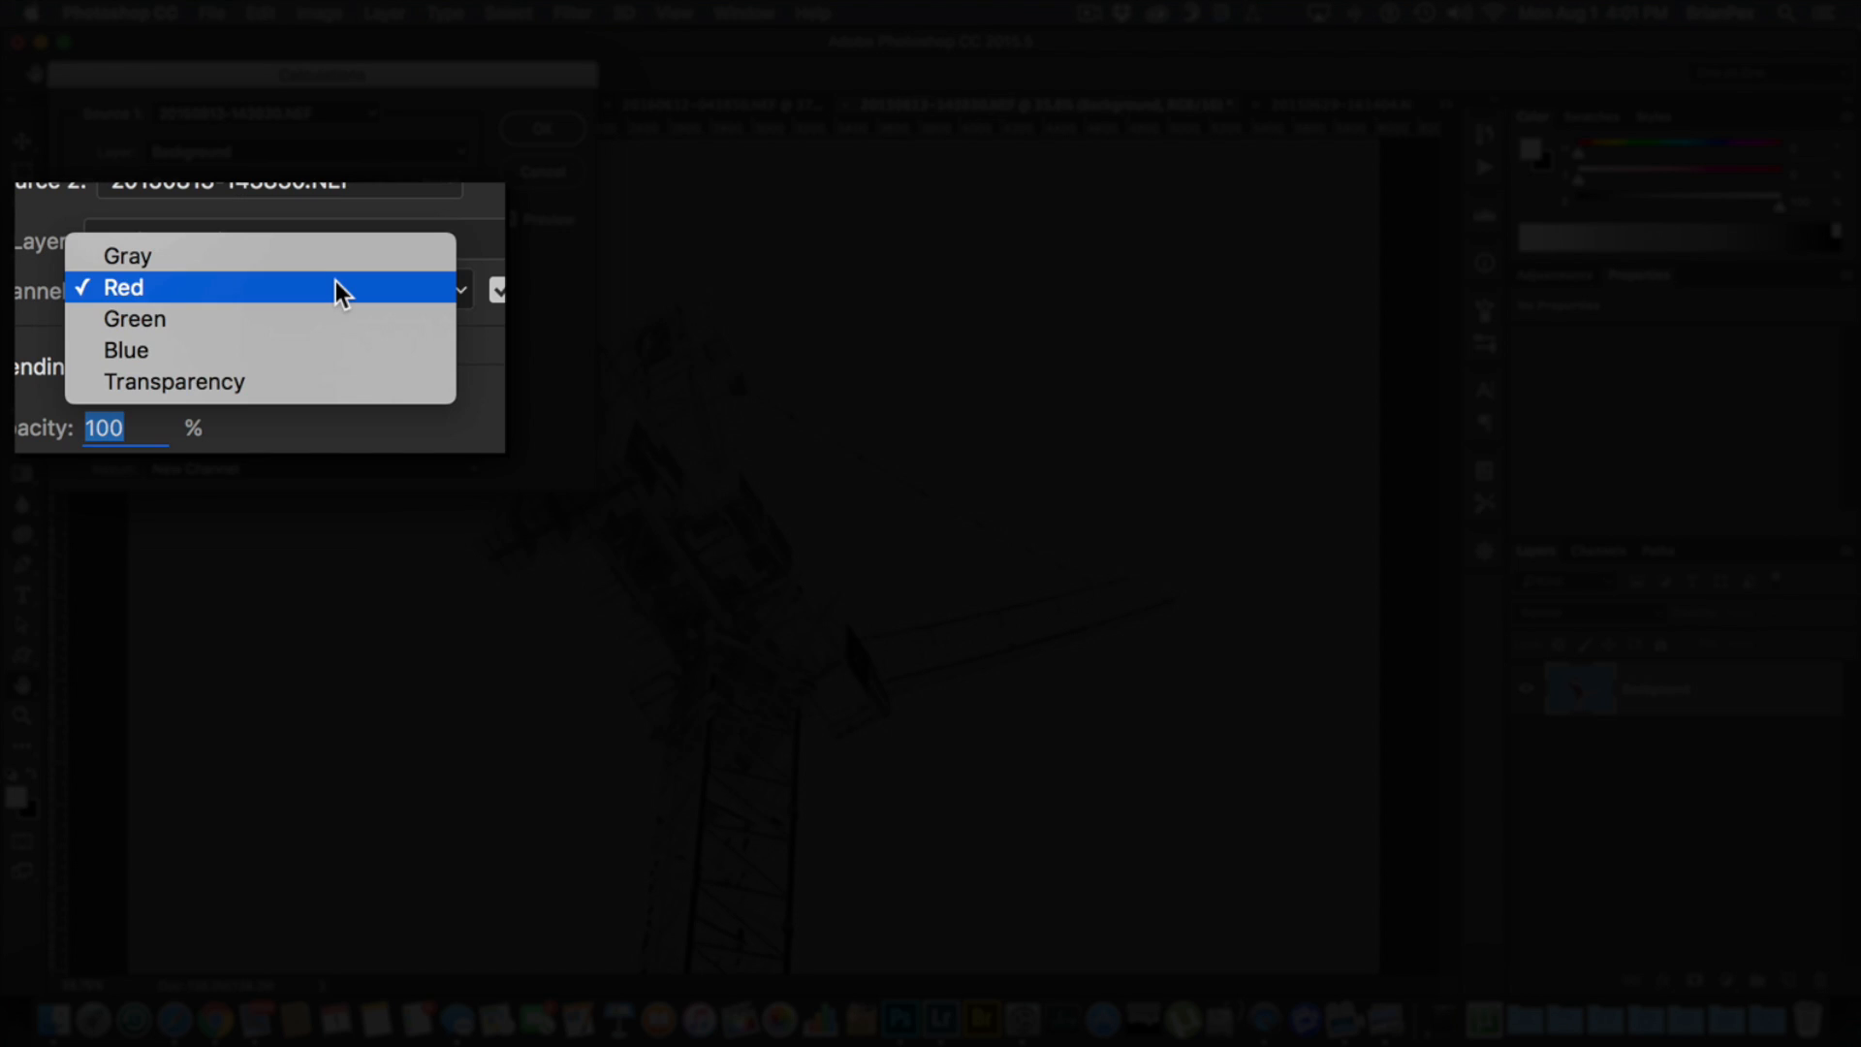
mouse_move(345, 349)
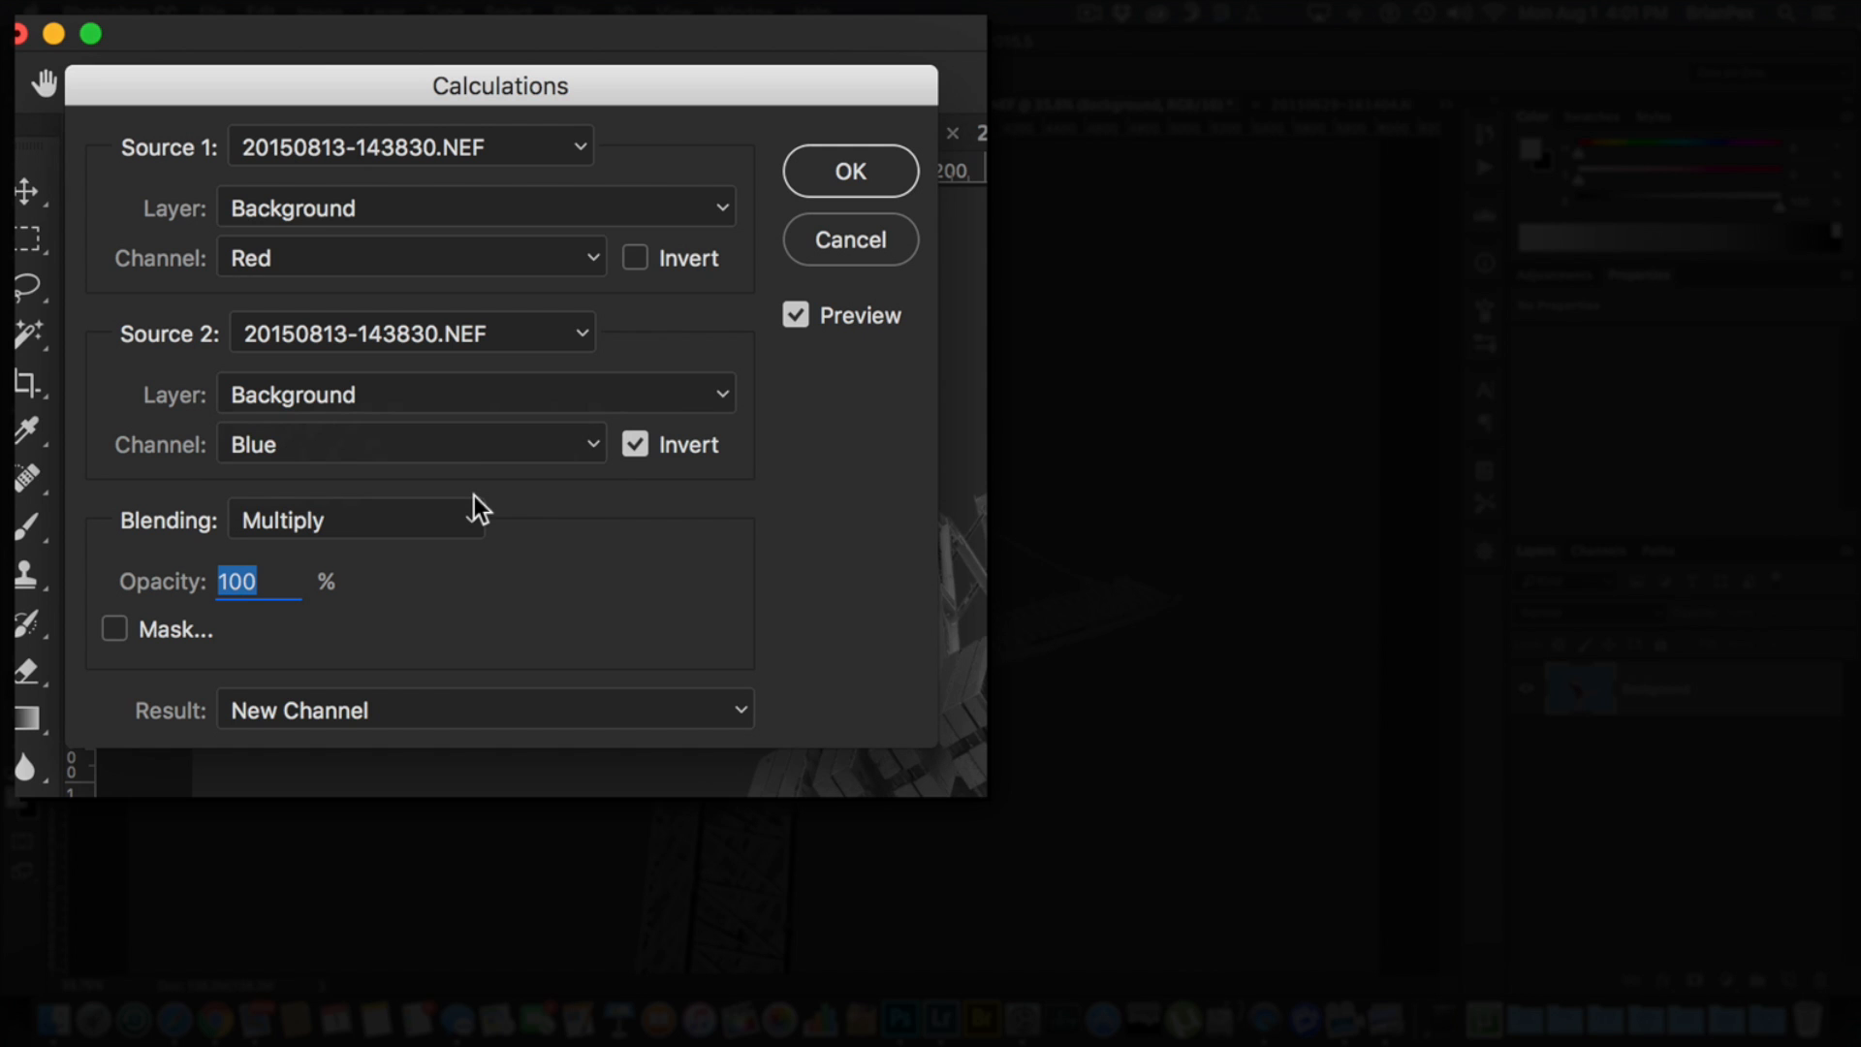
mouse_move(469, 256)
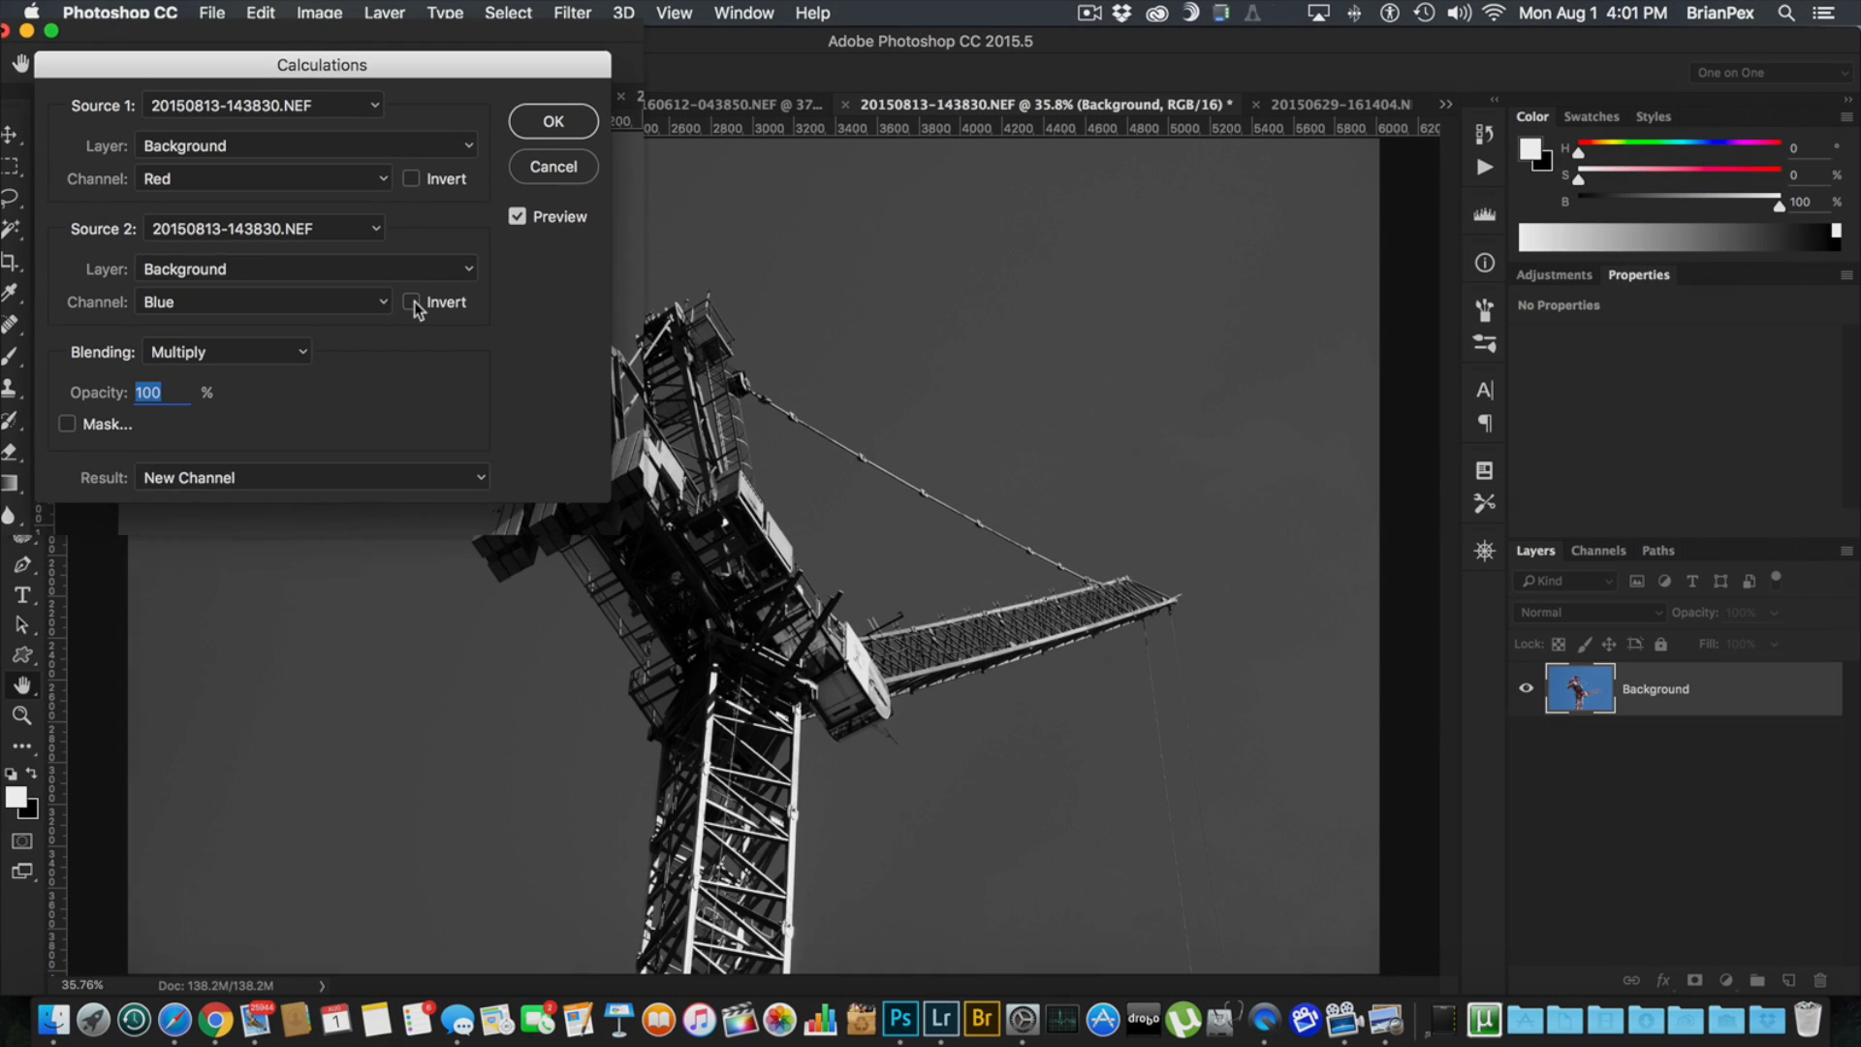
left_click(409, 300)
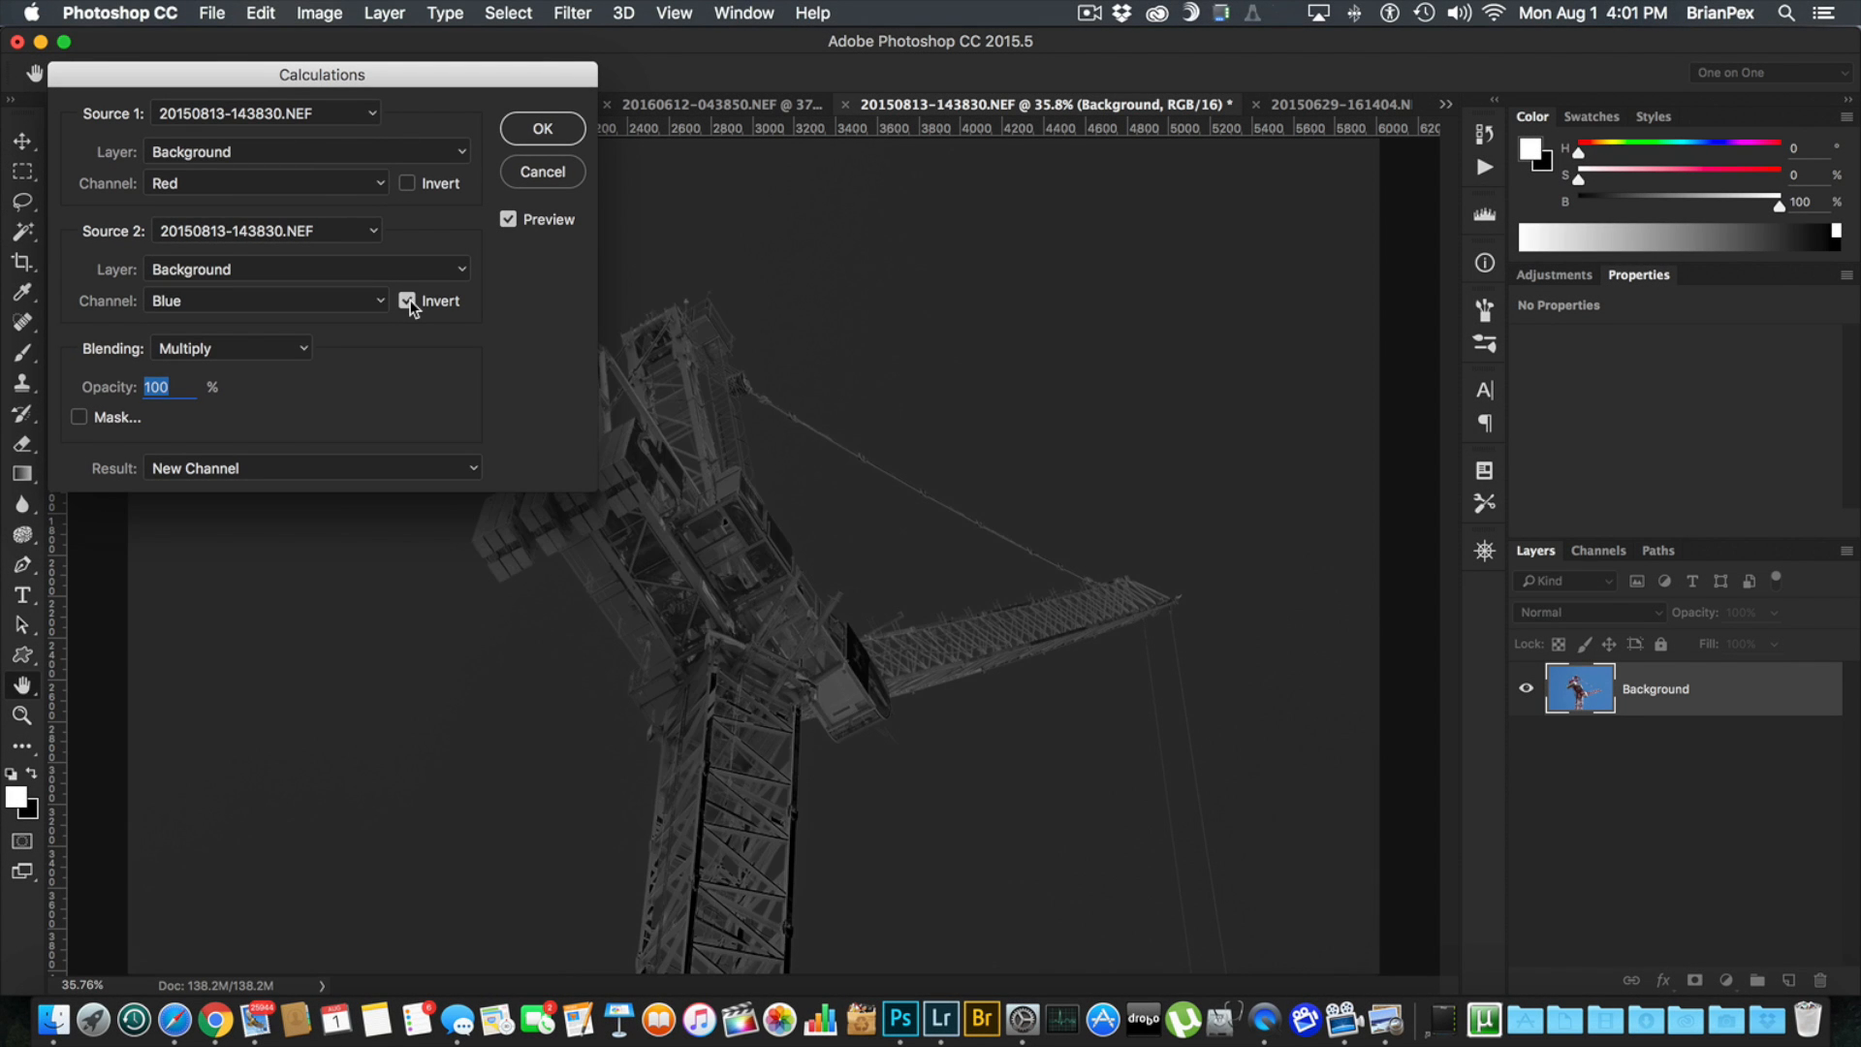
left_click(407, 301)
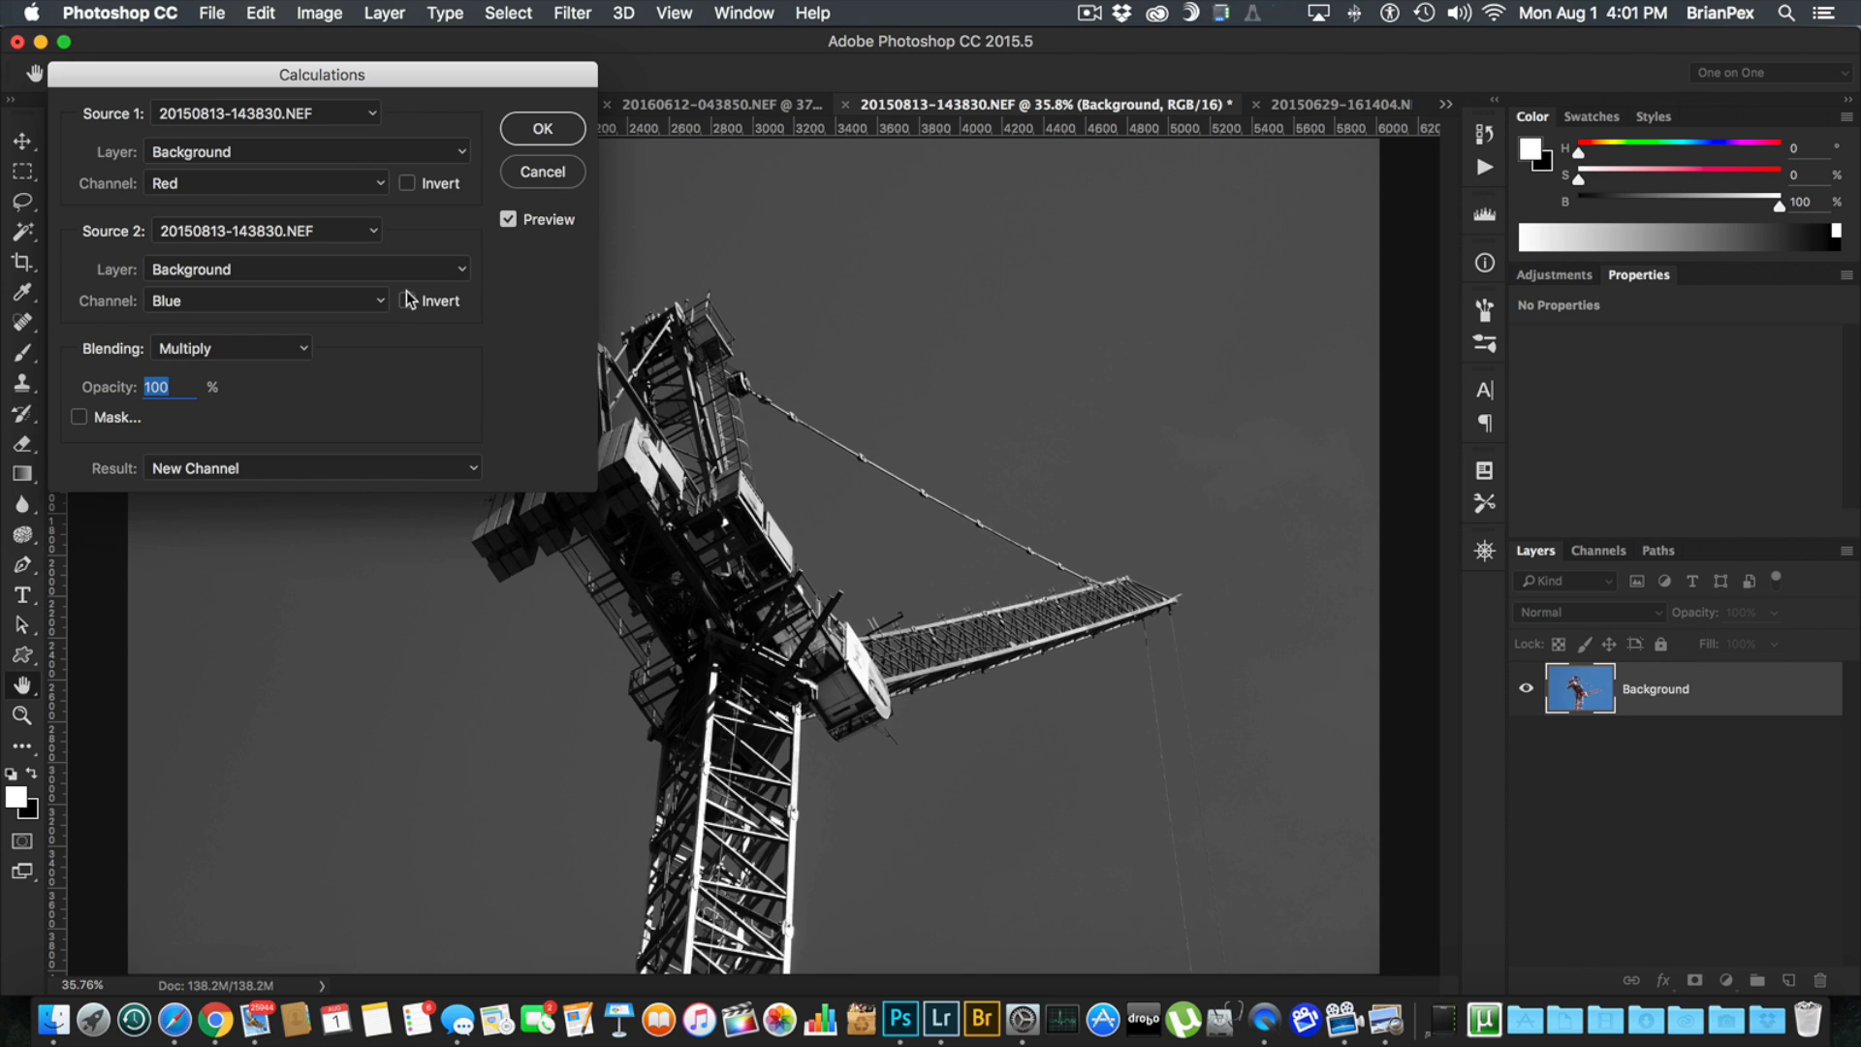
mouse_move(382, 312)
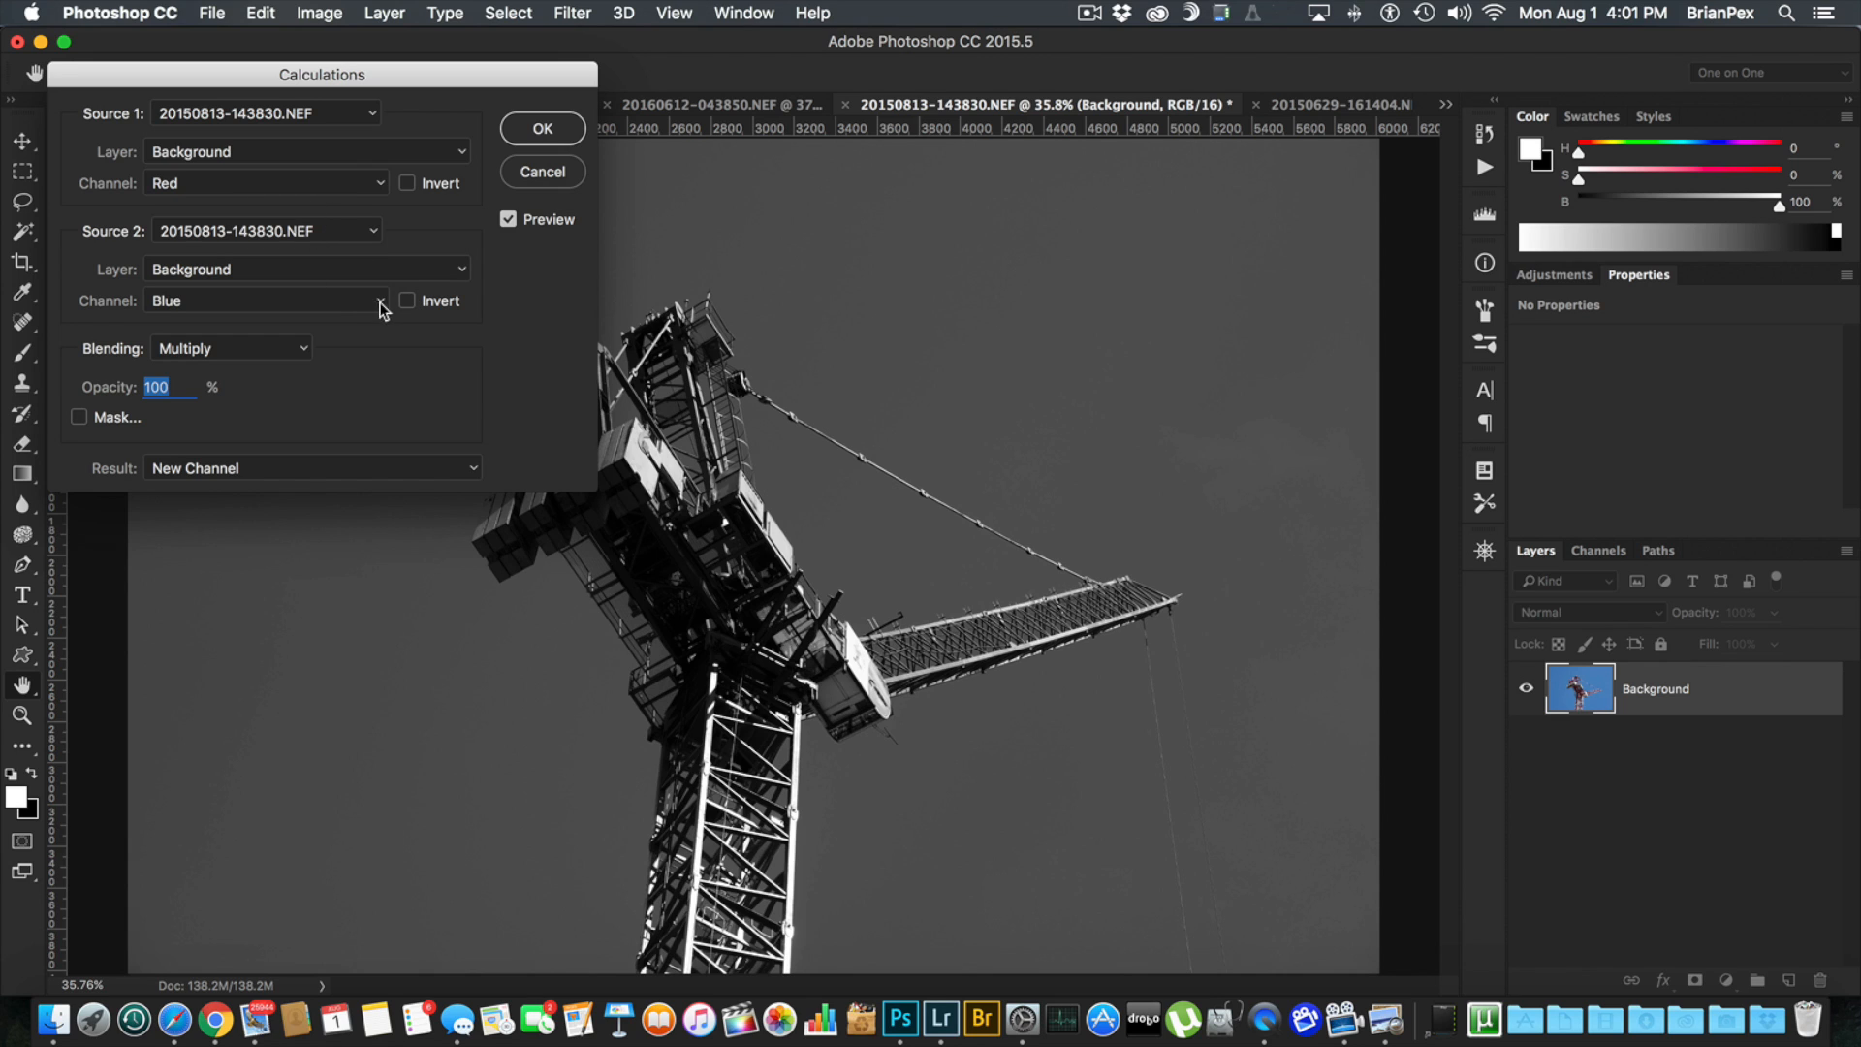
left_click(407, 301)
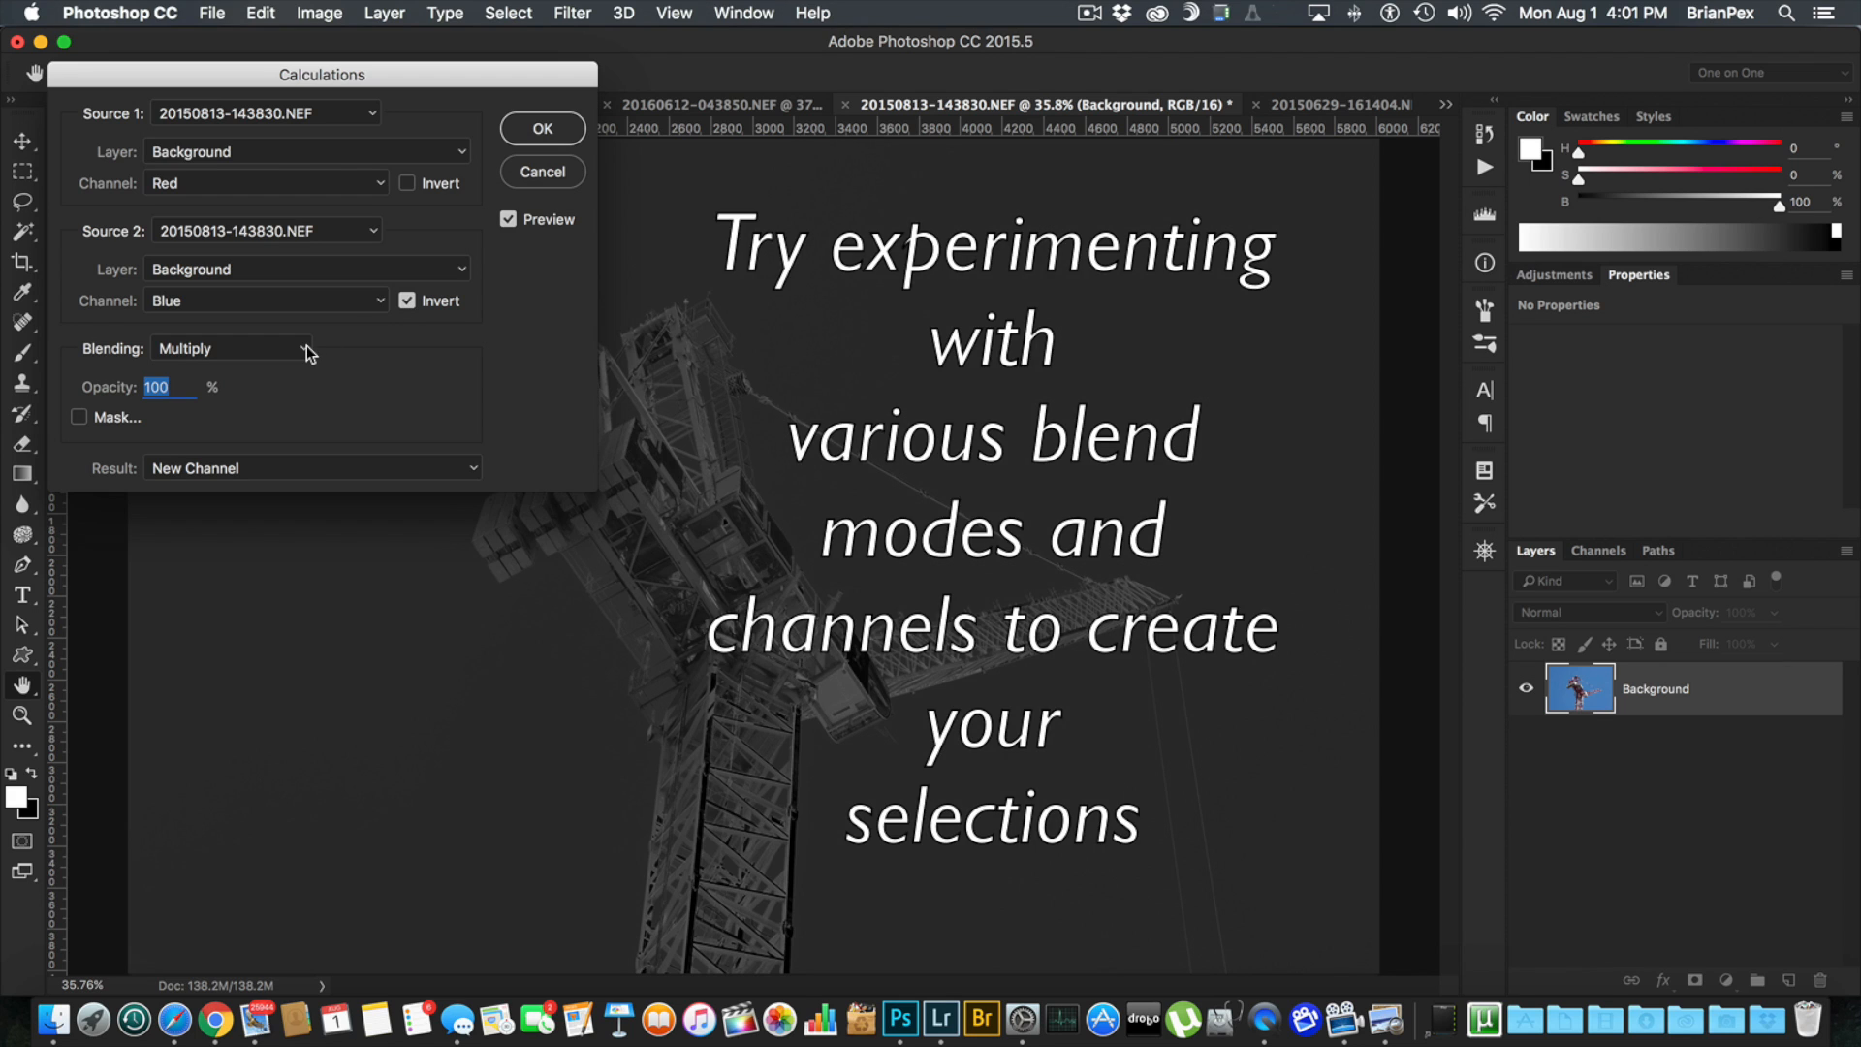
Step: Try Lighten, Screen, Color Dodge, Linear Dodge and Lighter Color blending on the channel calculation
left_click(230, 347)
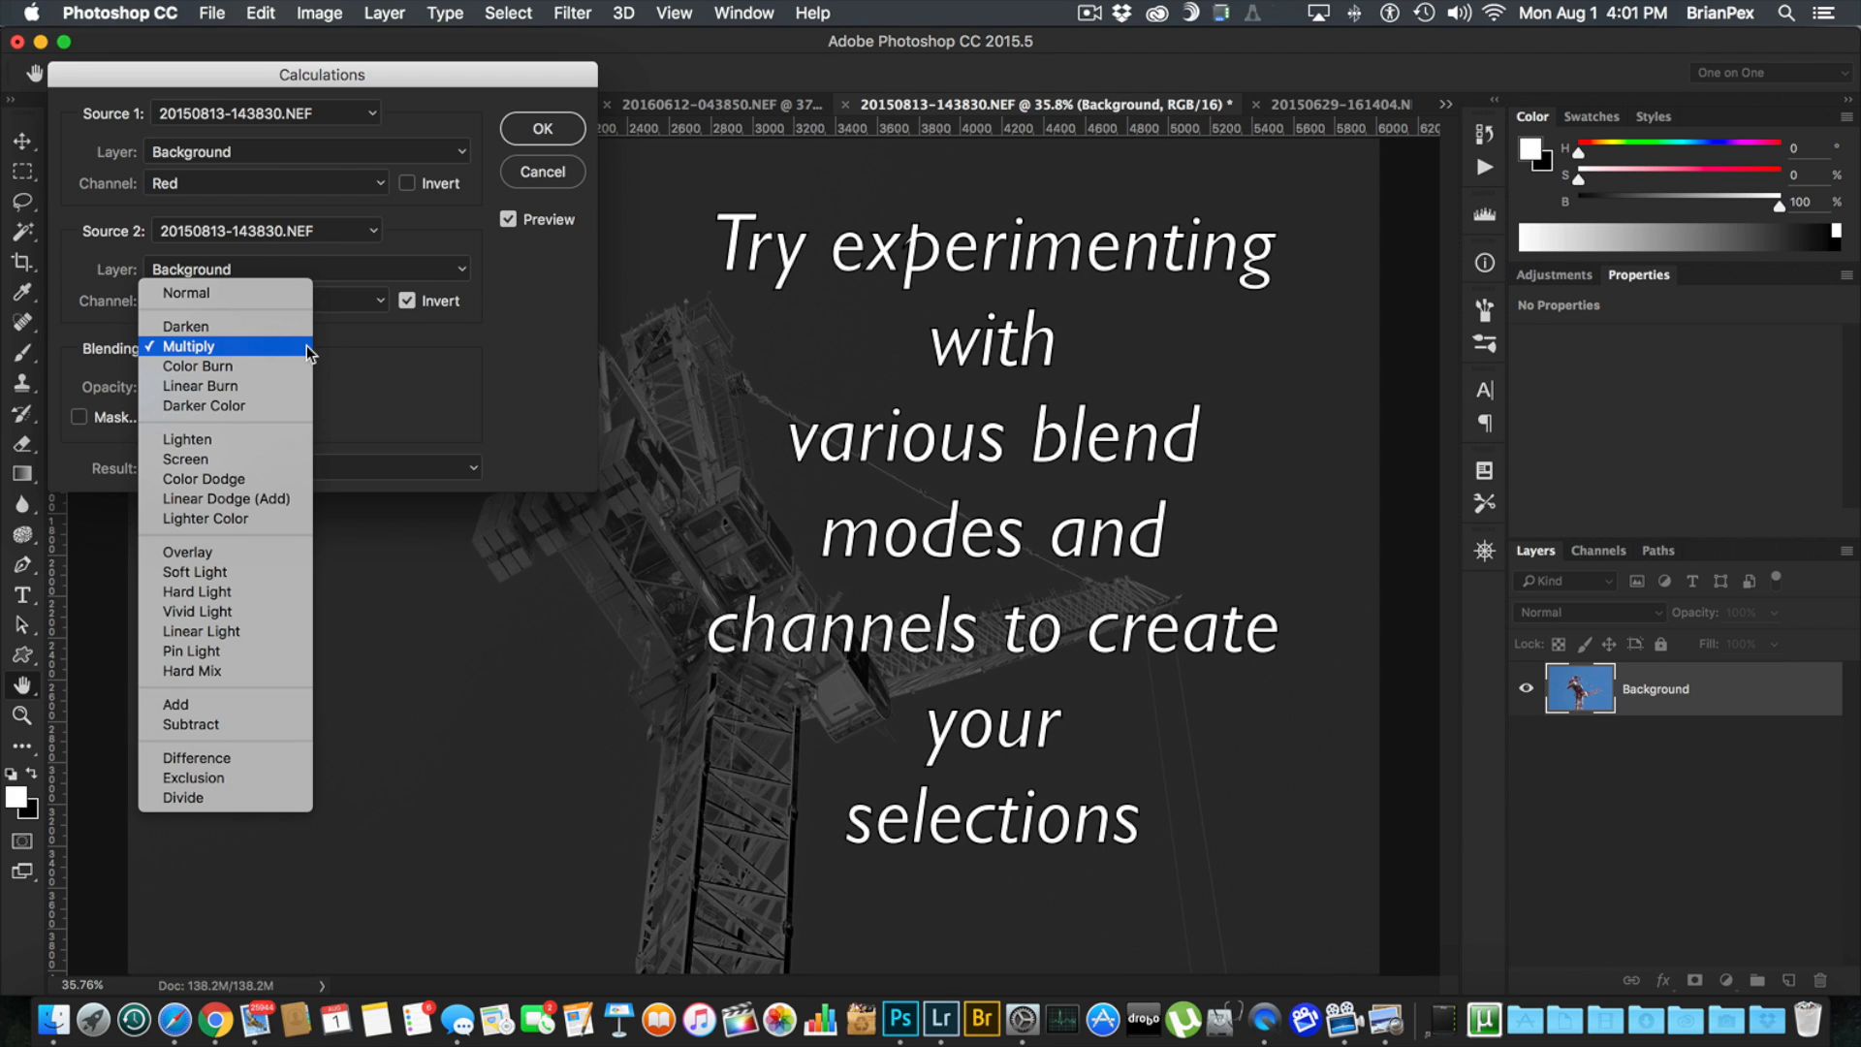
mouse_move(228, 357)
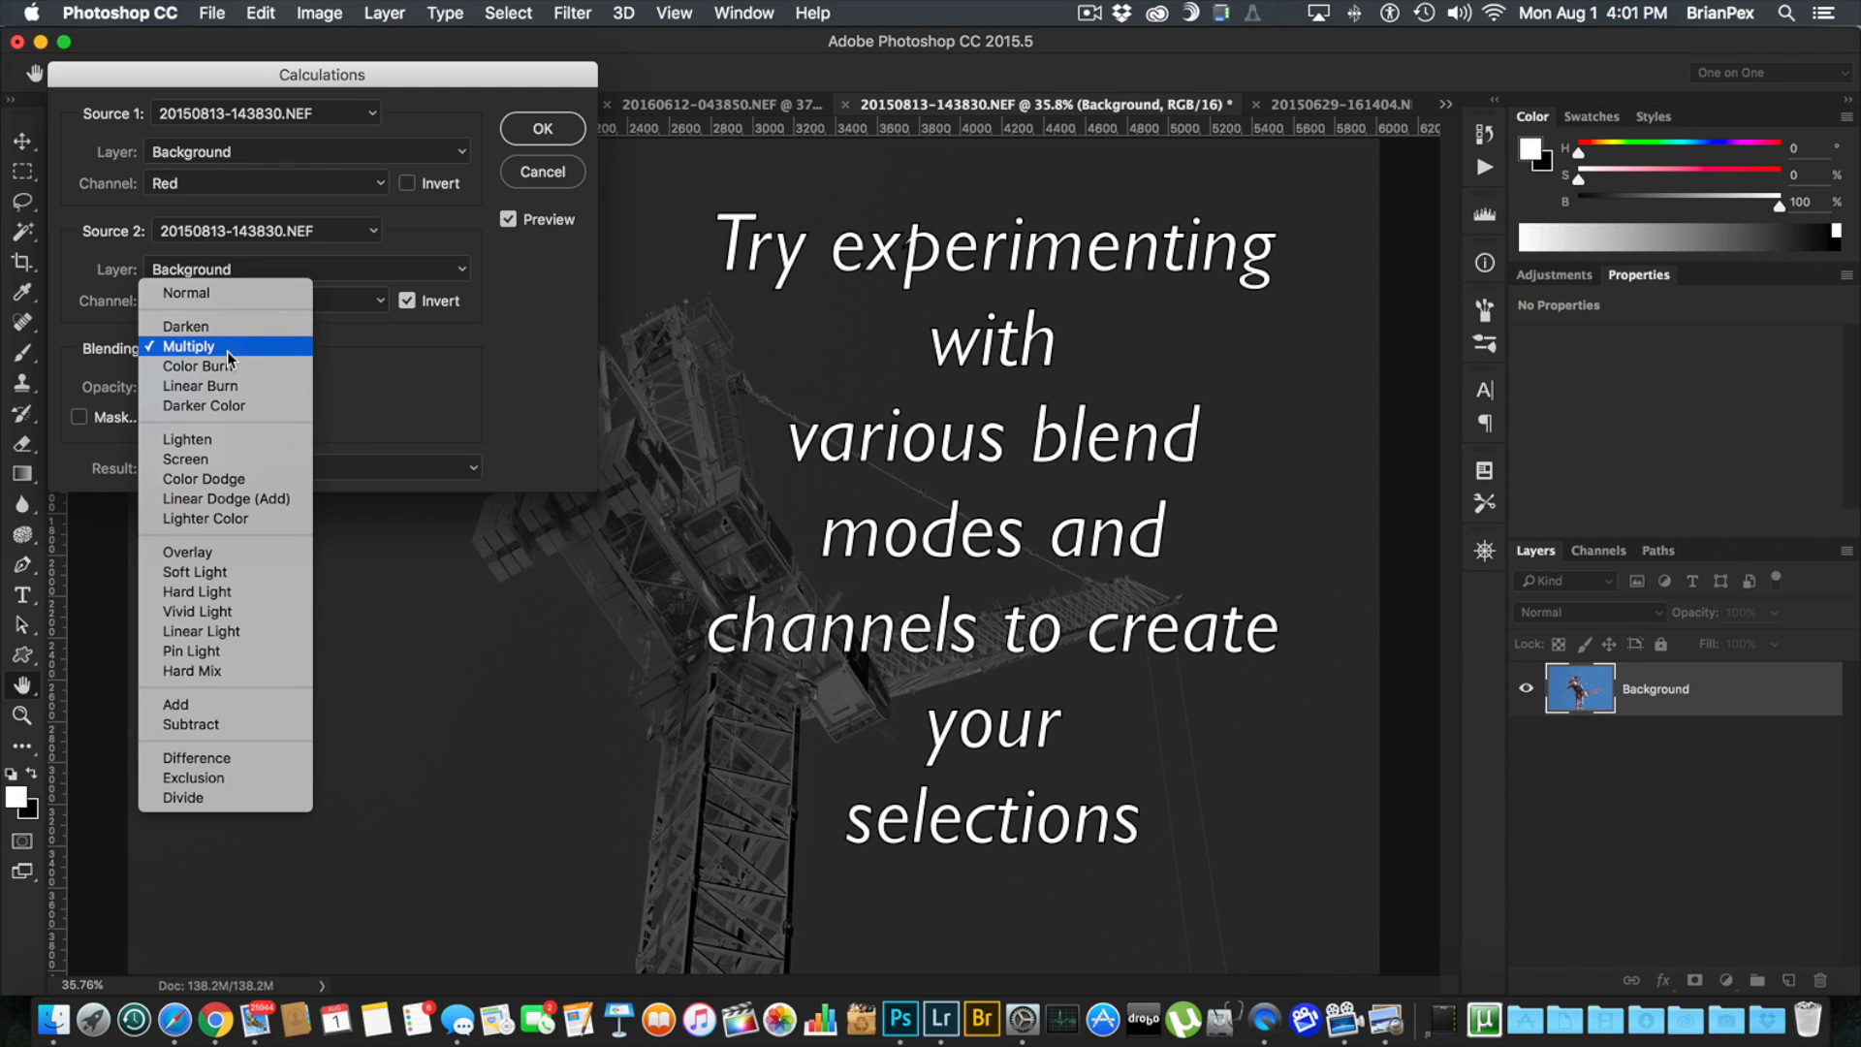
mouse_move(231, 386)
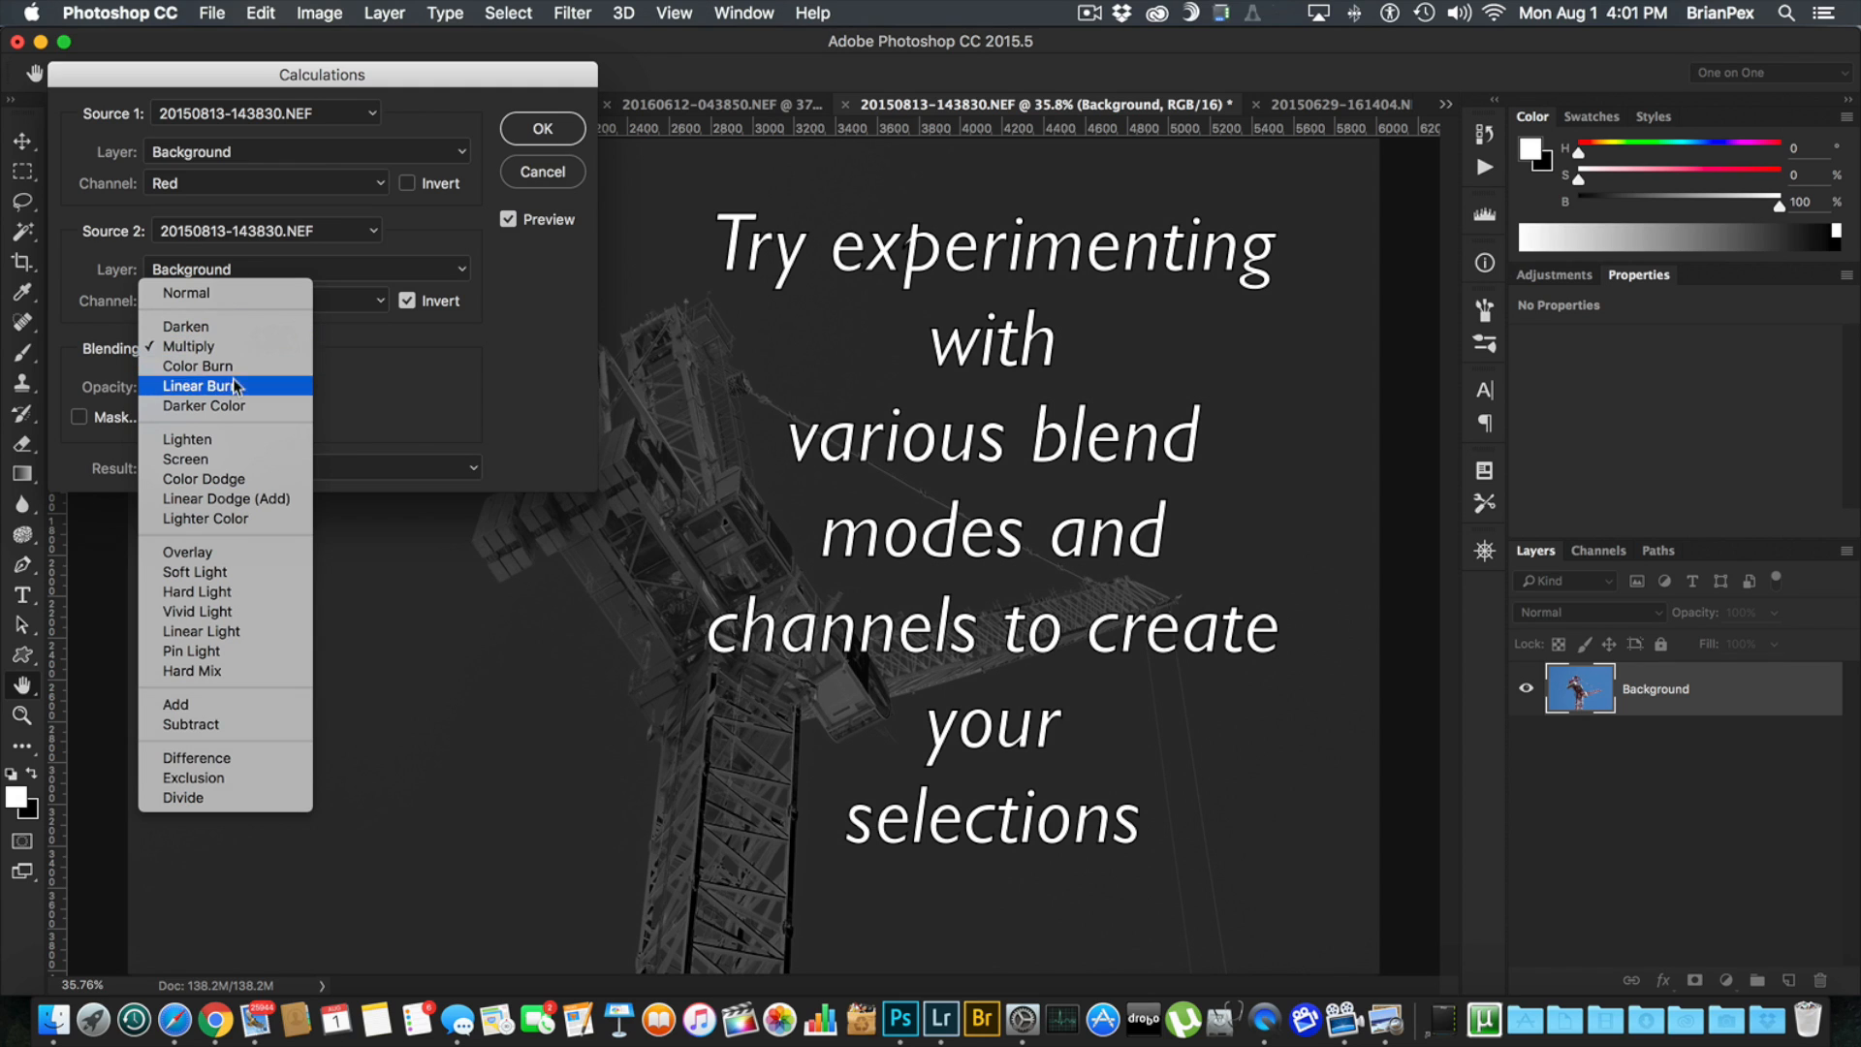
mouse_move(186, 440)
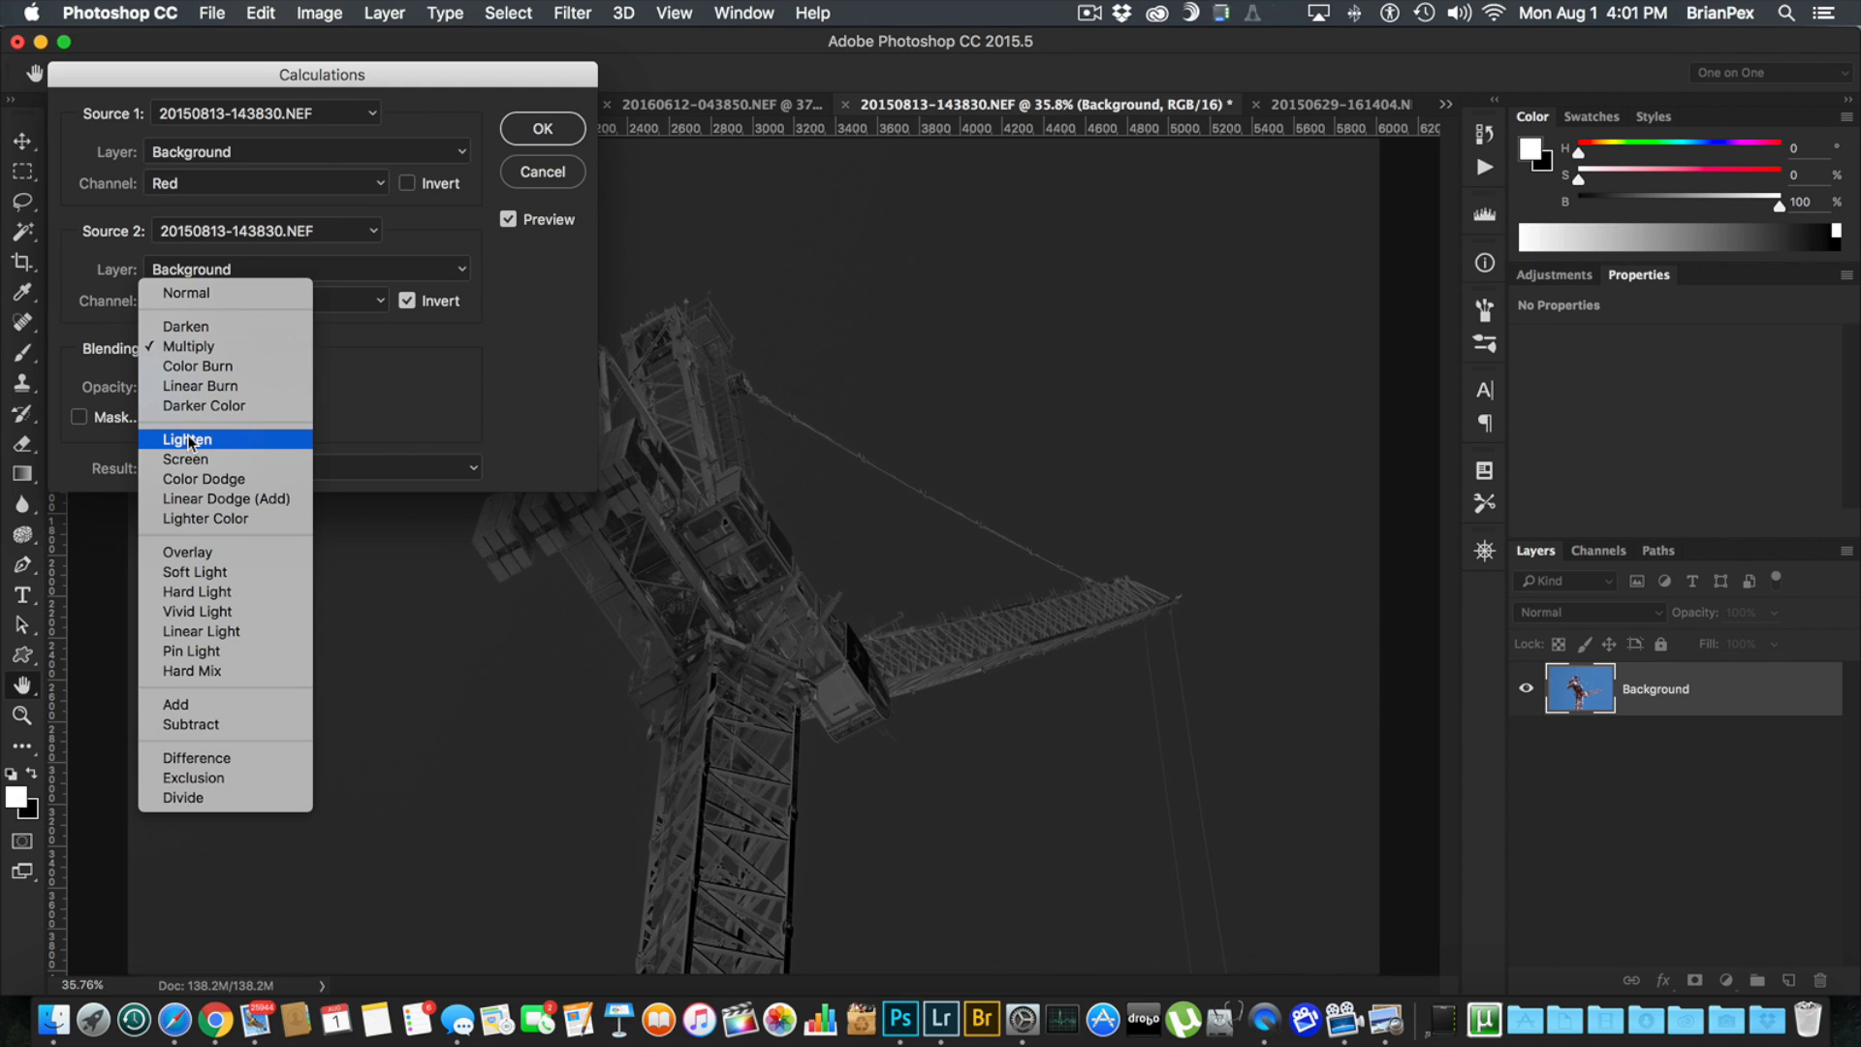
mouse_move(204, 519)
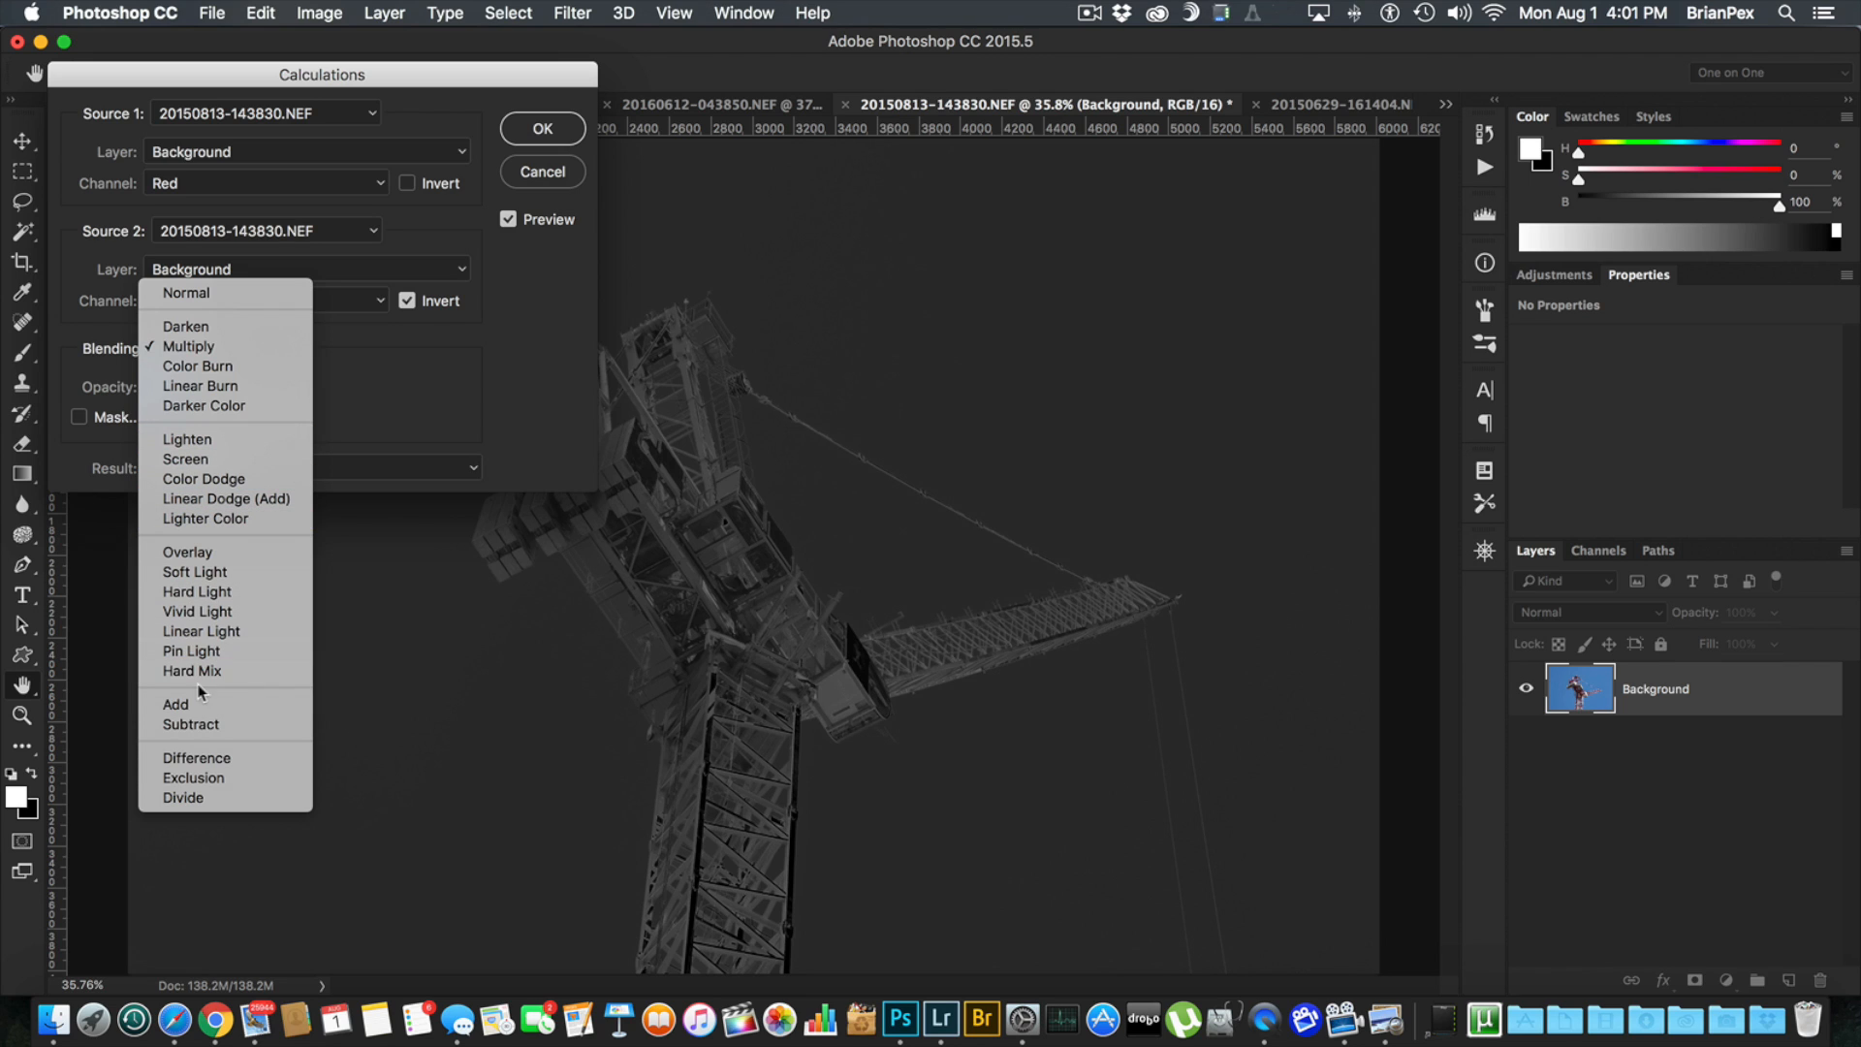
mouse_move(225, 570)
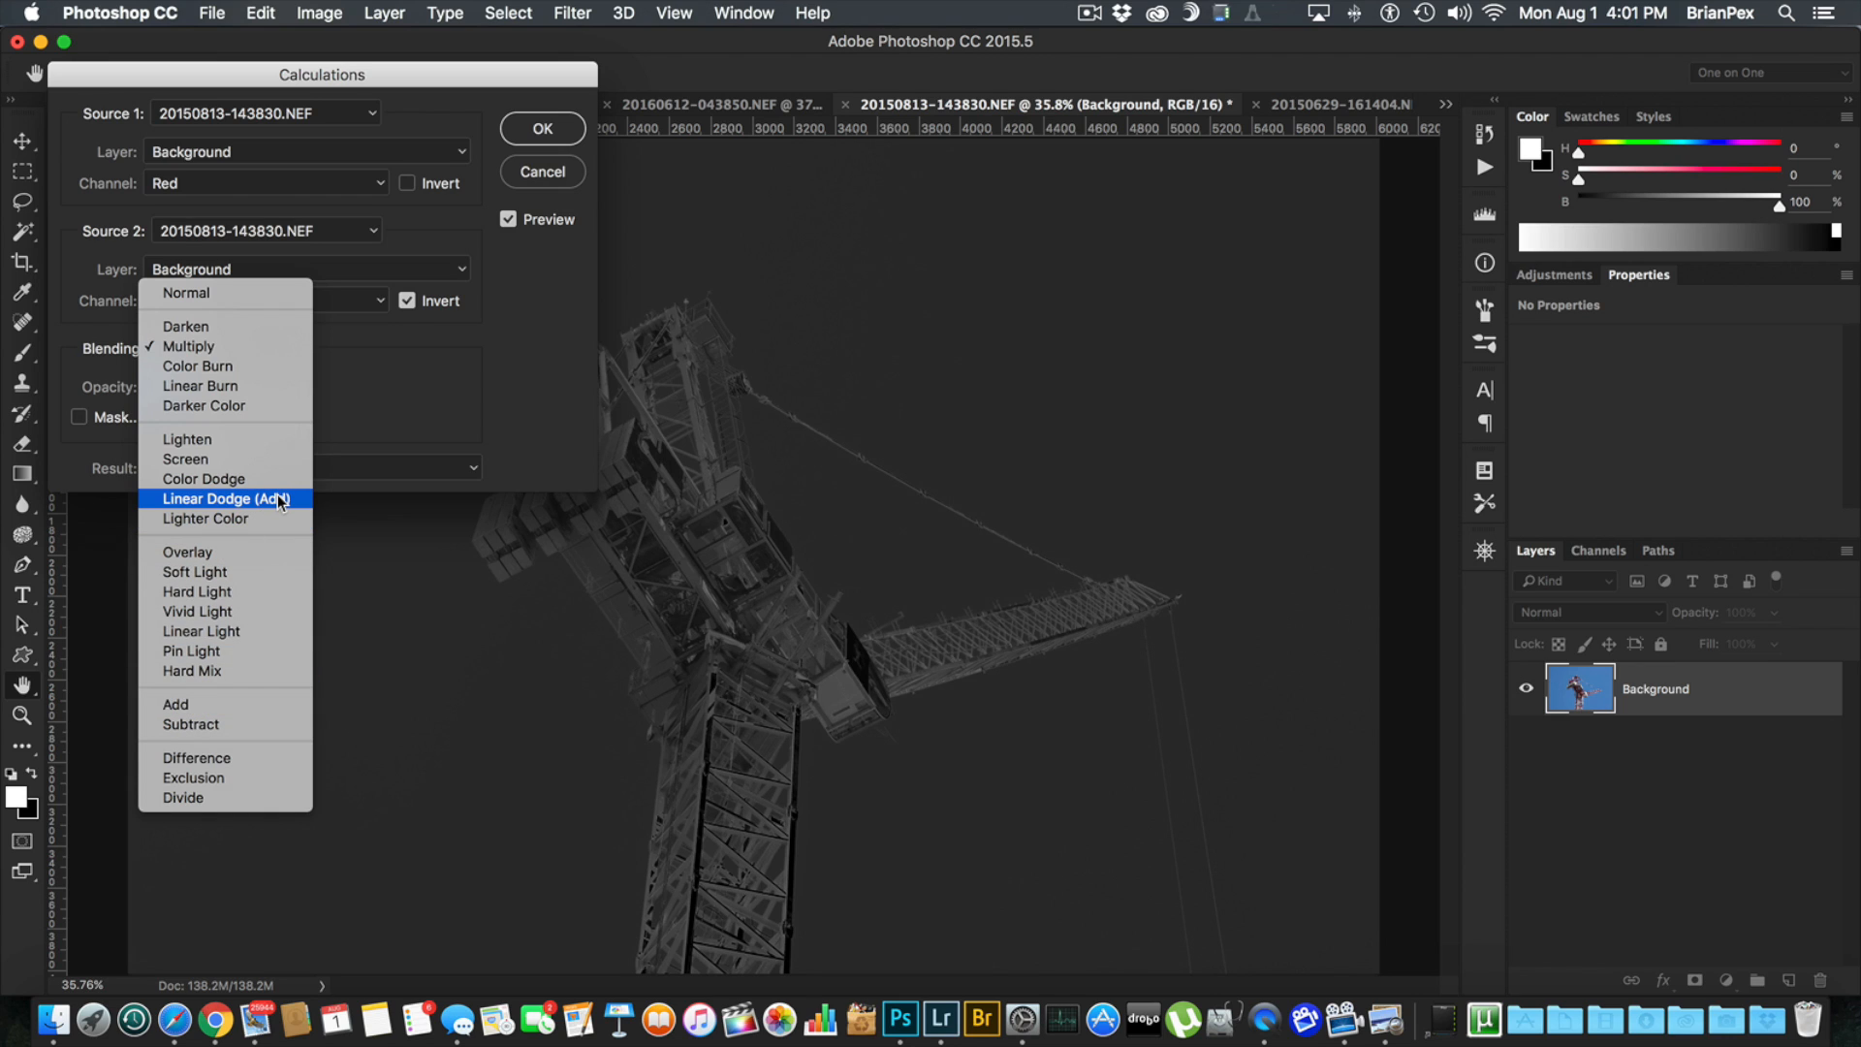
mouse_move(186, 438)
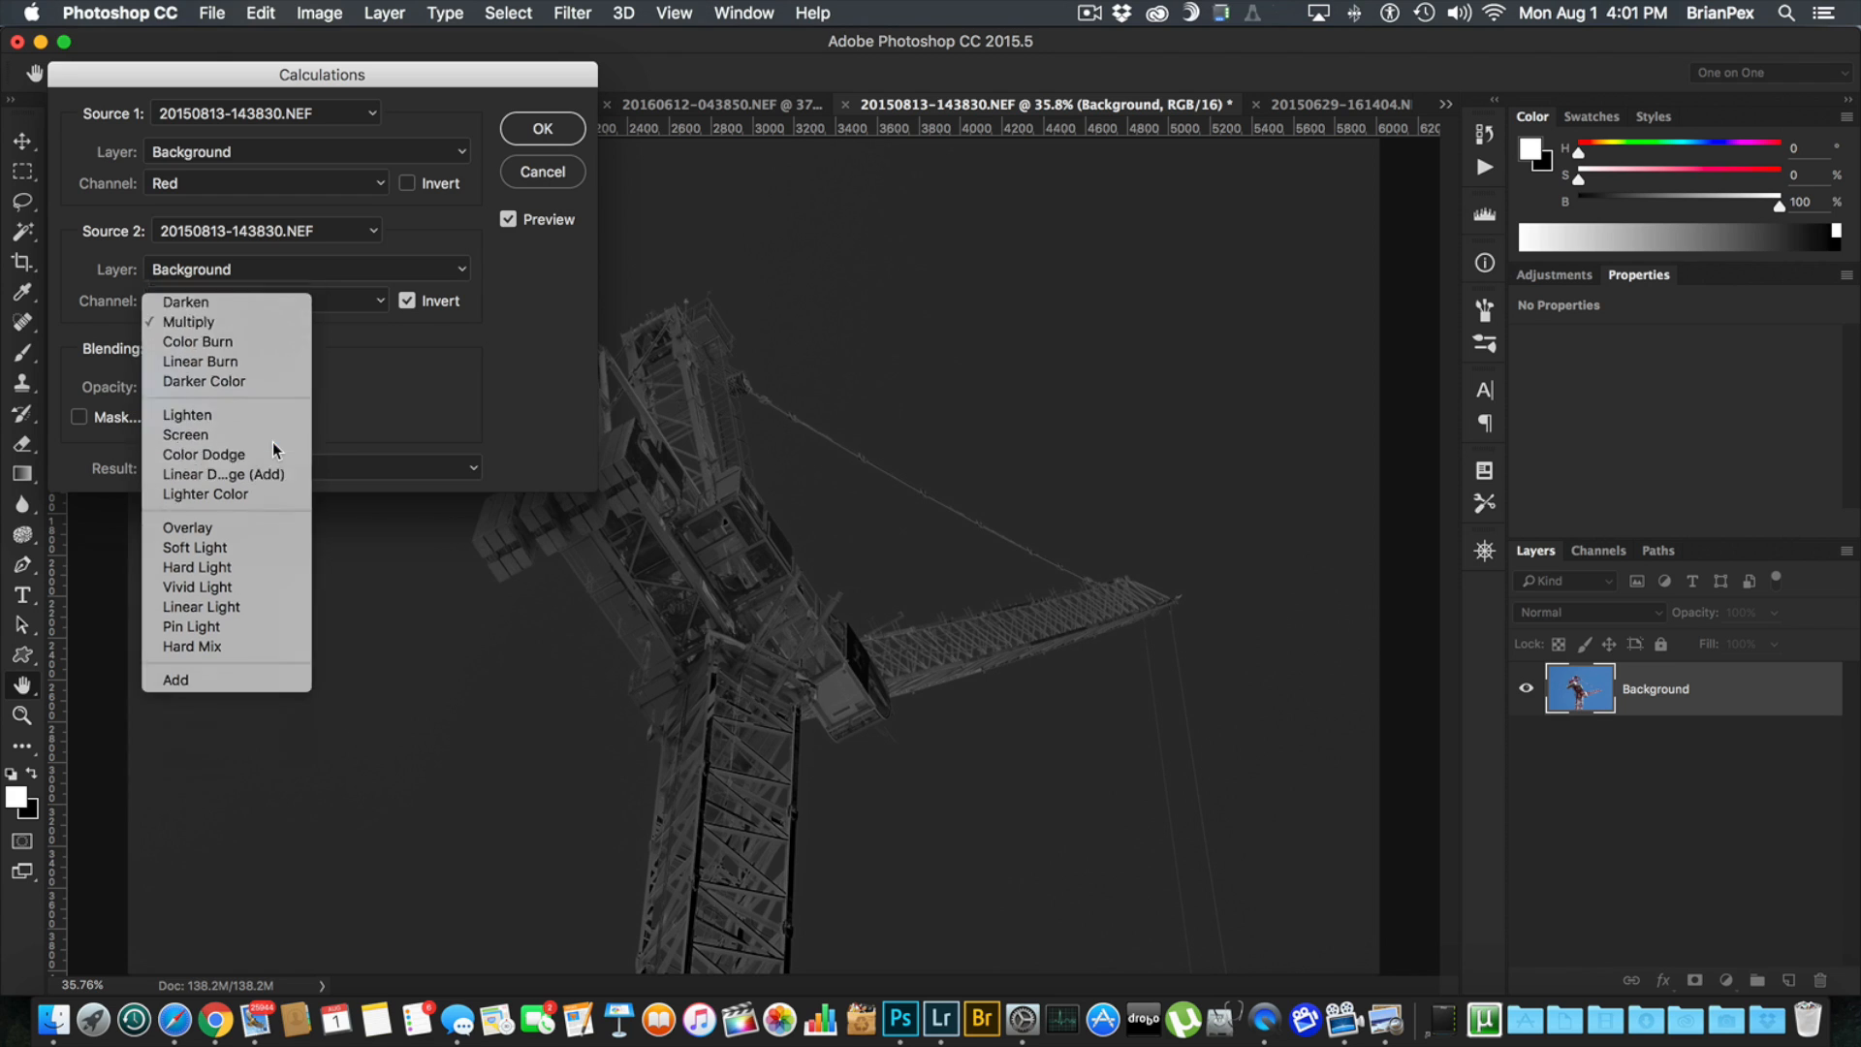
left_click(186, 415)
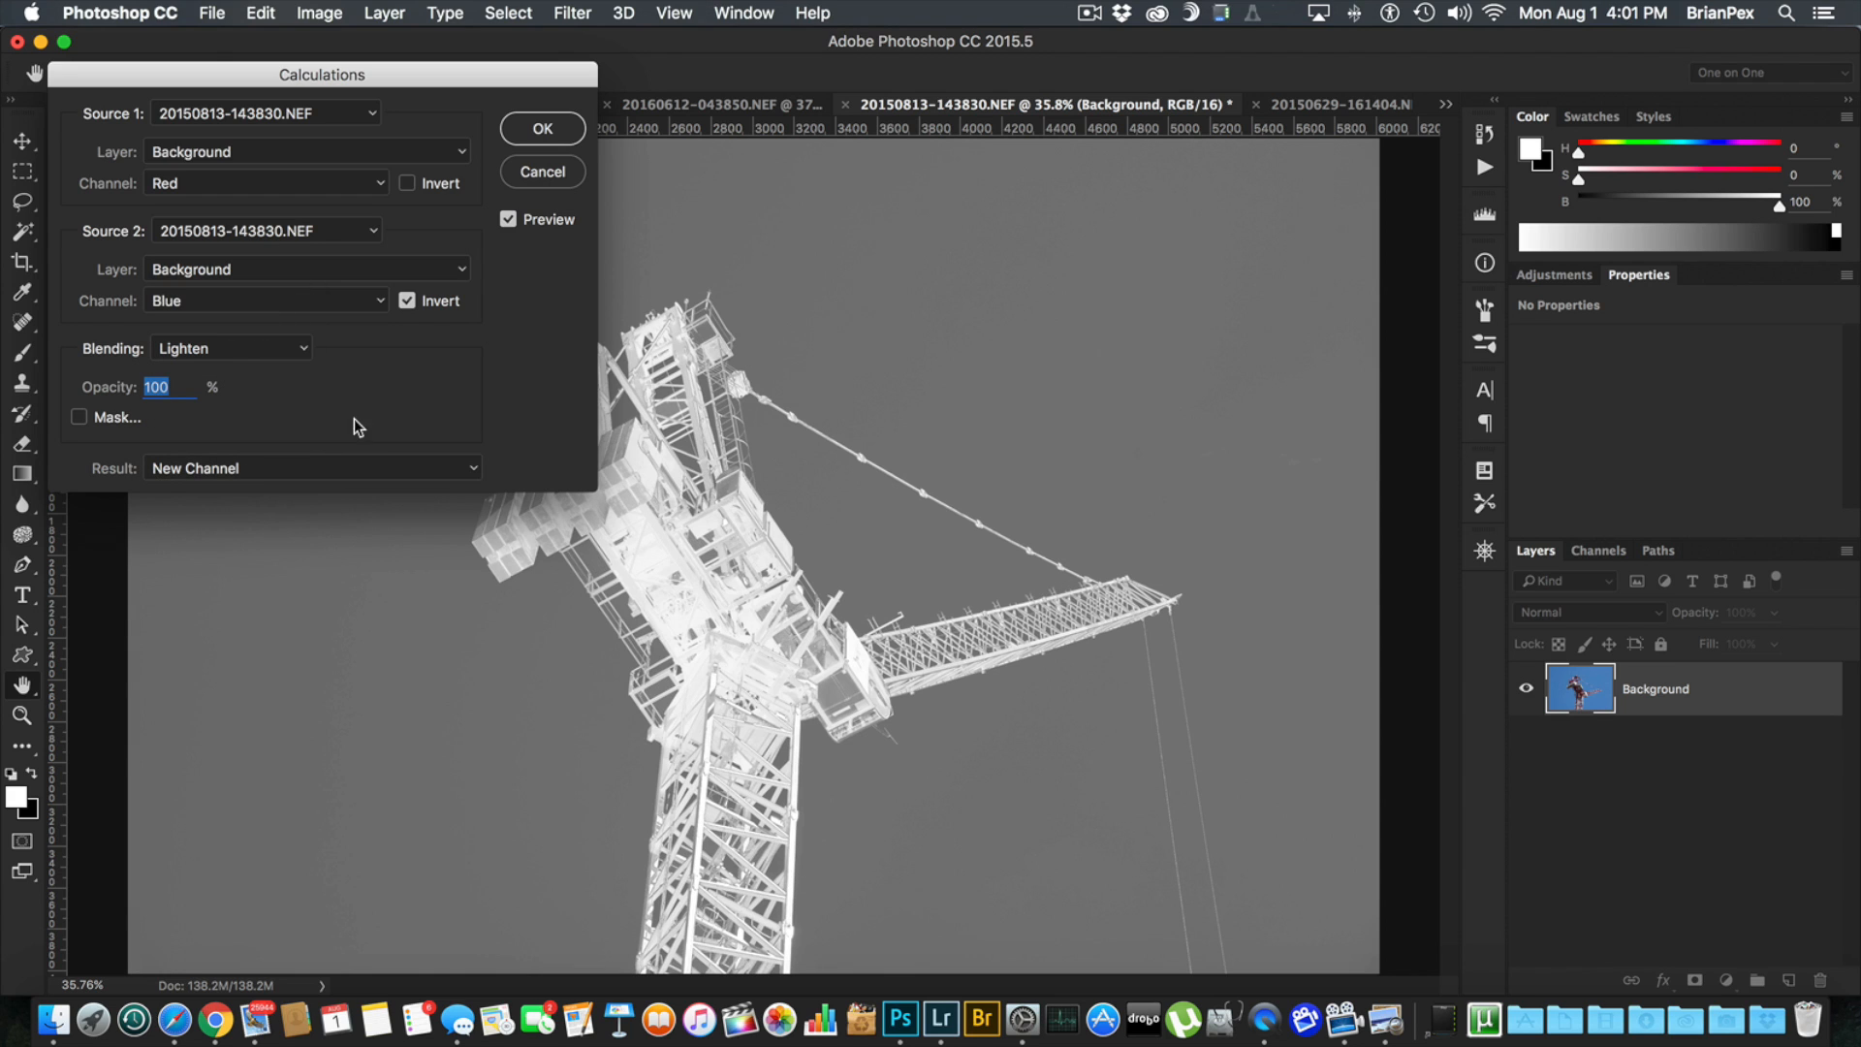
mouse_move(905, 190)
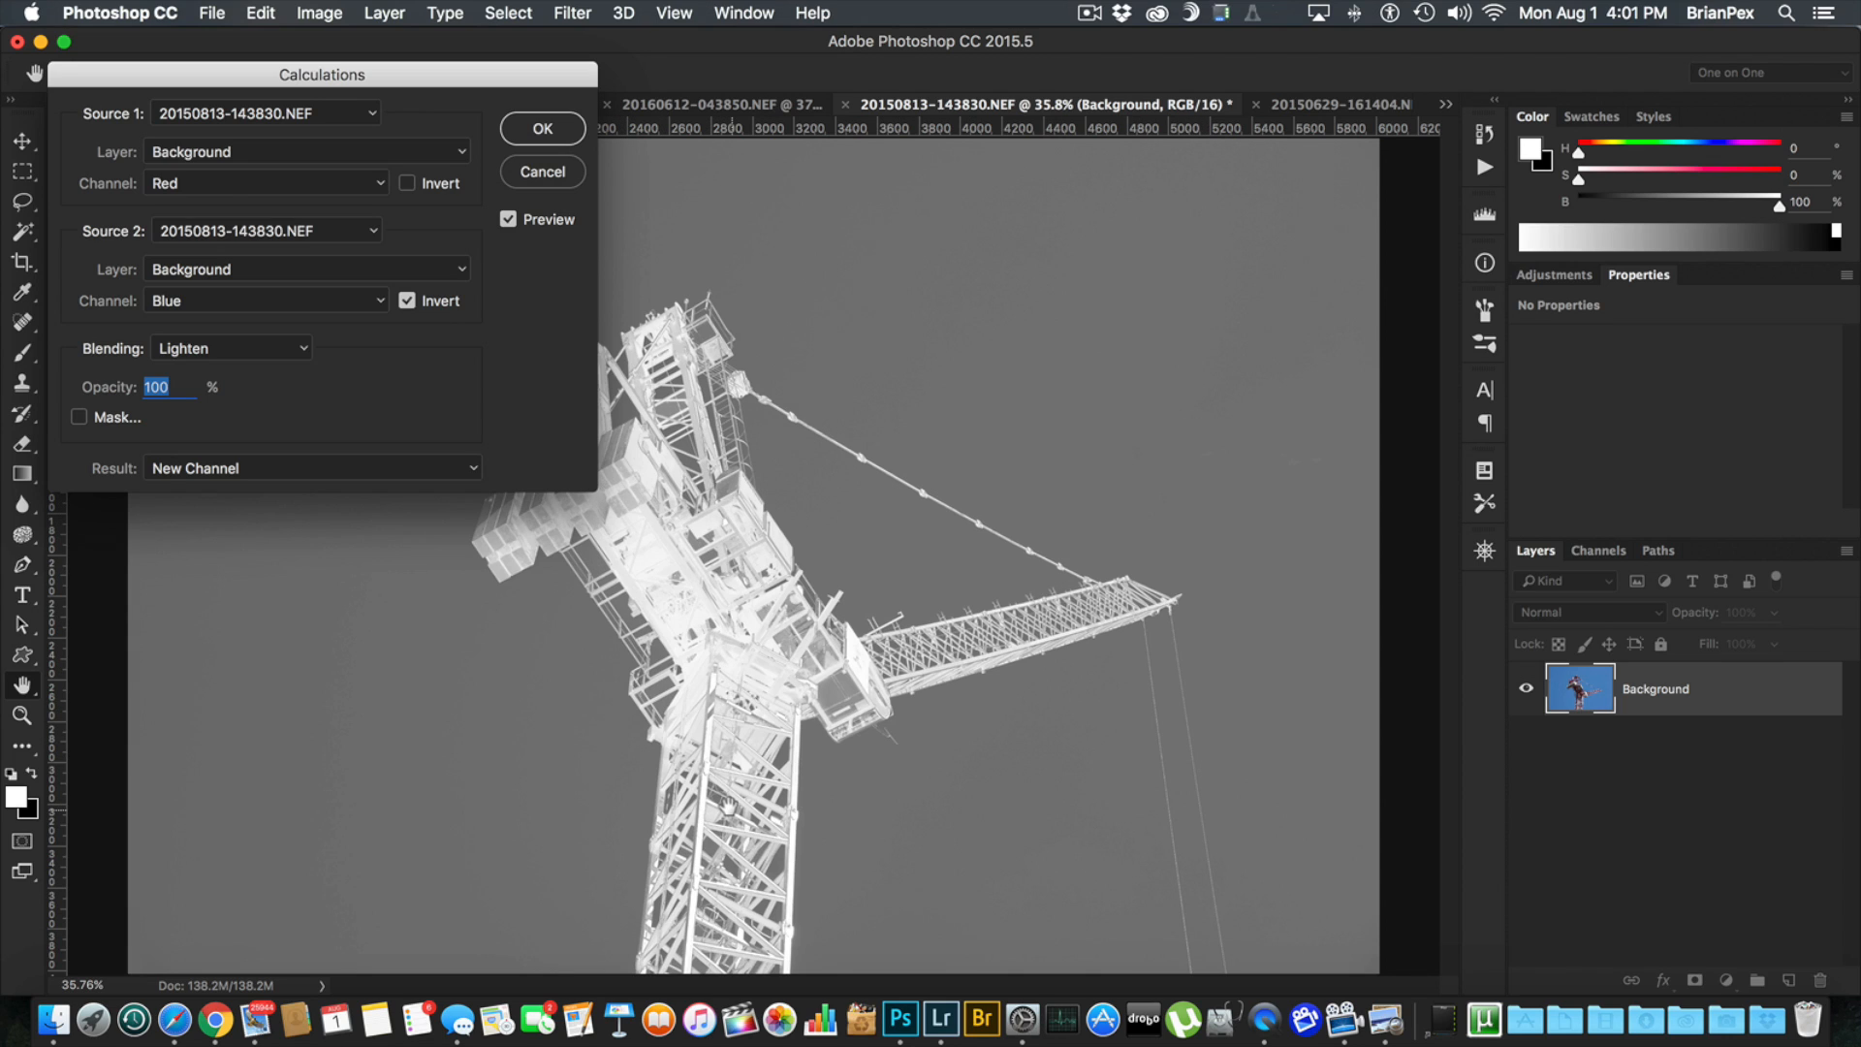
mouse_move(692, 696)
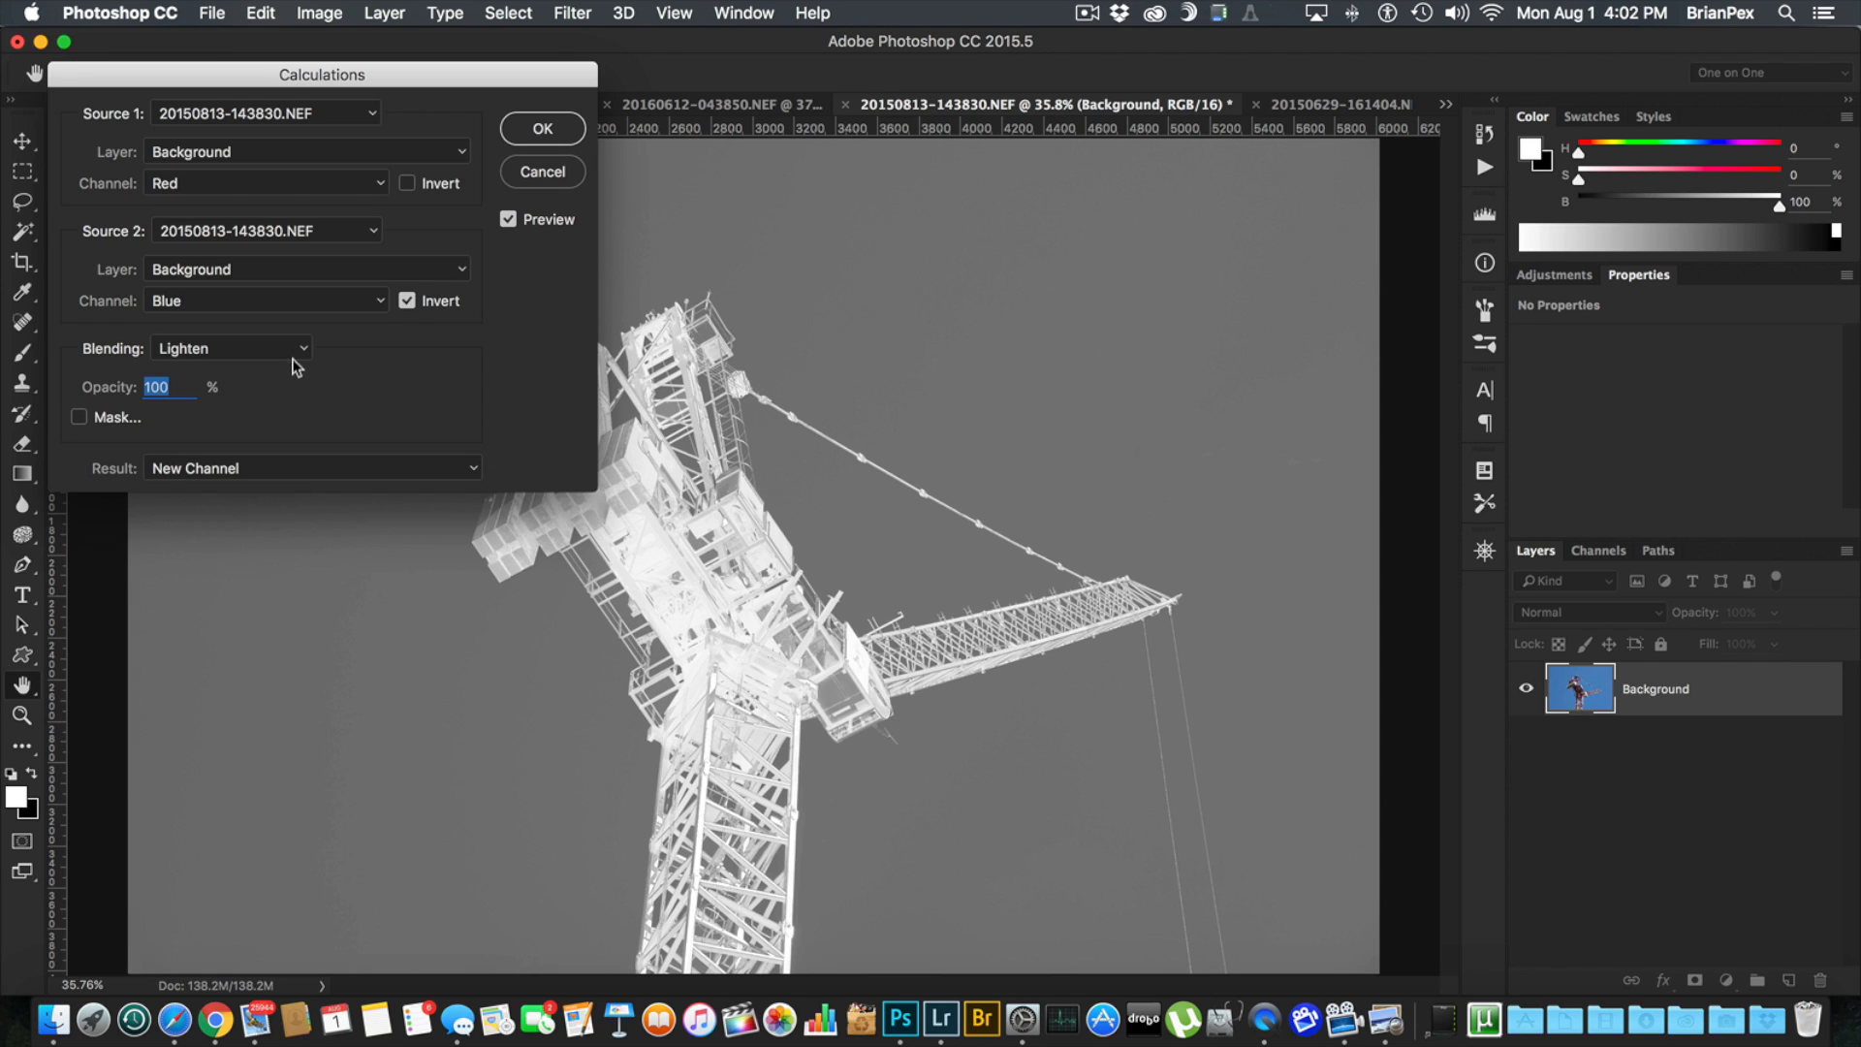
left_click(230, 347)
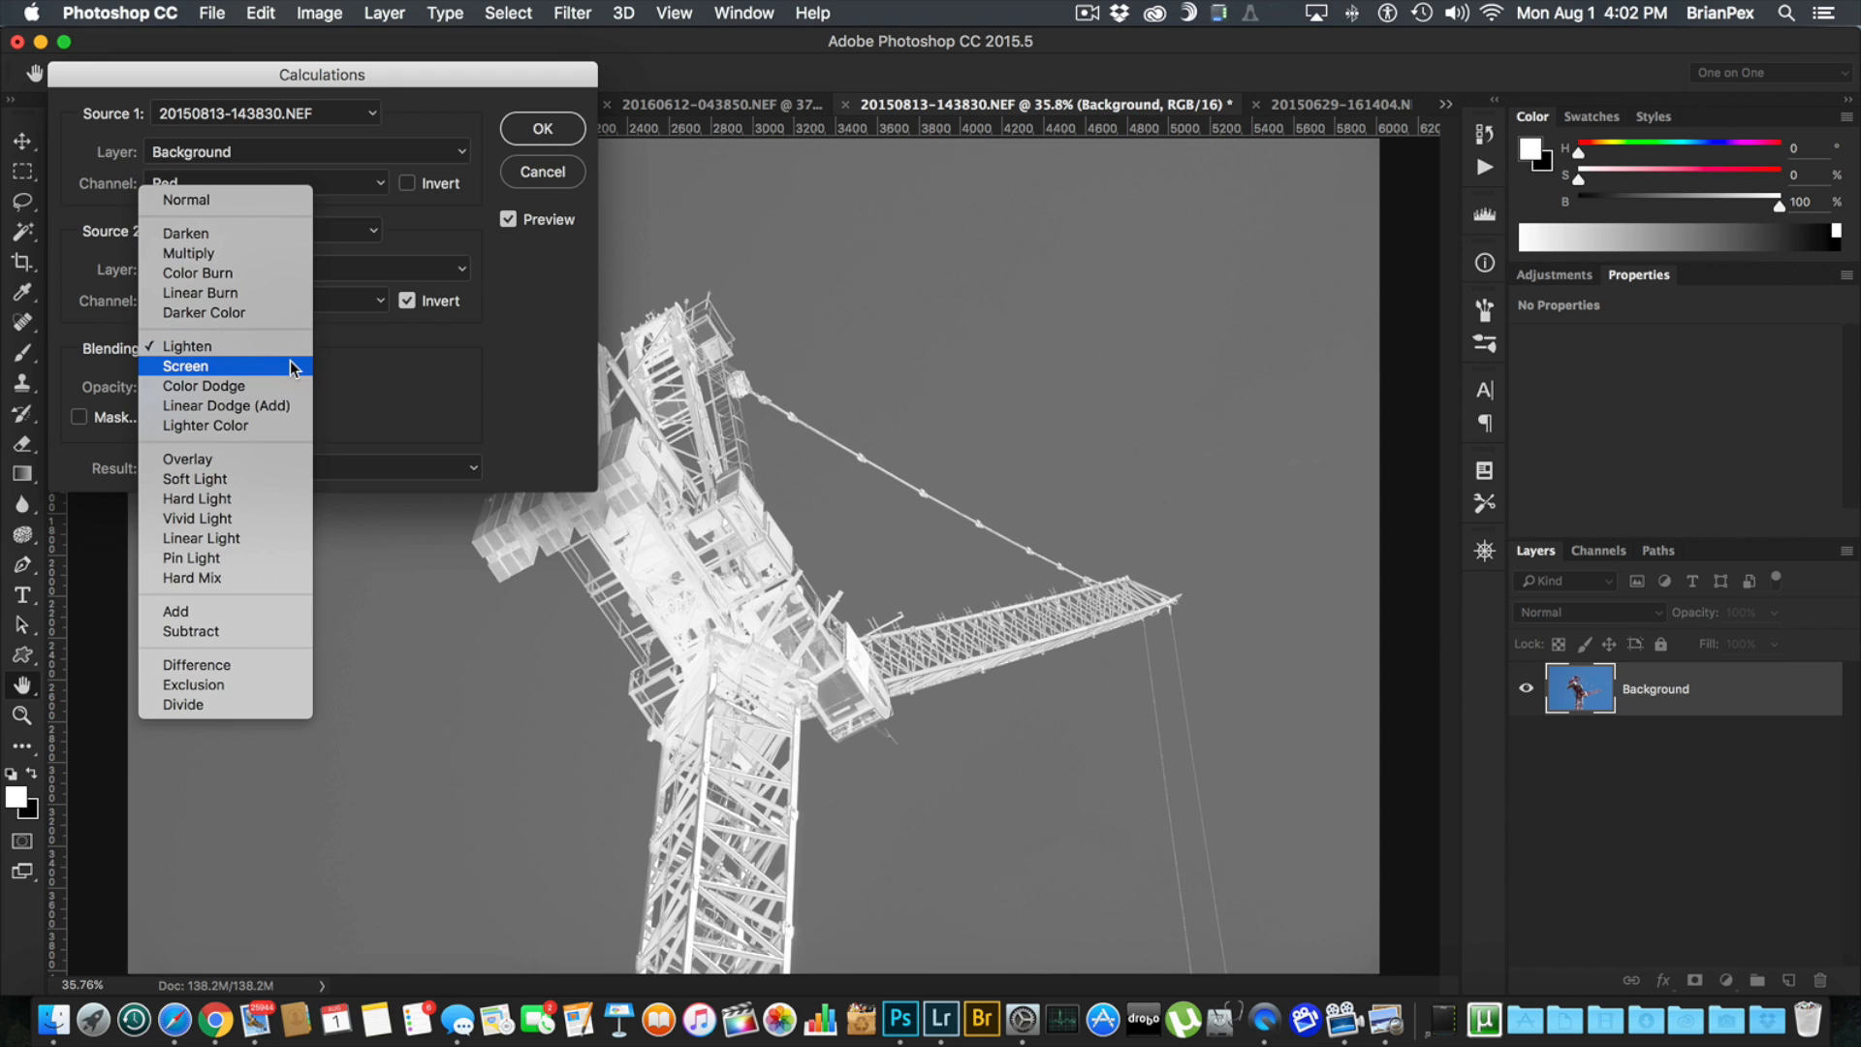
left_click(186, 367)
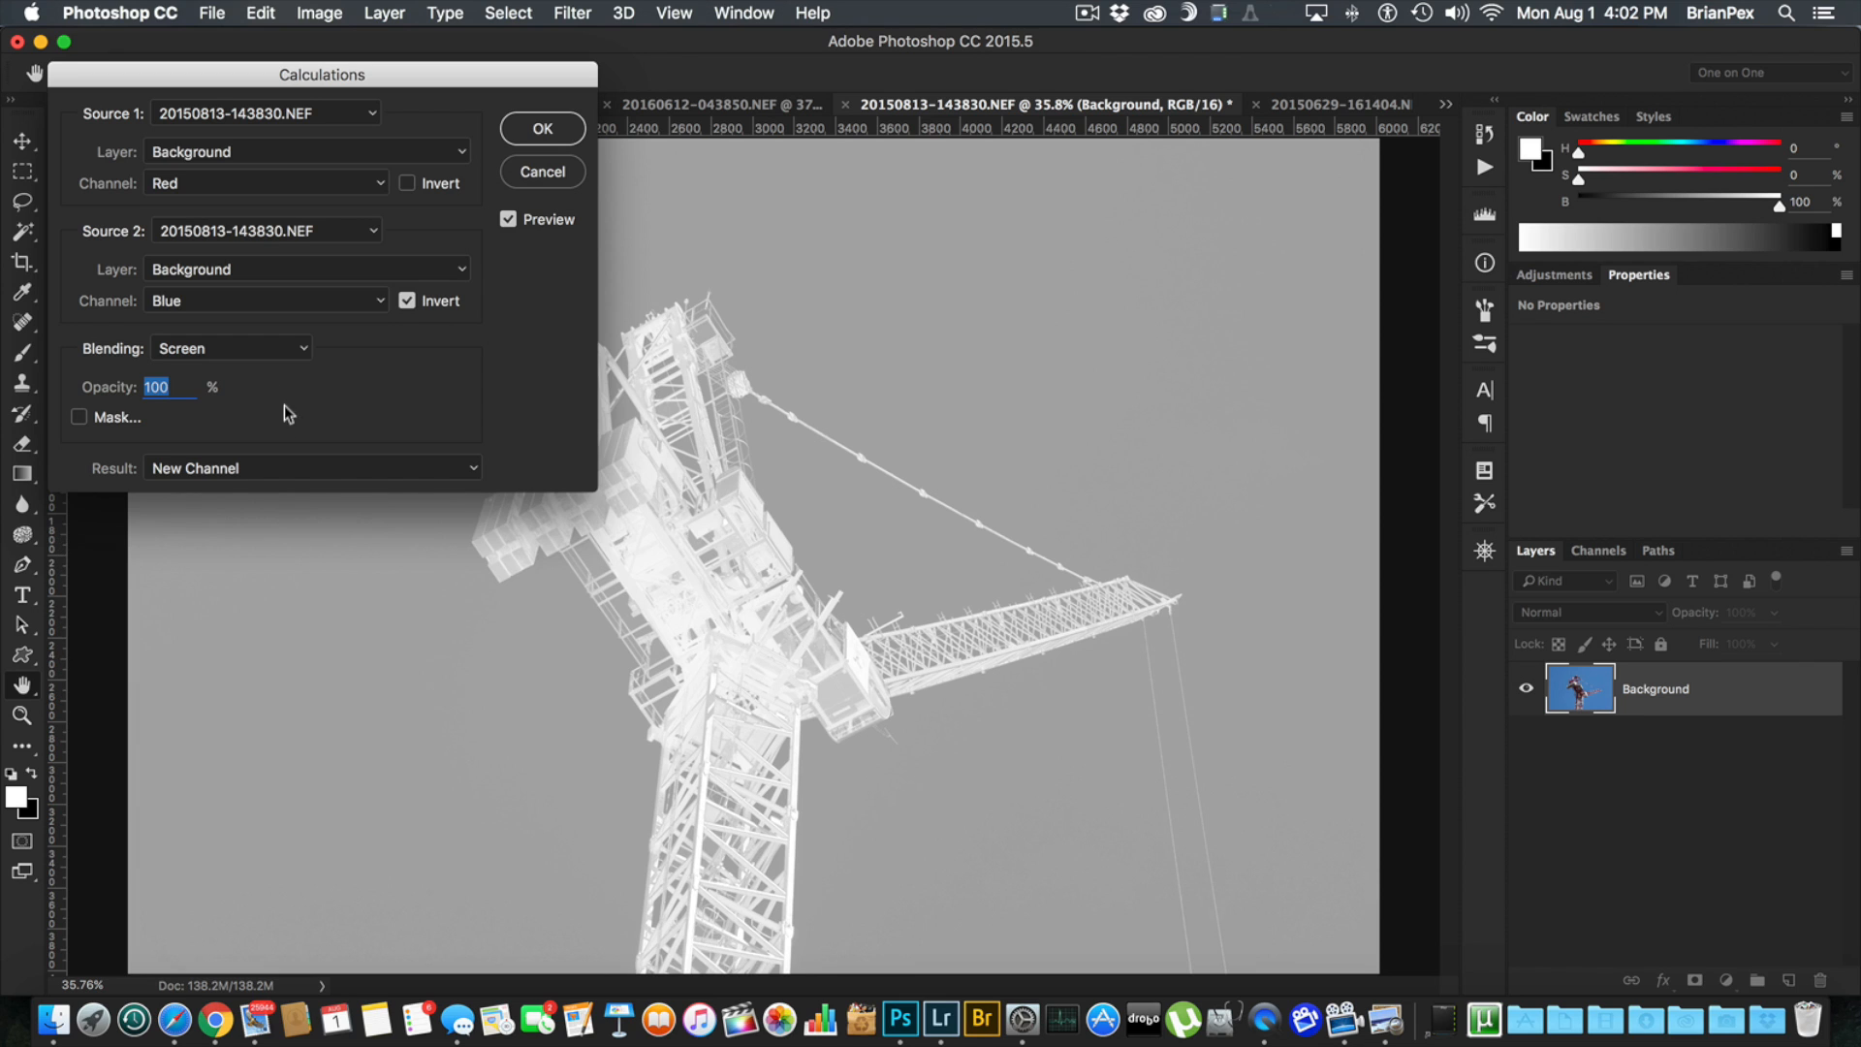
left_click(231, 347)
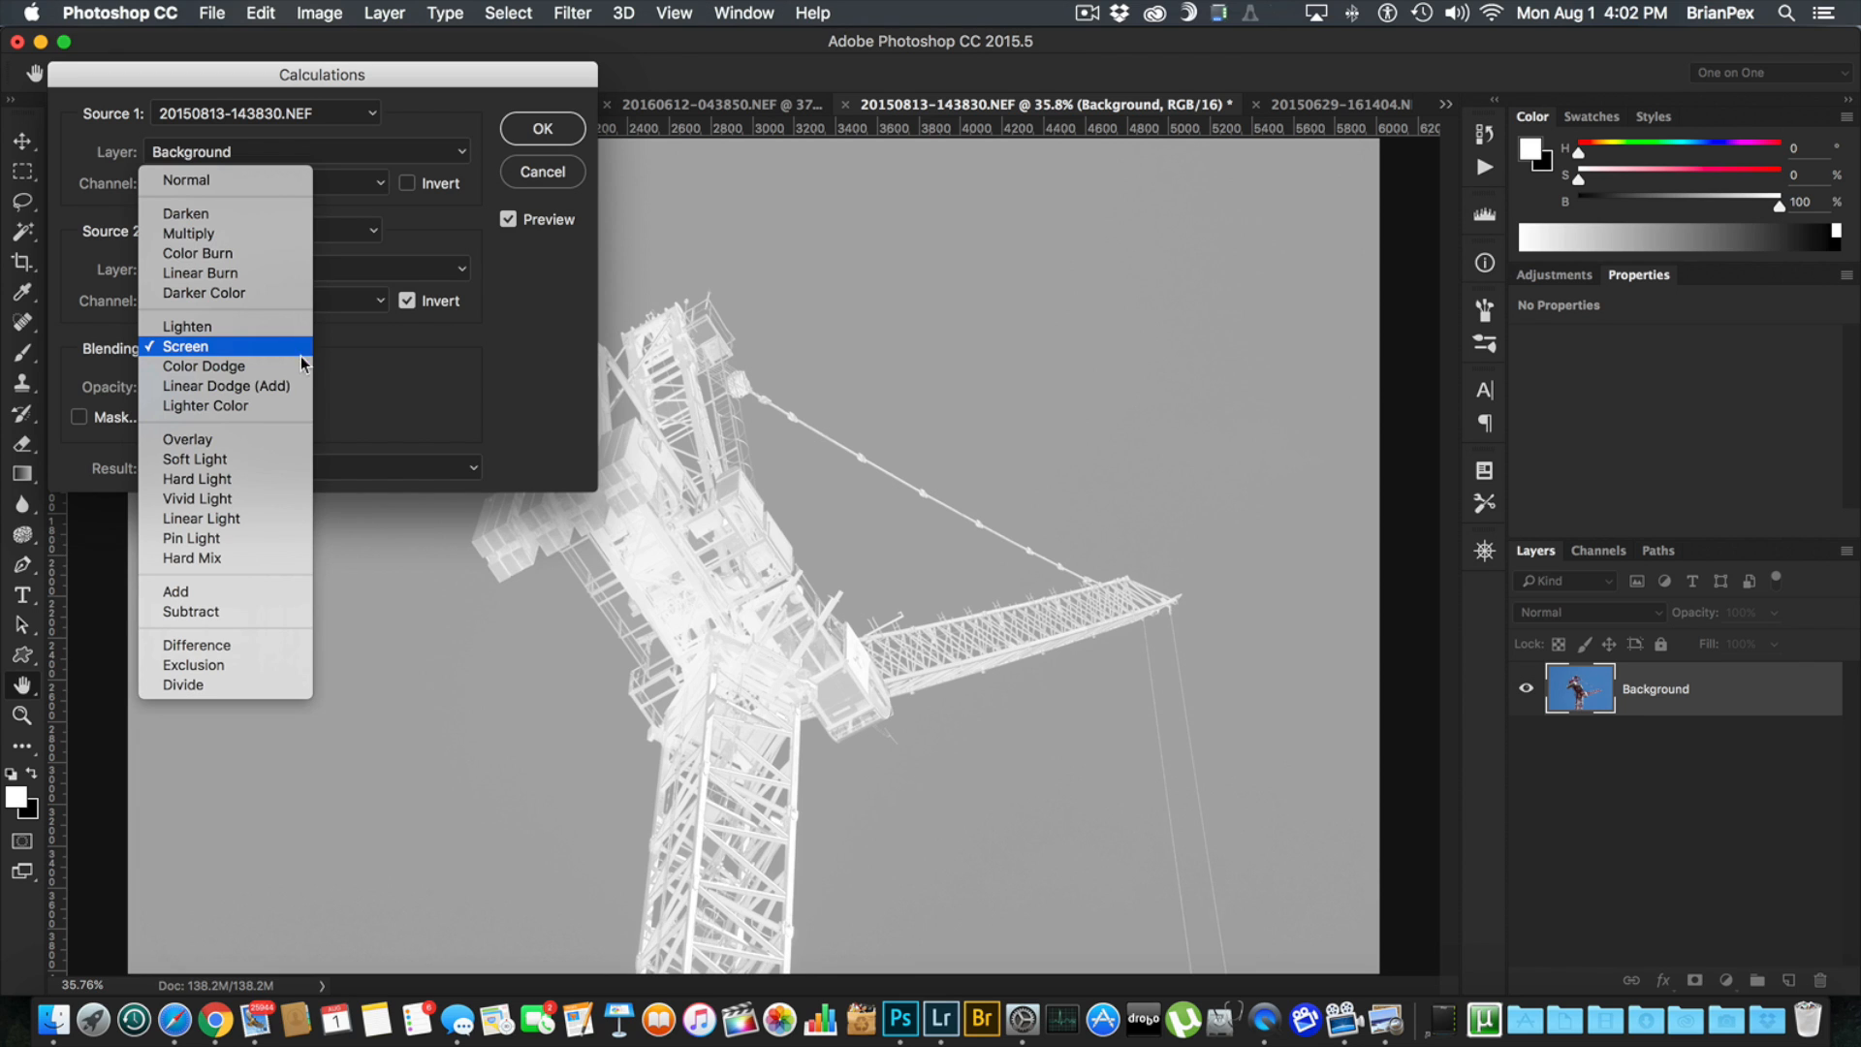
left_click(204, 367)
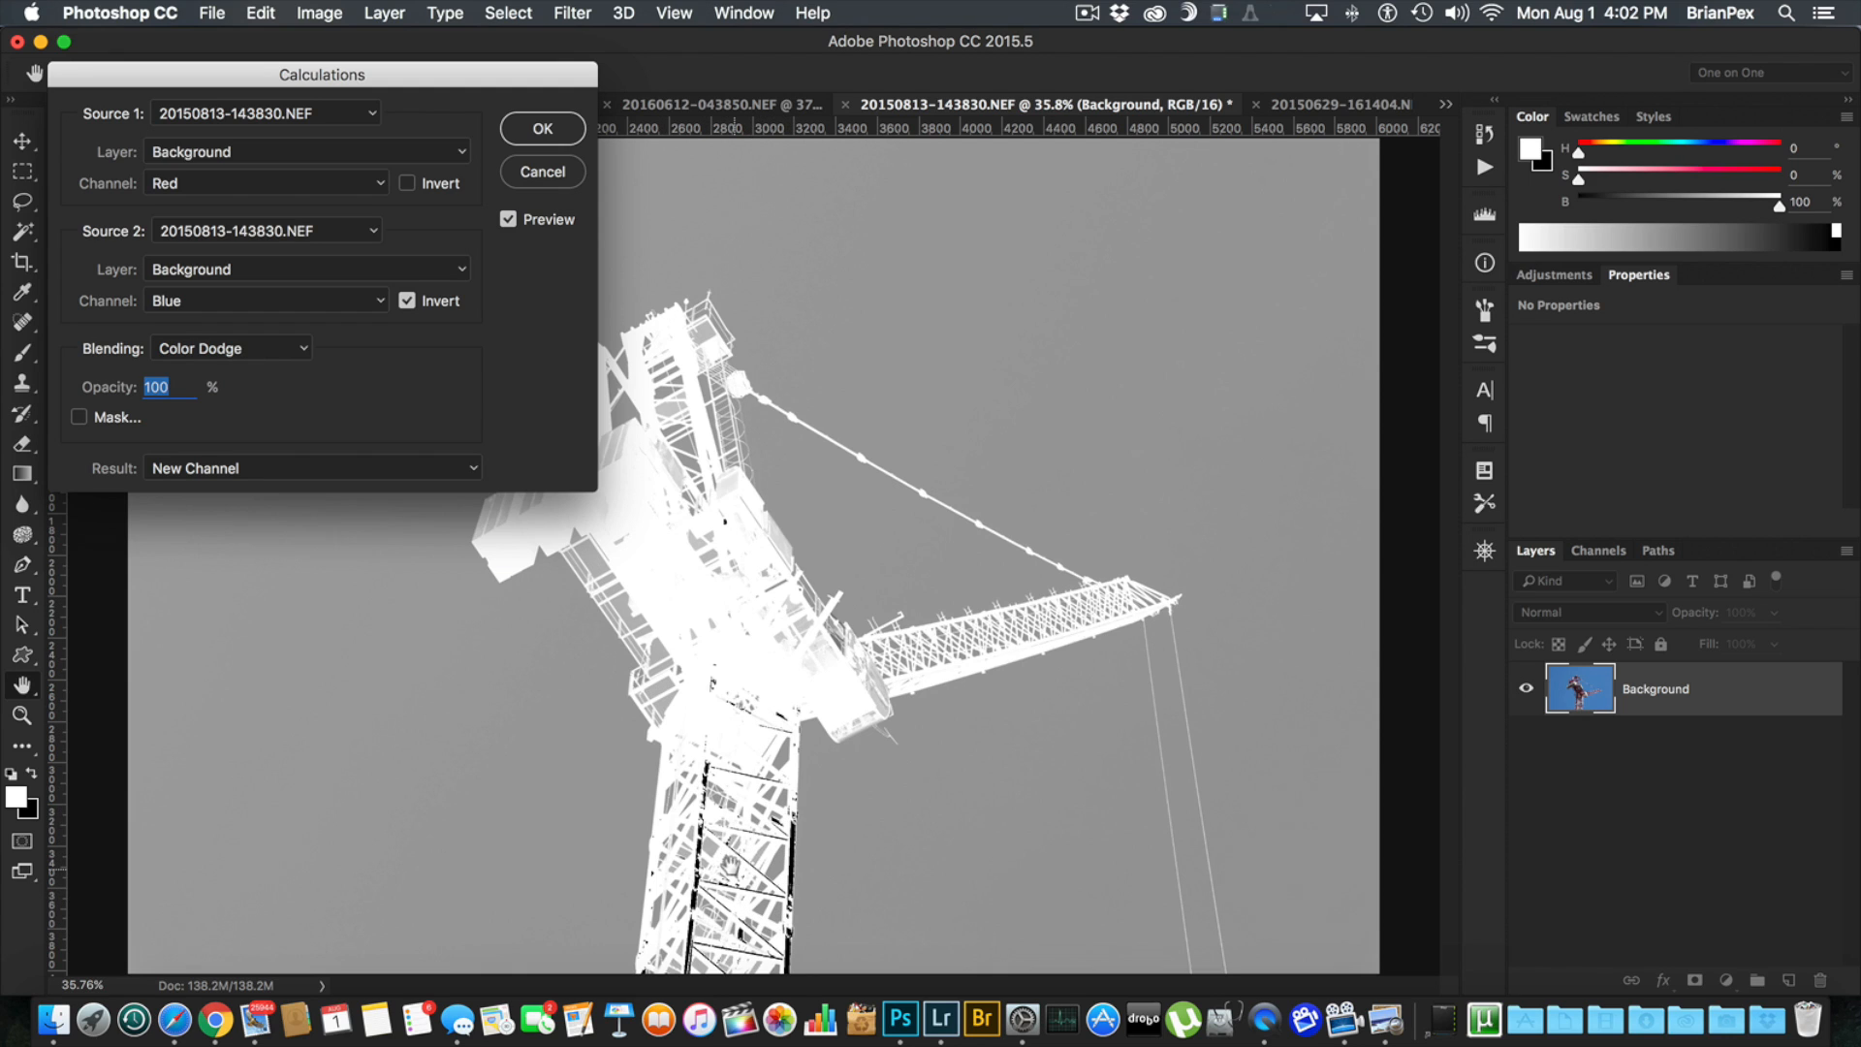
left_click(231, 347)
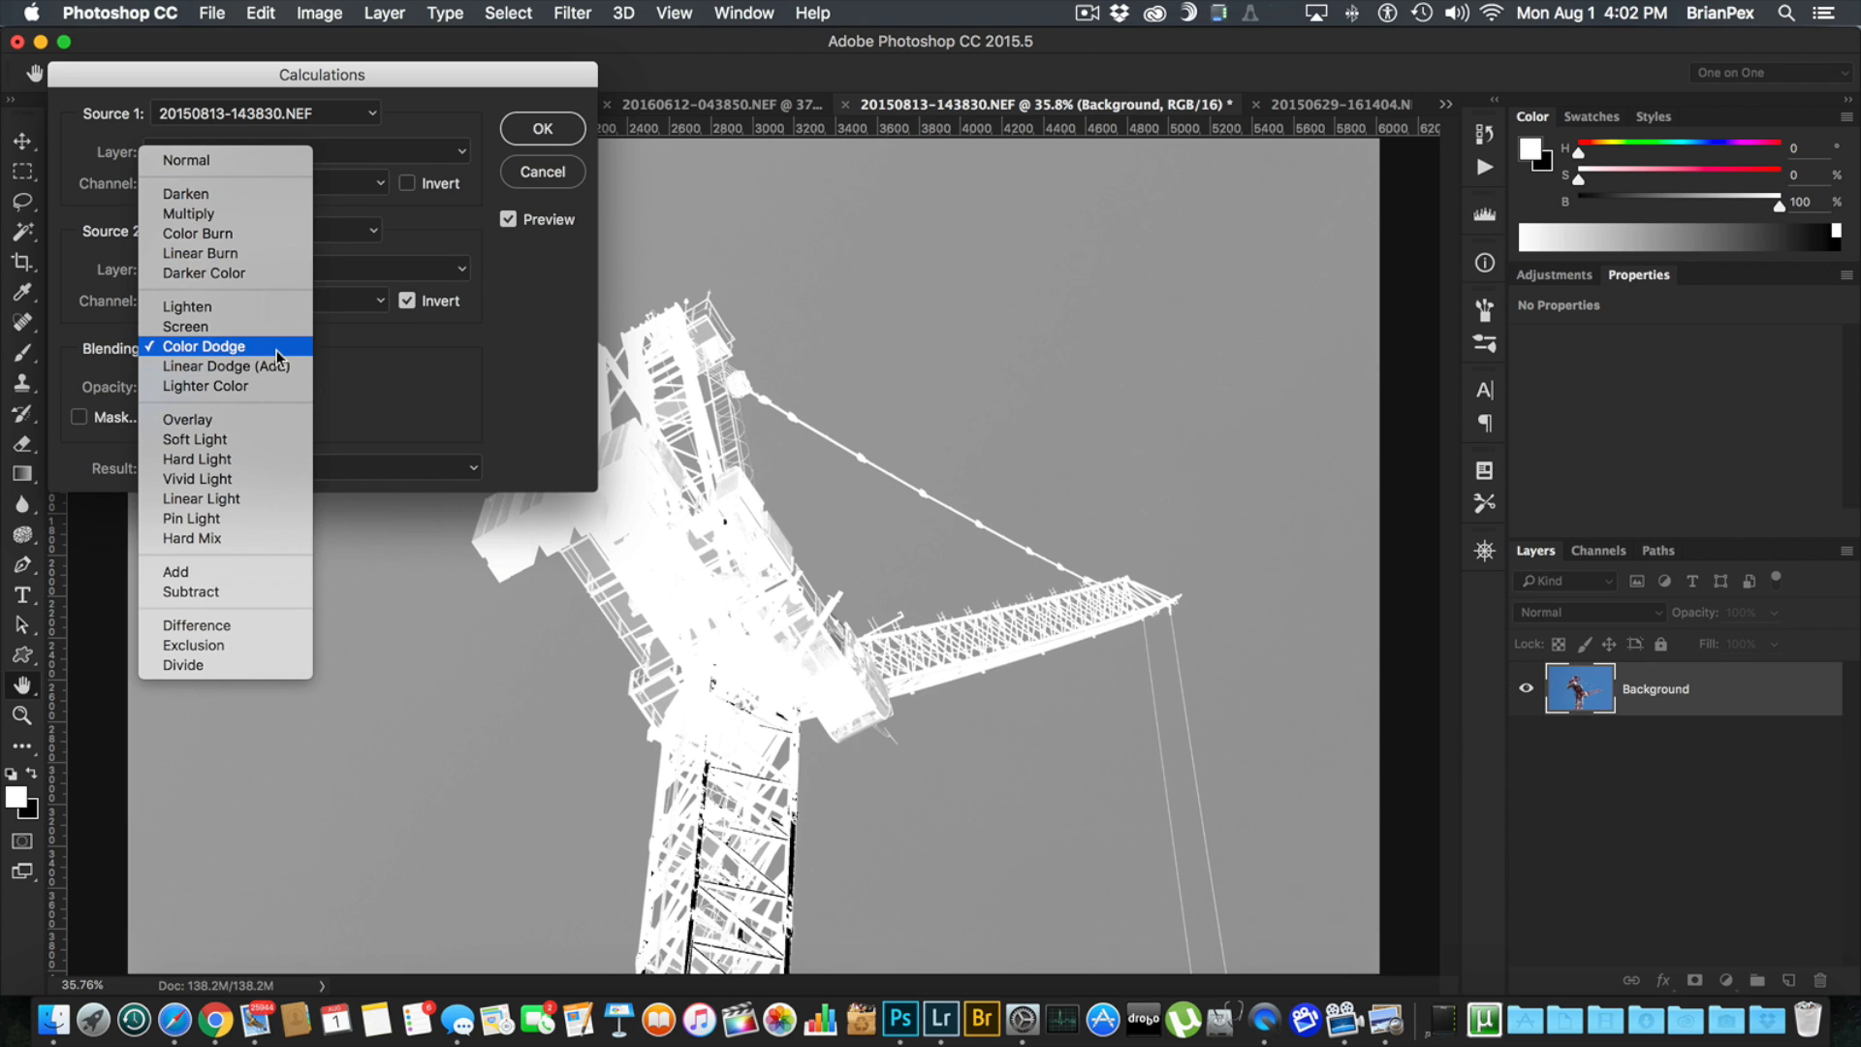
left_click(225, 365)
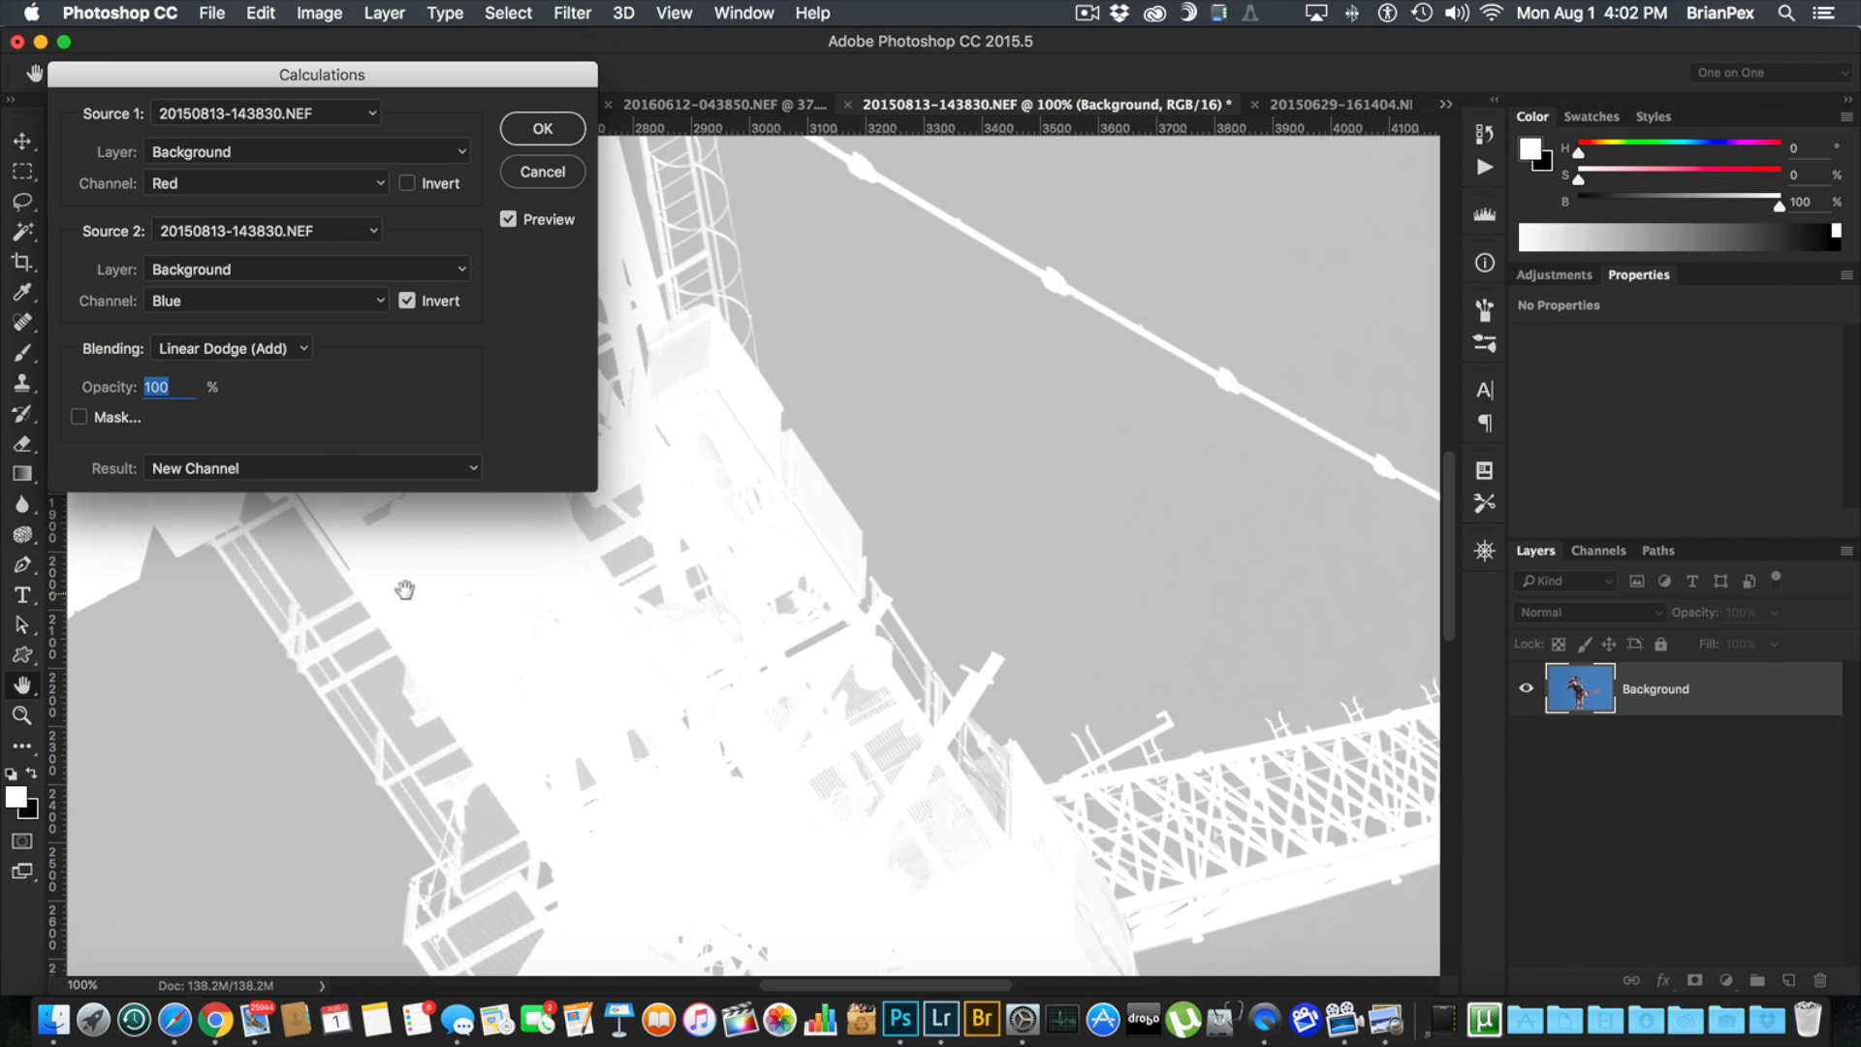
left_click_drag(403, 589, 481, 589)
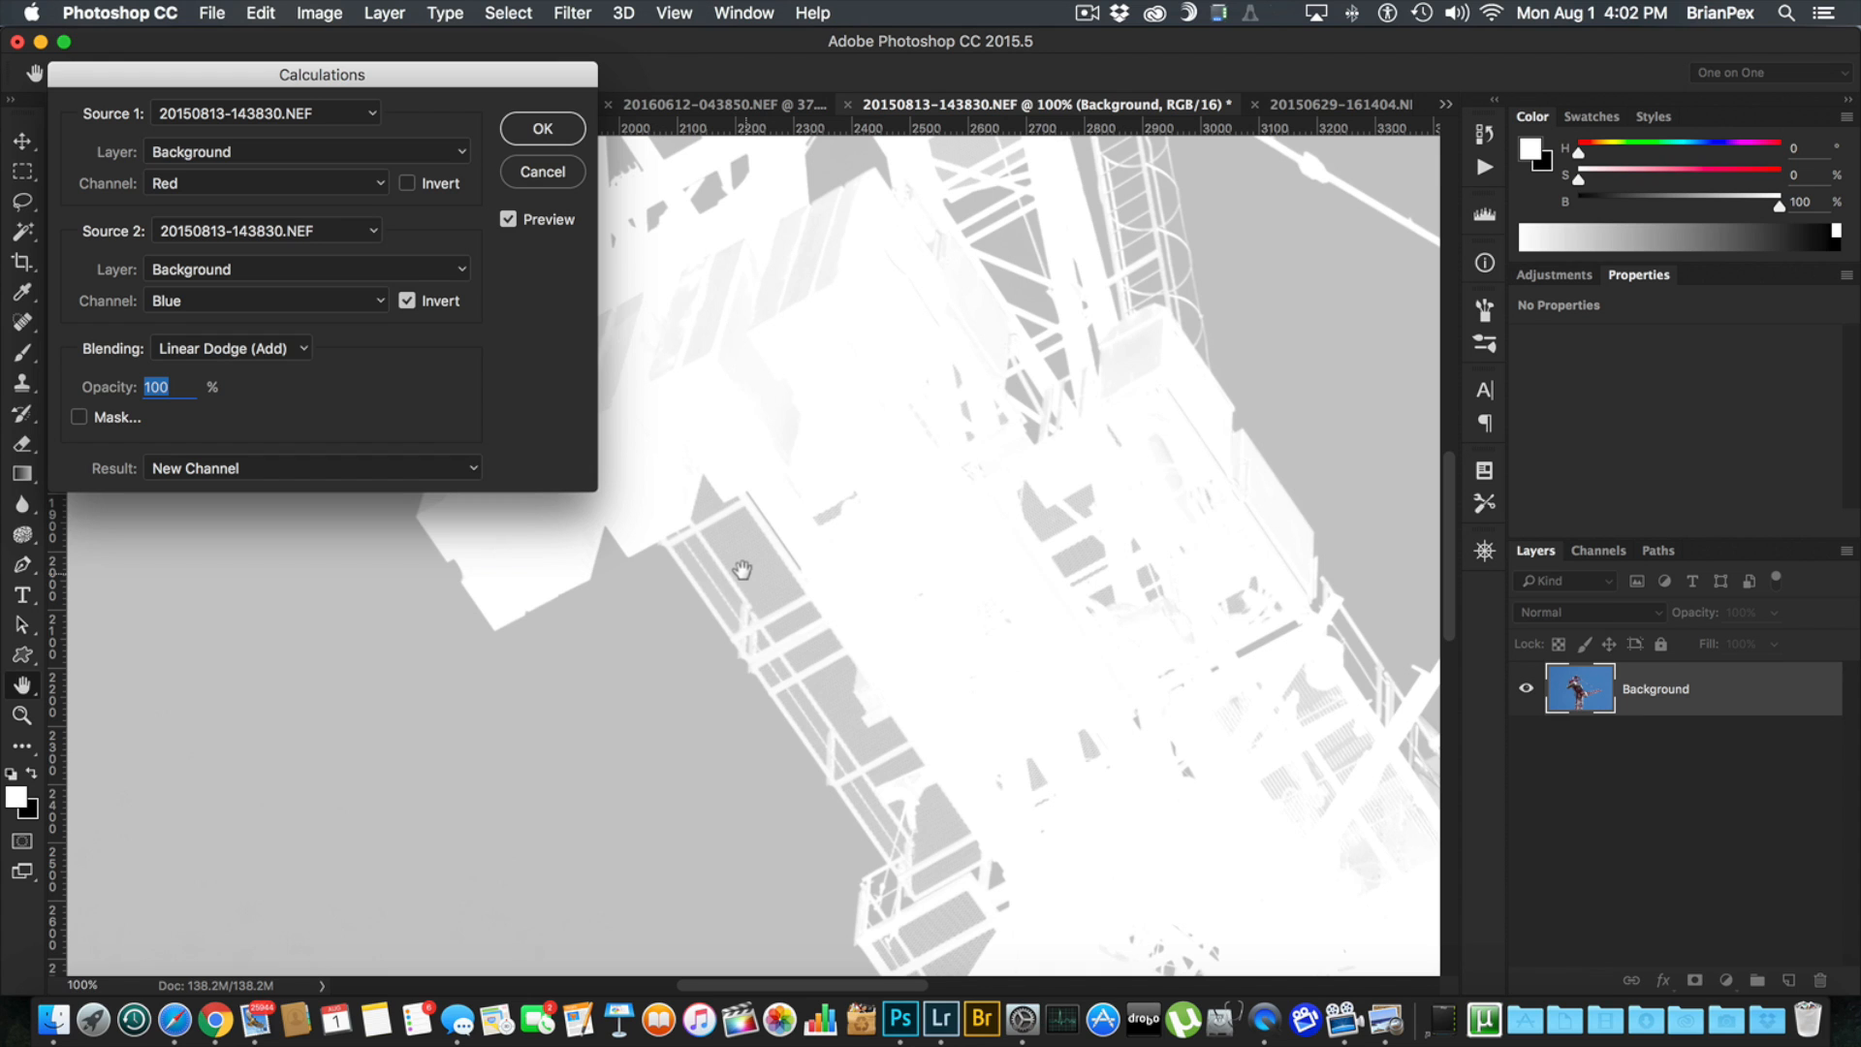
left_click(230, 347)
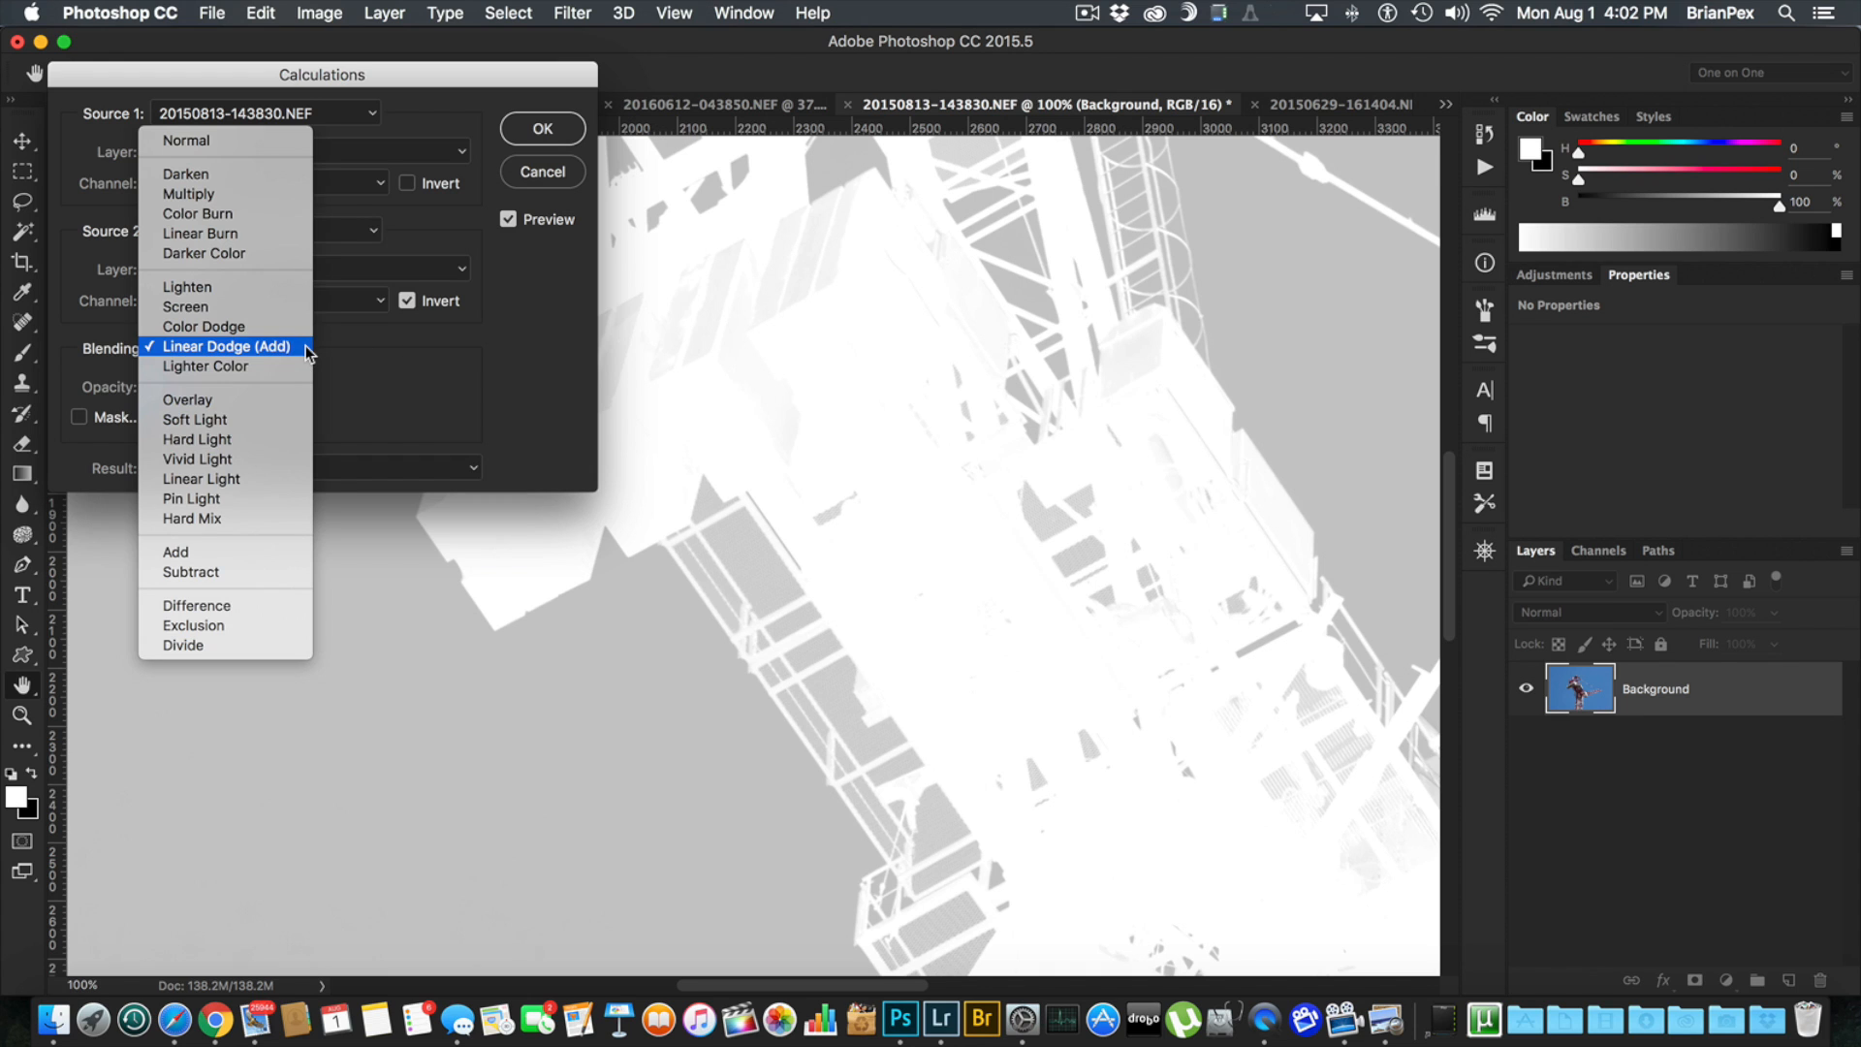
left_click(204, 367)
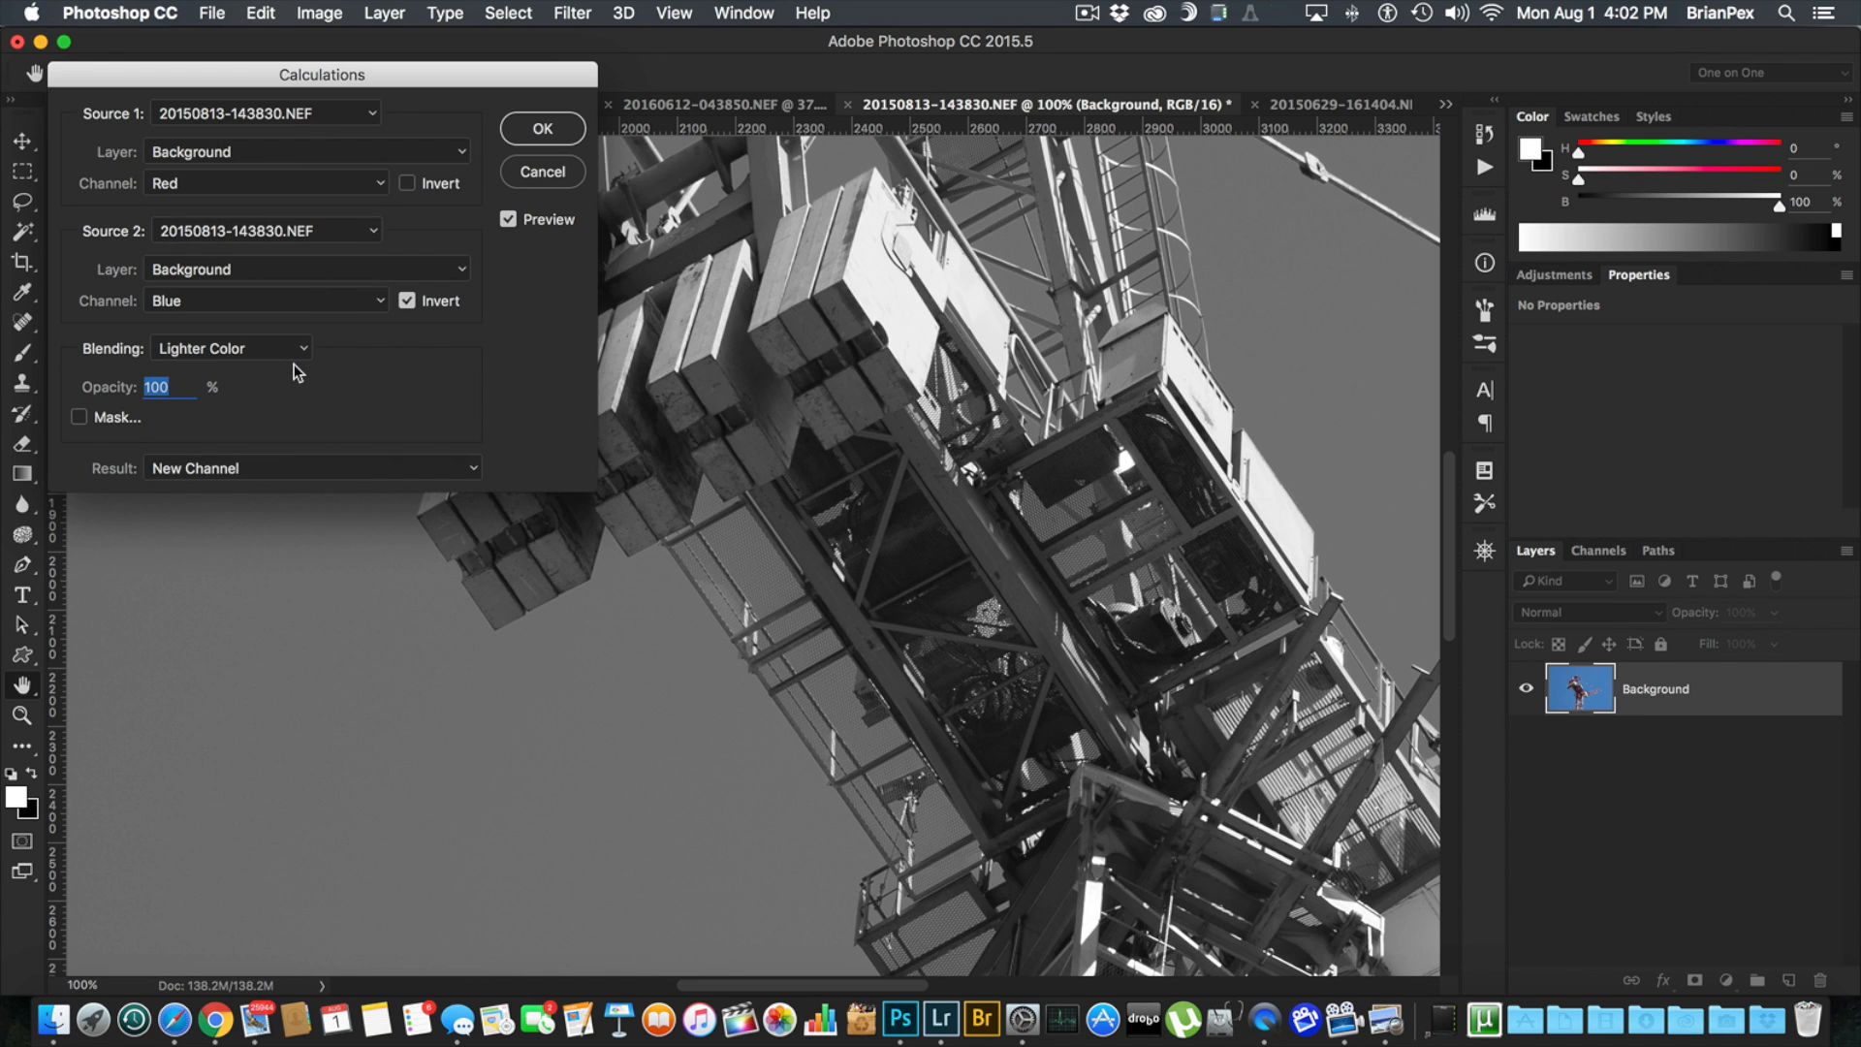
mouse_move(669, 530)
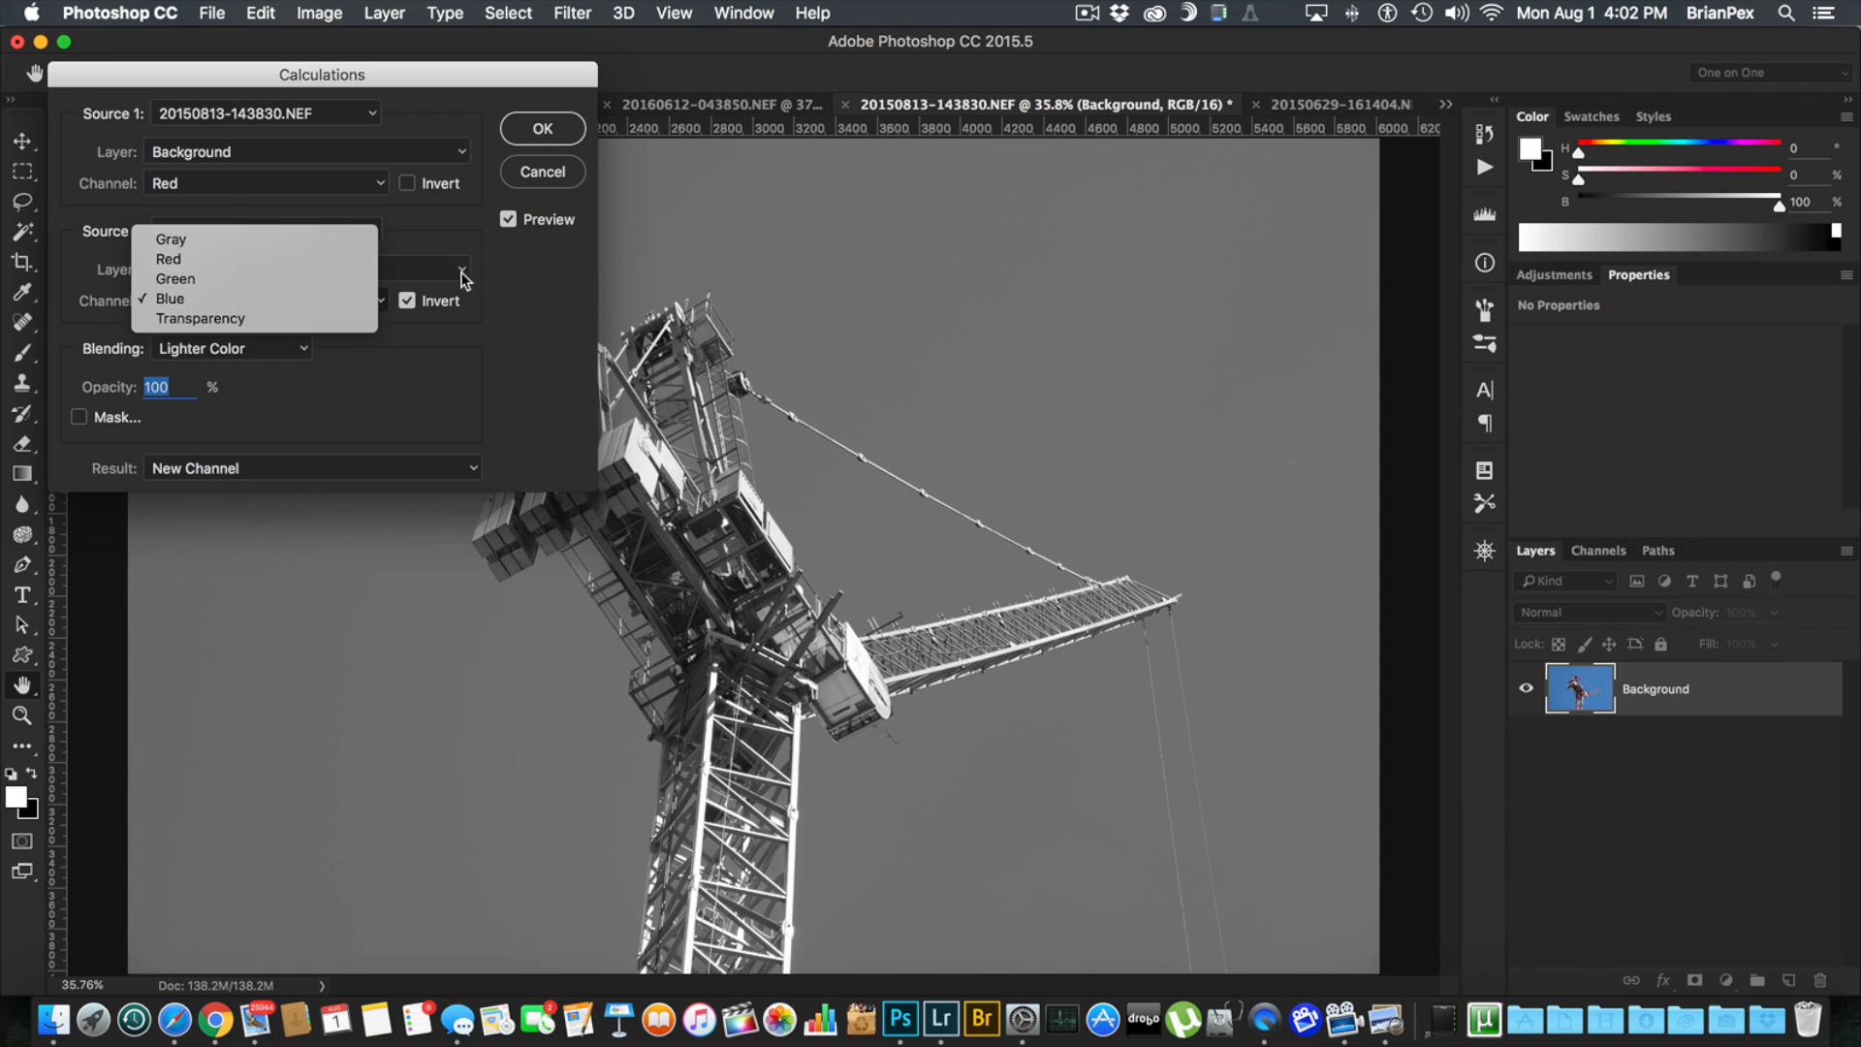
Step: Settle on Add blending with Offset -100 and Scale 1, and confirm to create the Alpha 1 channel
left_click(231, 346)
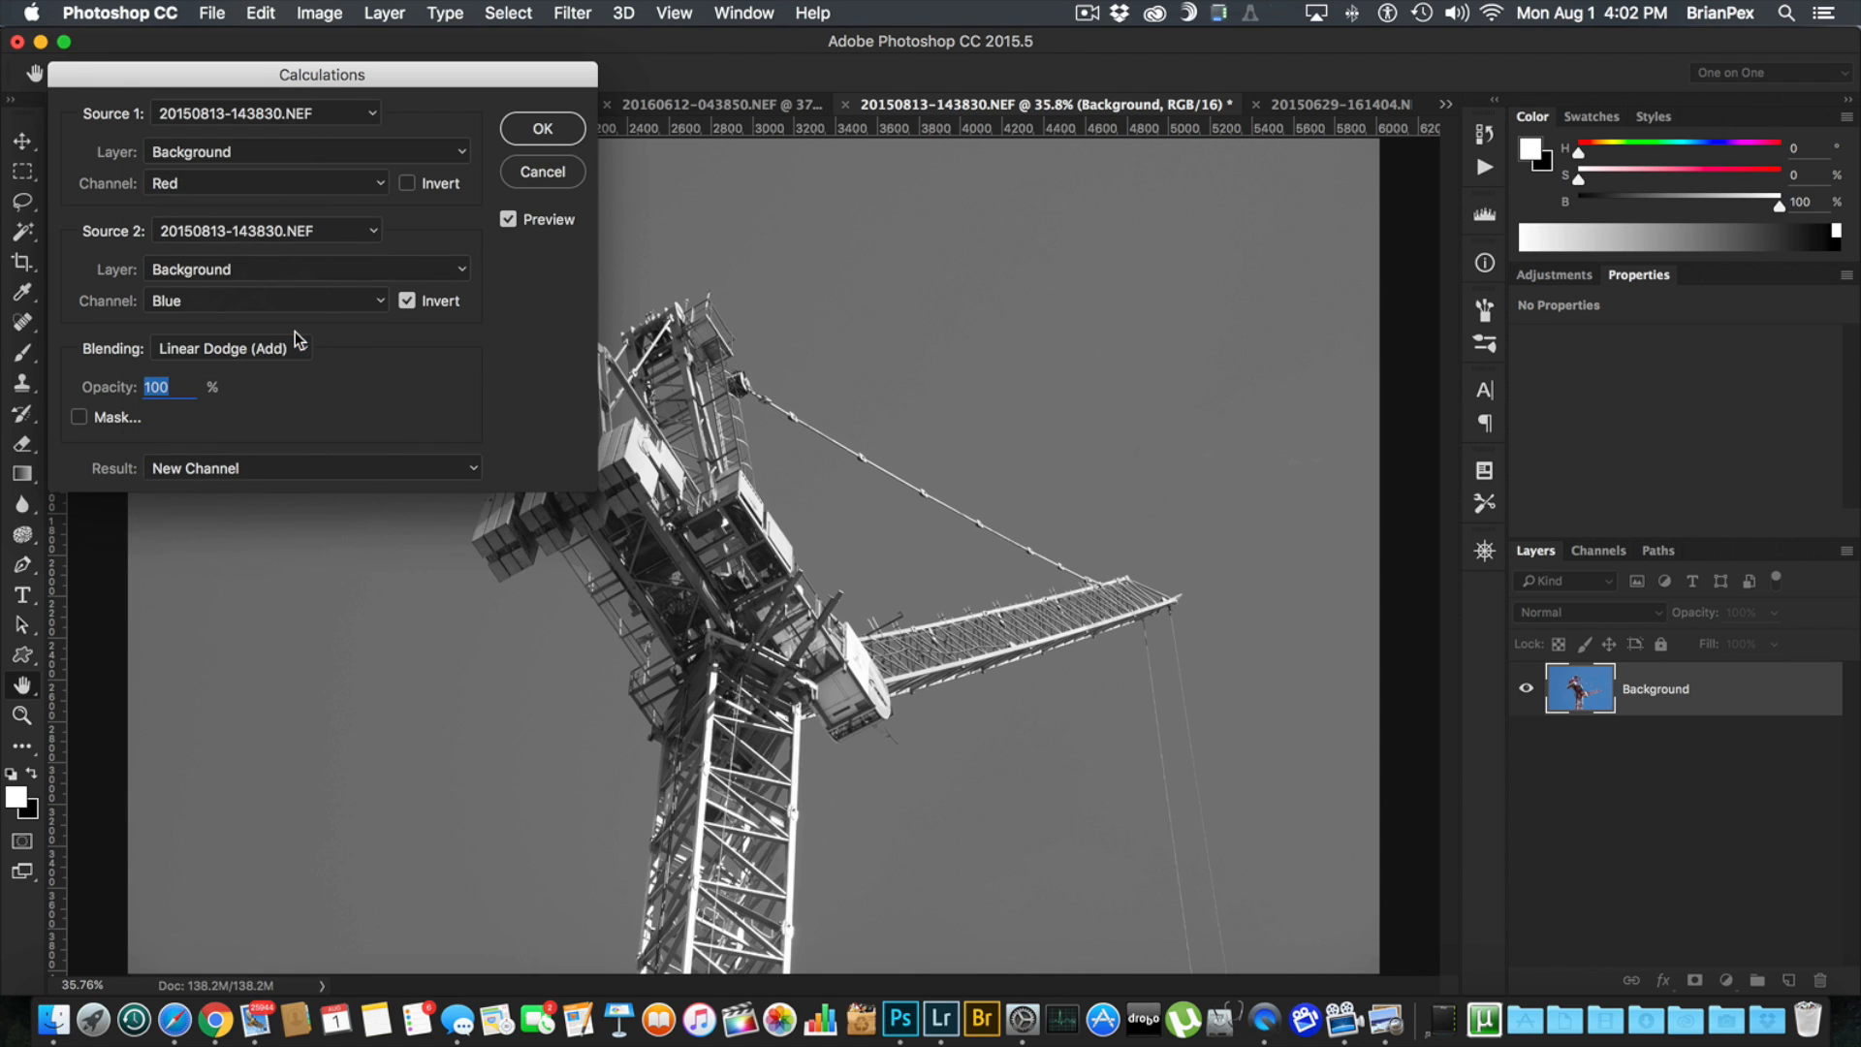
left_click(225, 347)
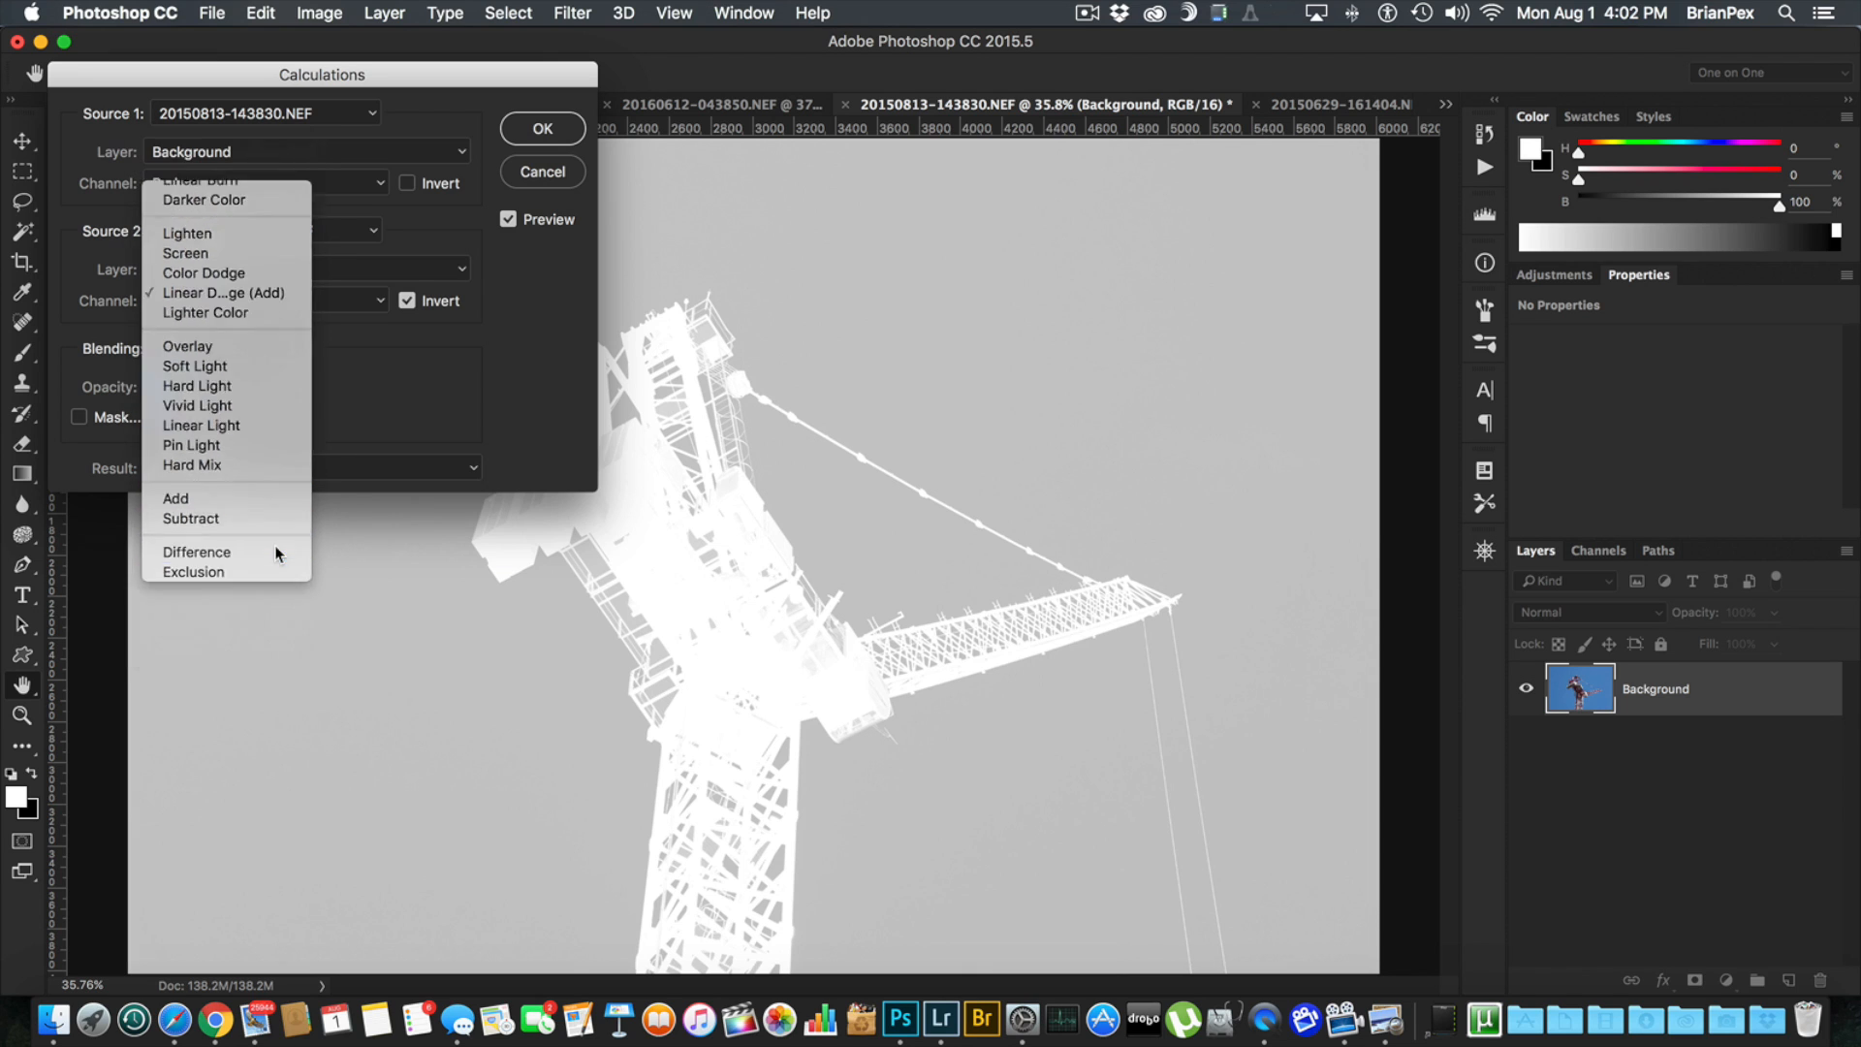
left_click(175, 498)
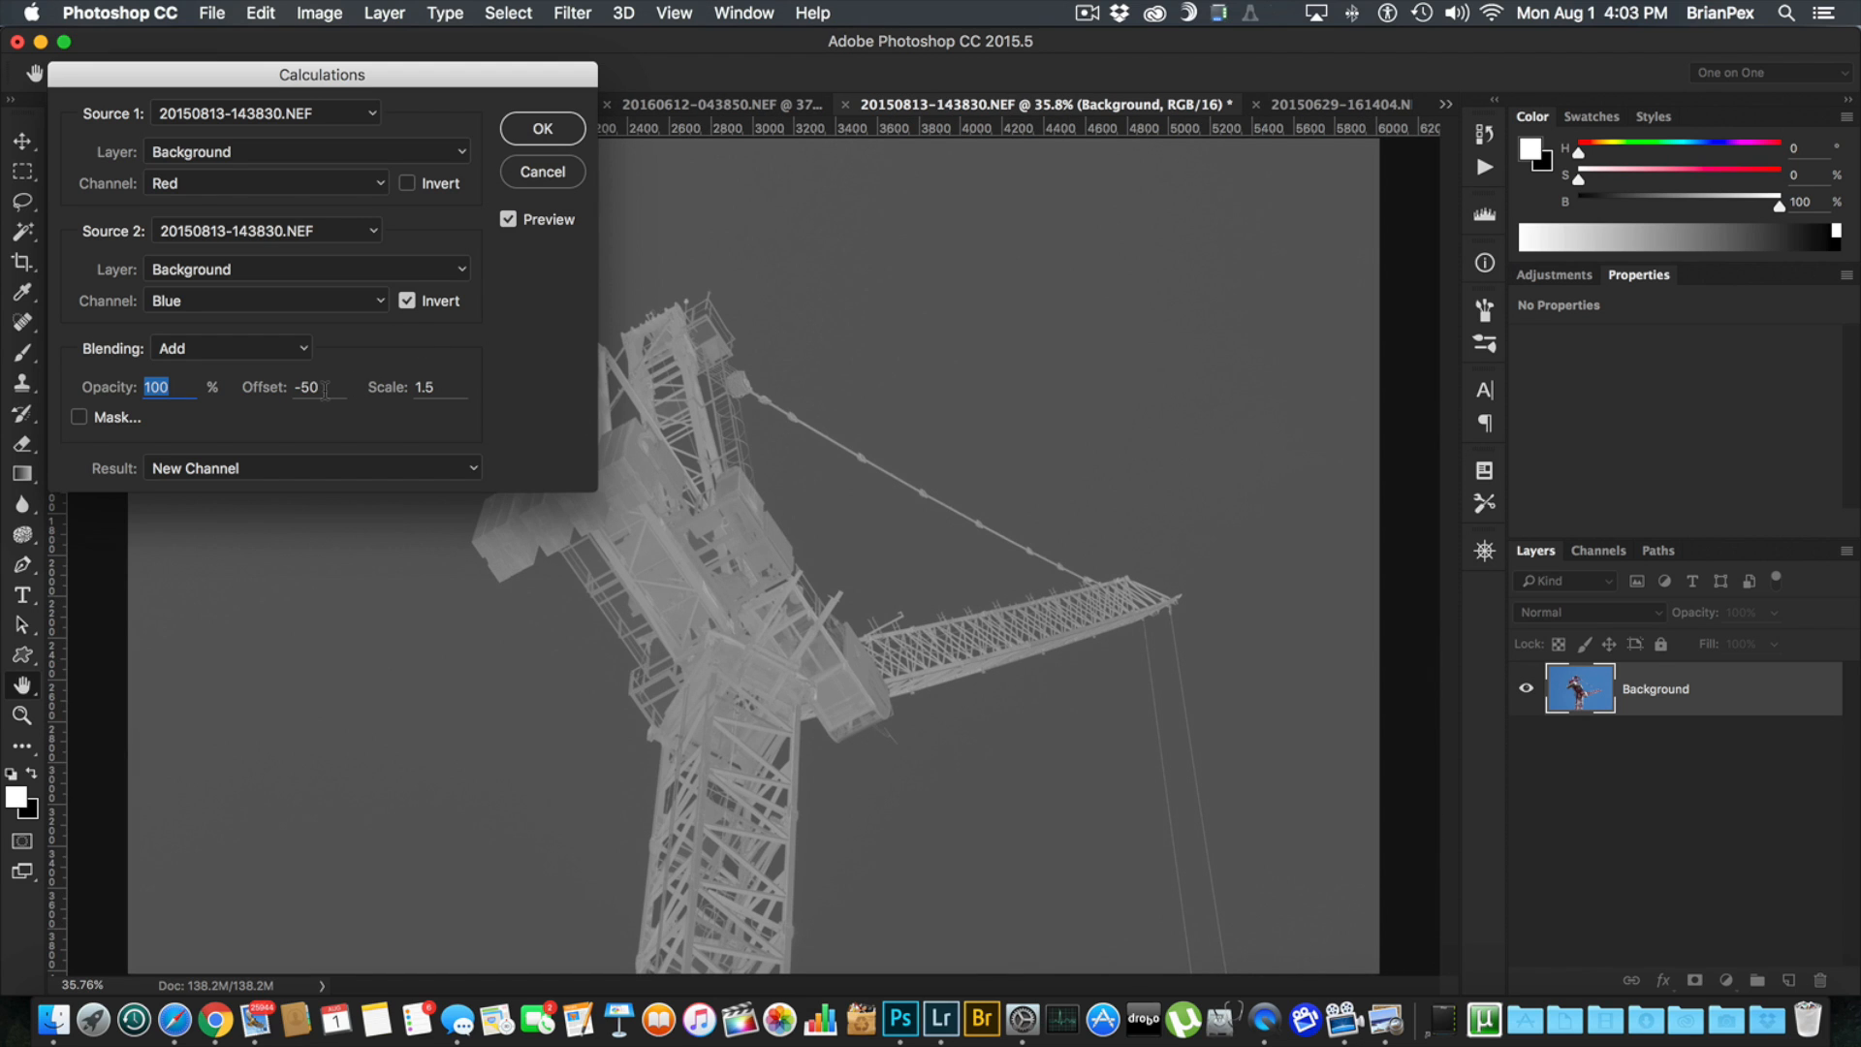
left_click(308, 388)
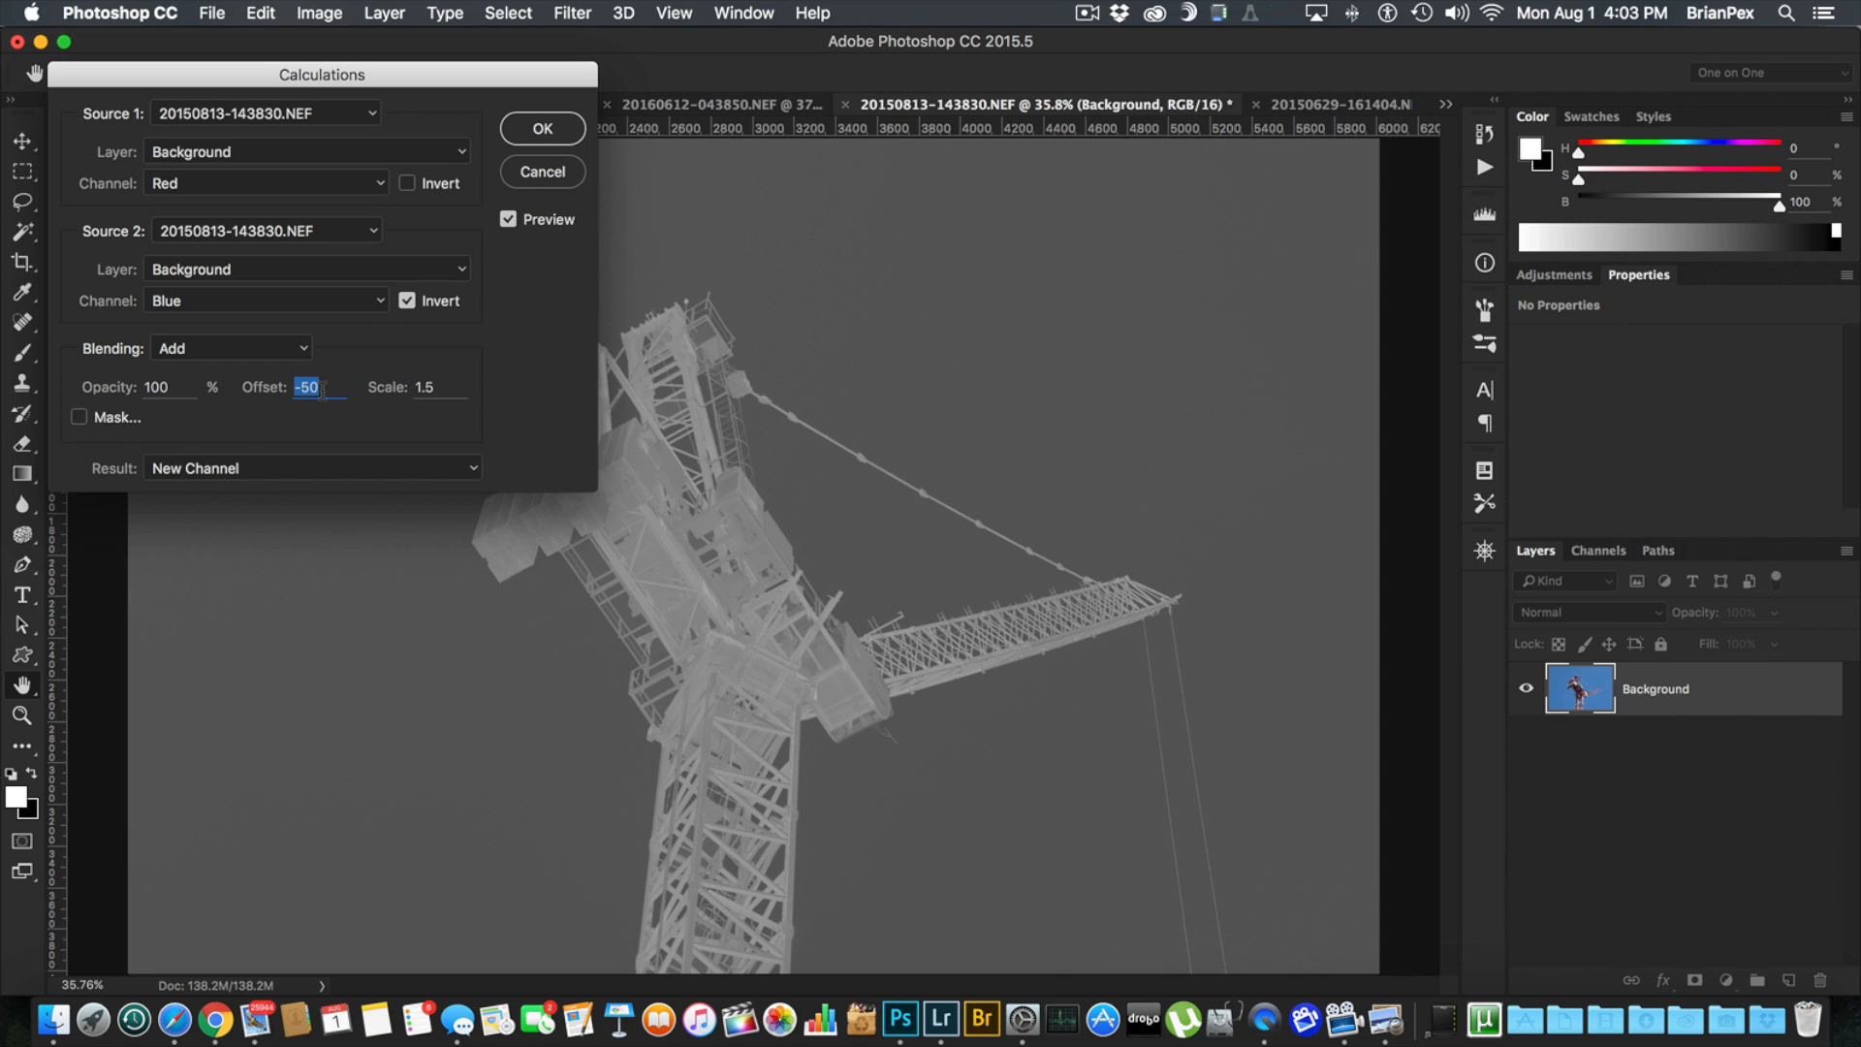
type("-100")
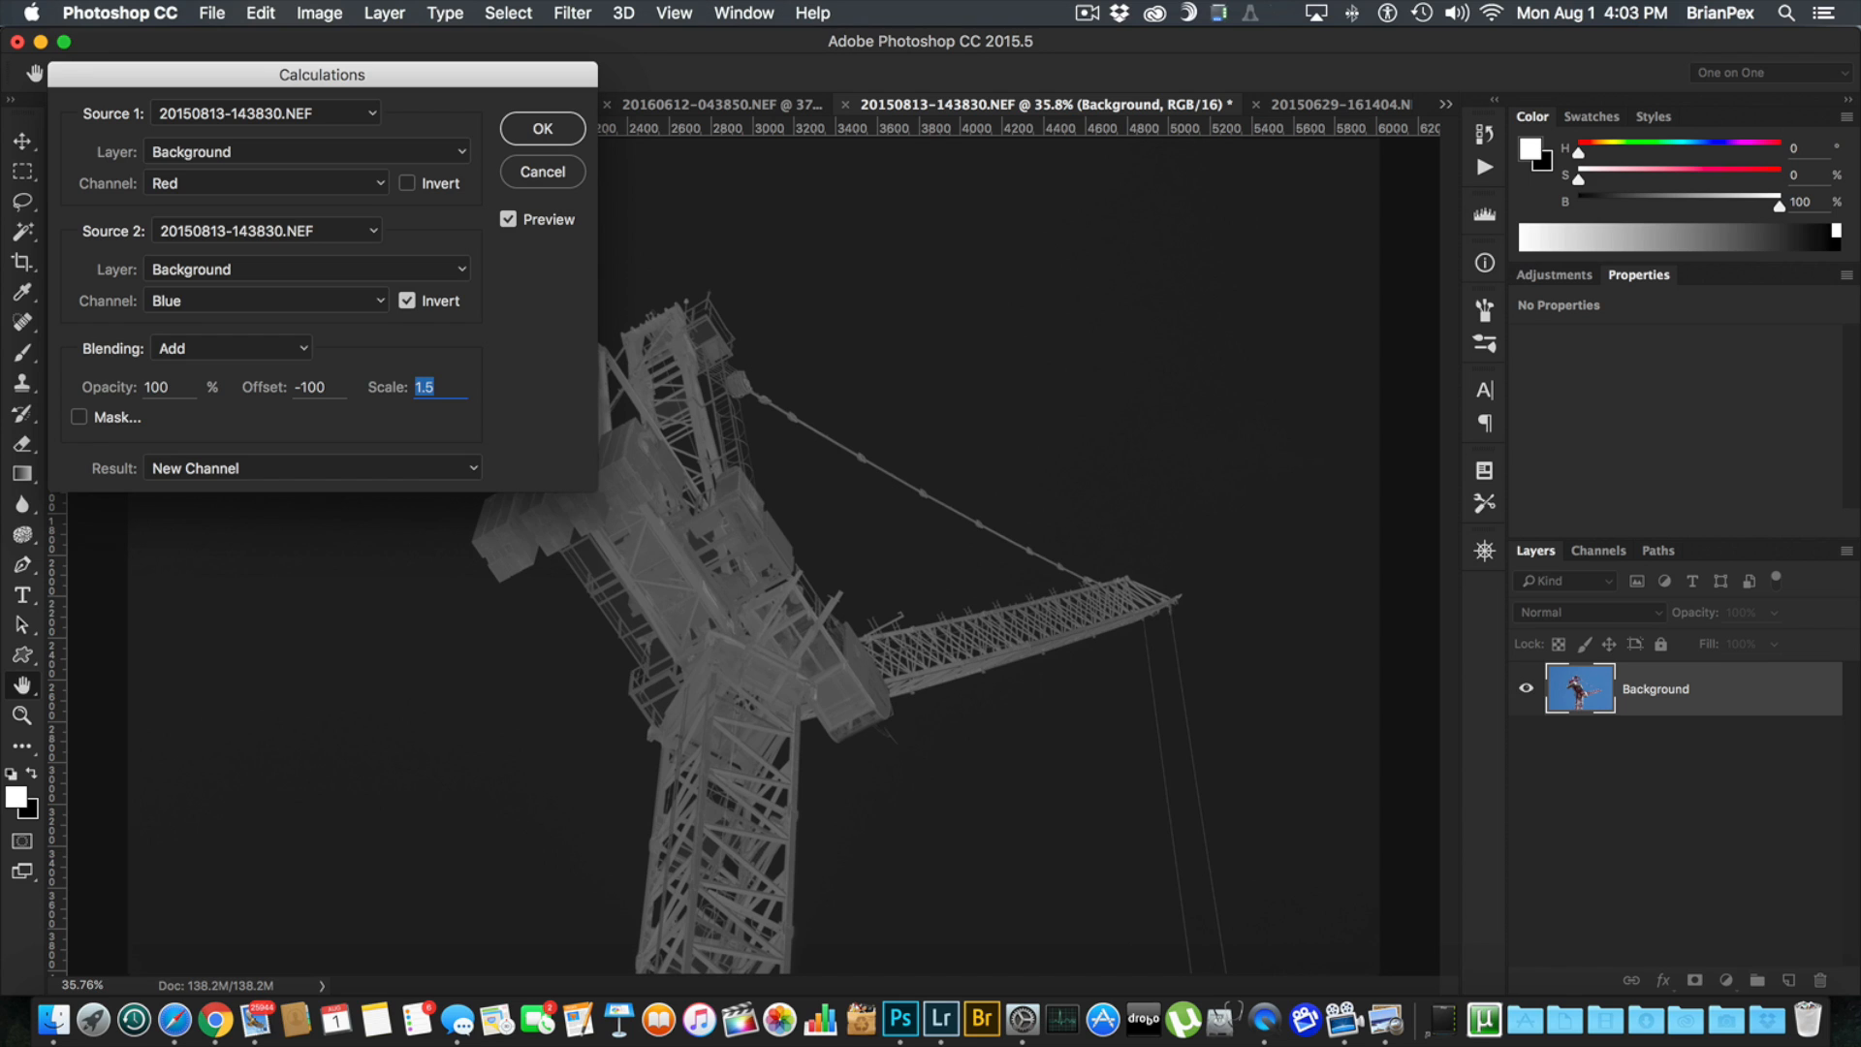
type("1")
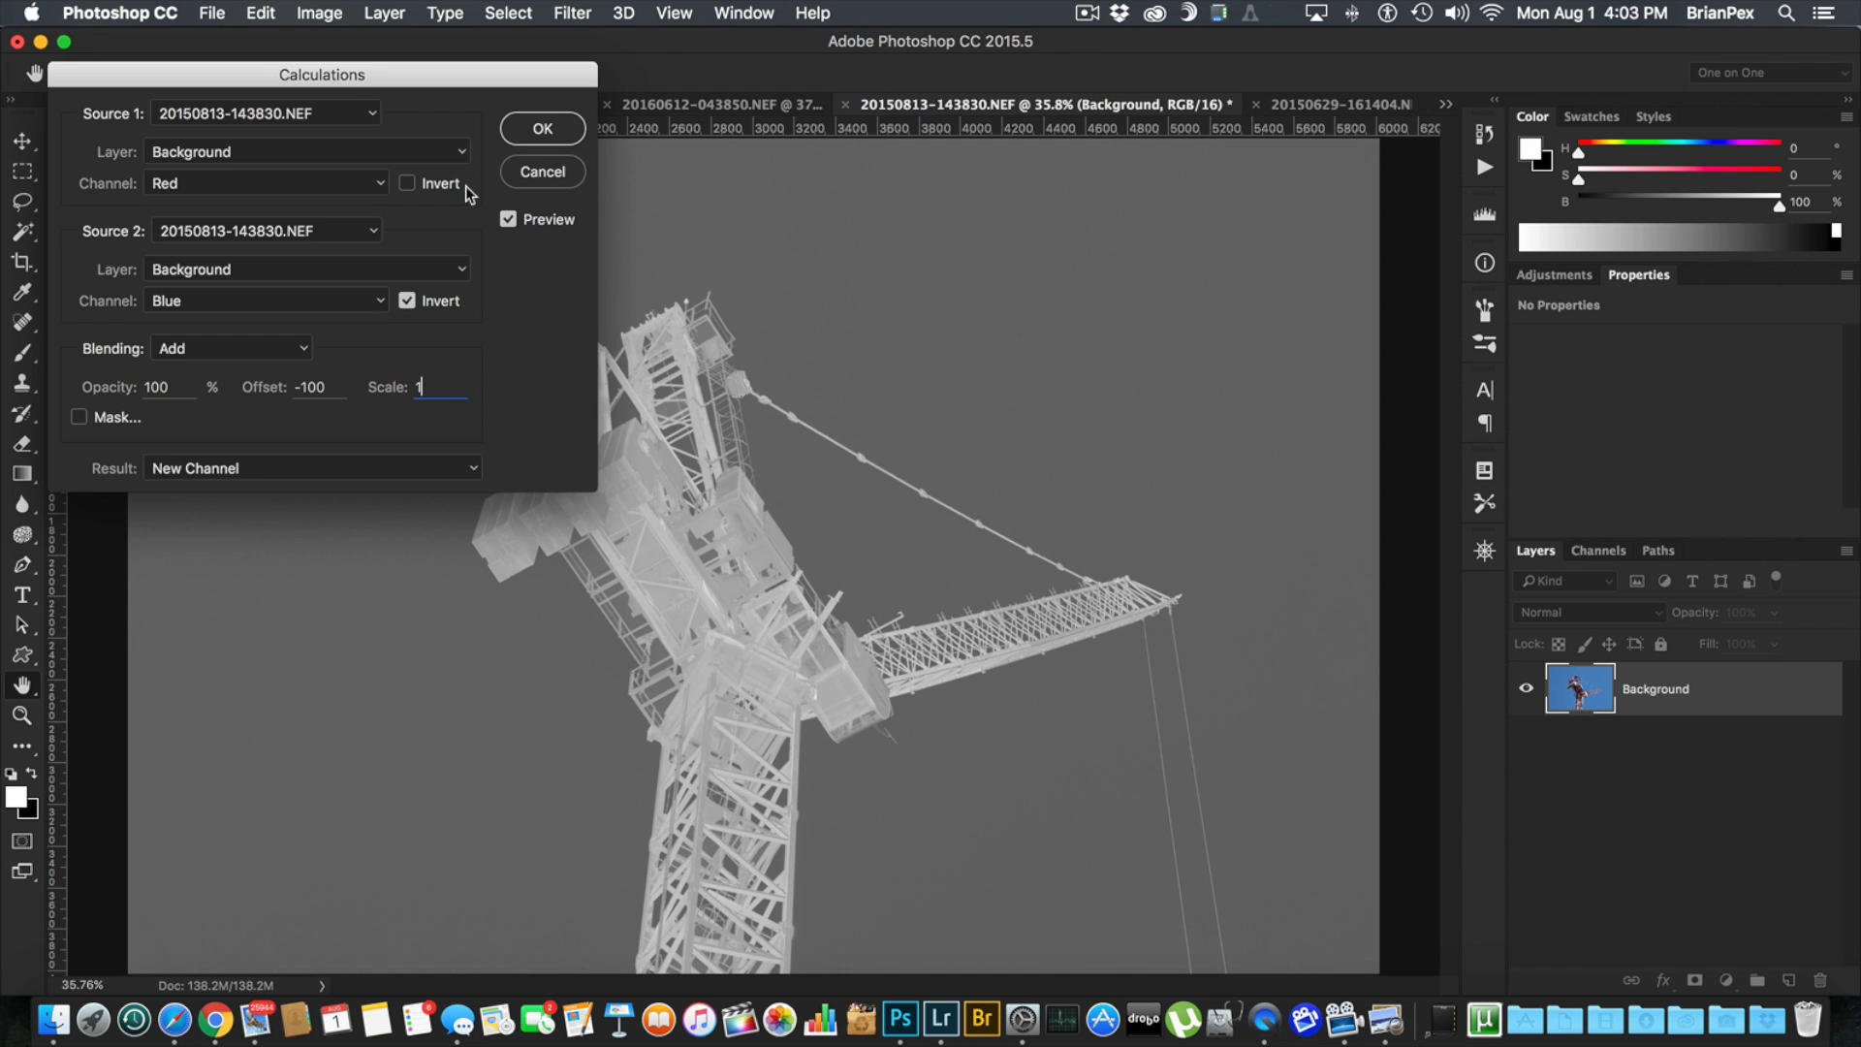
left_click(541, 128)
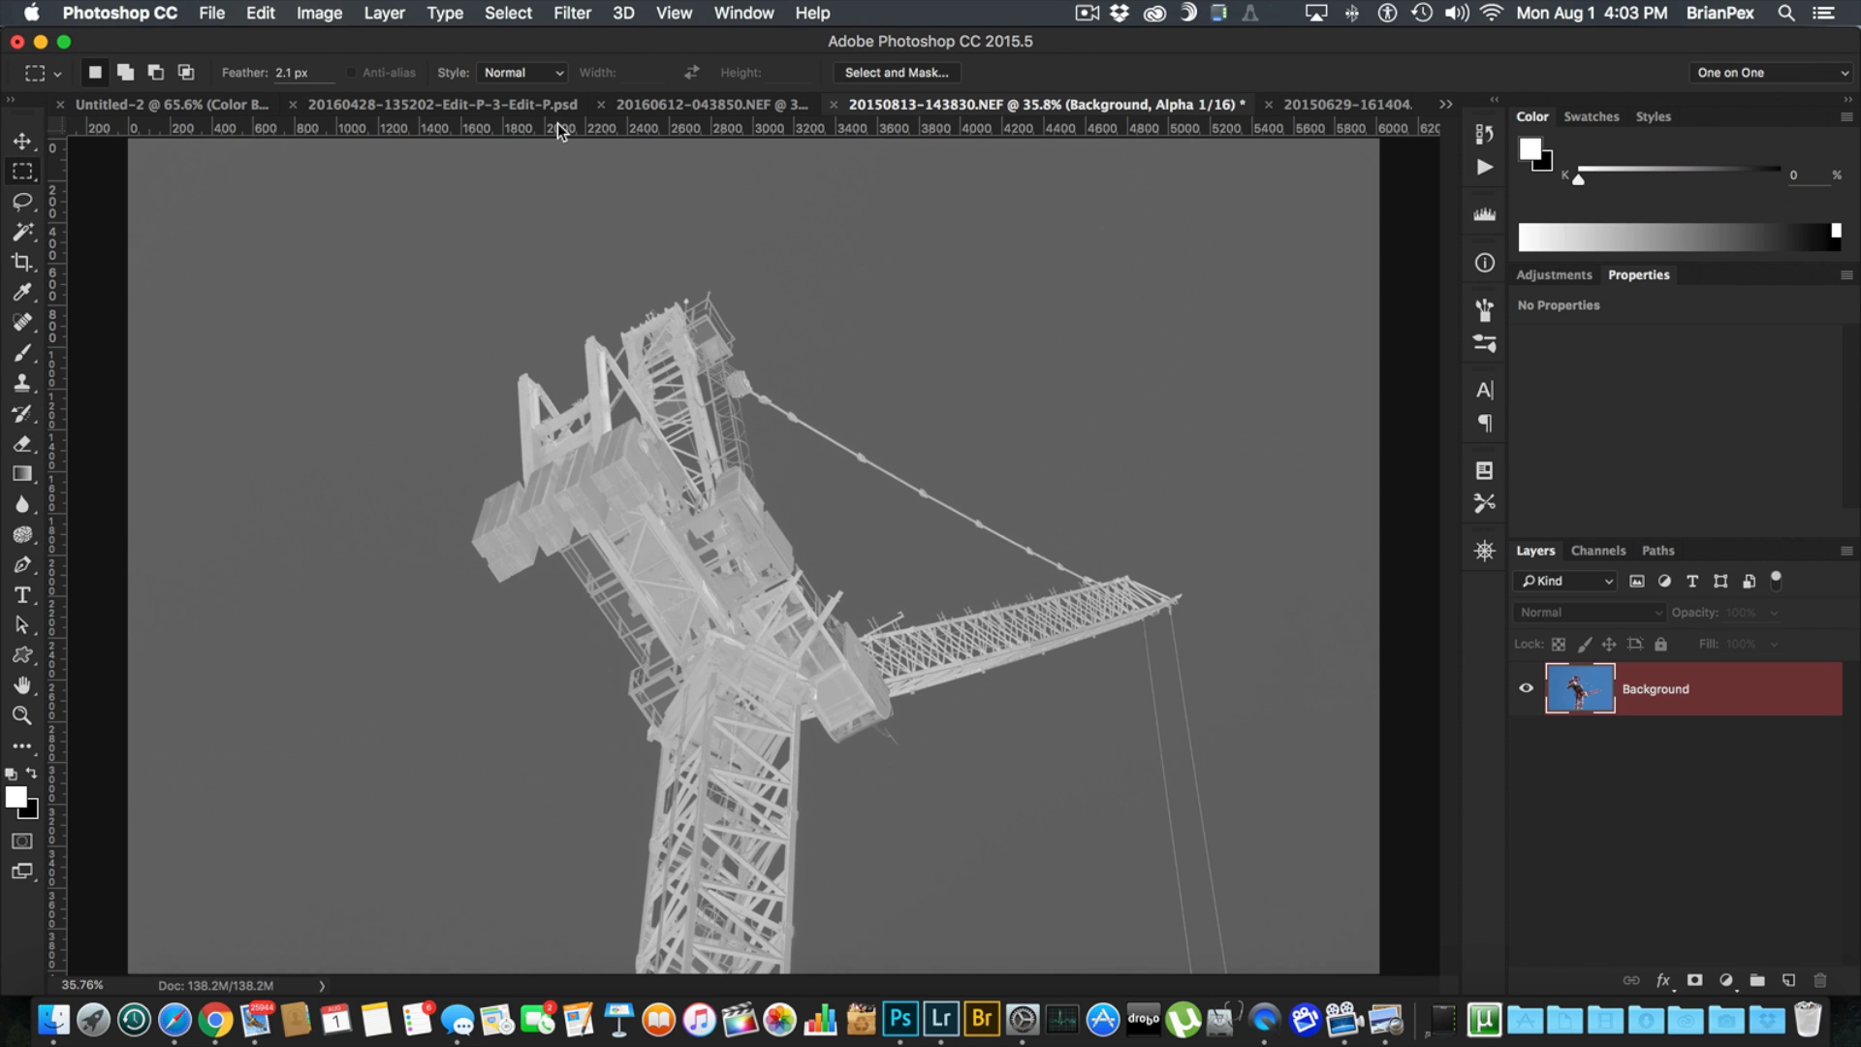
Step: Show the document's Channels panel to work with Alpha 1
left_click(1597, 549)
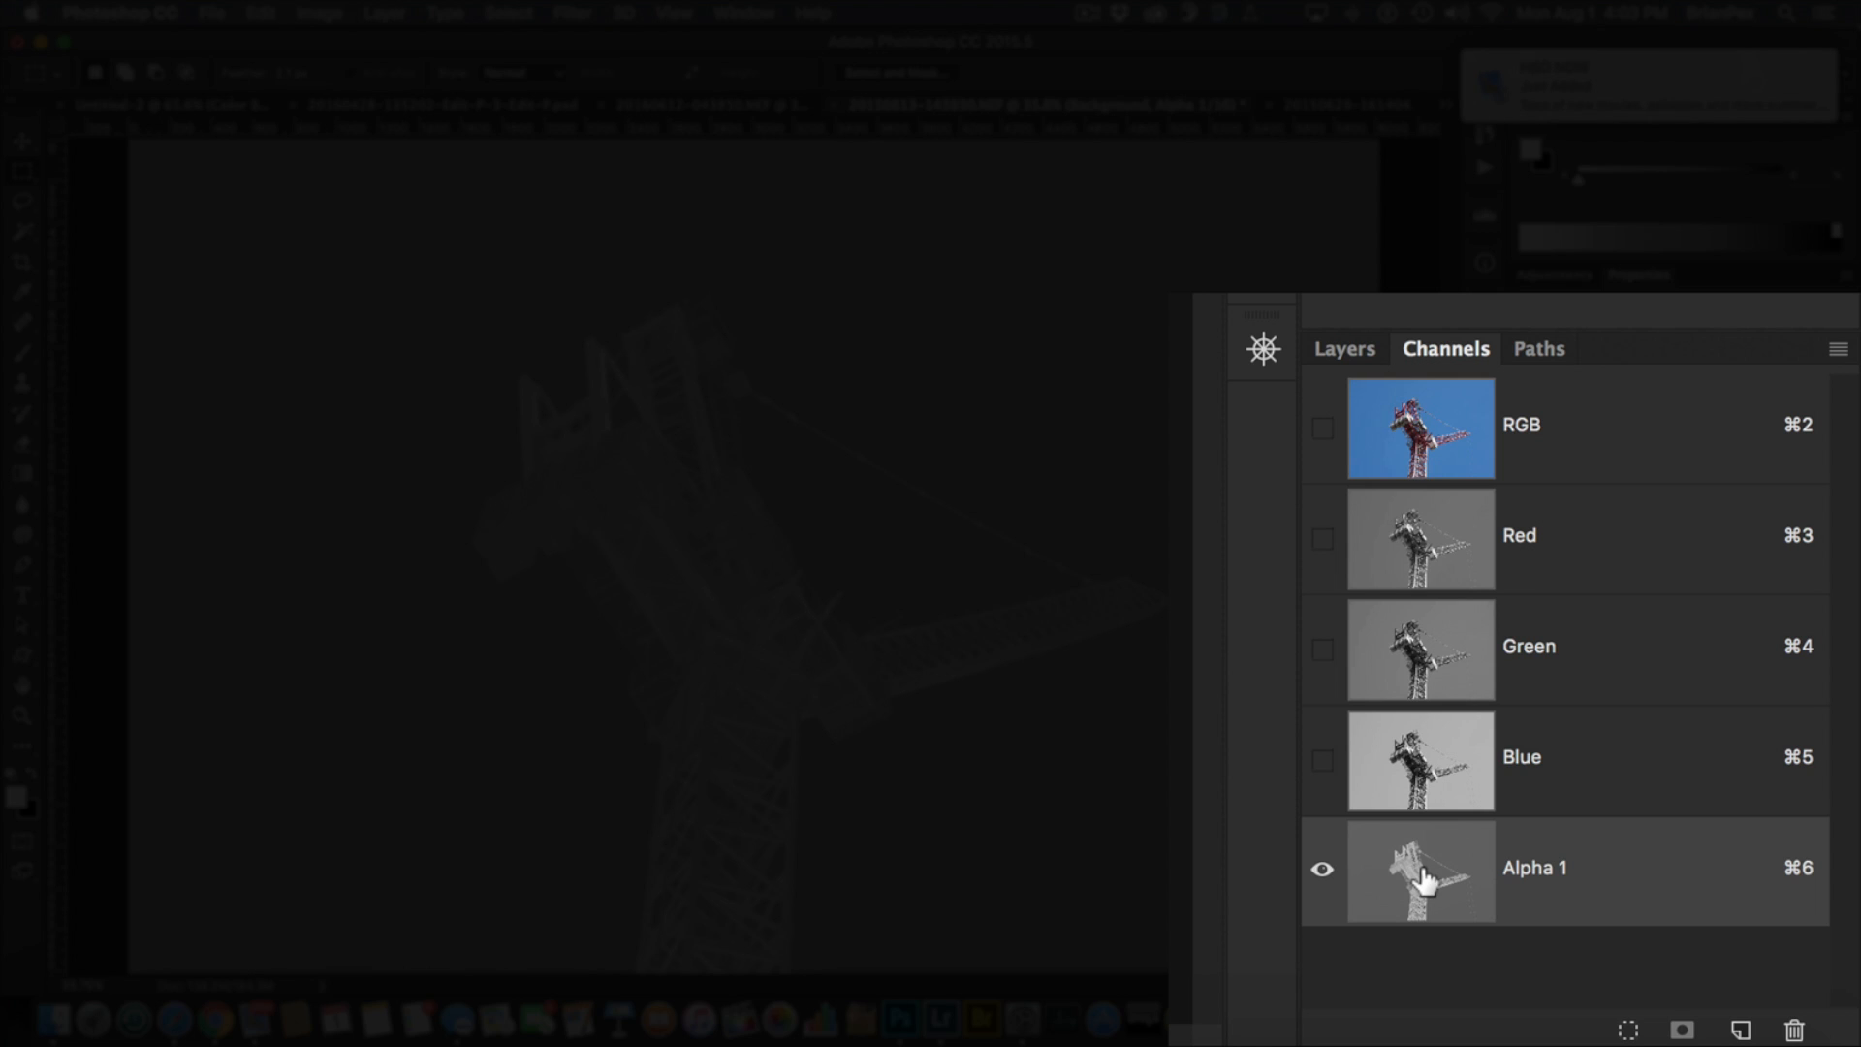
mouse_move(1422, 872)
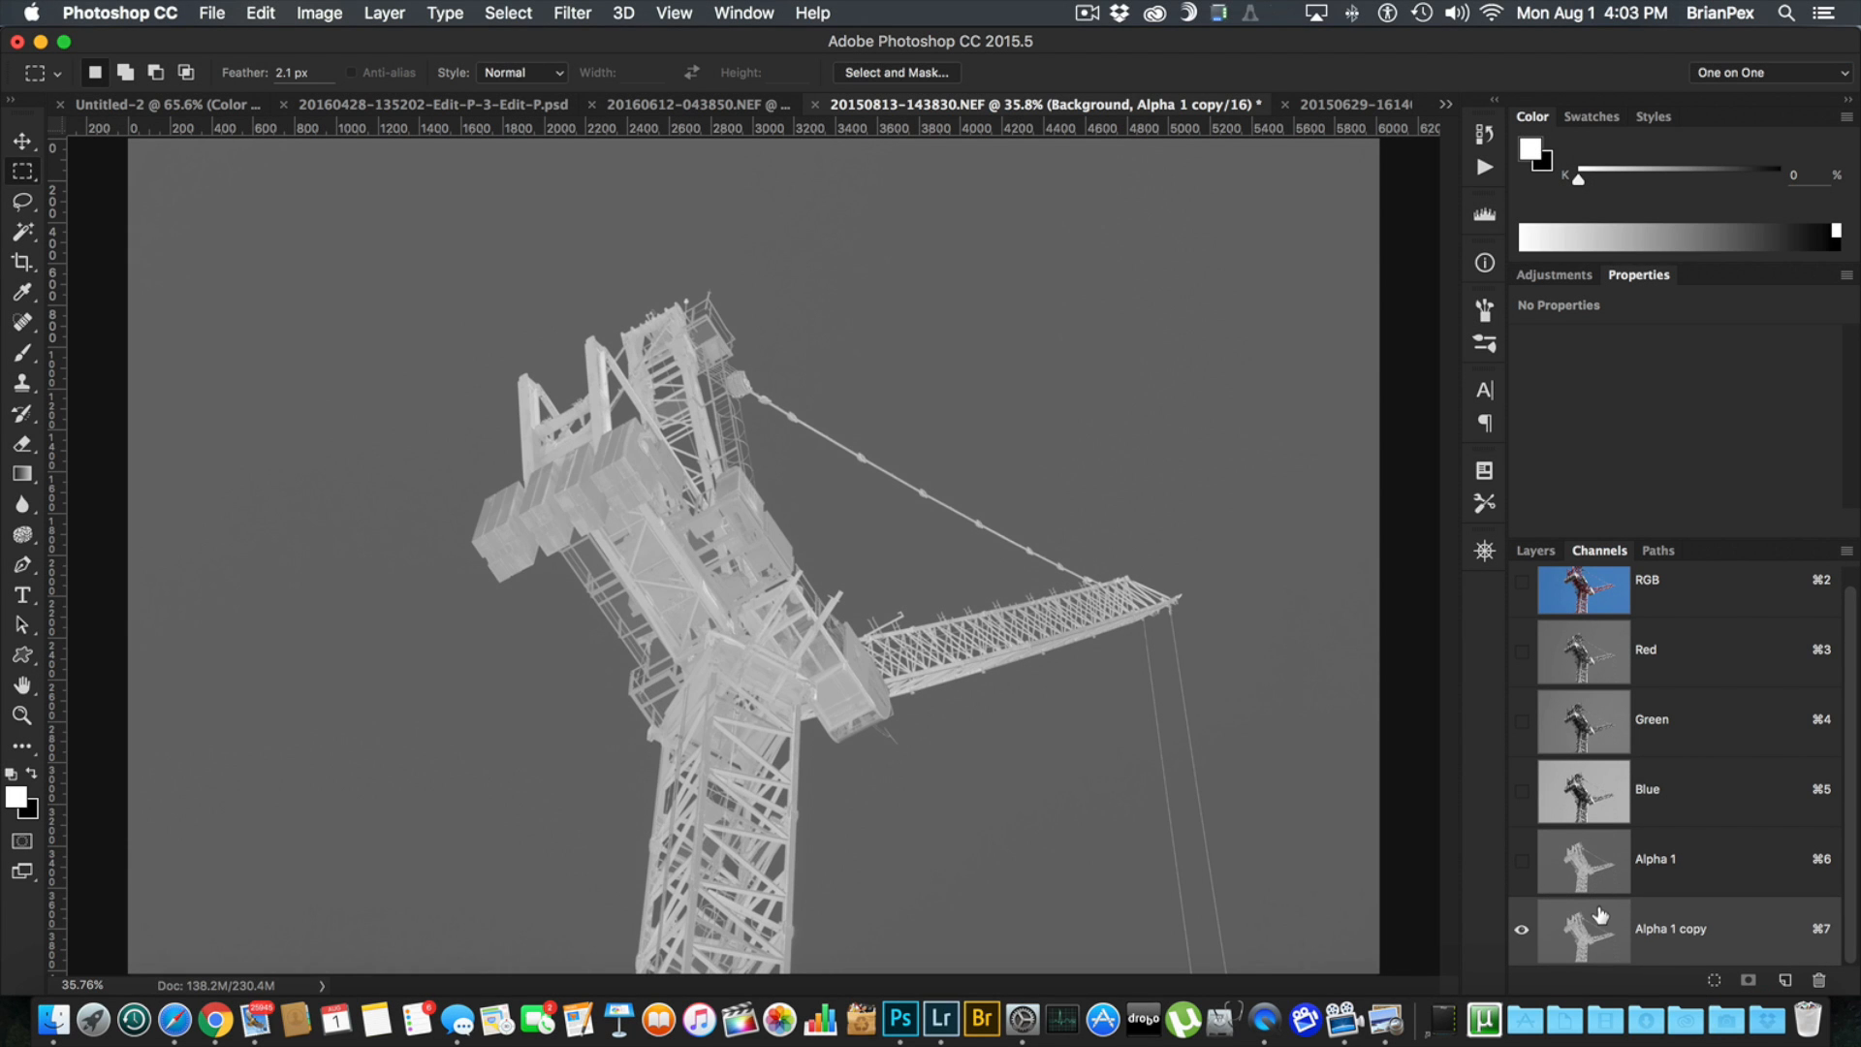
mouse_move(1593, 880)
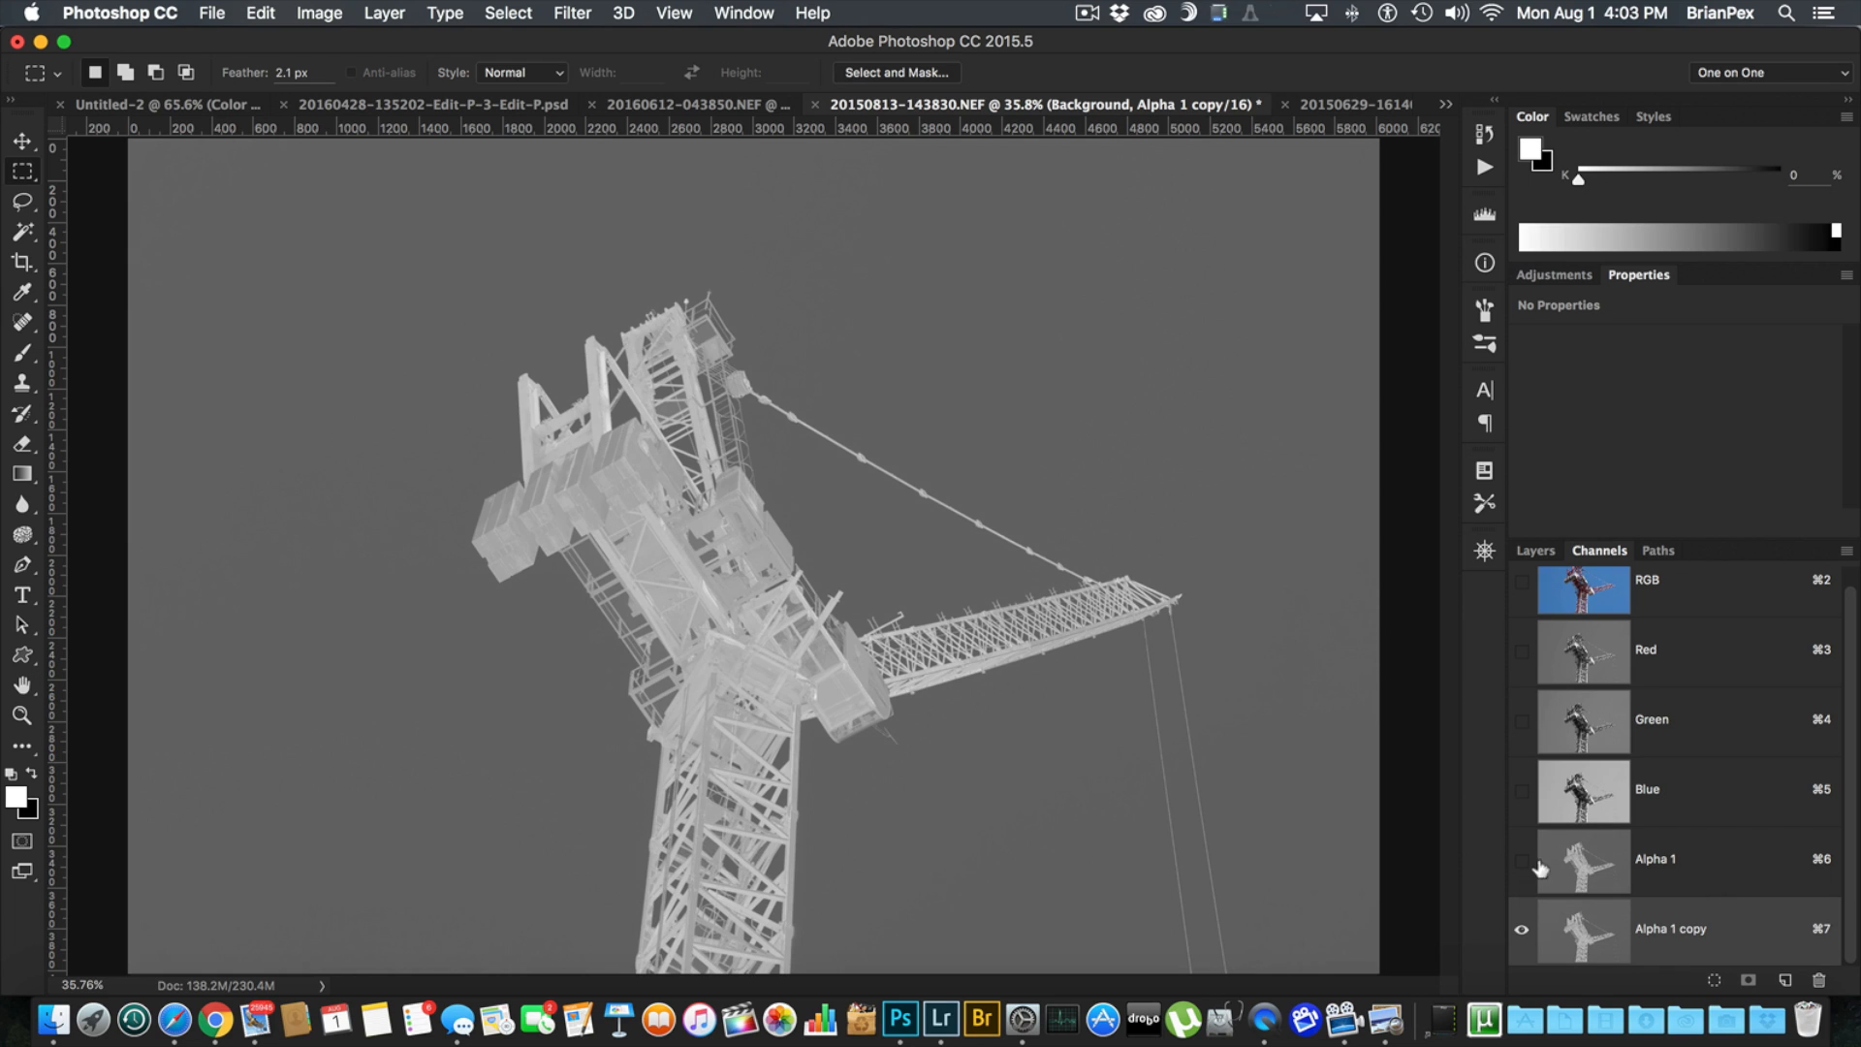
mouse_move(1595, 913)
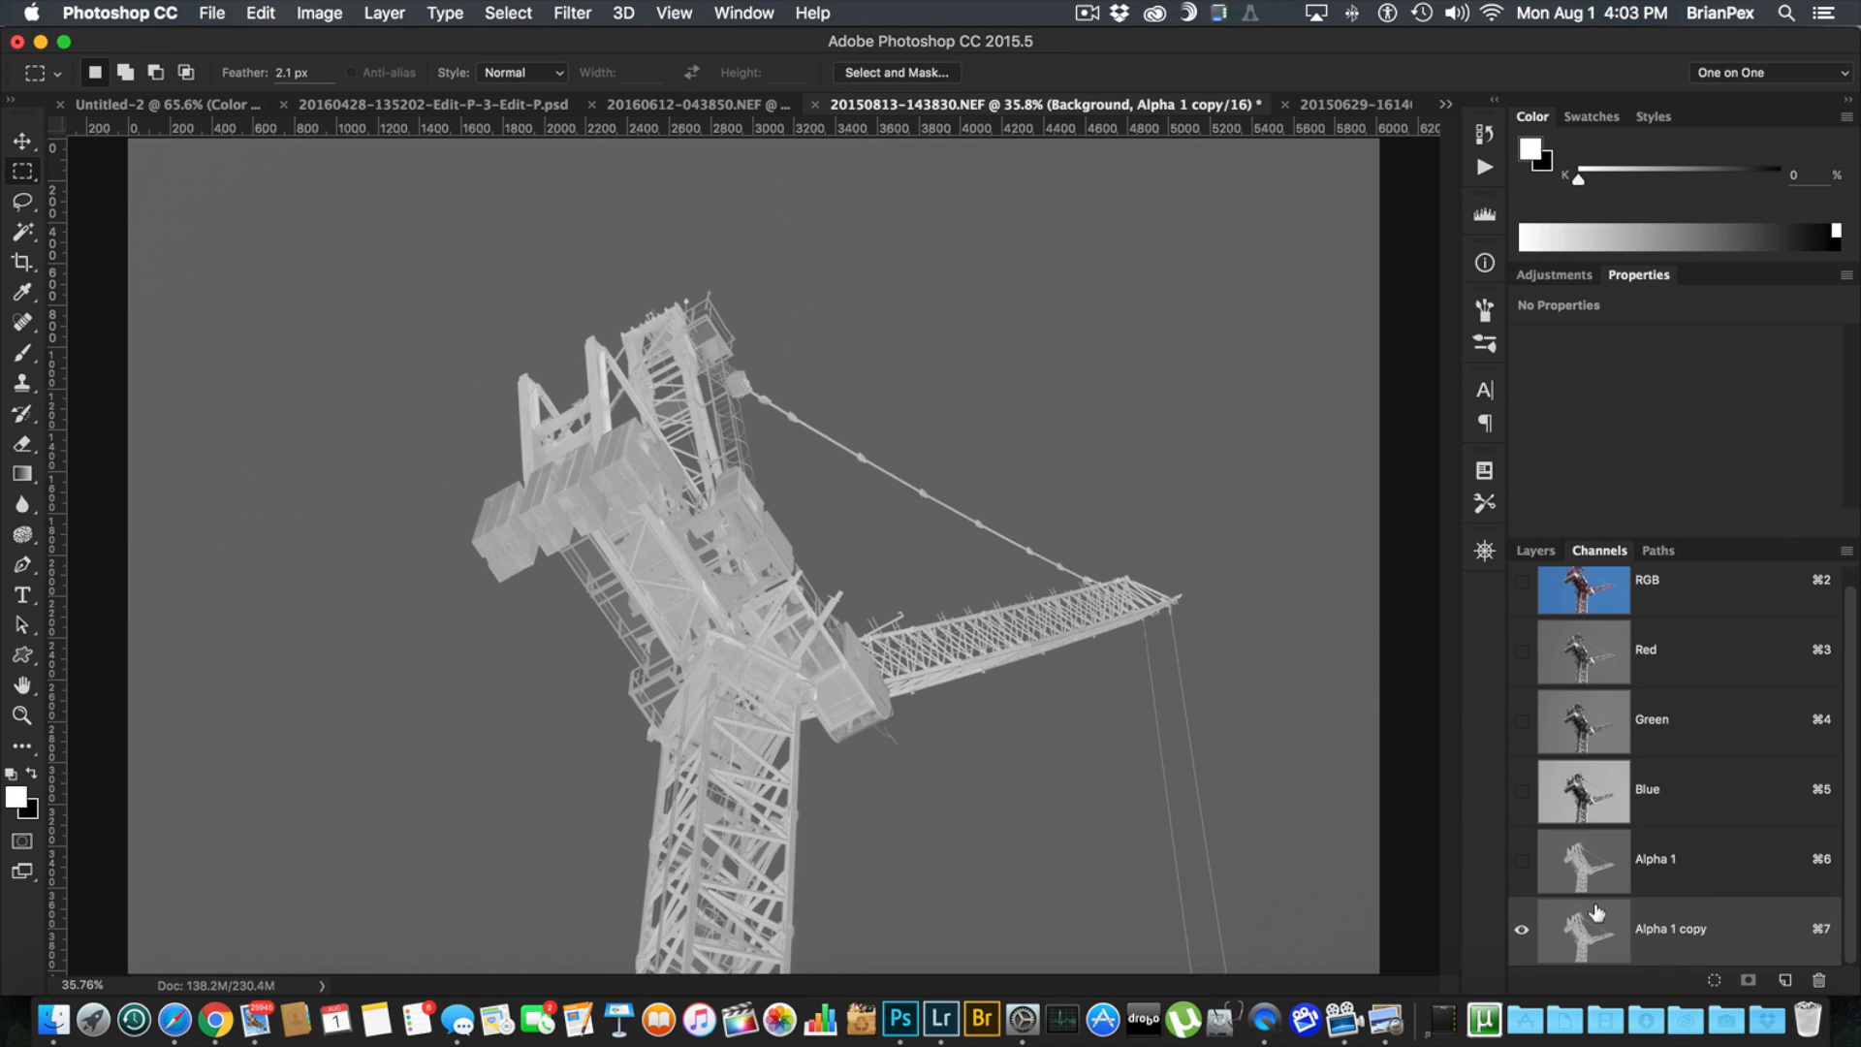
mouse_move(1584, 927)
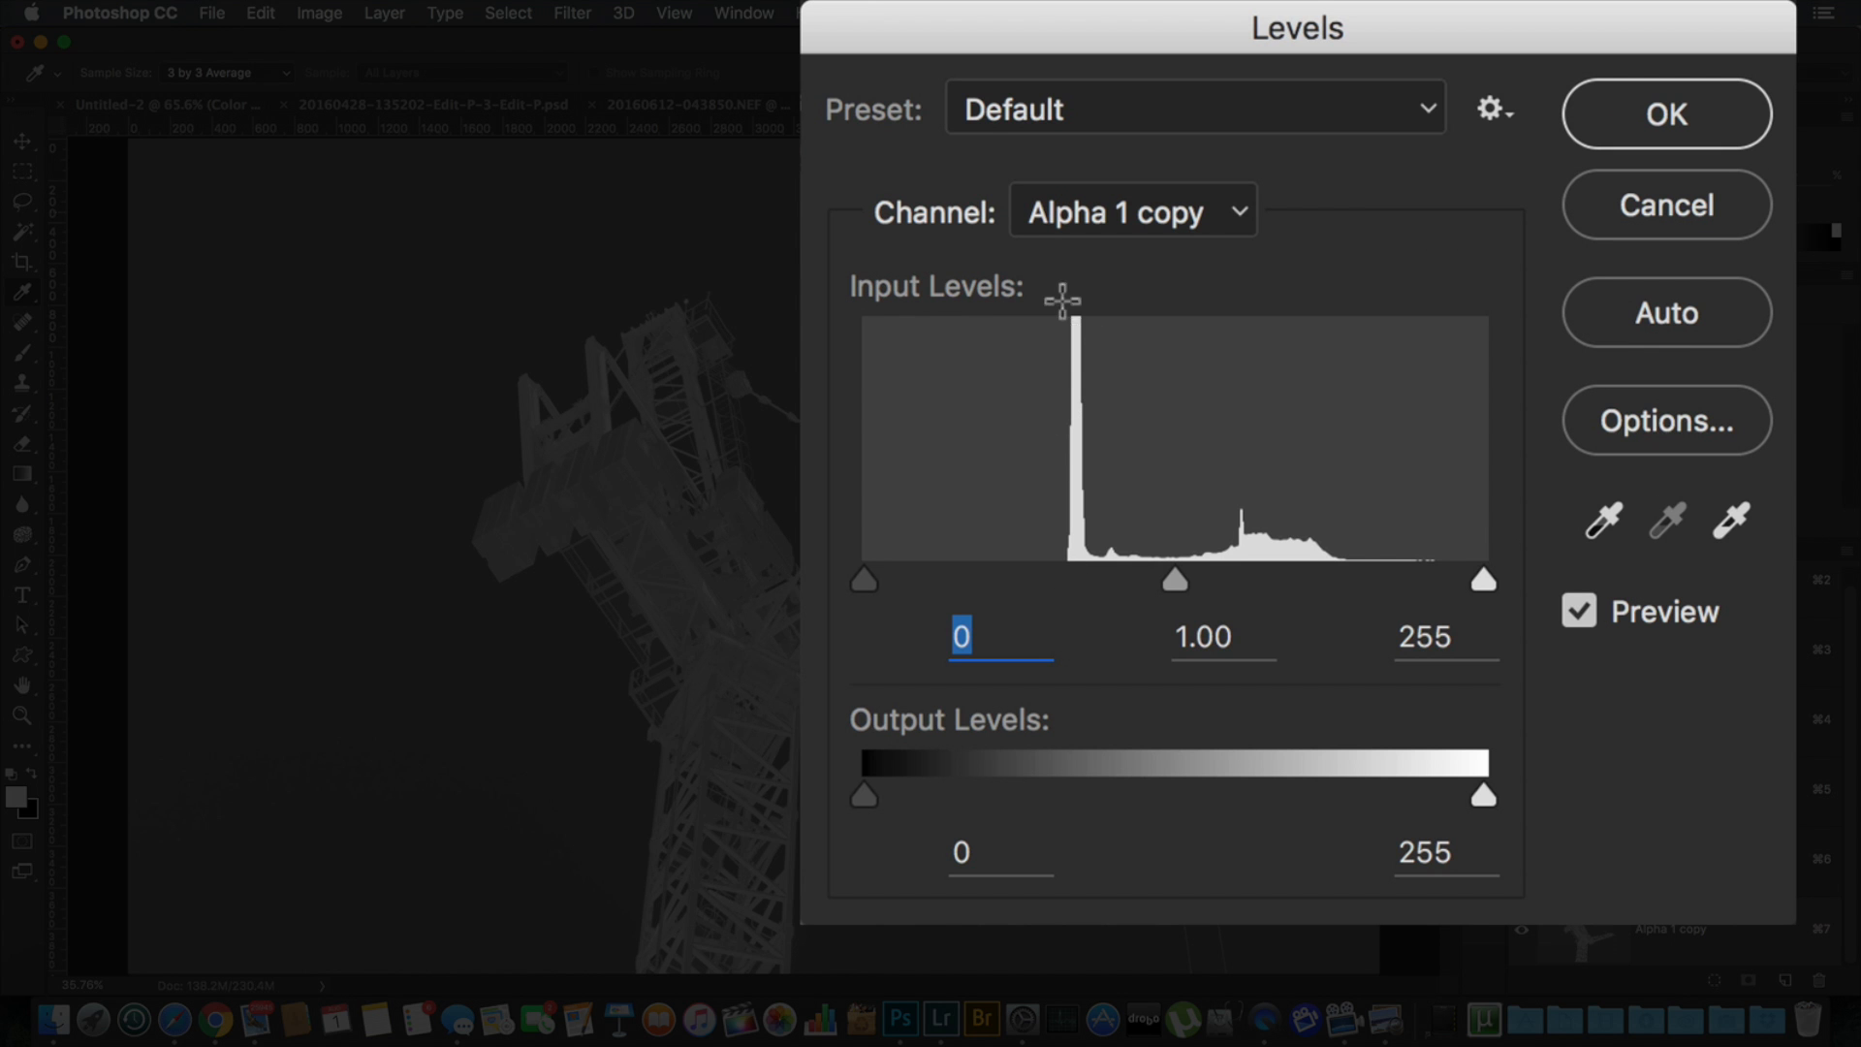
mouse_move(1049, 346)
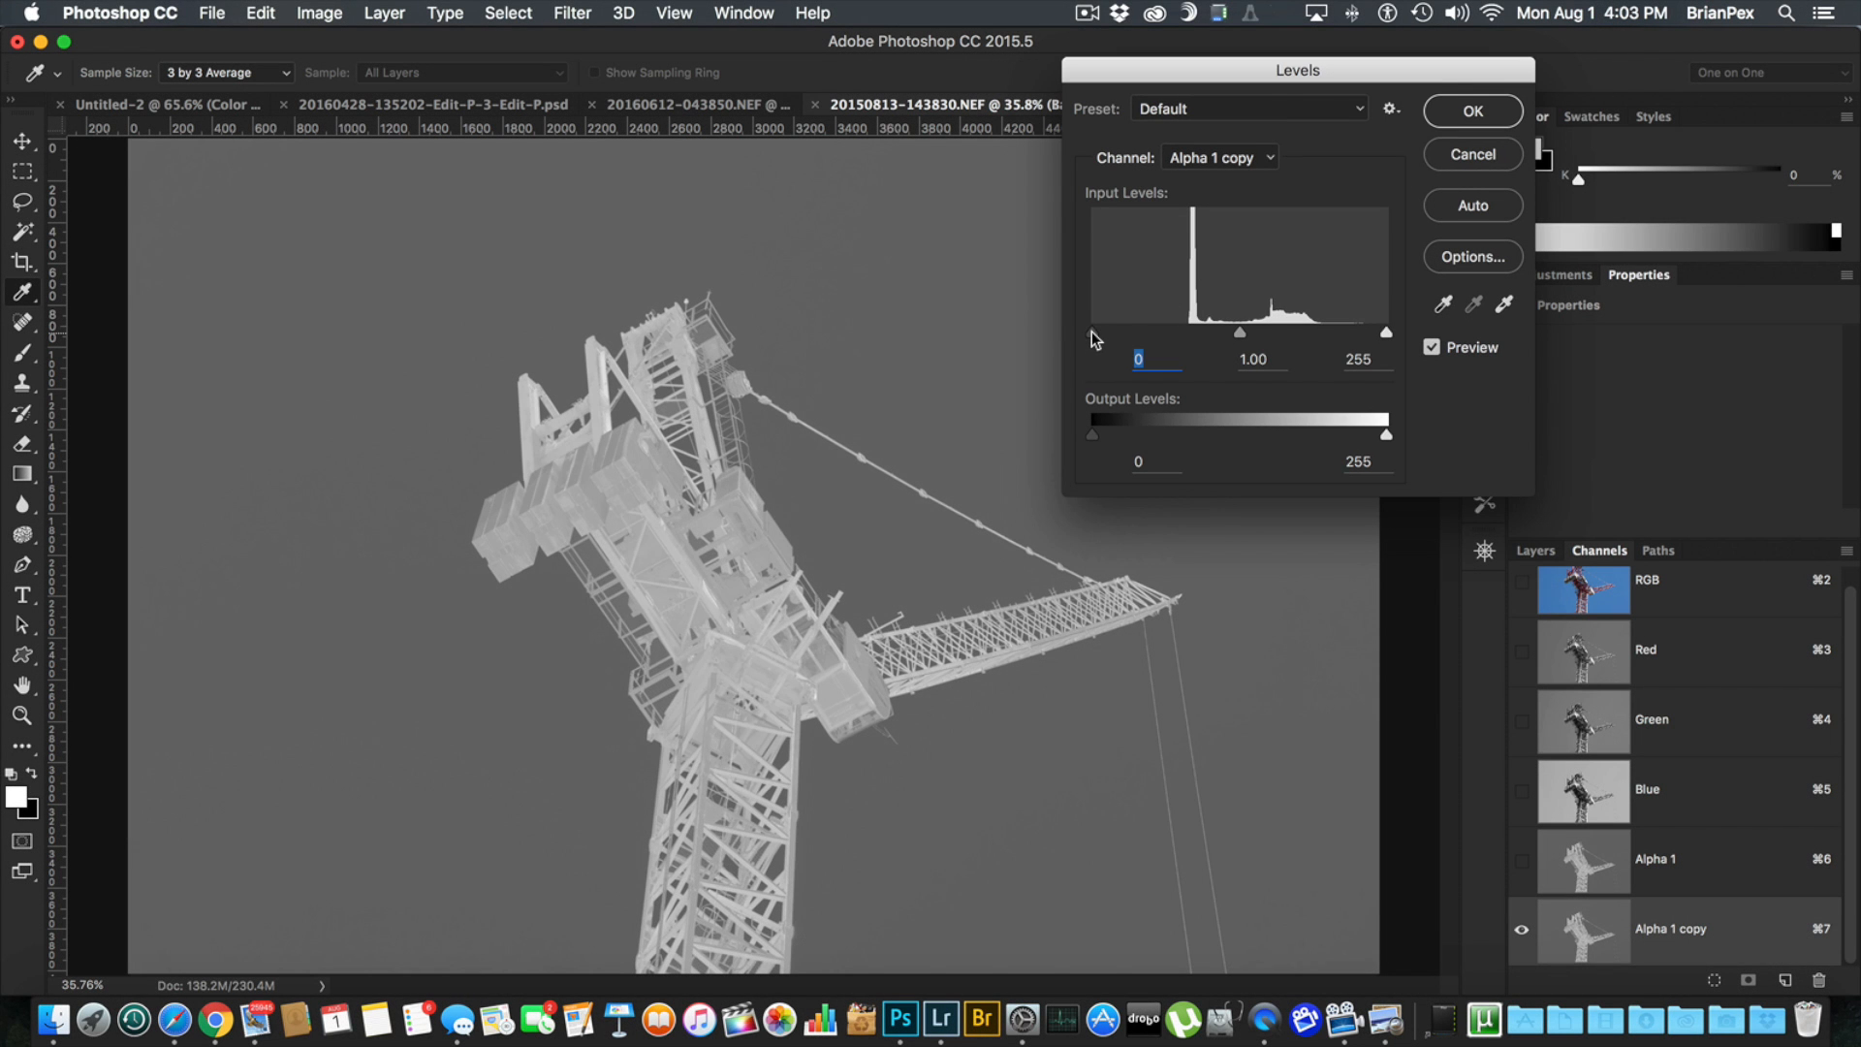
Step: In Levels, drag the black input slider up to push the grey sky to black
left_click_drag(1091, 331, 1107, 332)
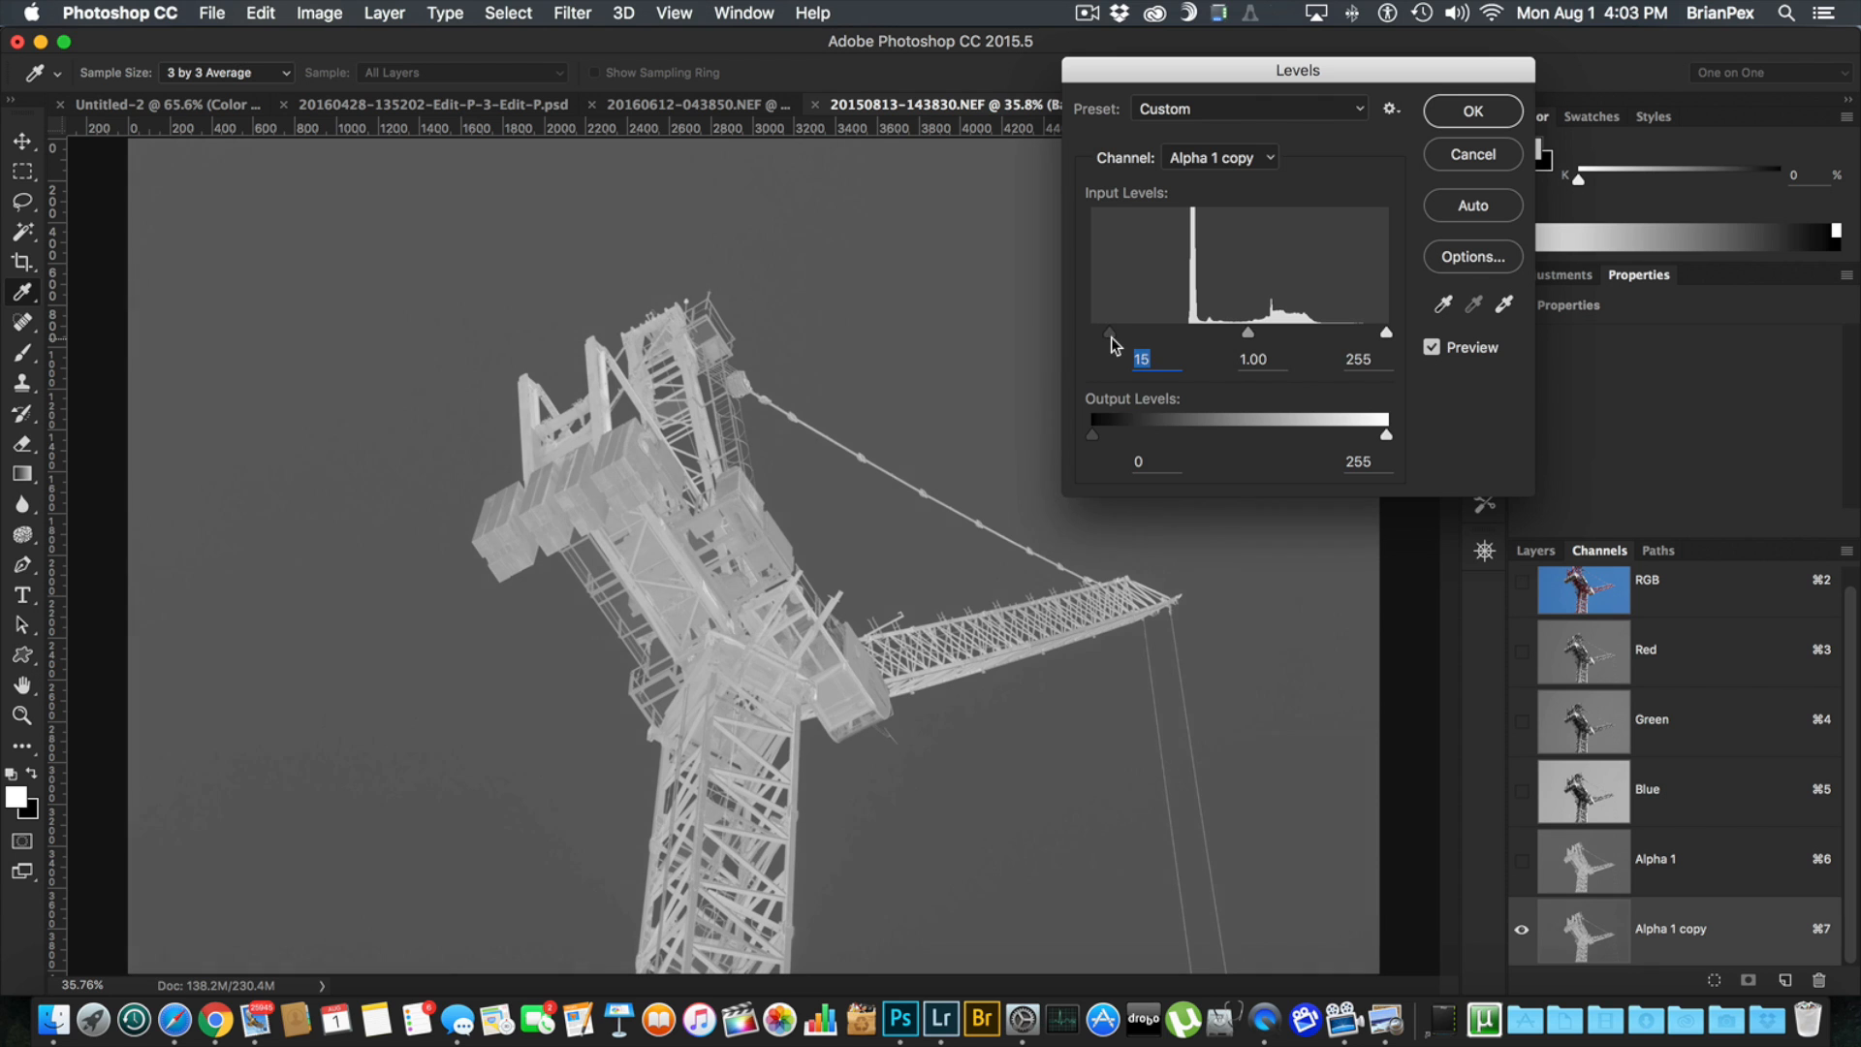
left_click_drag(1106, 331, 1141, 331)
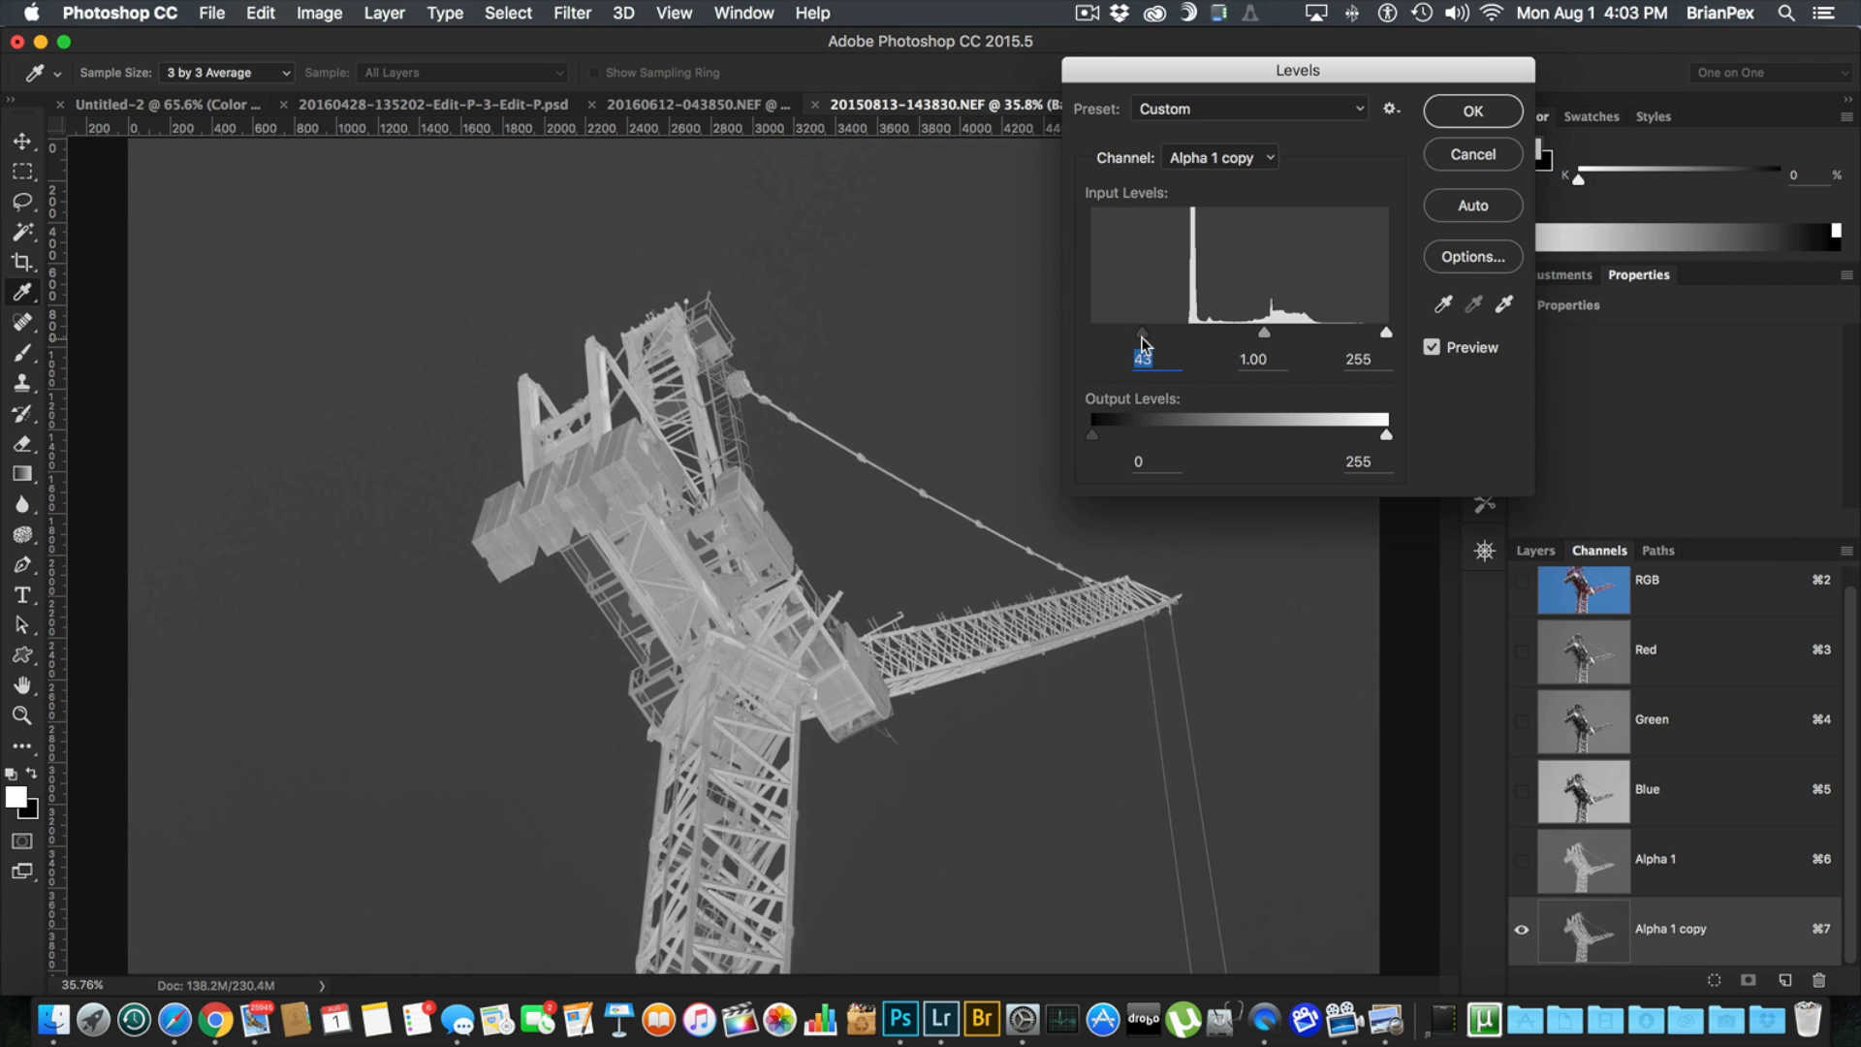
left_click_drag(1138, 331, 1169, 331)
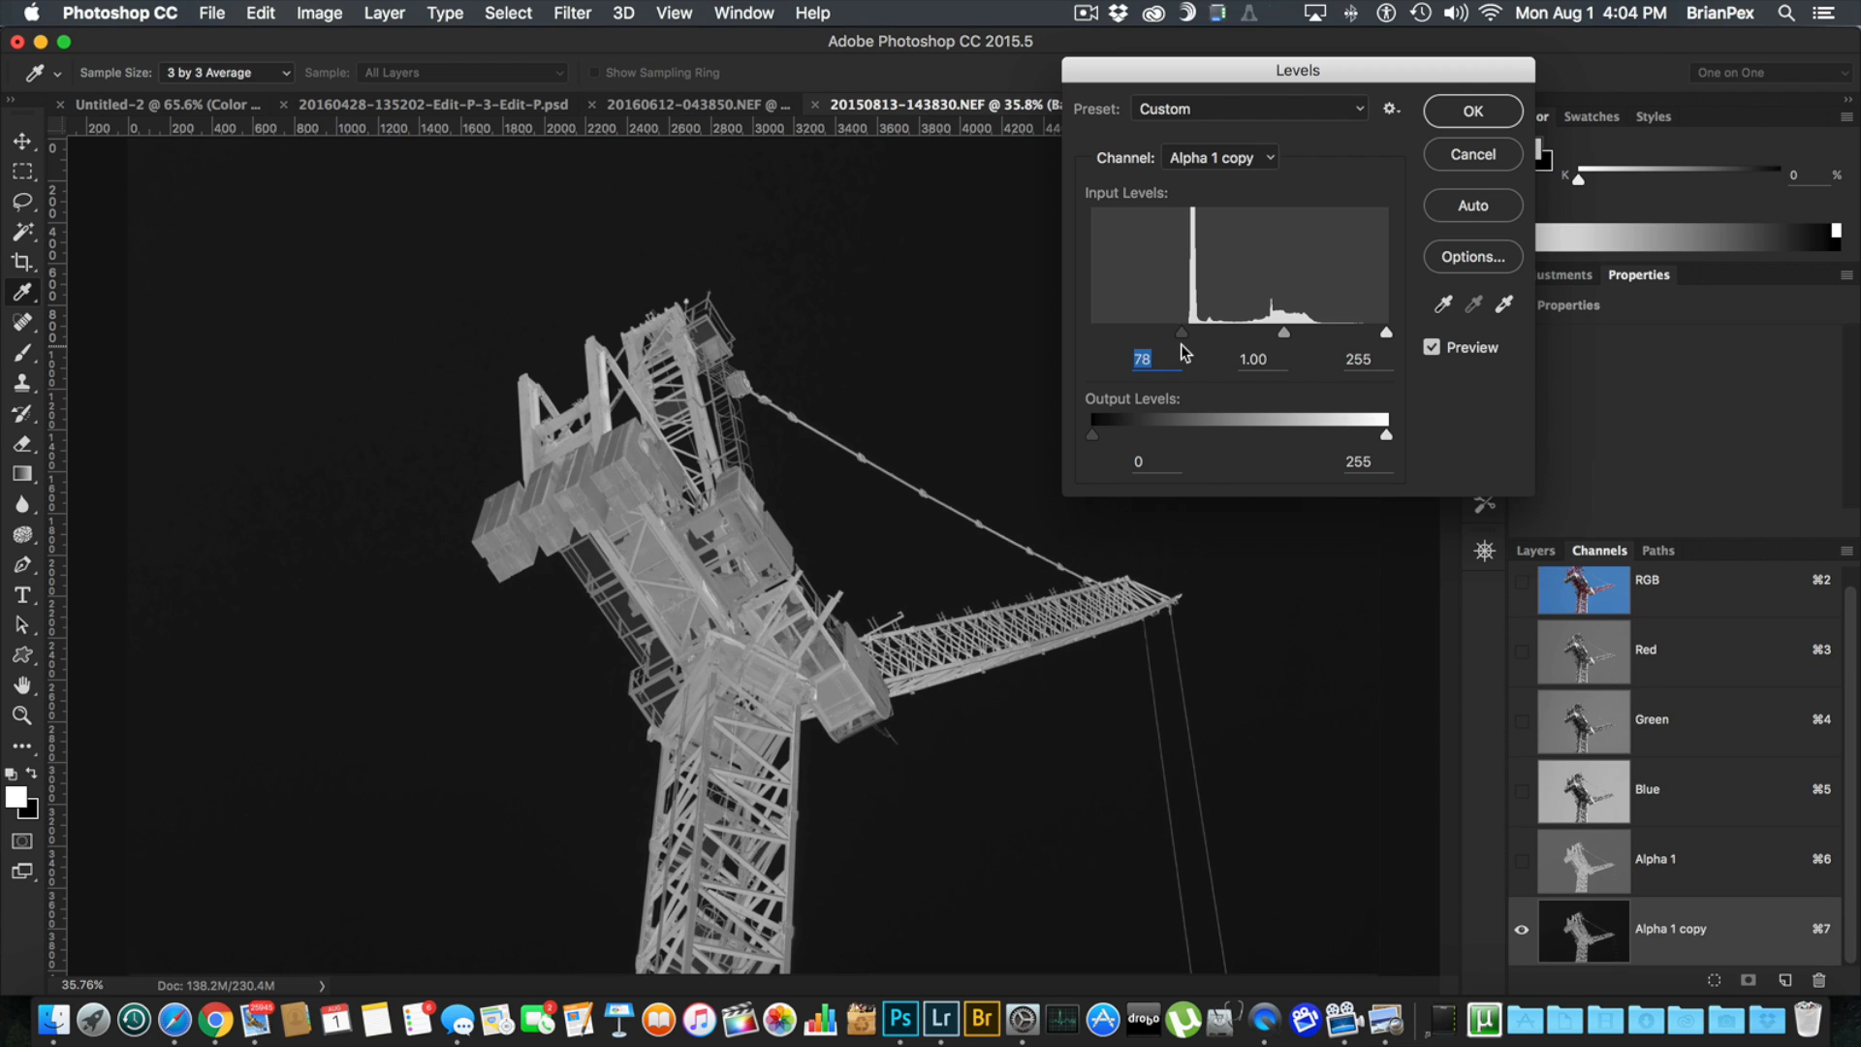
left_click_drag(1181, 332, 1188, 332)
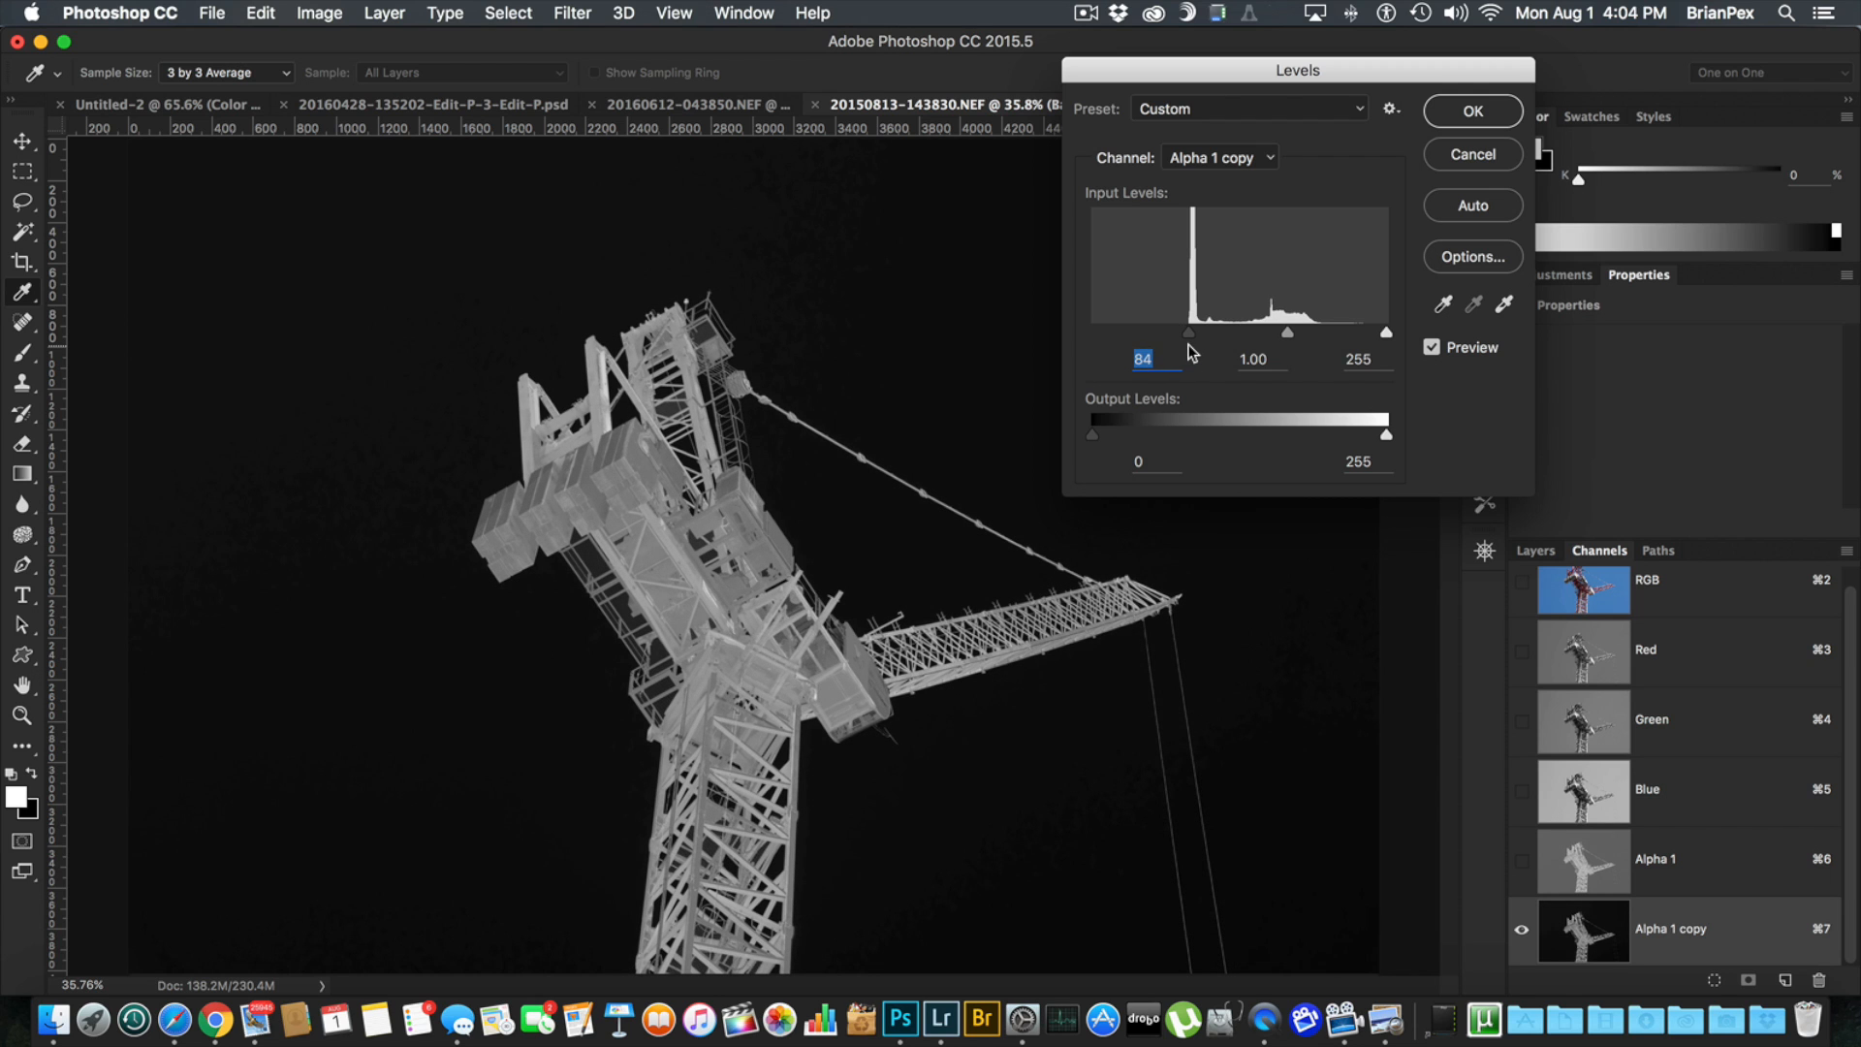
left_click_drag(1187, 331, 1190, 331)
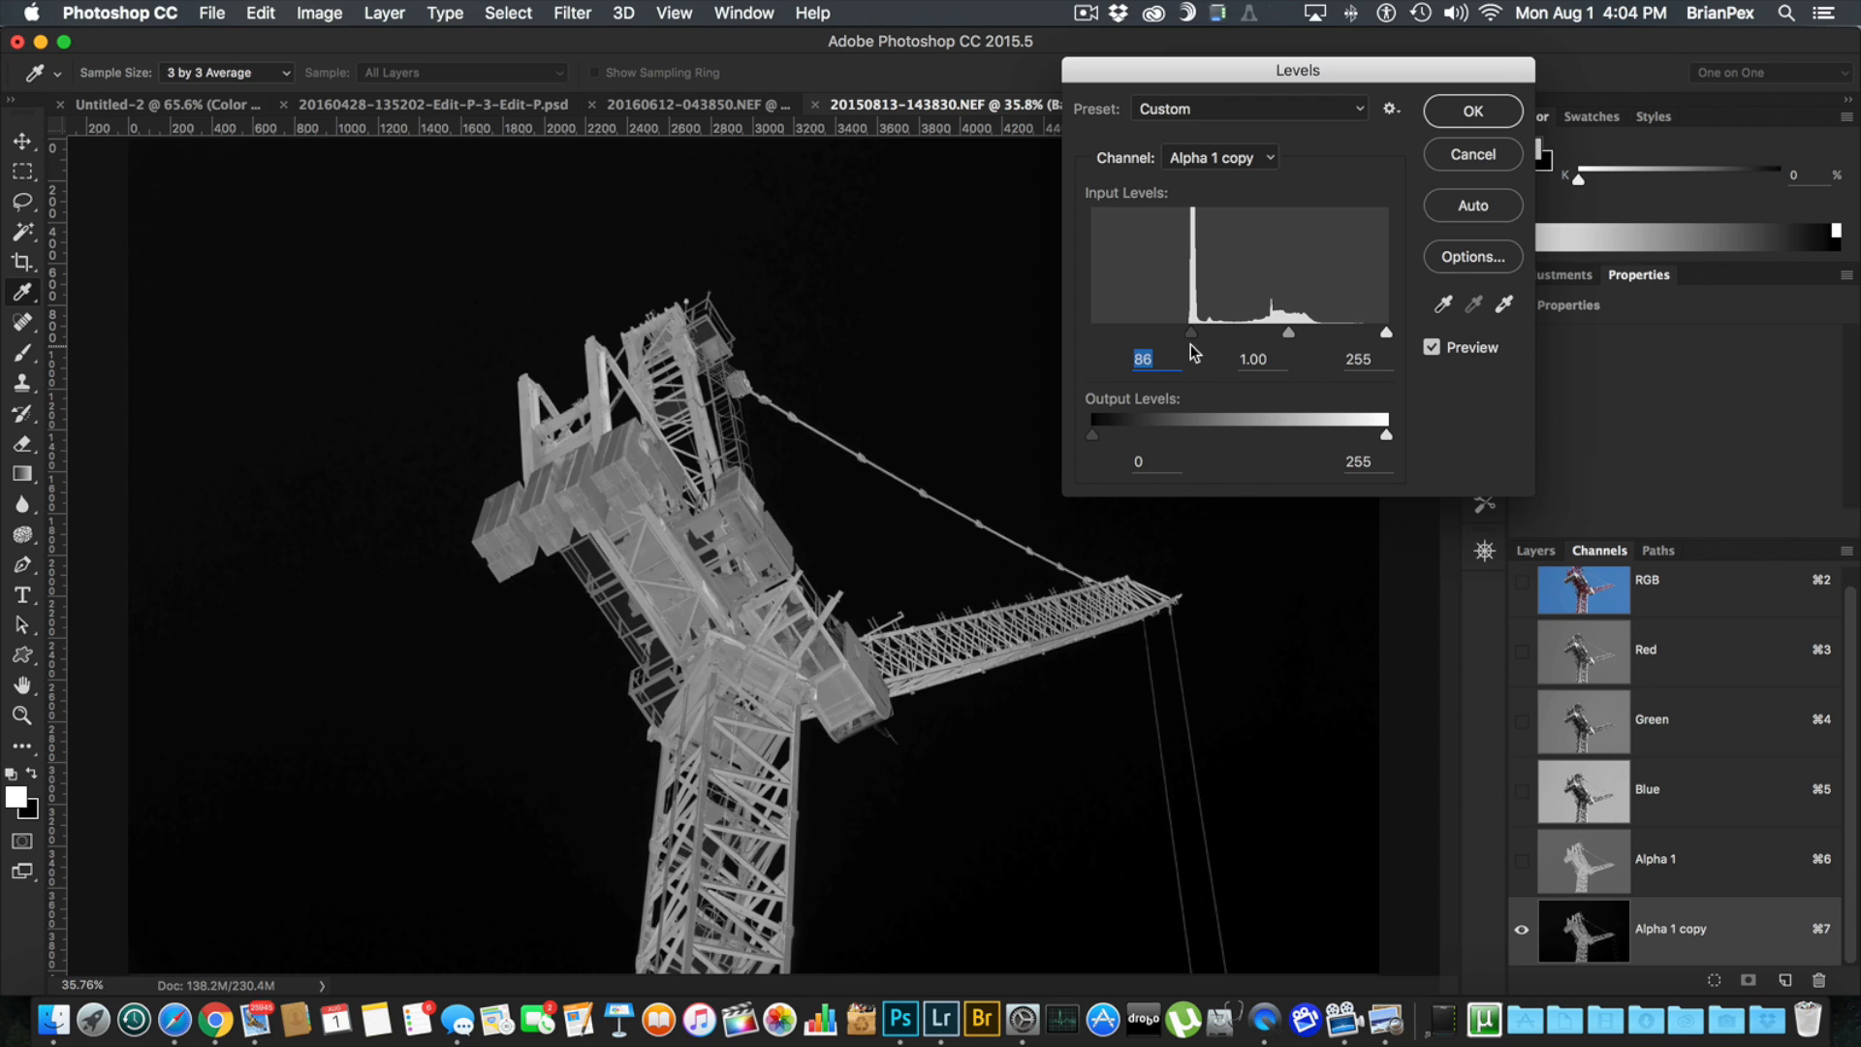
mouse_move(822, 546)
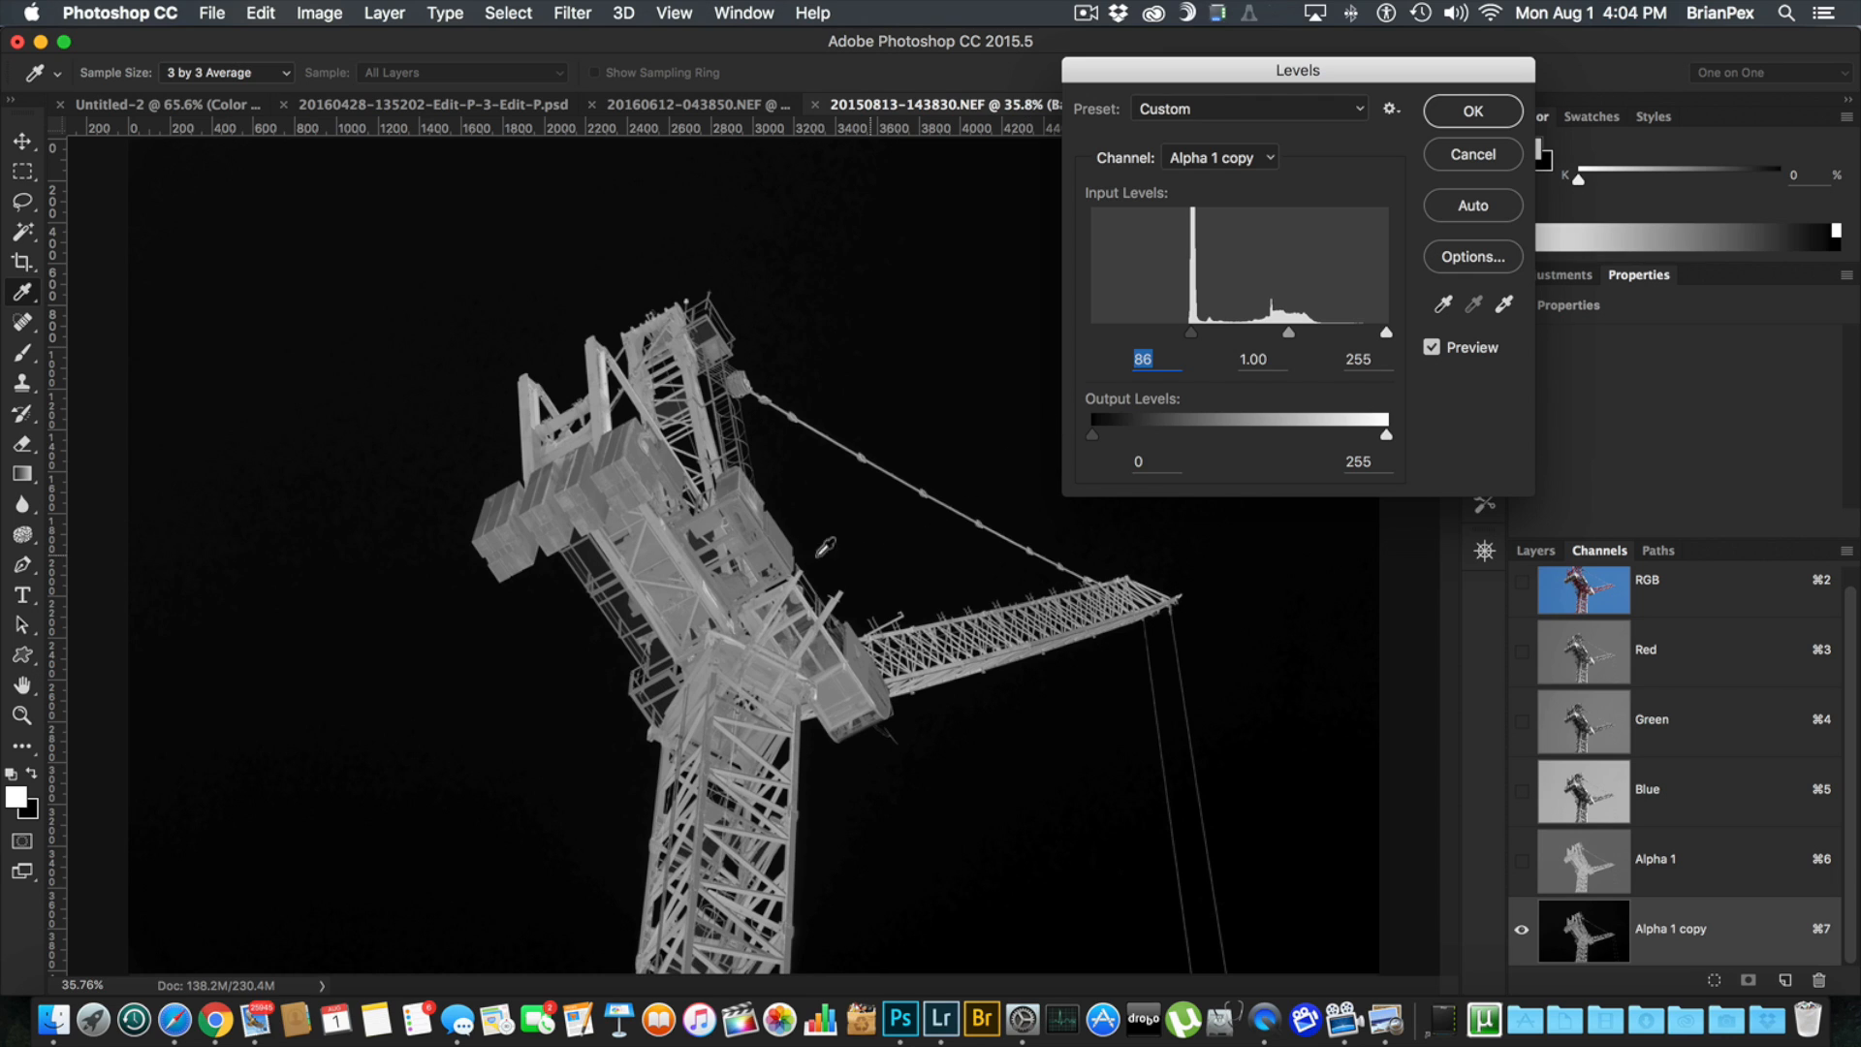
mouse_move(1398, 415)
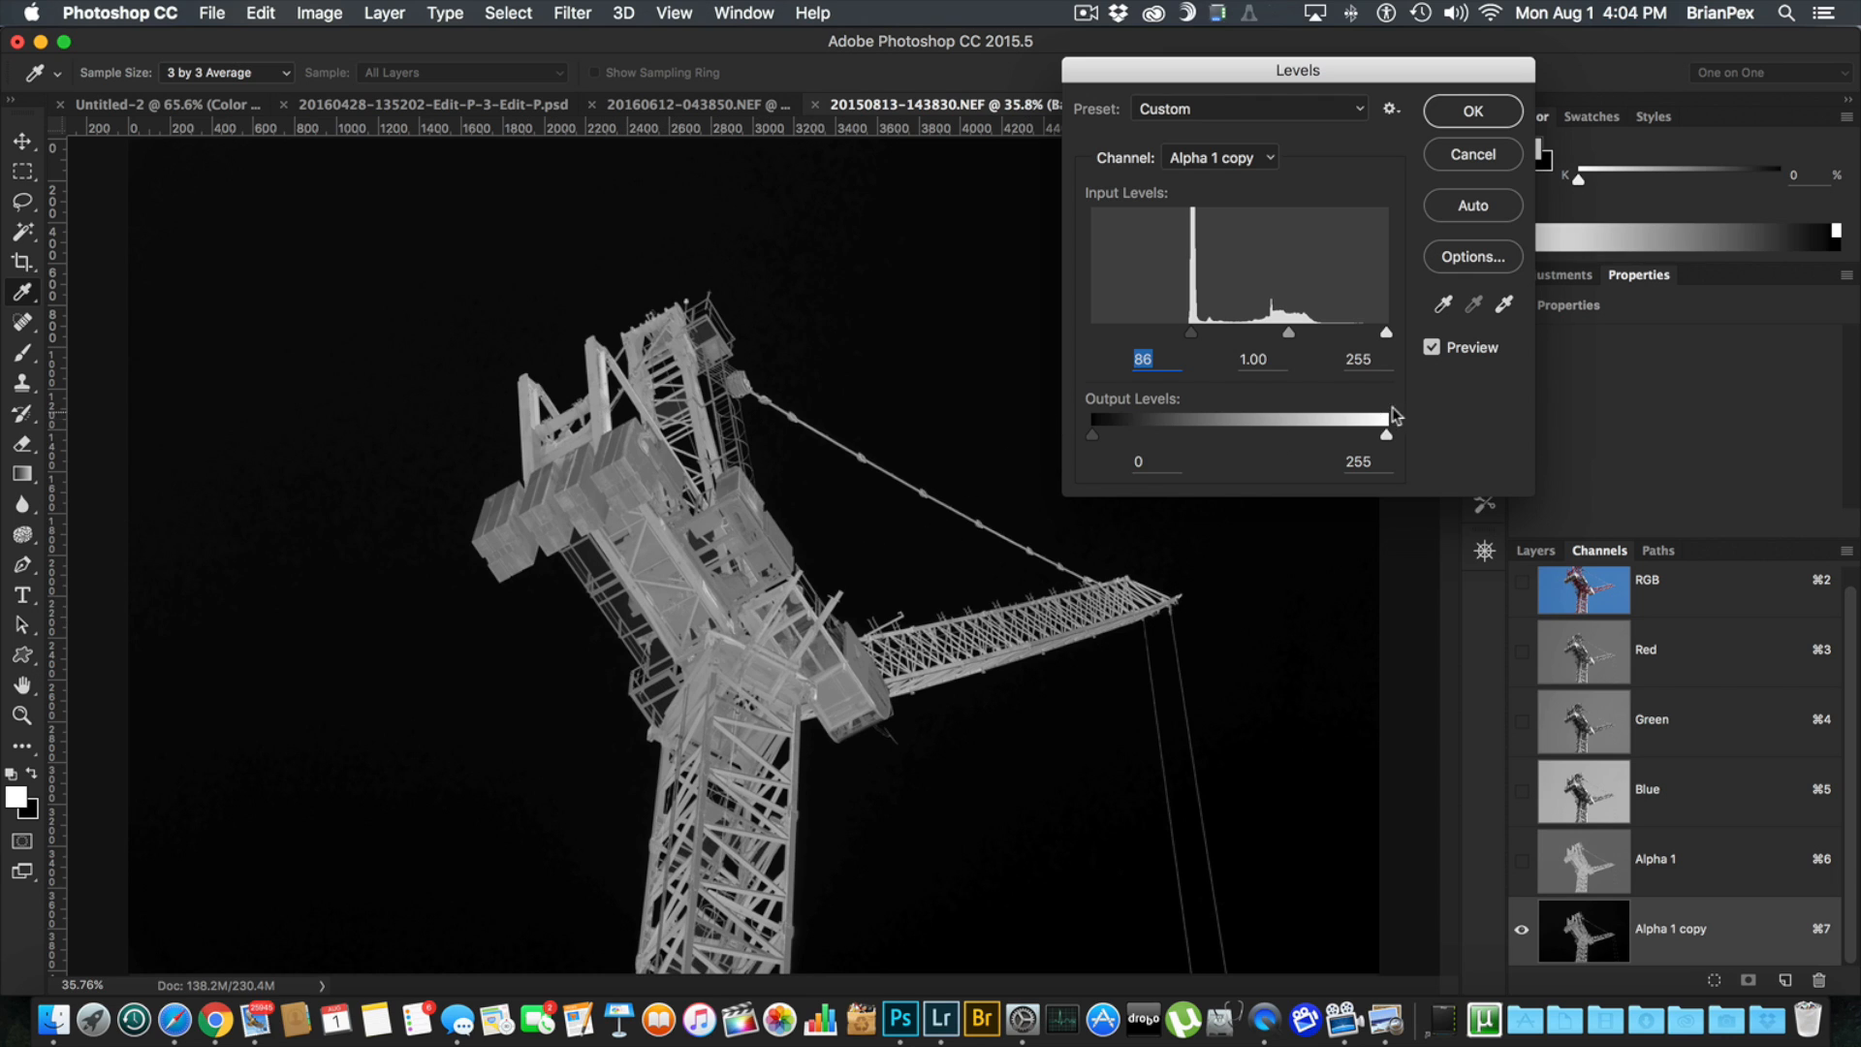
mouse_move(1388, 338)
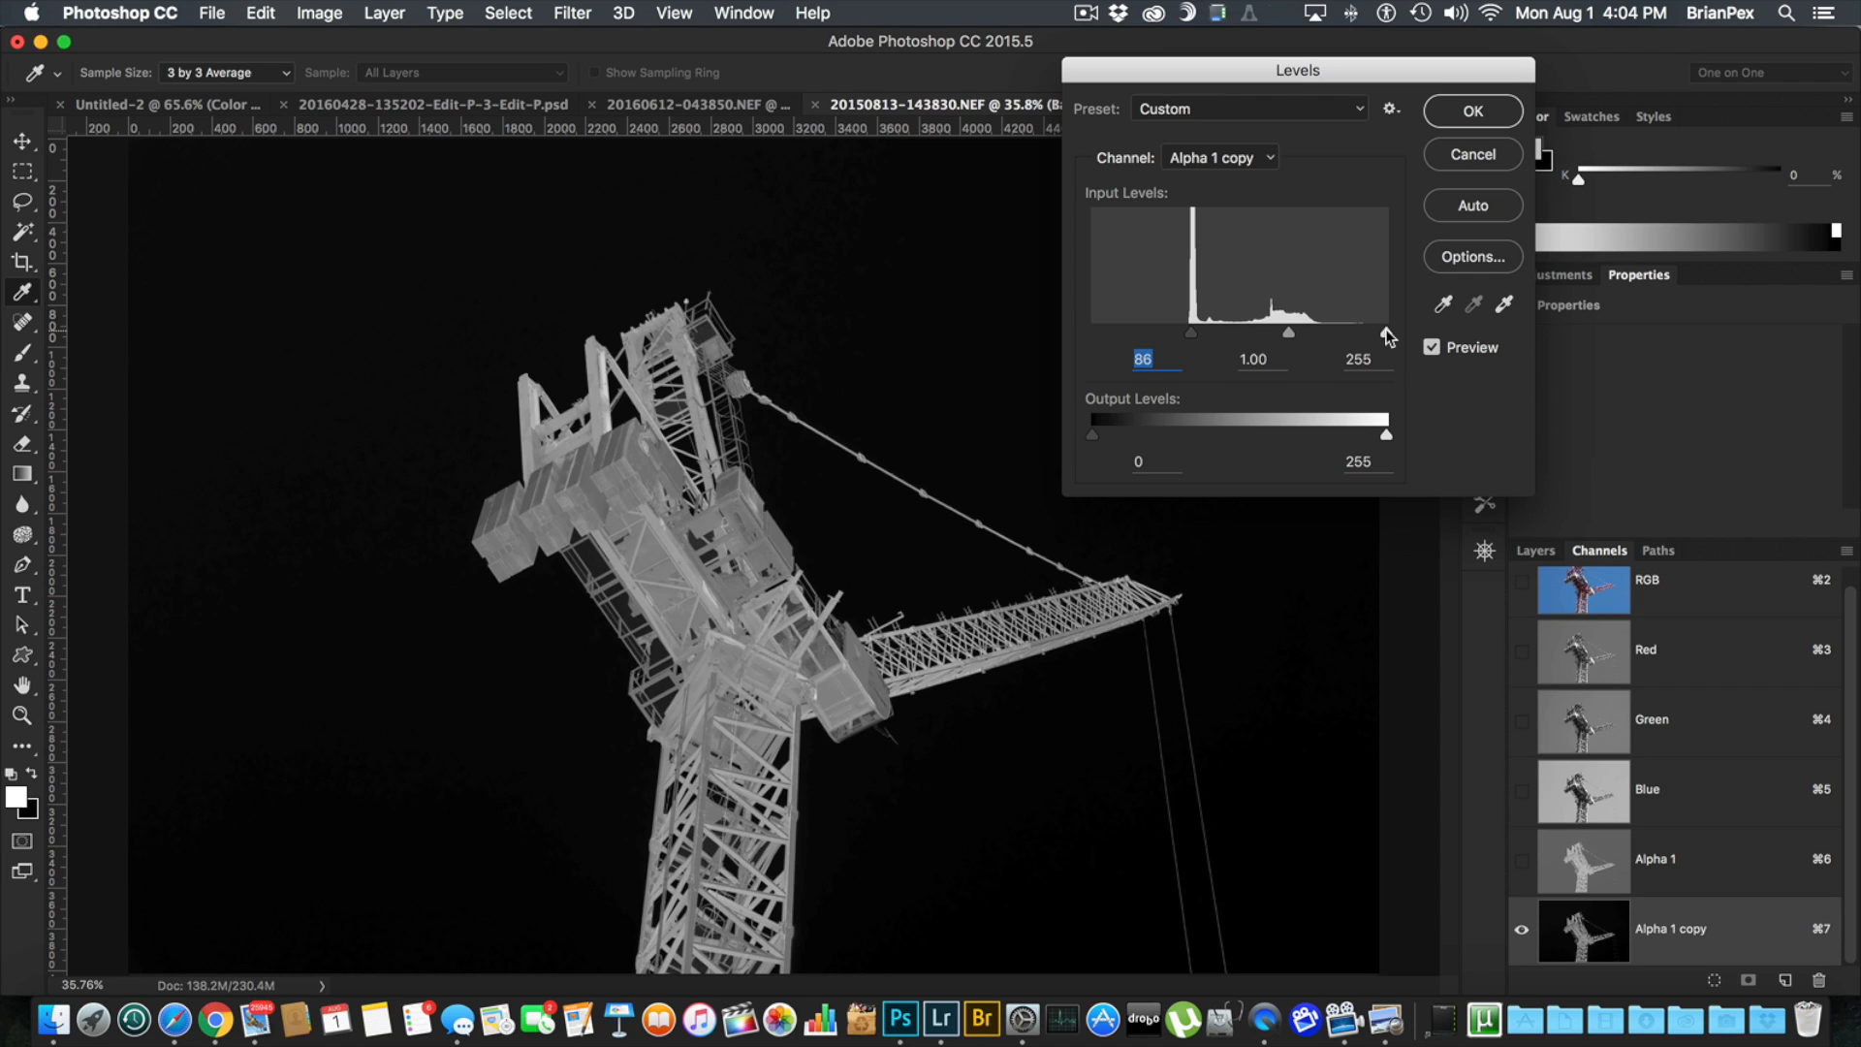
Step: Drag the white input slider down so the crane turns near-white, around 88 / 158 input levels
left_click_drag(1384, 331, 1362, 331)
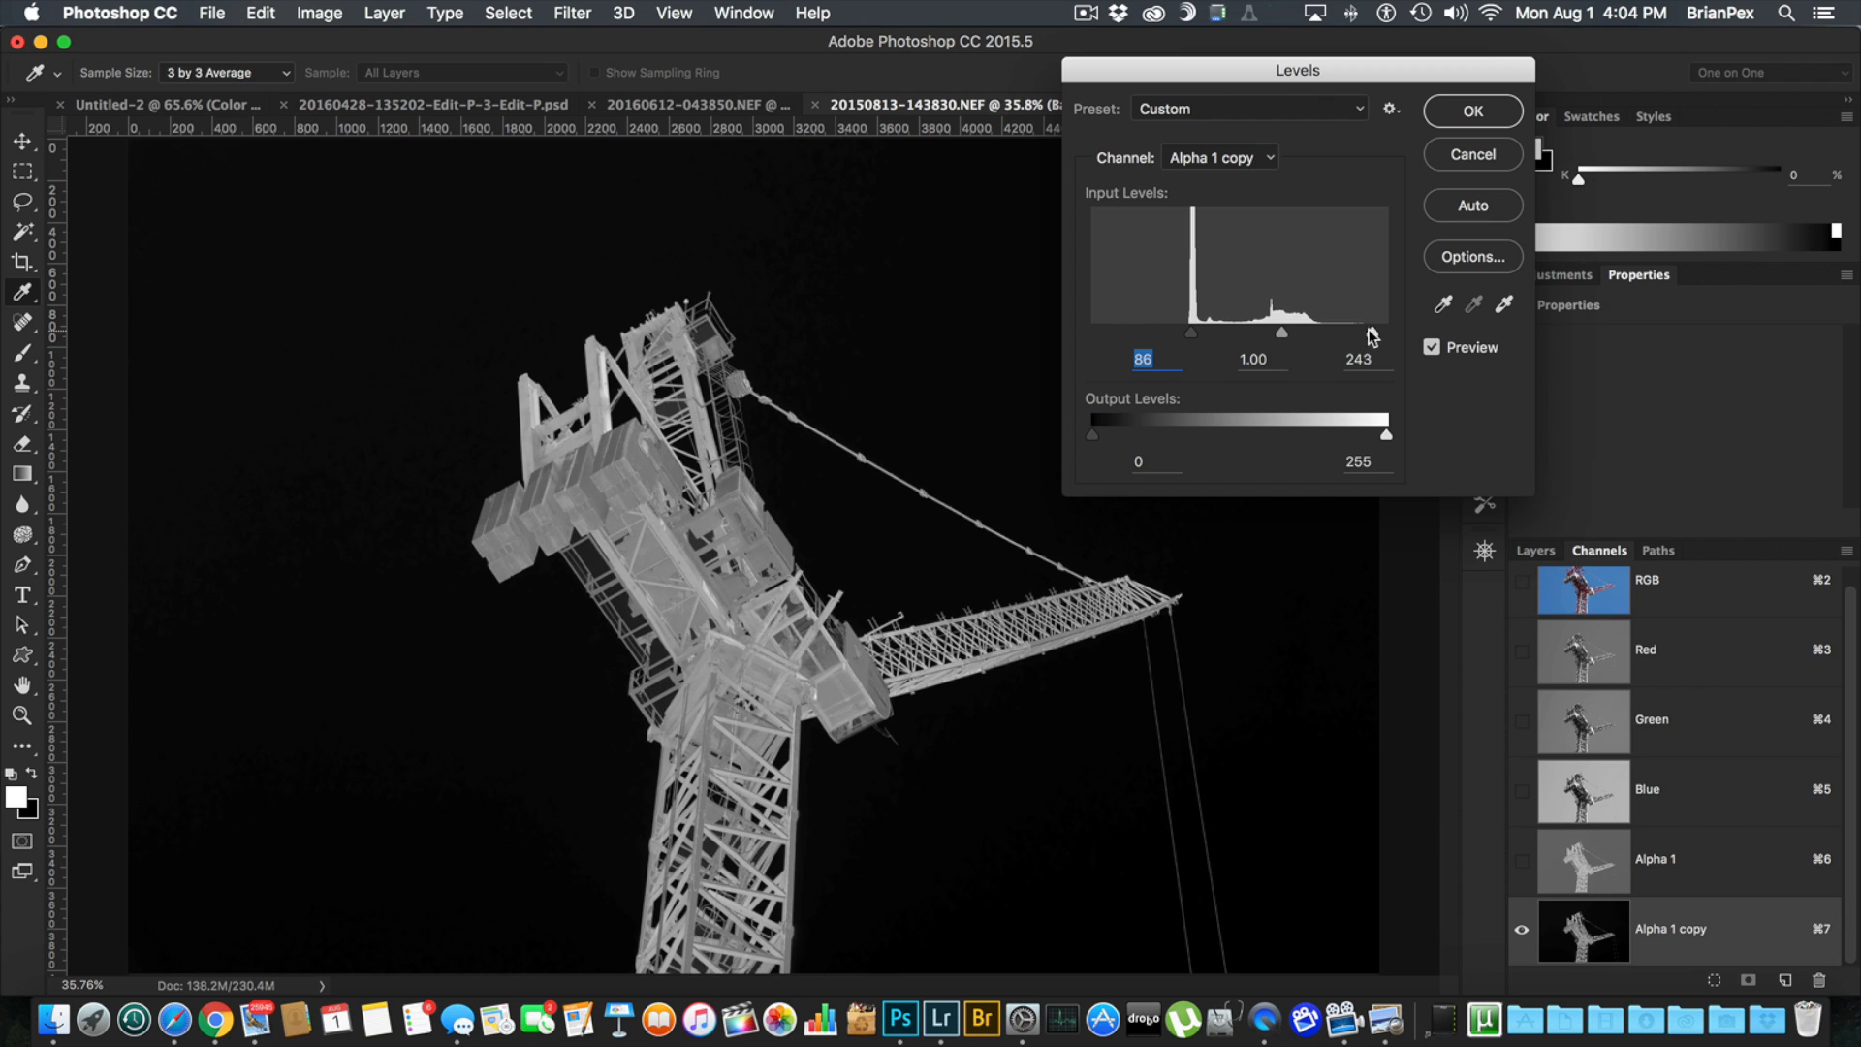
left_click_drag(1382, 332, 1341, 332)
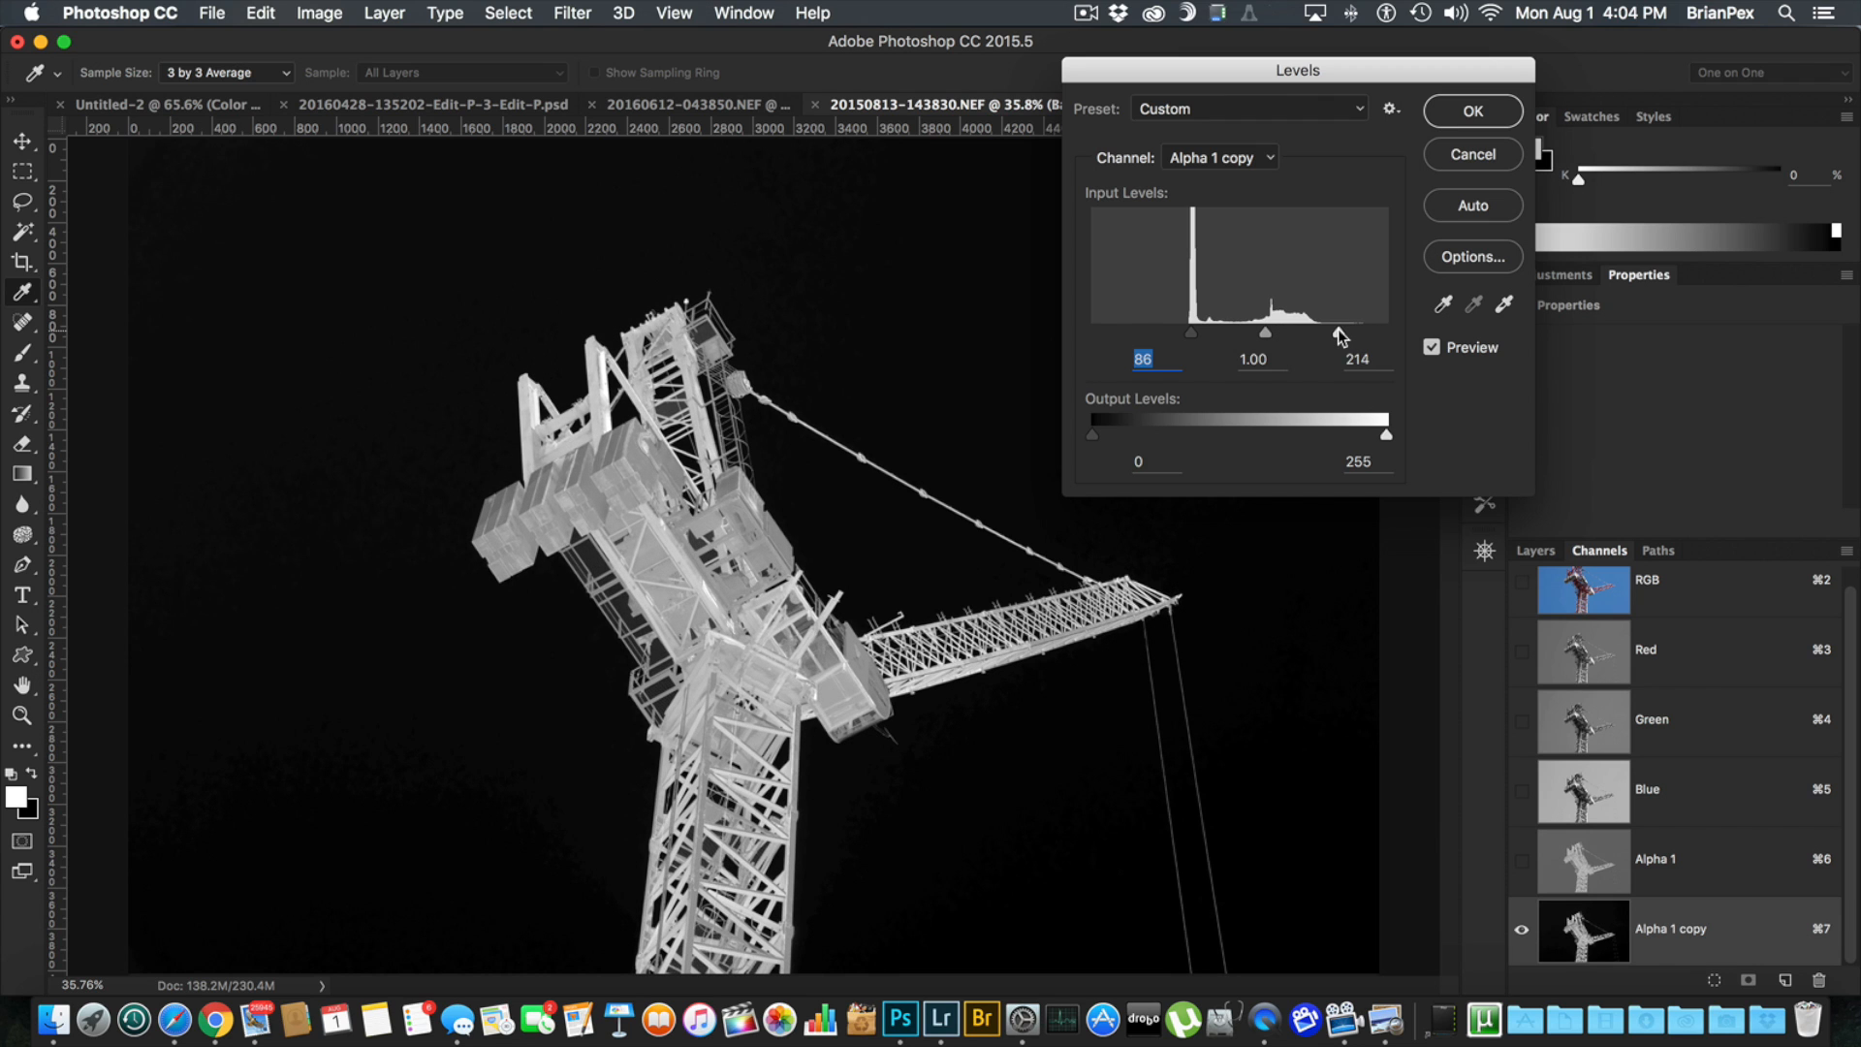
left_click_drag(1341, 333, 1314, 333)
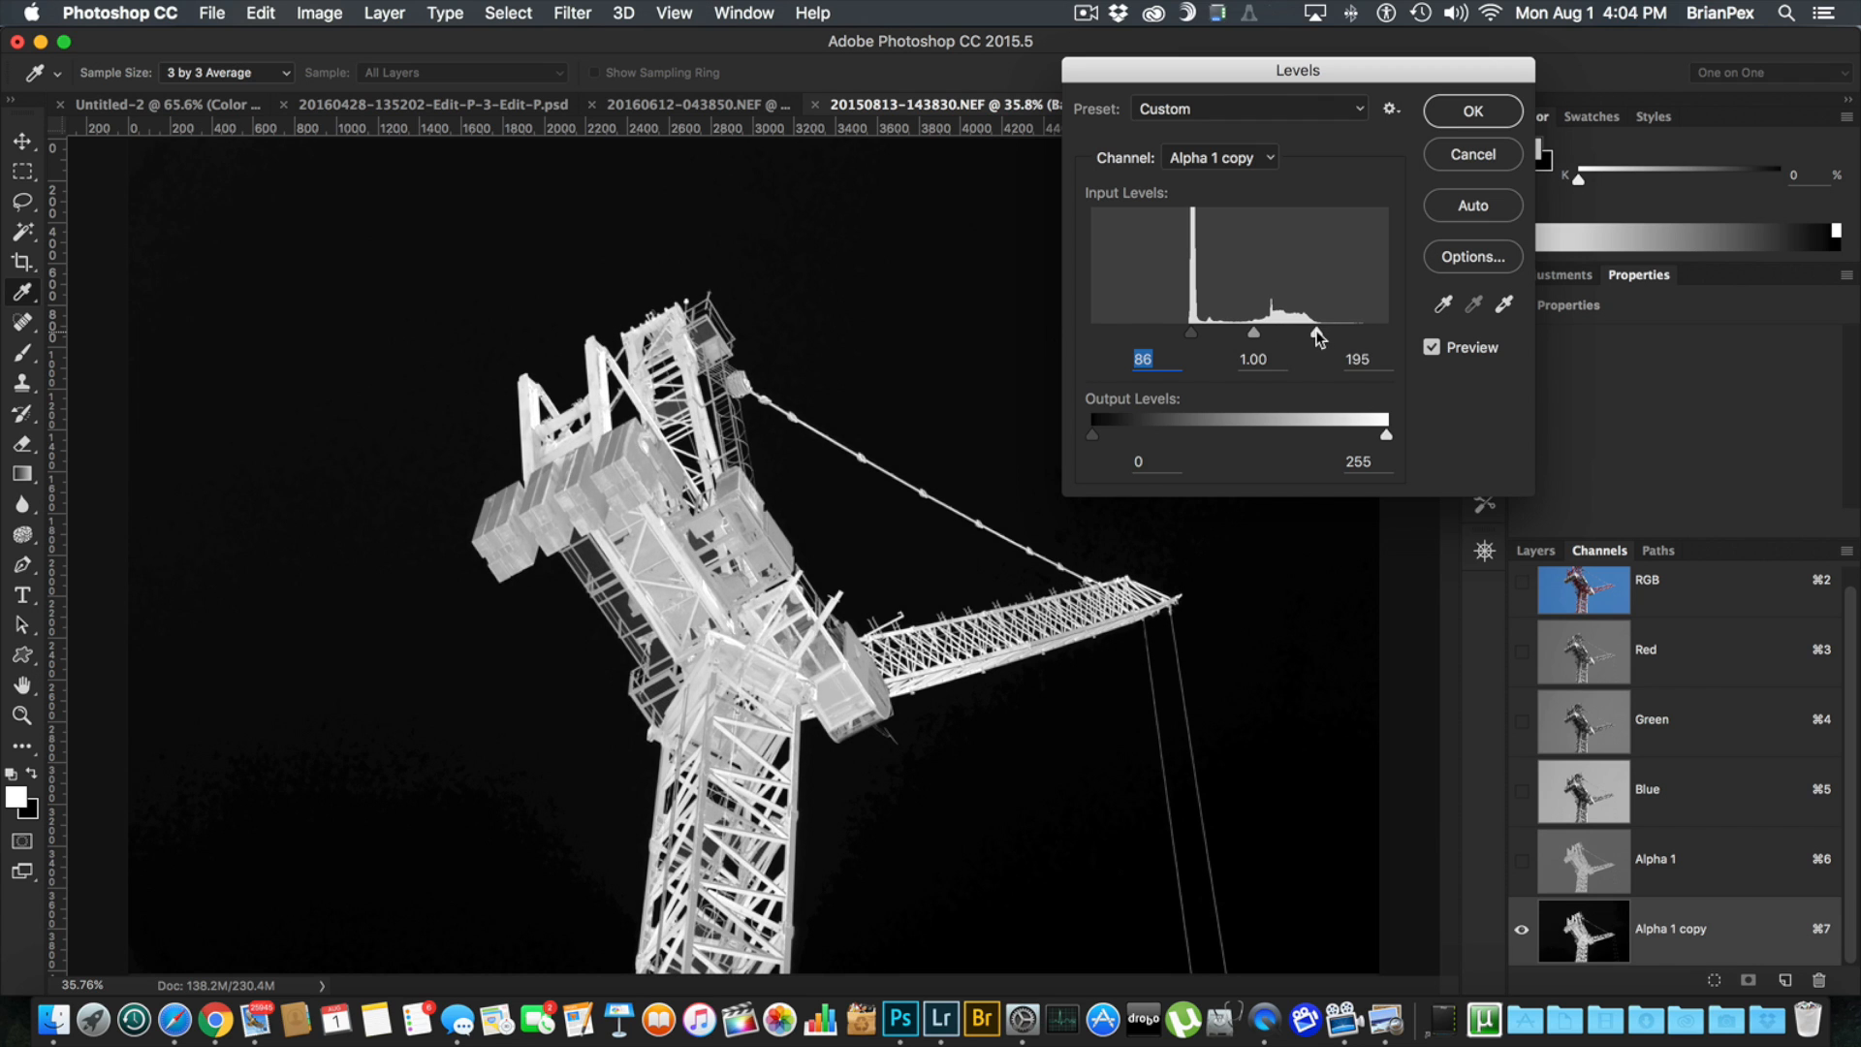
left_click_drag(1314, 333, 1303, 334)
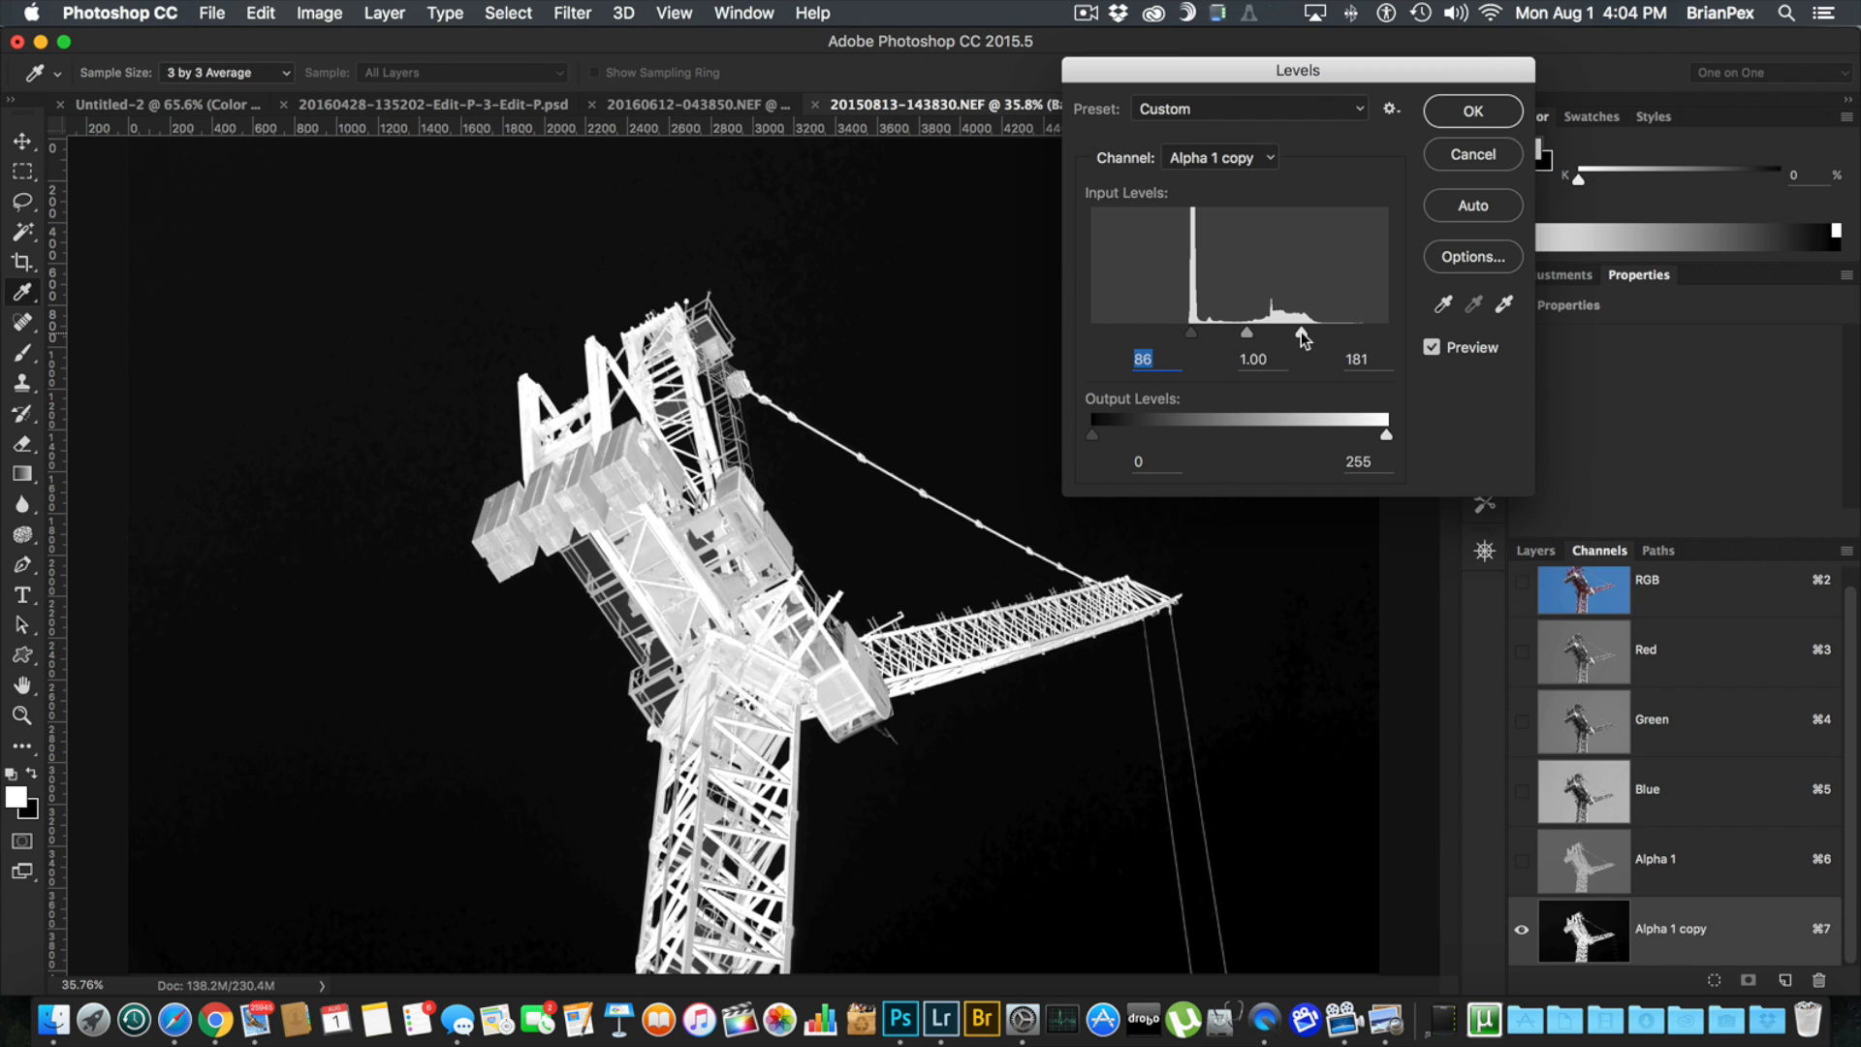
left_click_drag(1304, 333, 1281, 334)
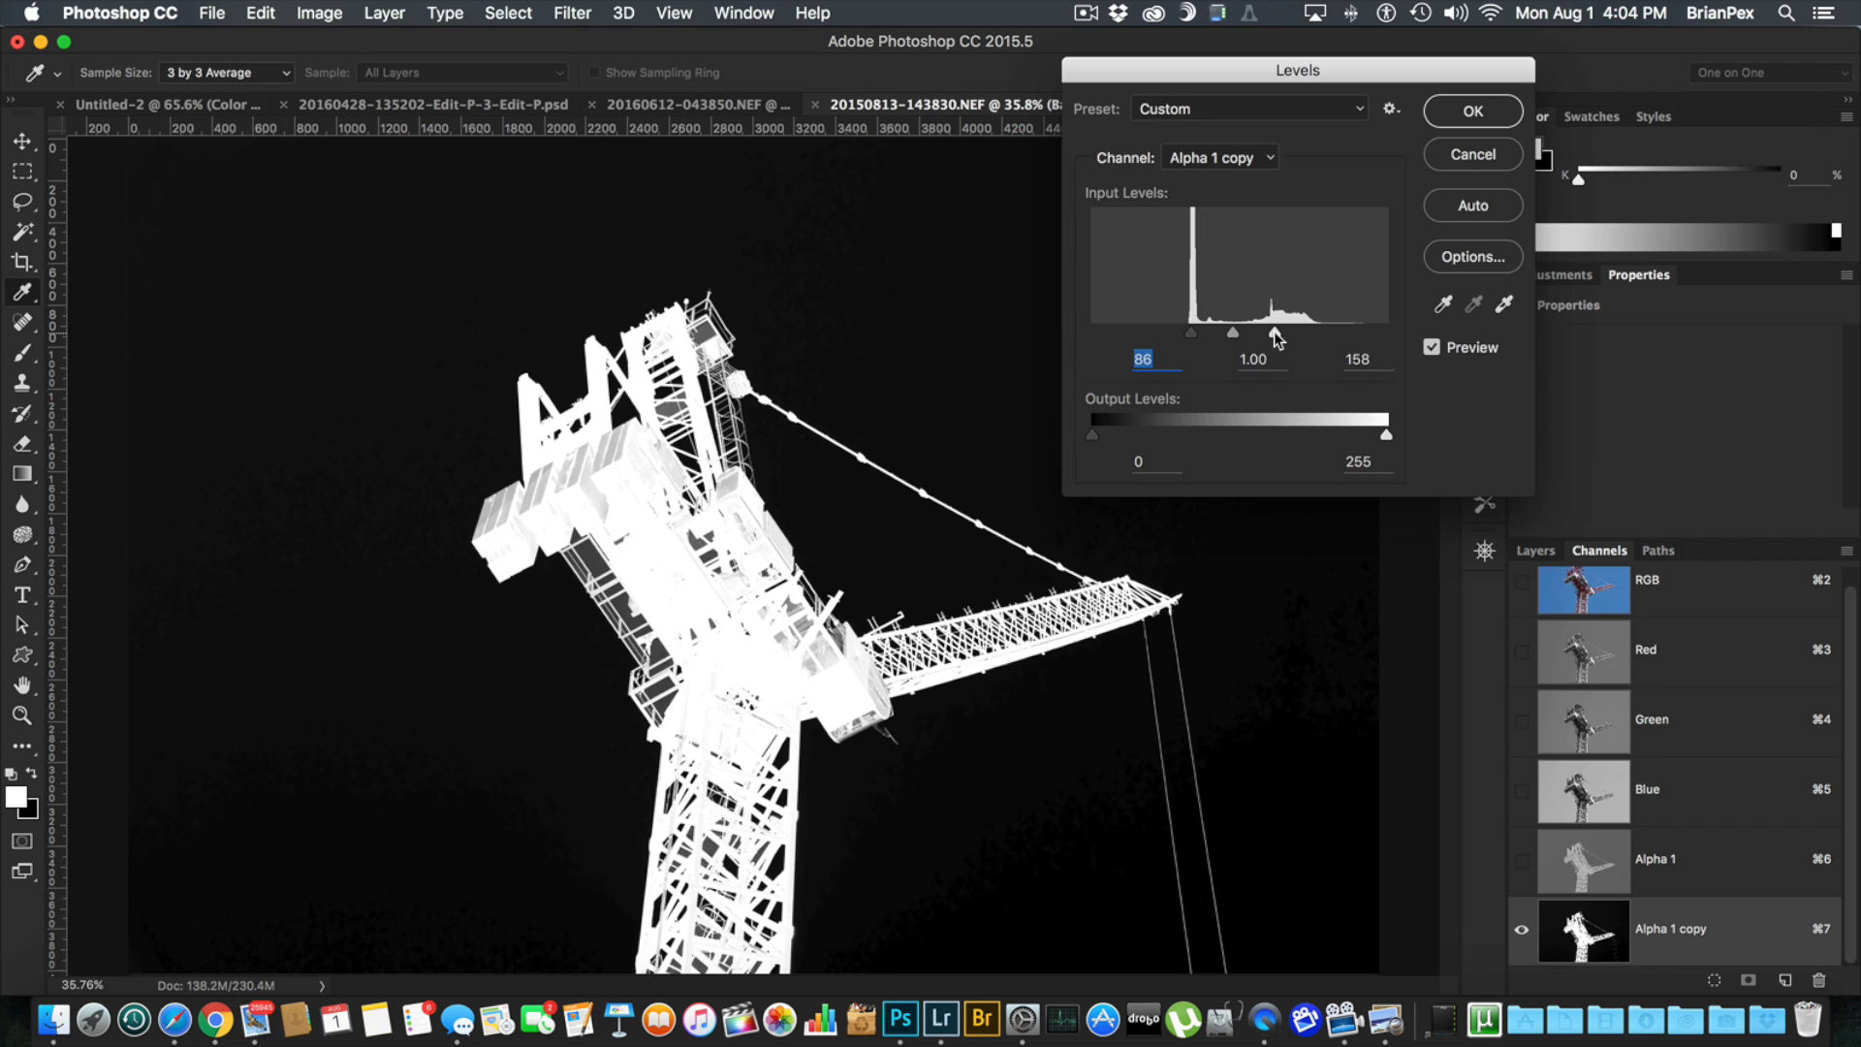
left_click(1357, 358)
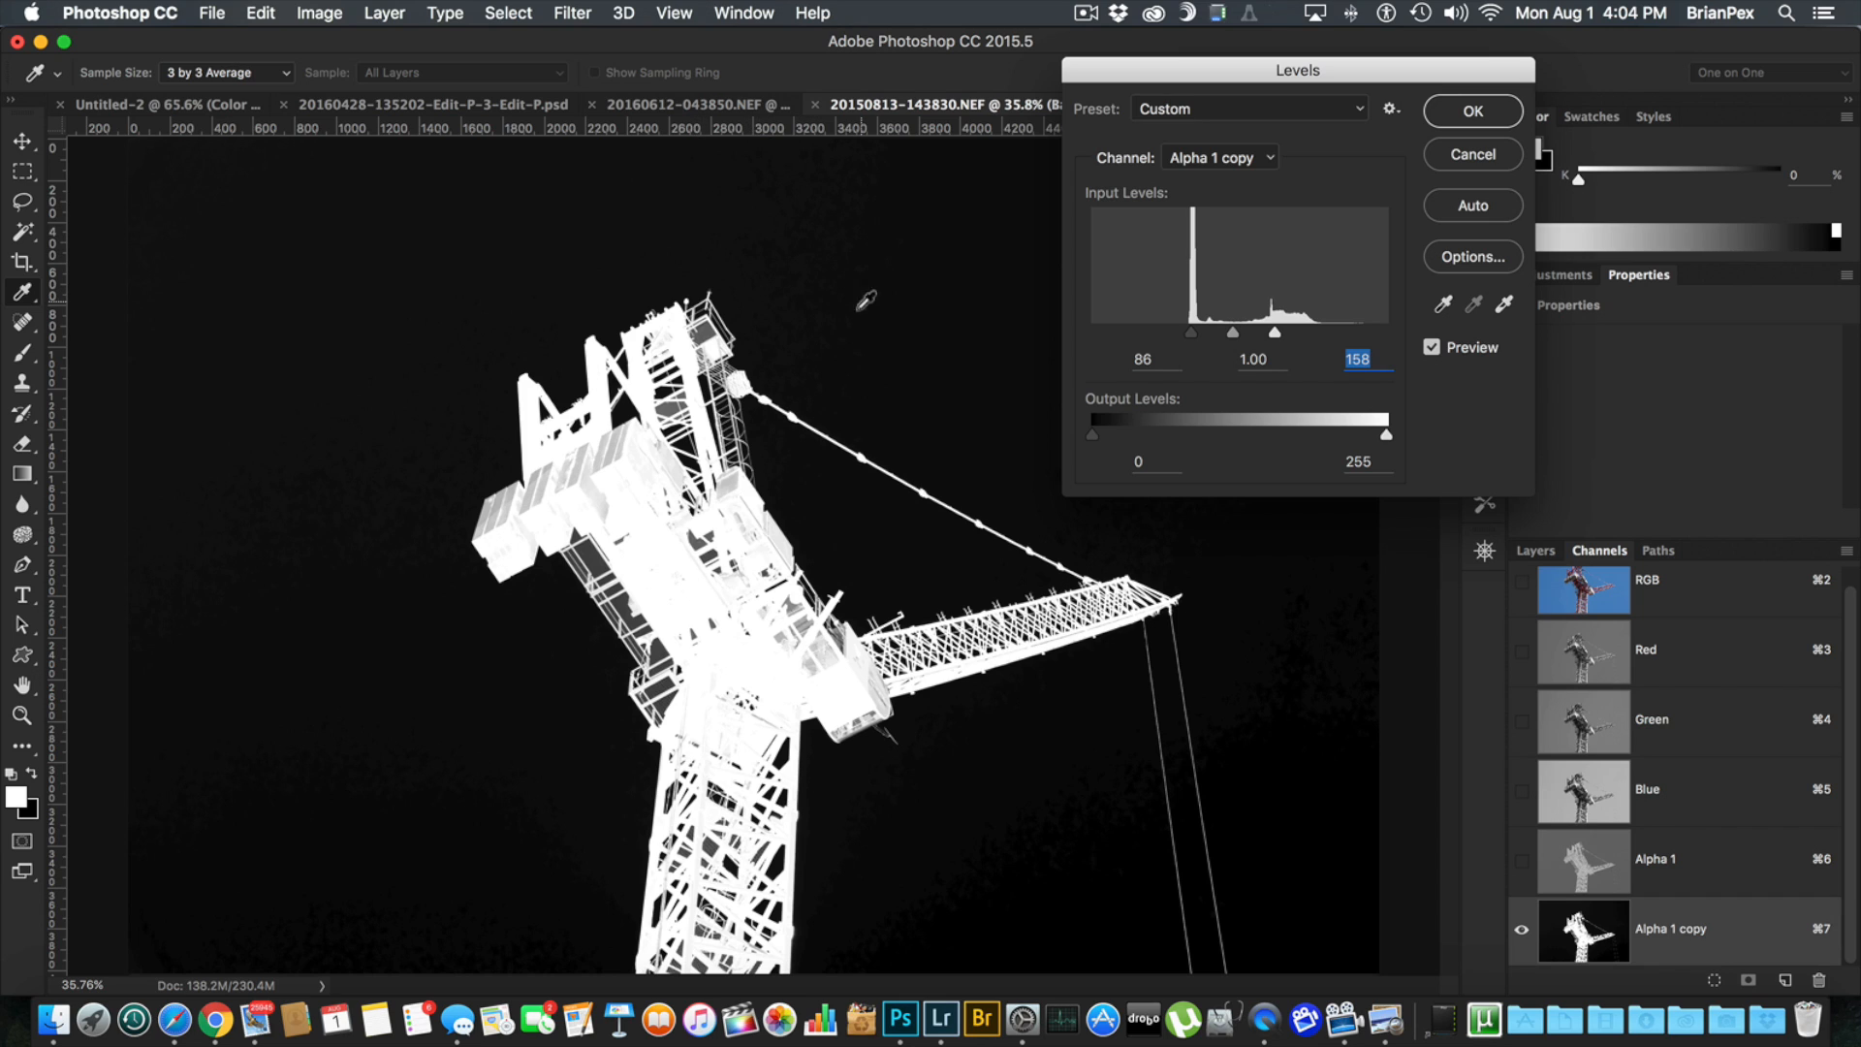
mouse_move(1195, 342)
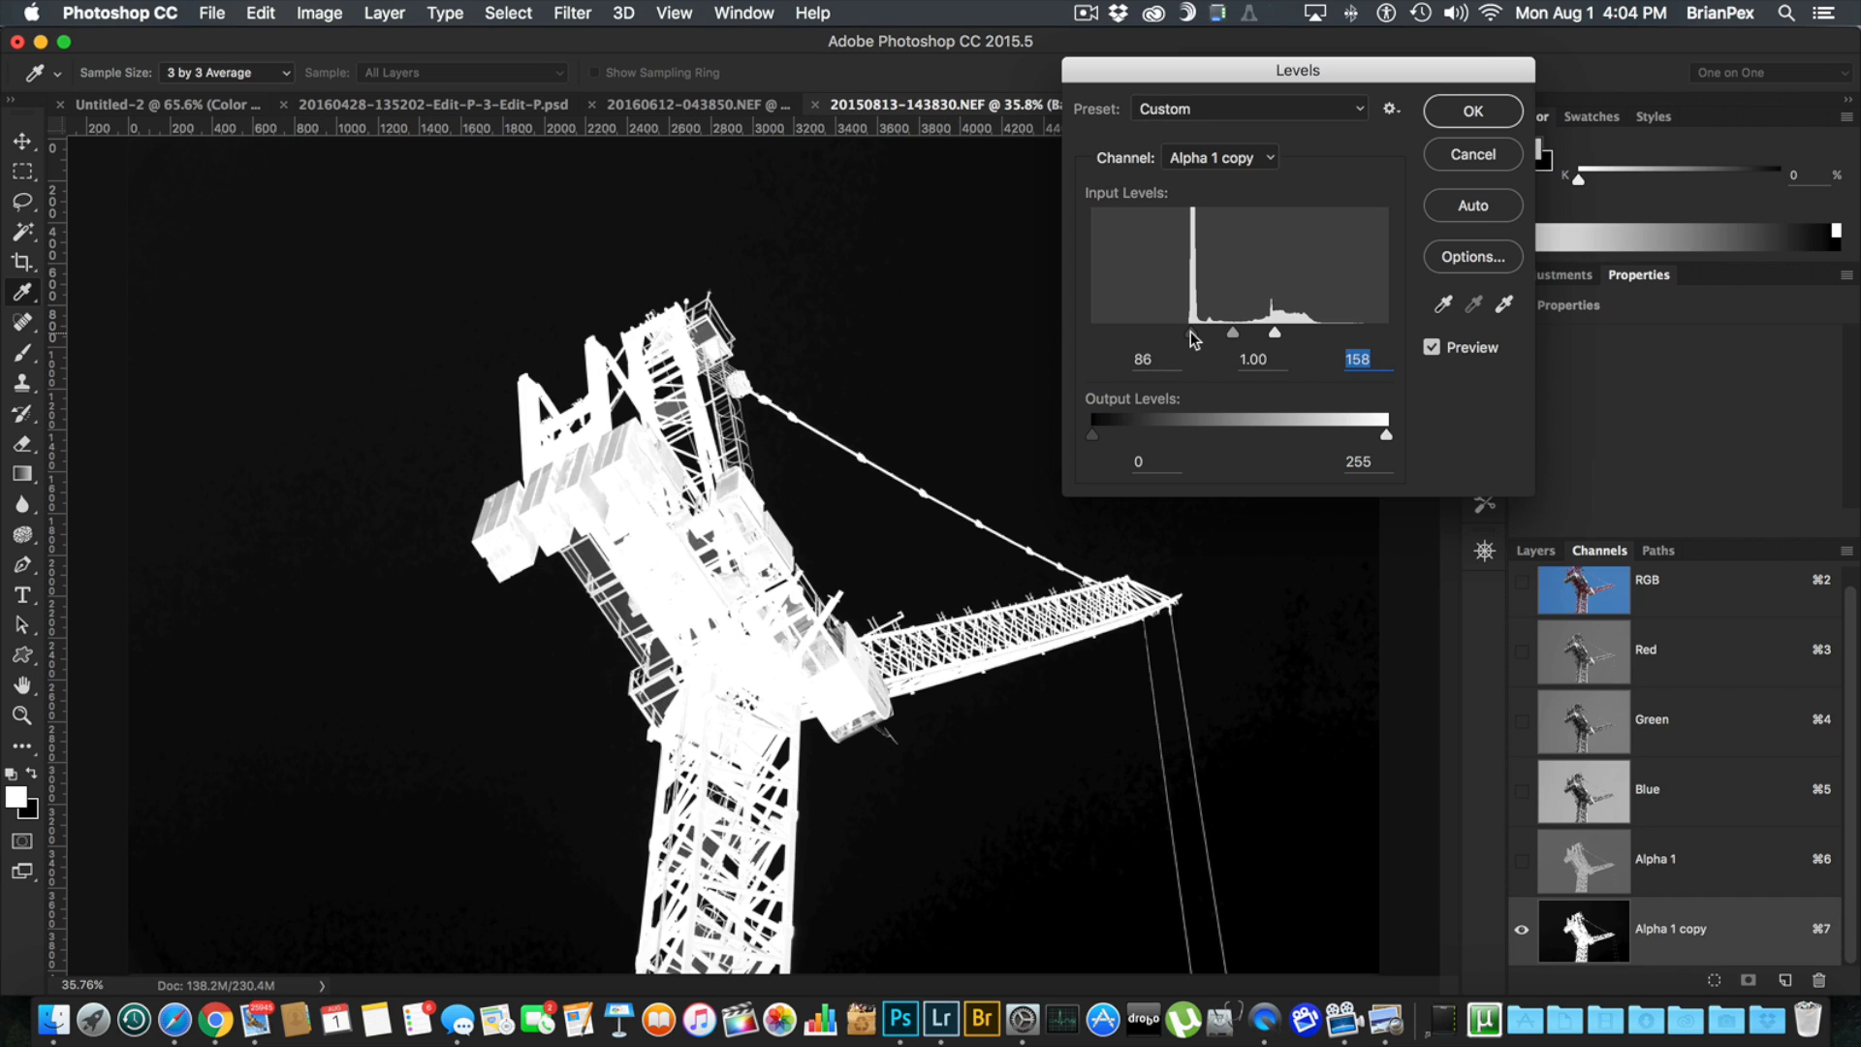
left_click_drag(1233, 331, 1235, 331)
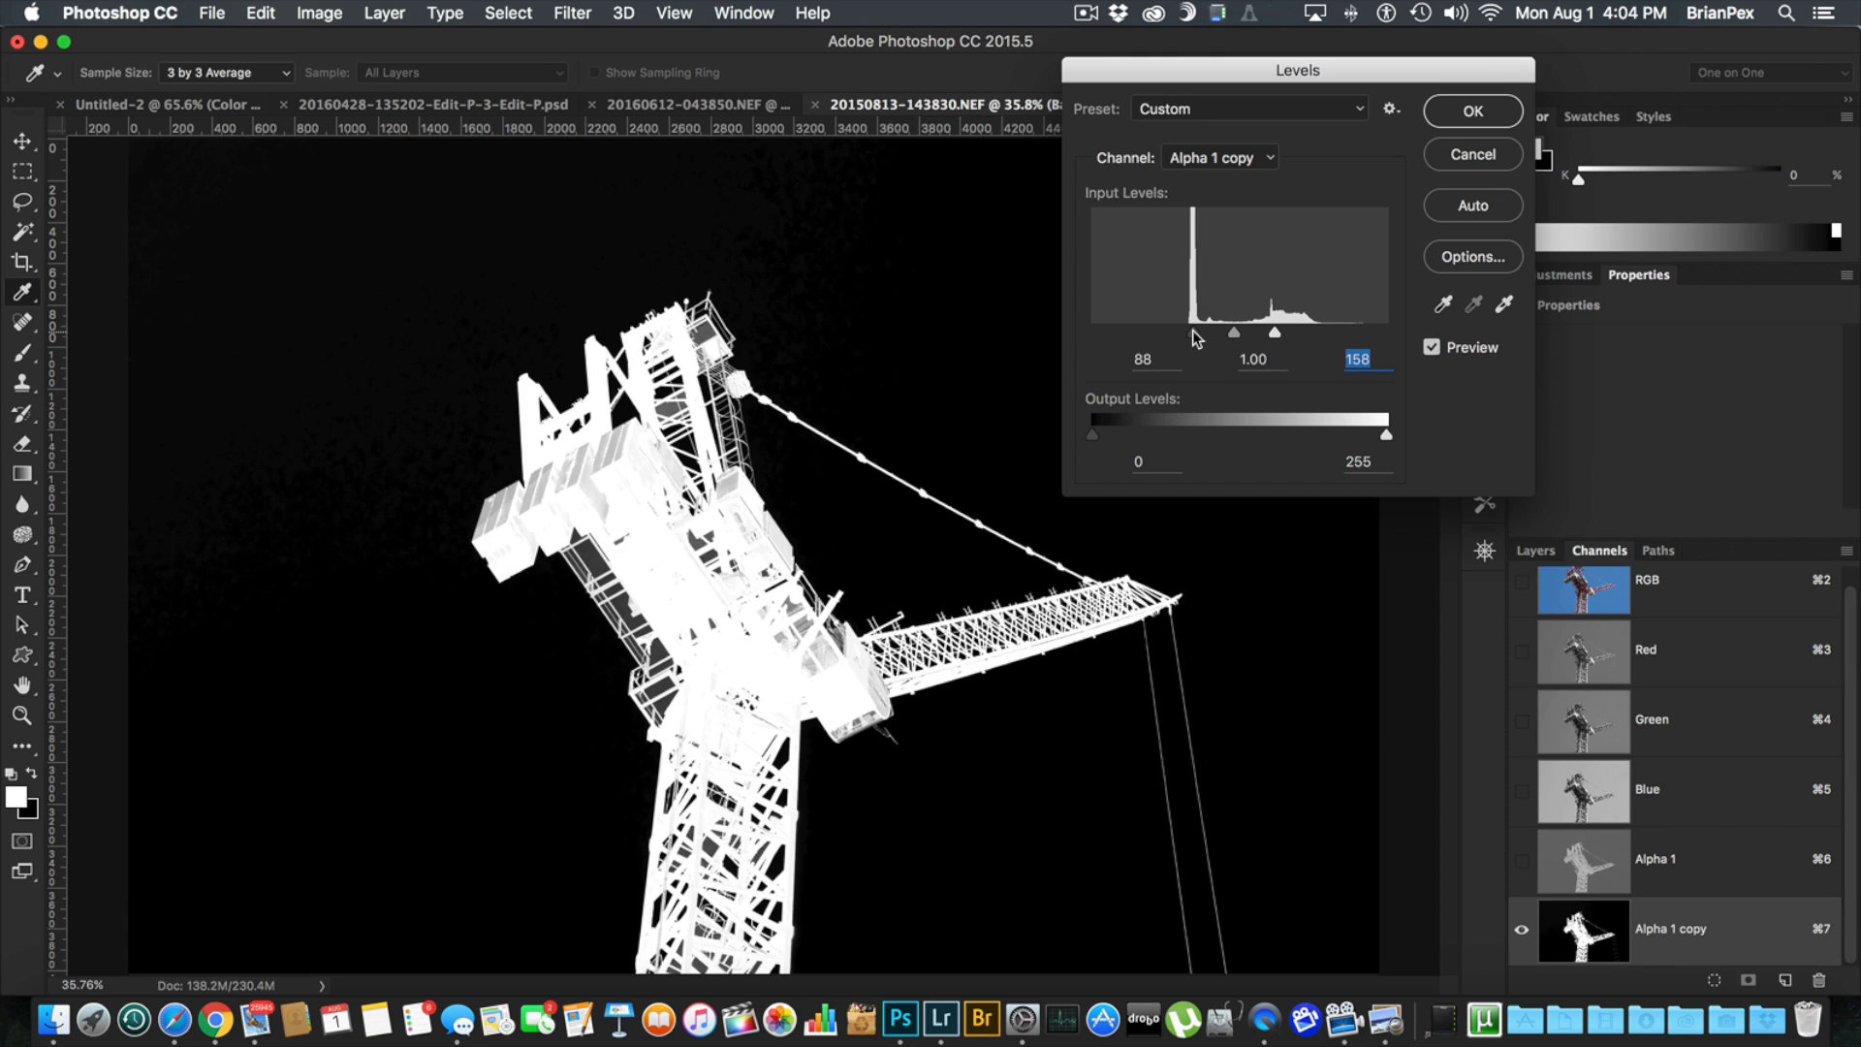
Step: Test the midtone slider, settle it back at 1.00 and apply the Levels adjustment
left_click(1142, 359)
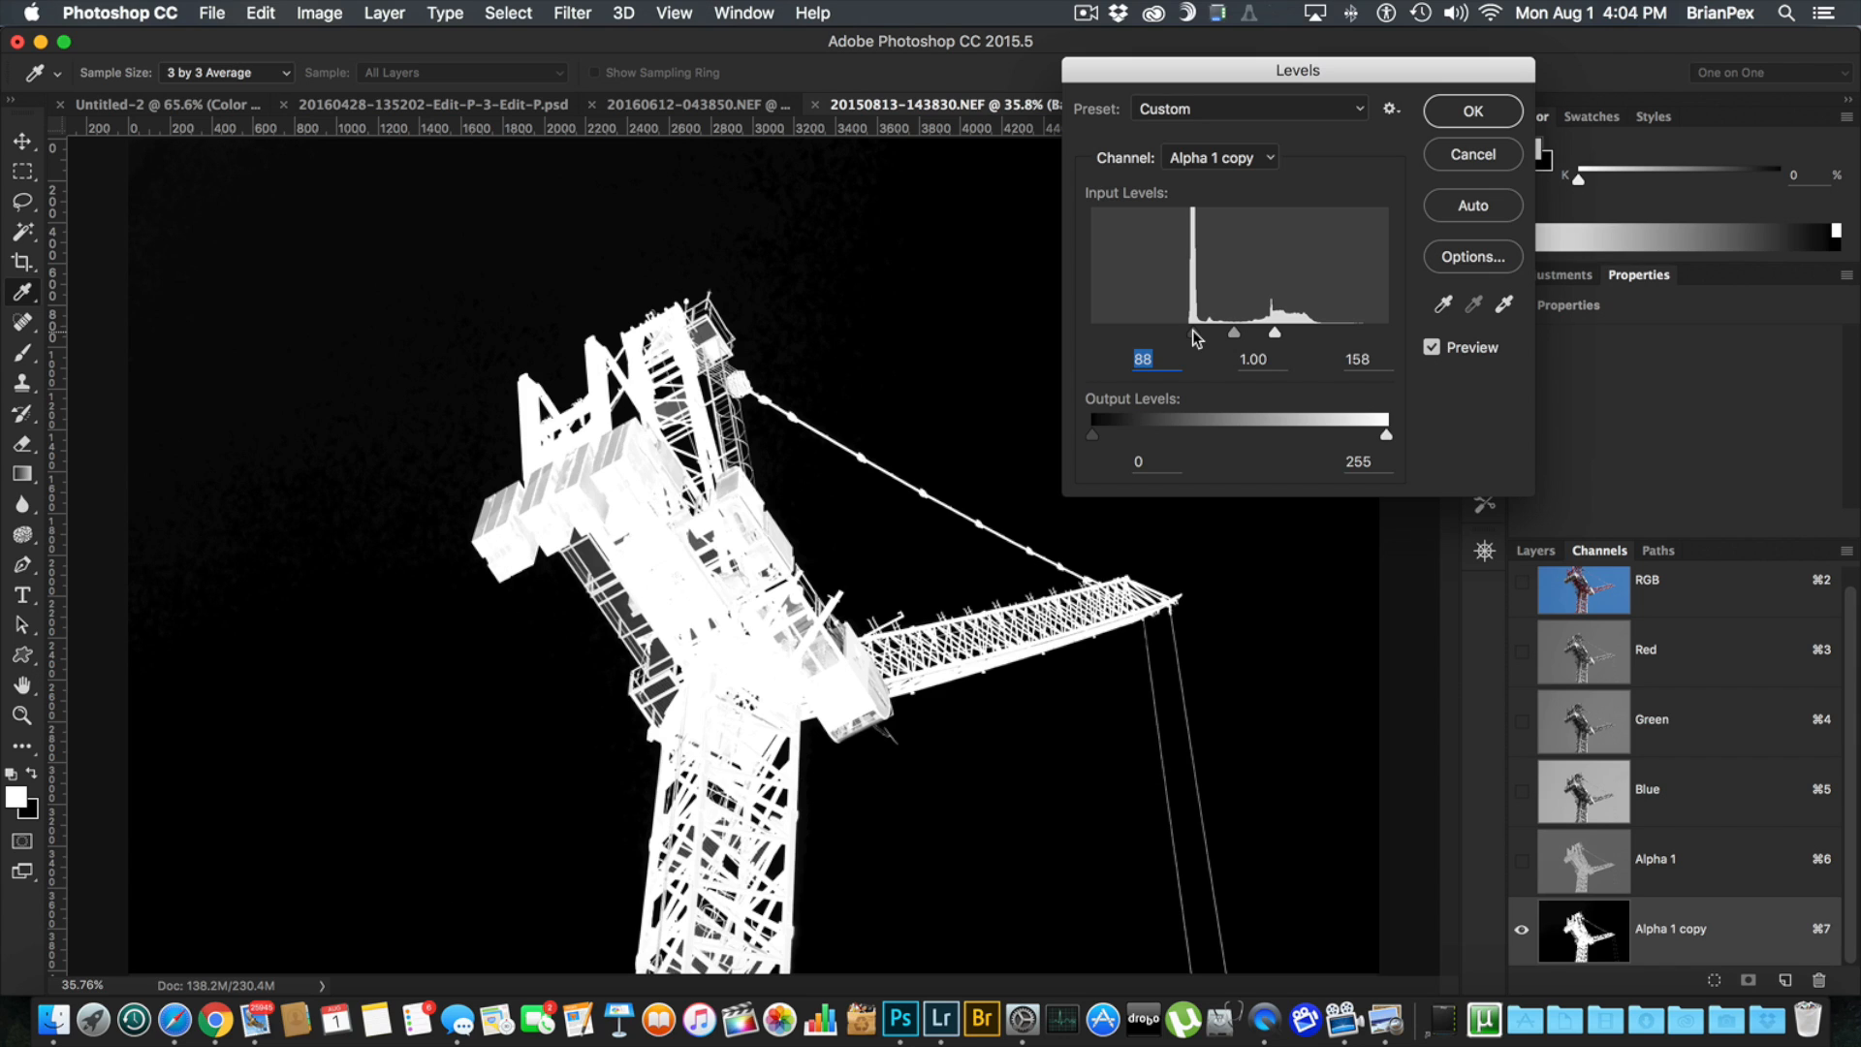
mouse_move(1234, 343)
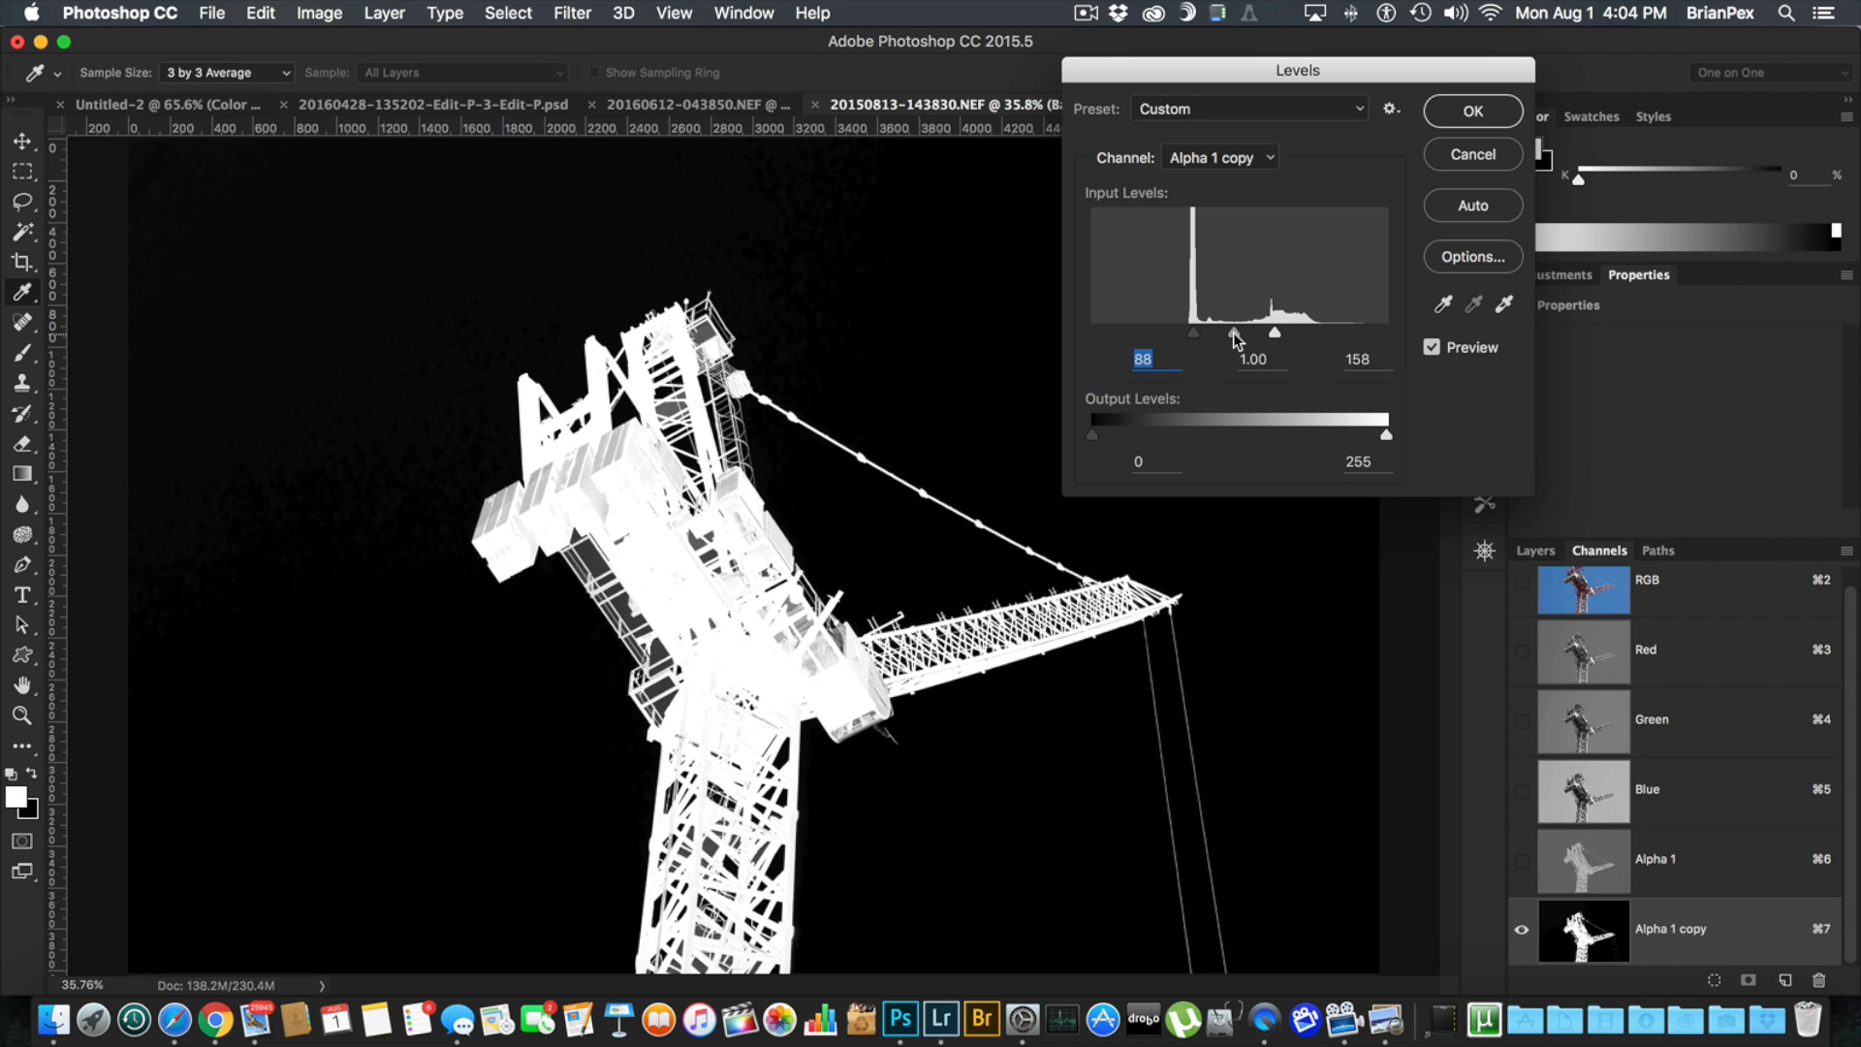
left_click(1252, 359)
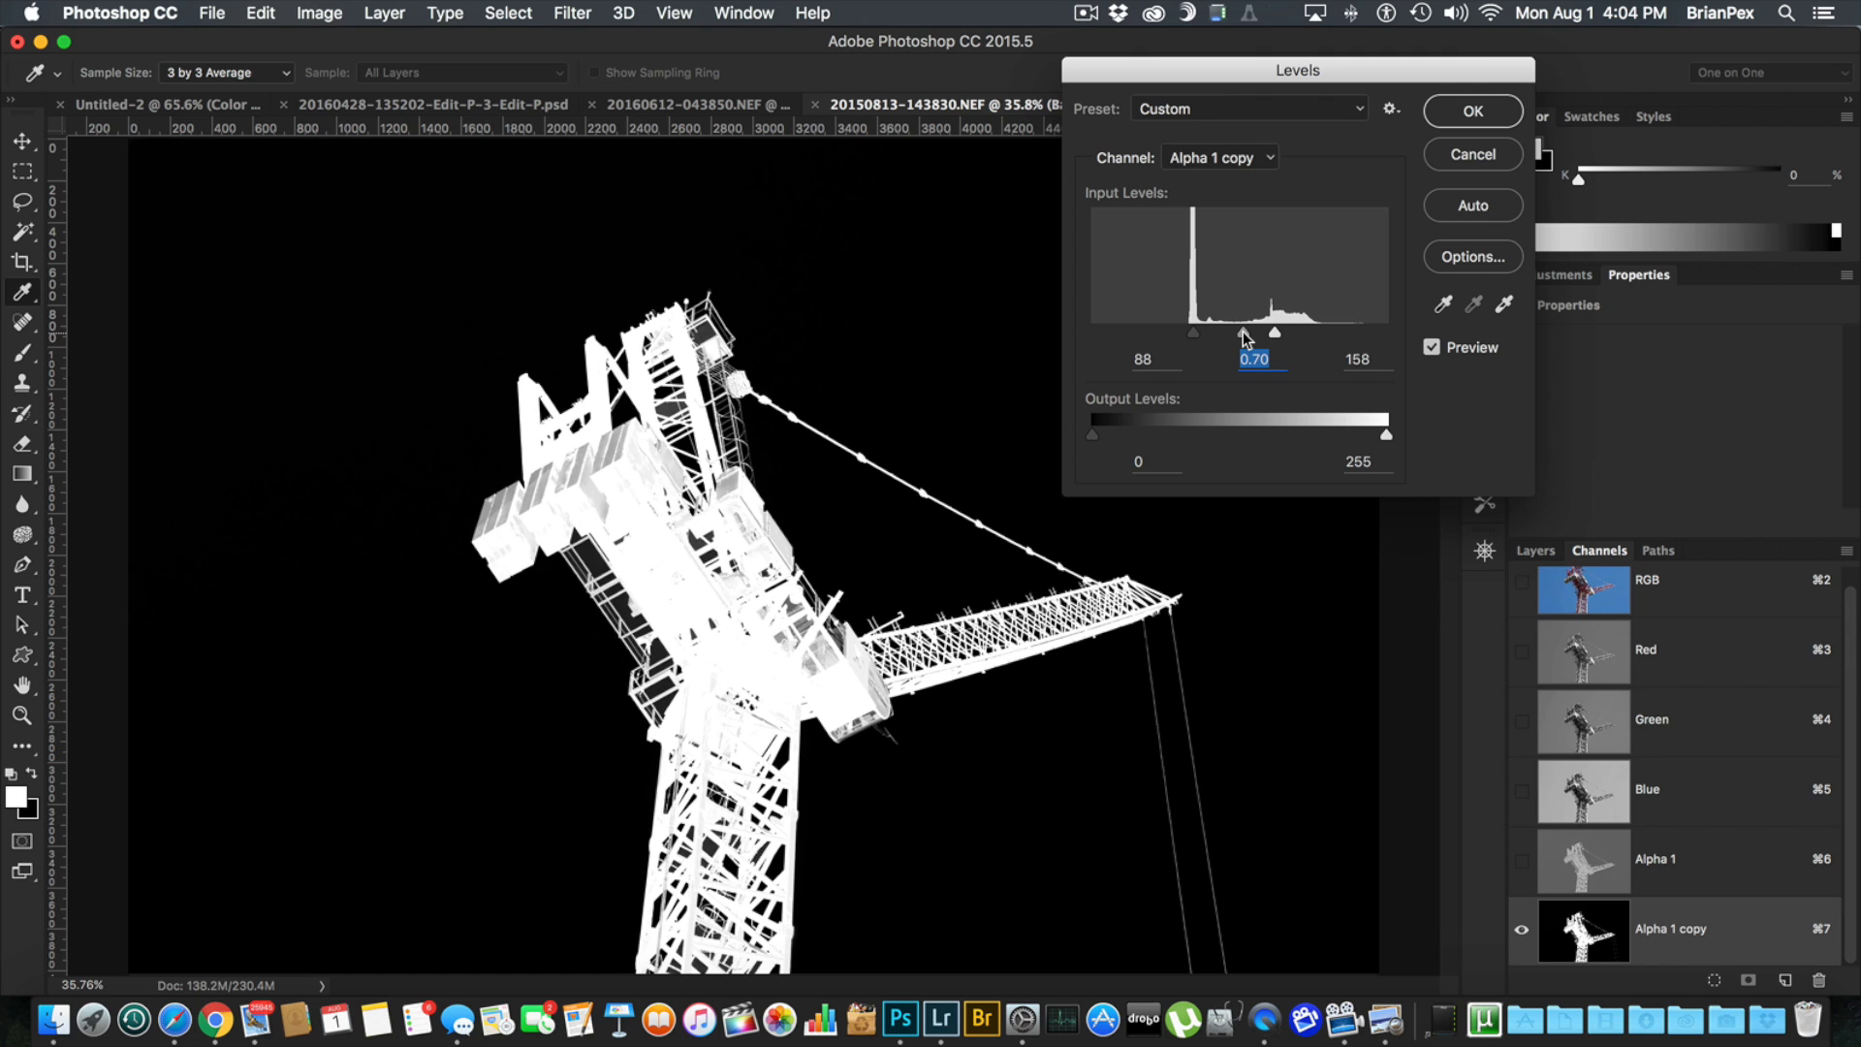
left_click_drag(1244, 332, 1233, 331)
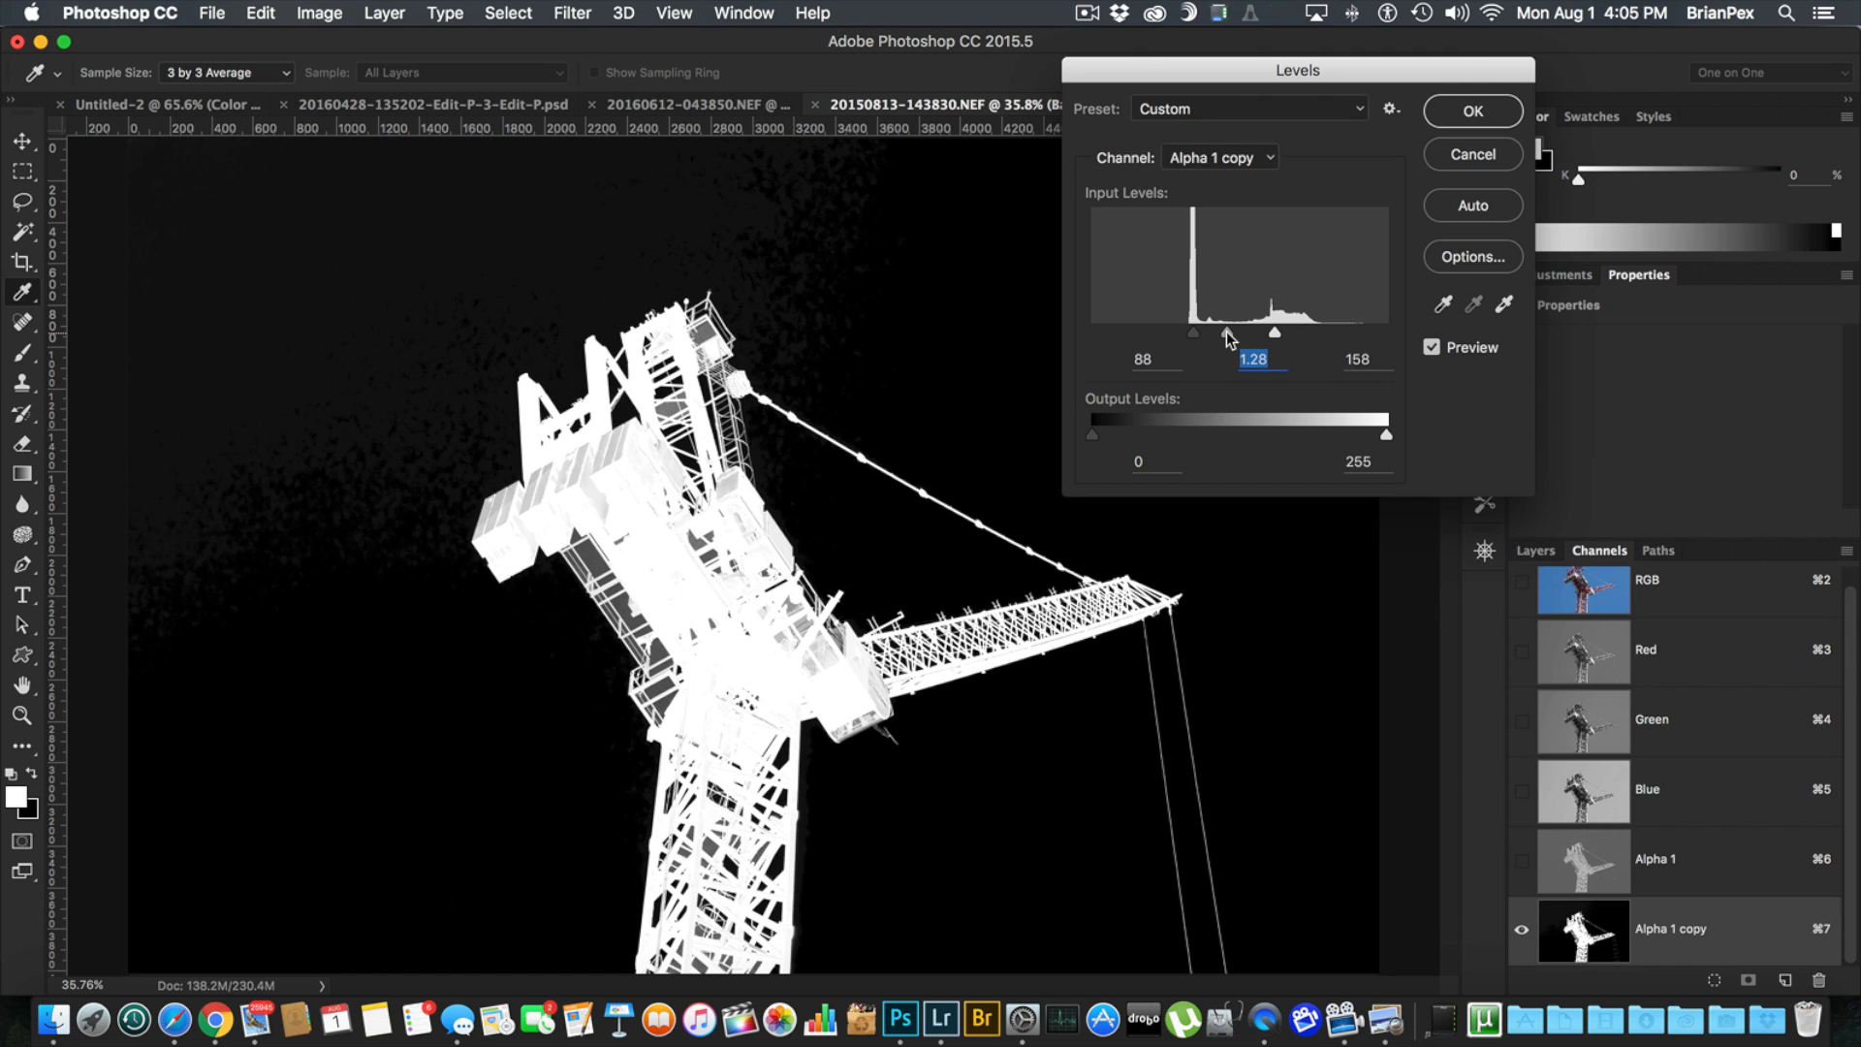
left_click_drag(1275, 332, 1231, 332)
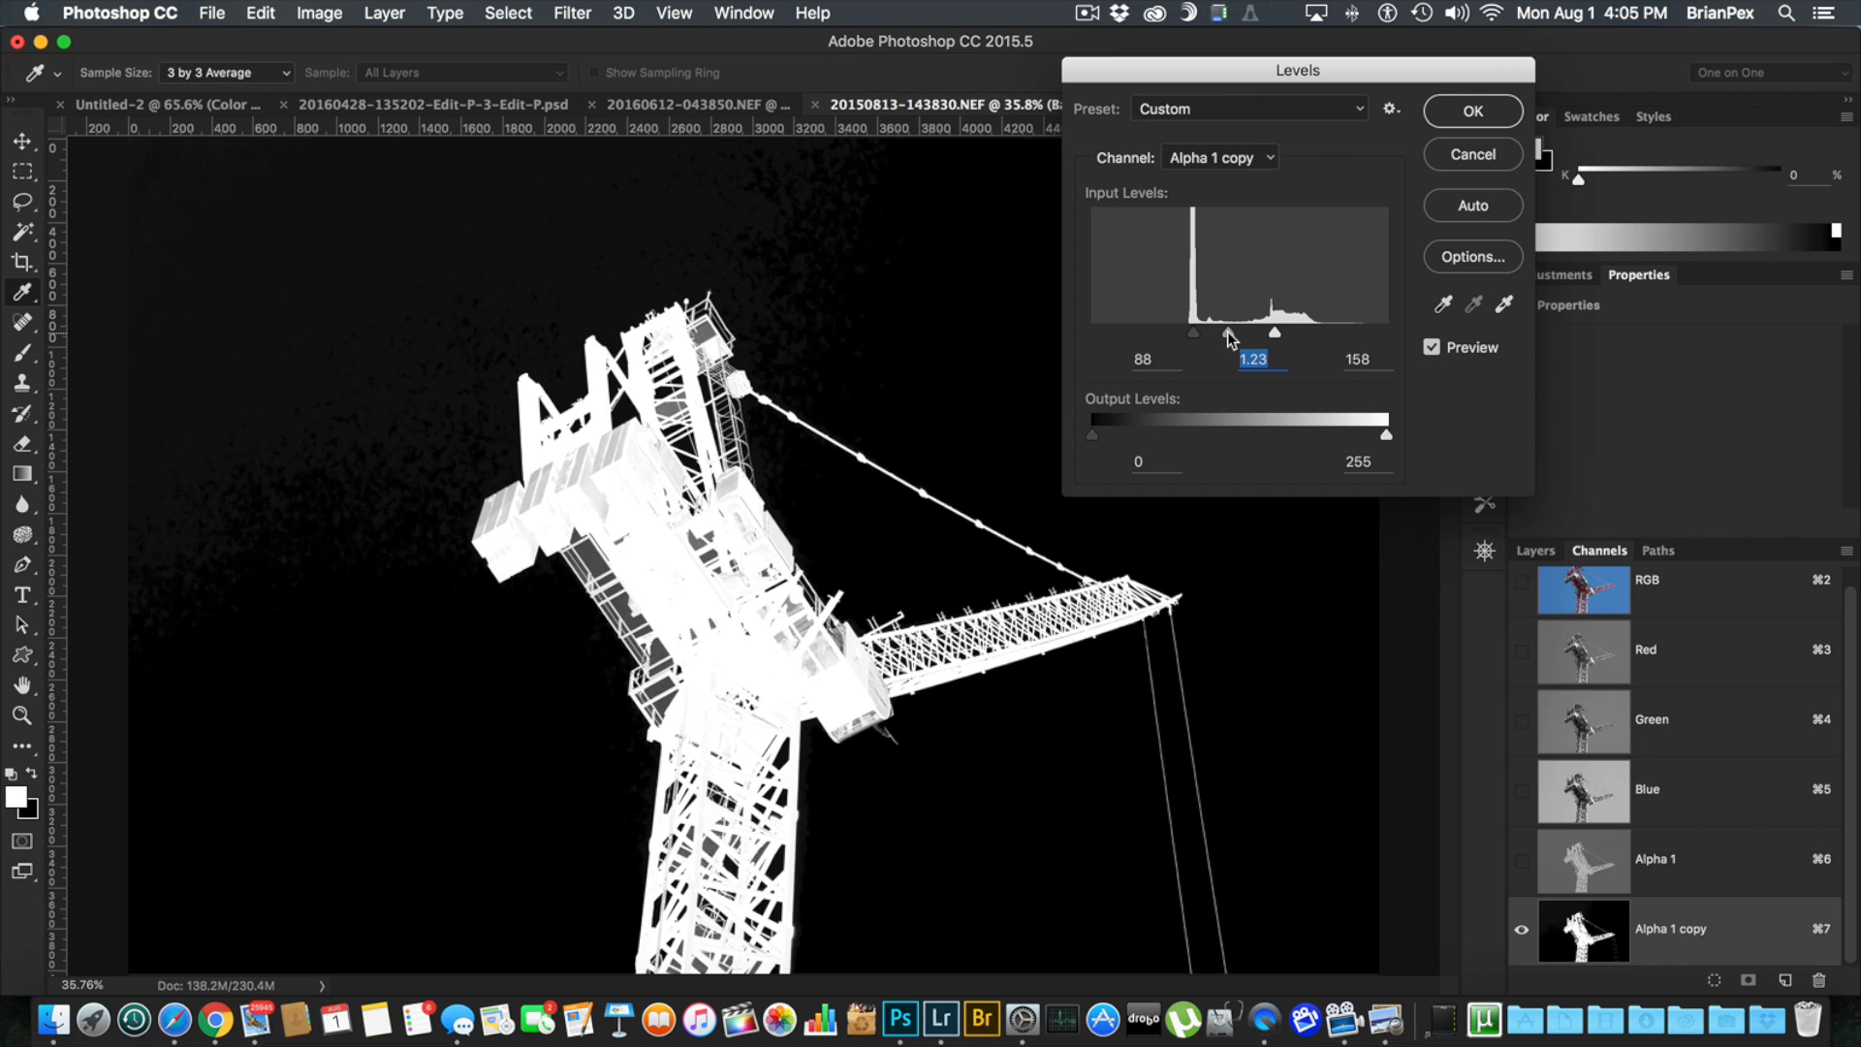
left_click_drag(1273, 332, 1230, 332)
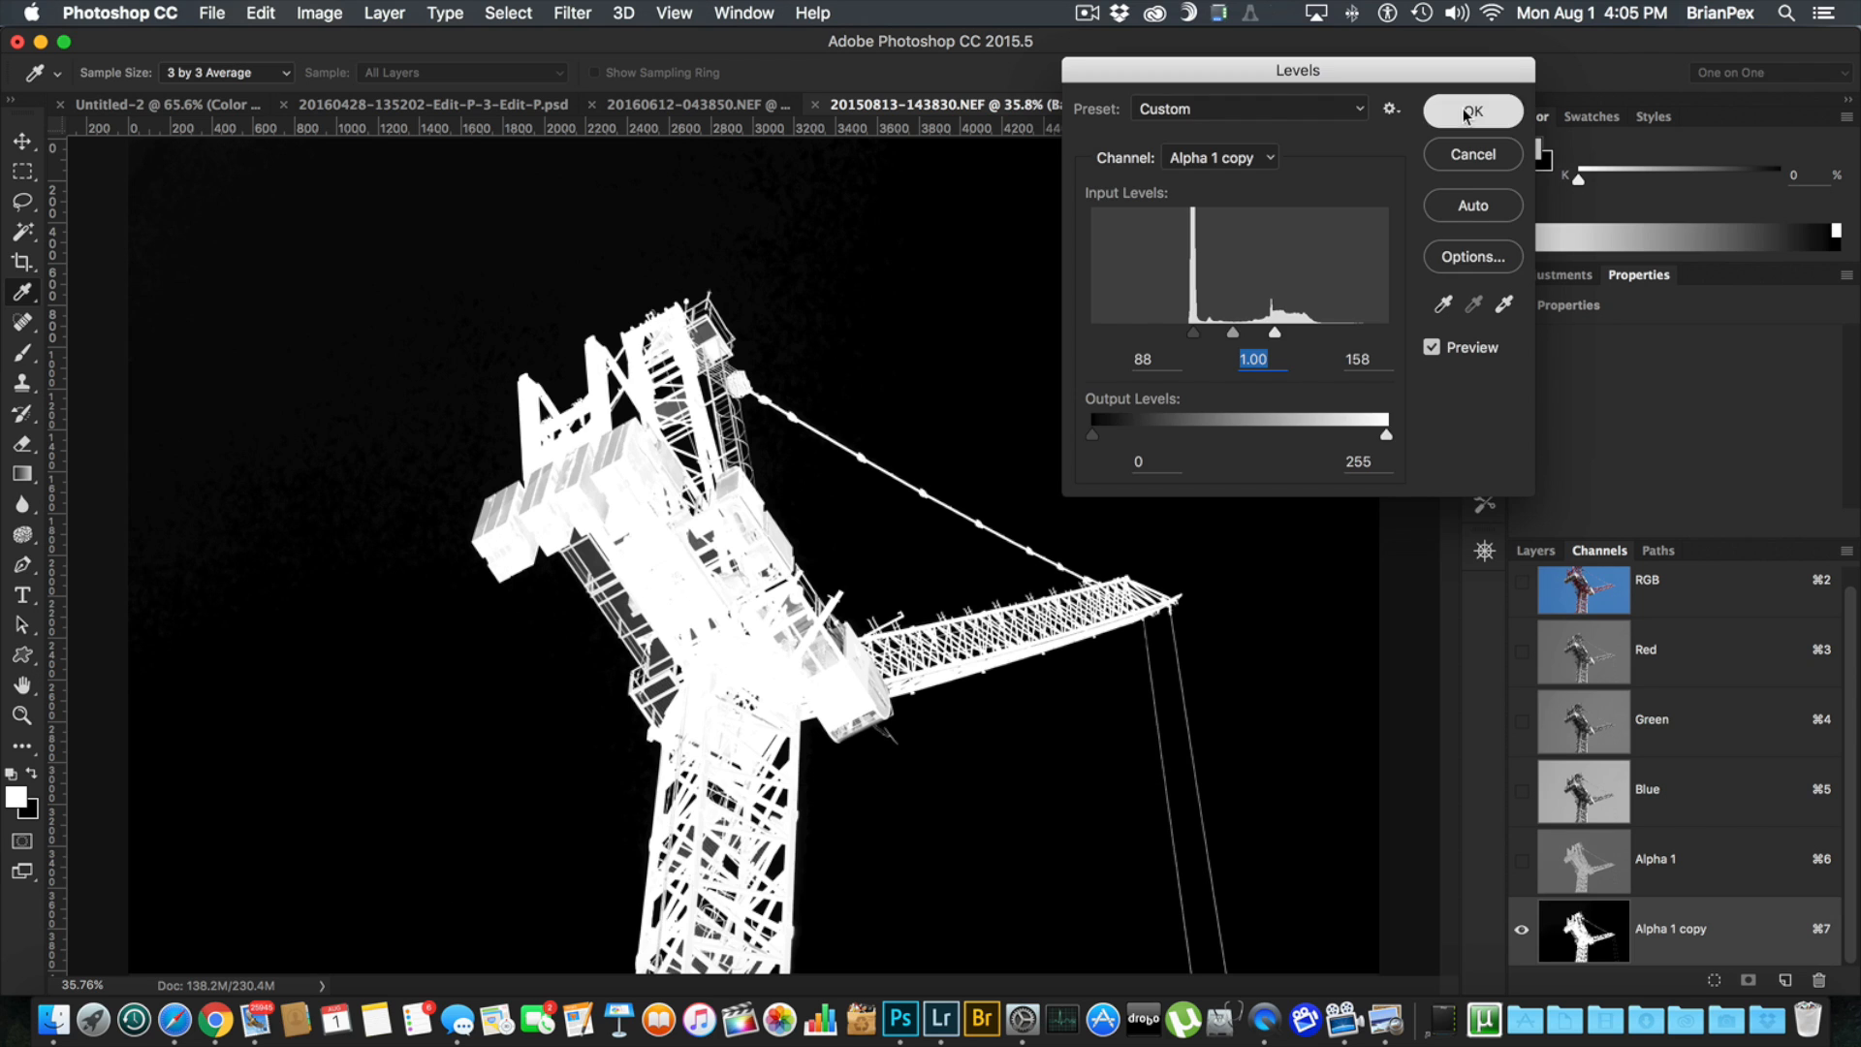
left_click(1472, 111)
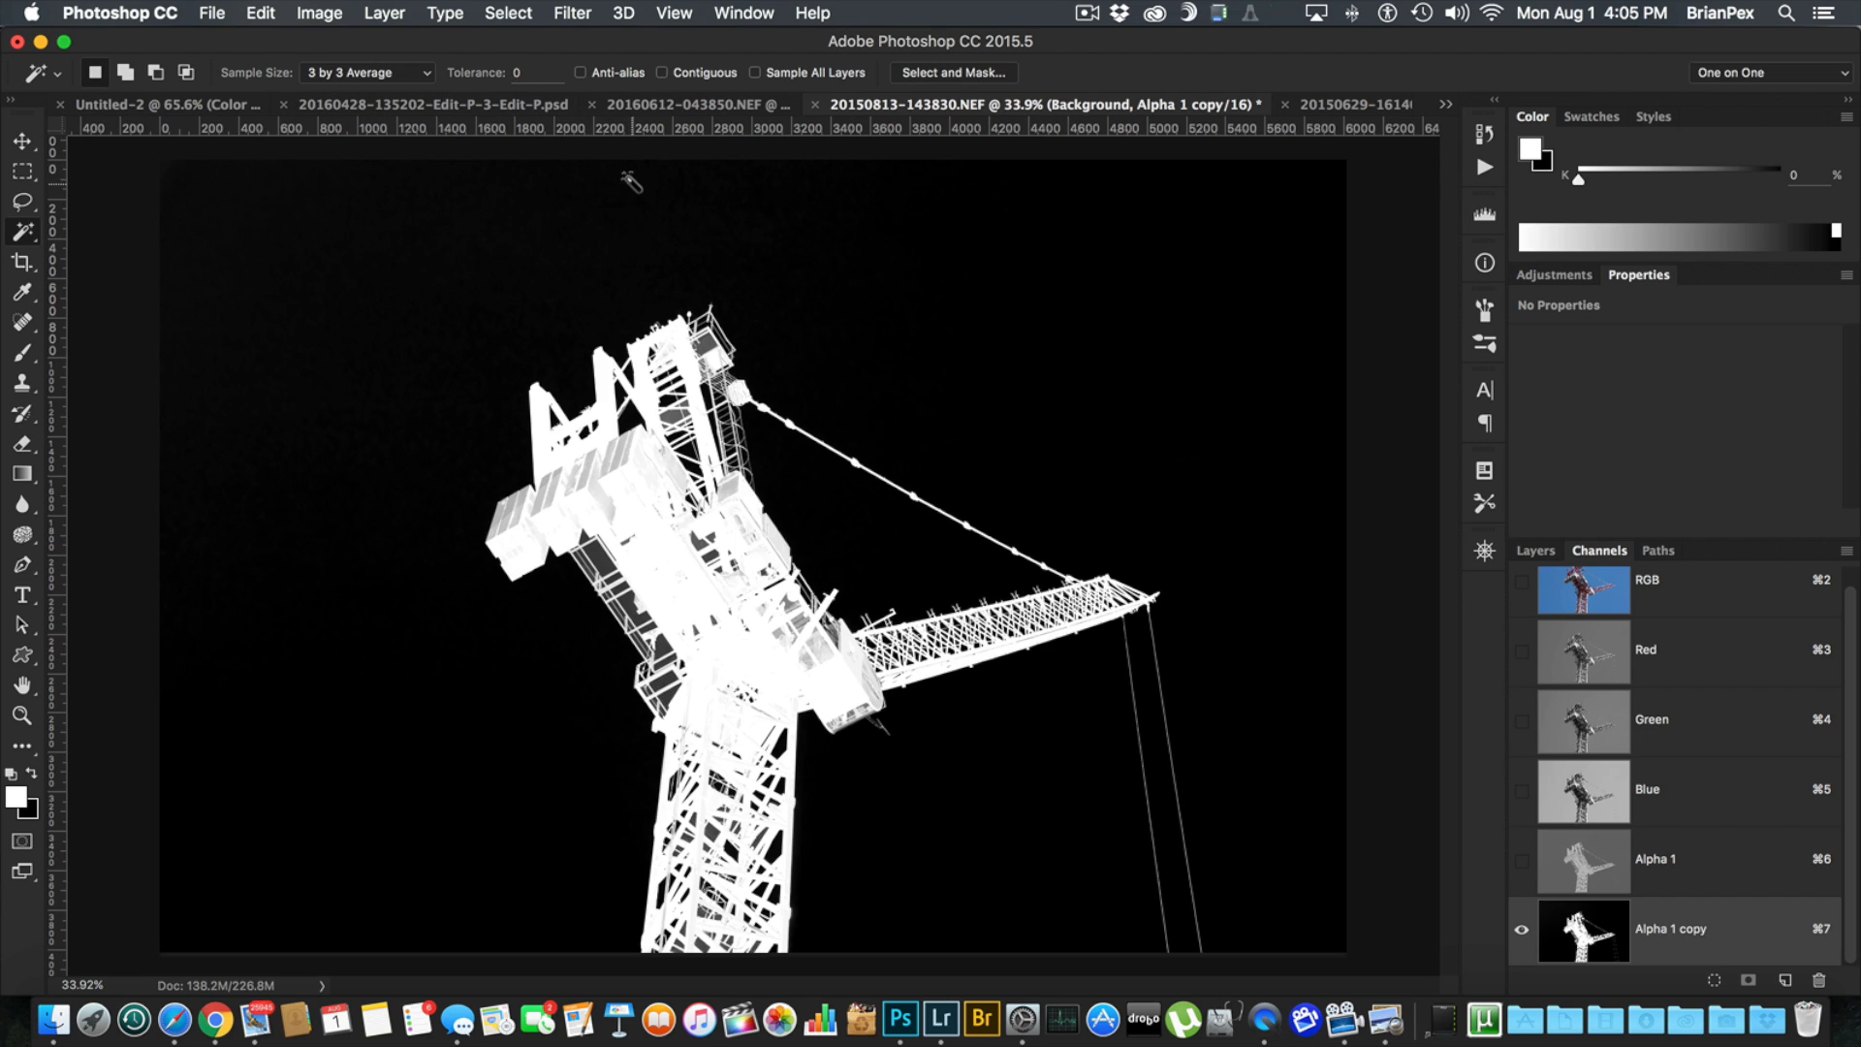
mouse_move(851, 258)
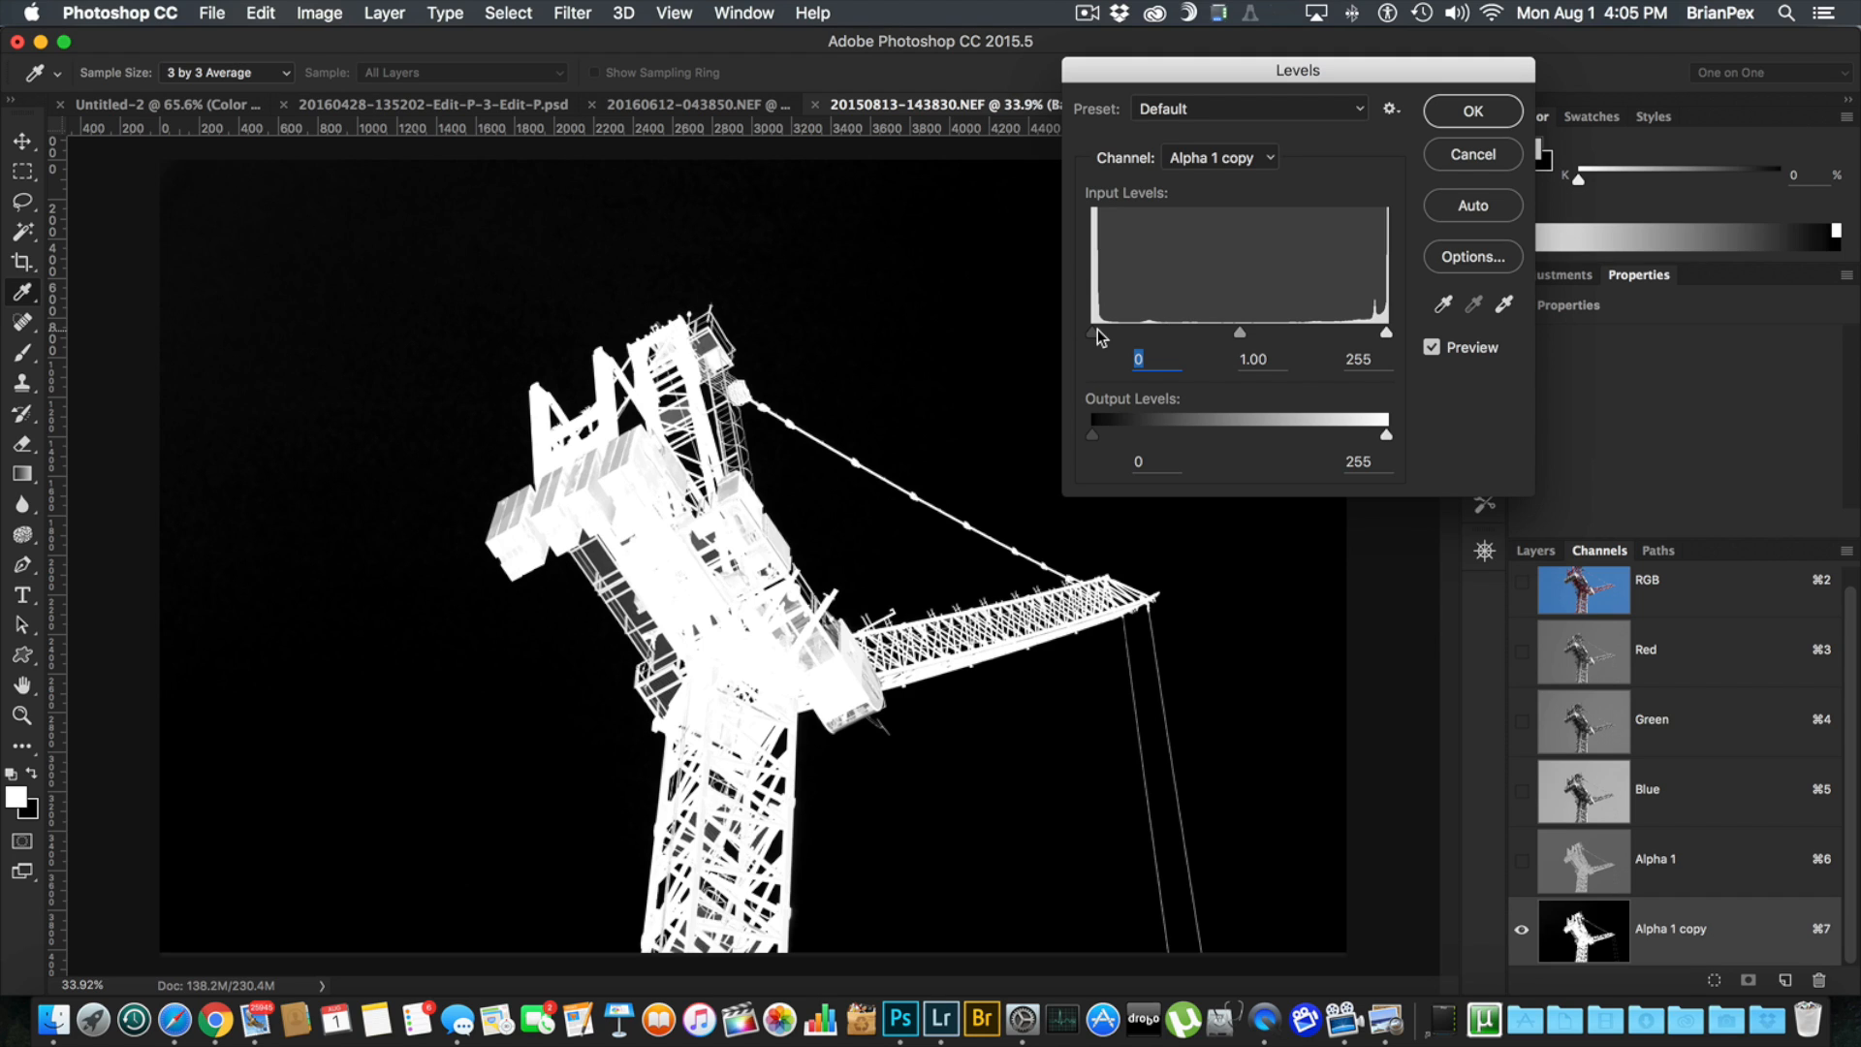
mouse_move(1093, 341)
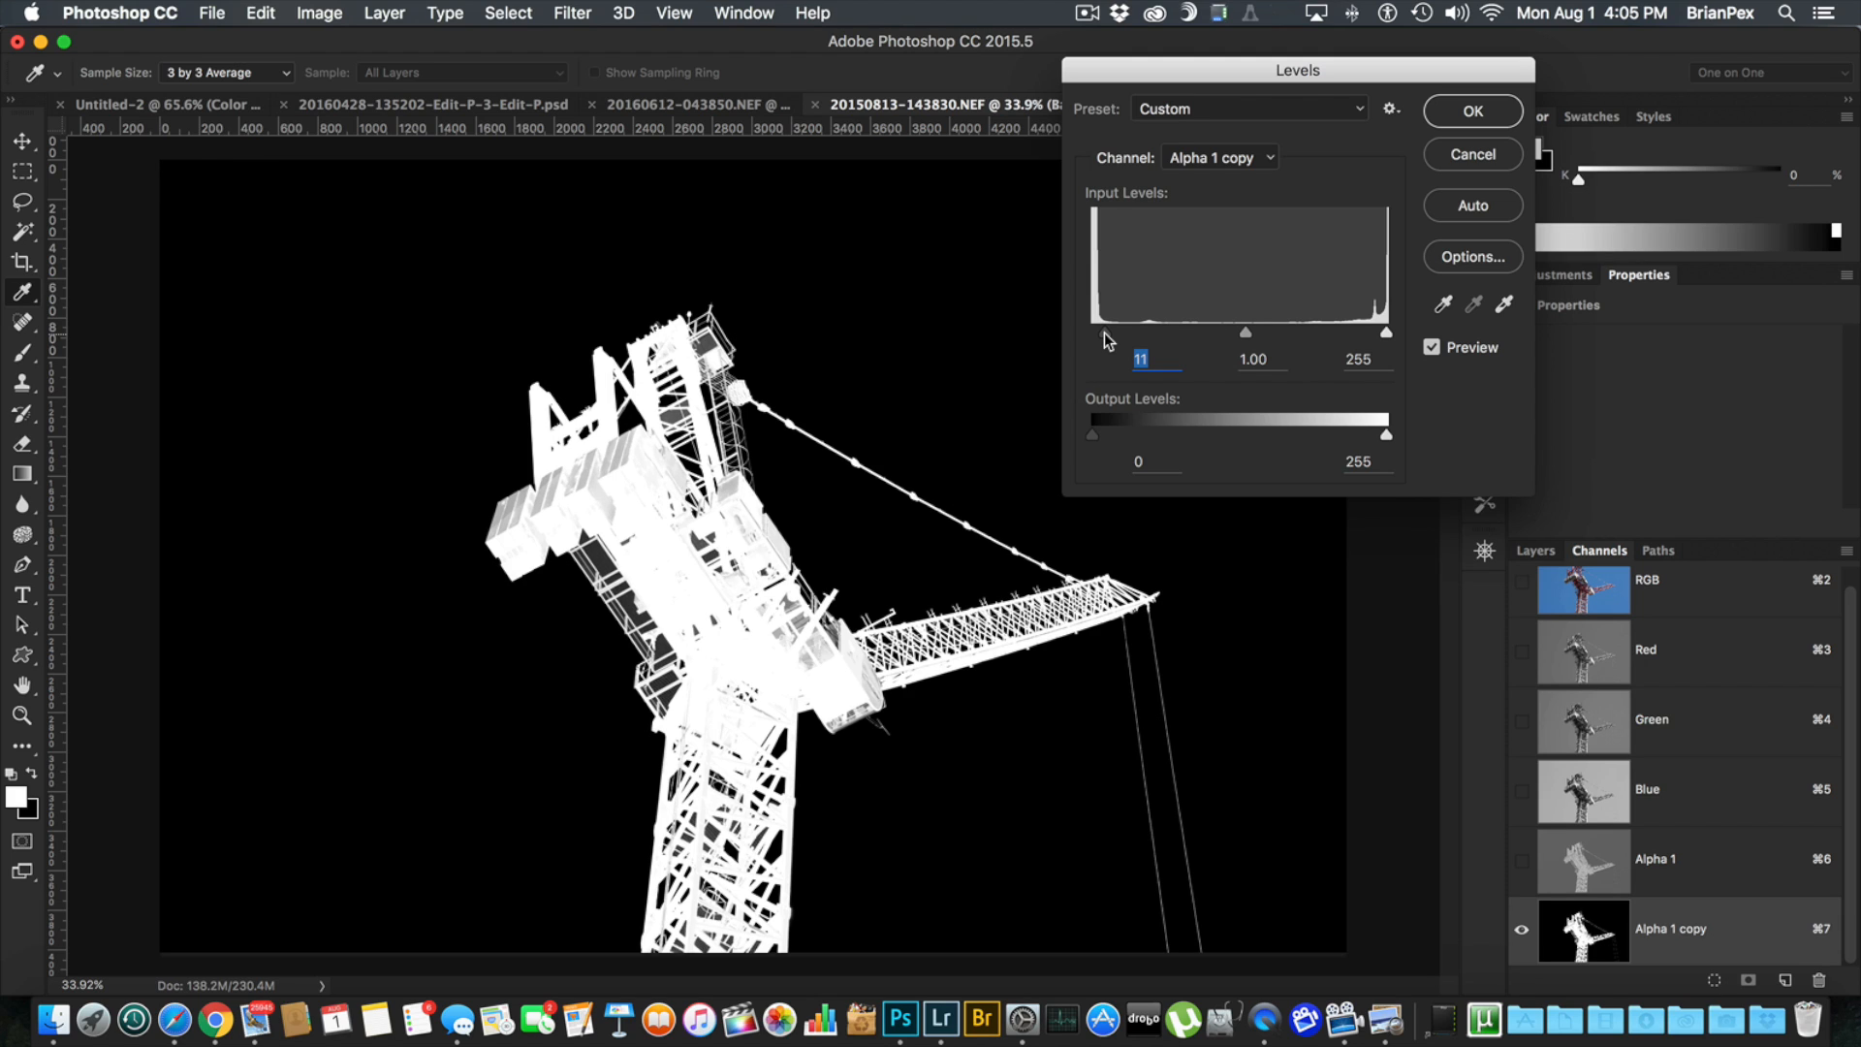
mouse_move(1358, 345)
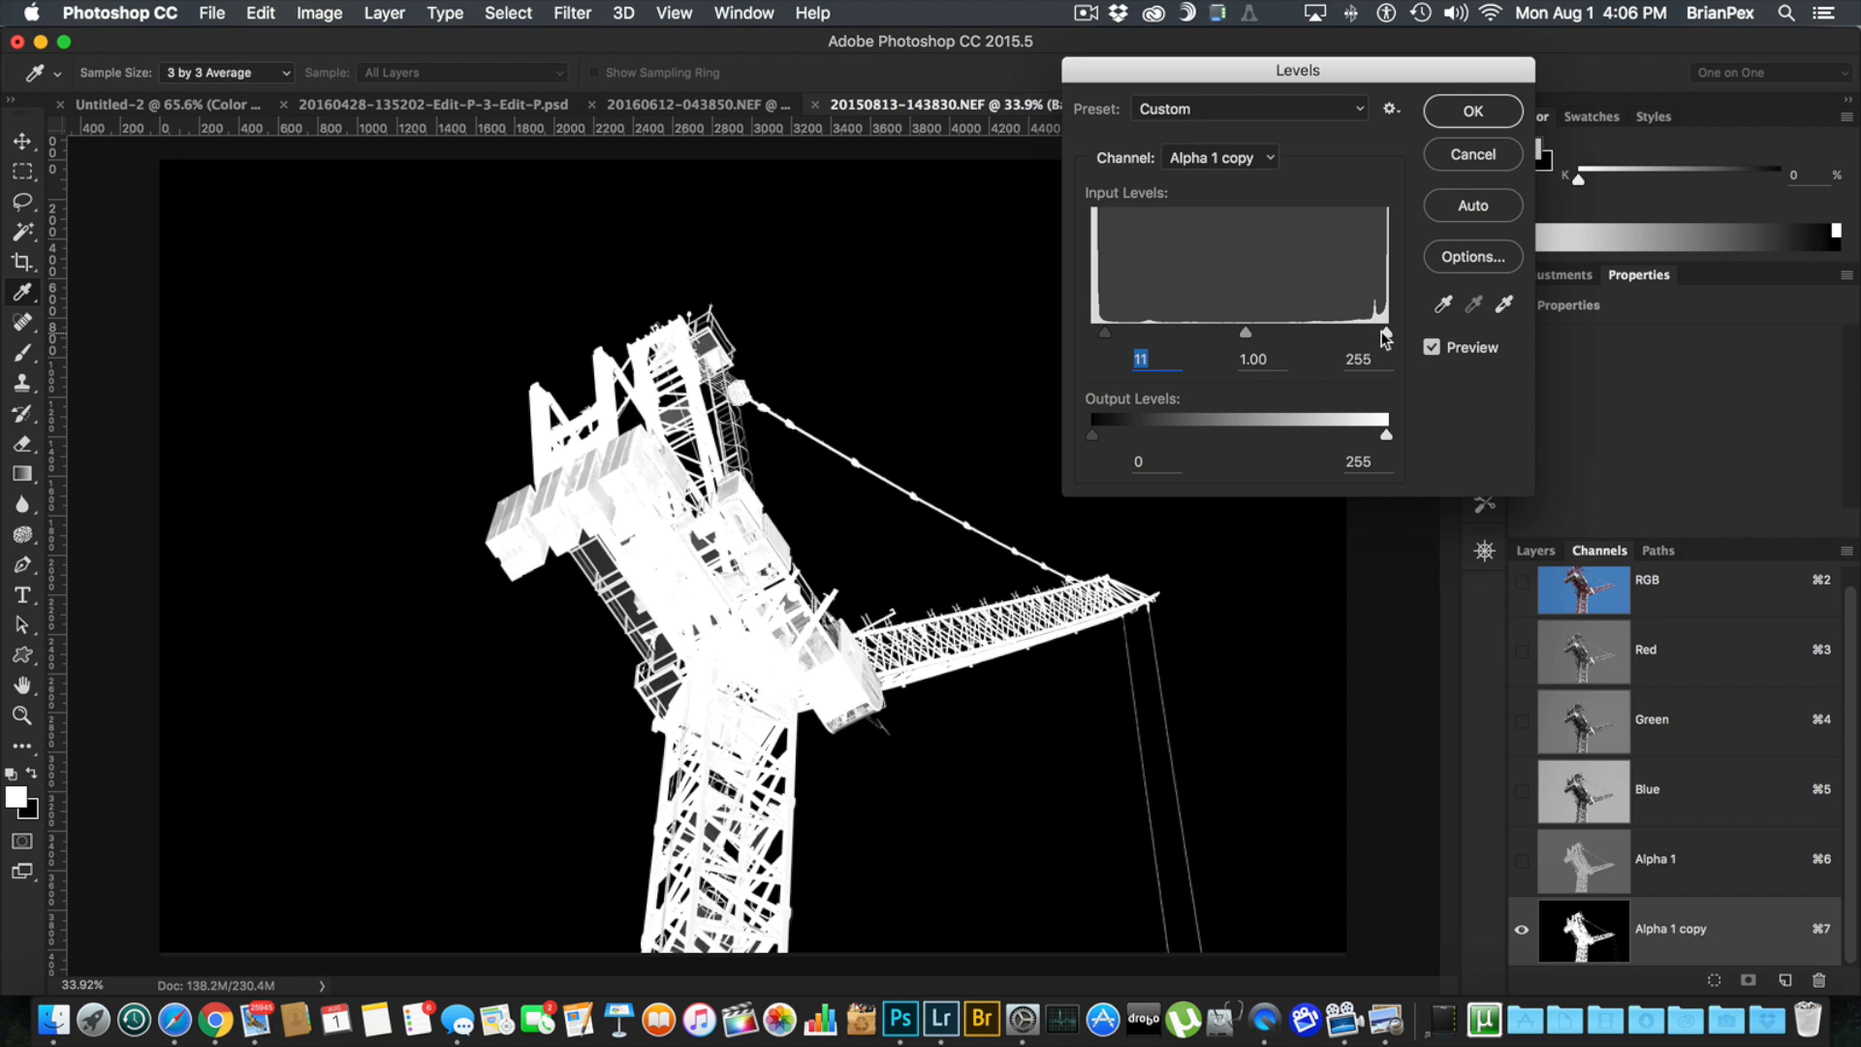
Step: Apply a second Levels pass with input levels 15, 1.00, 237 to the Alpha 1 copy
left_click_drag(1384, 337, 1363, 337)
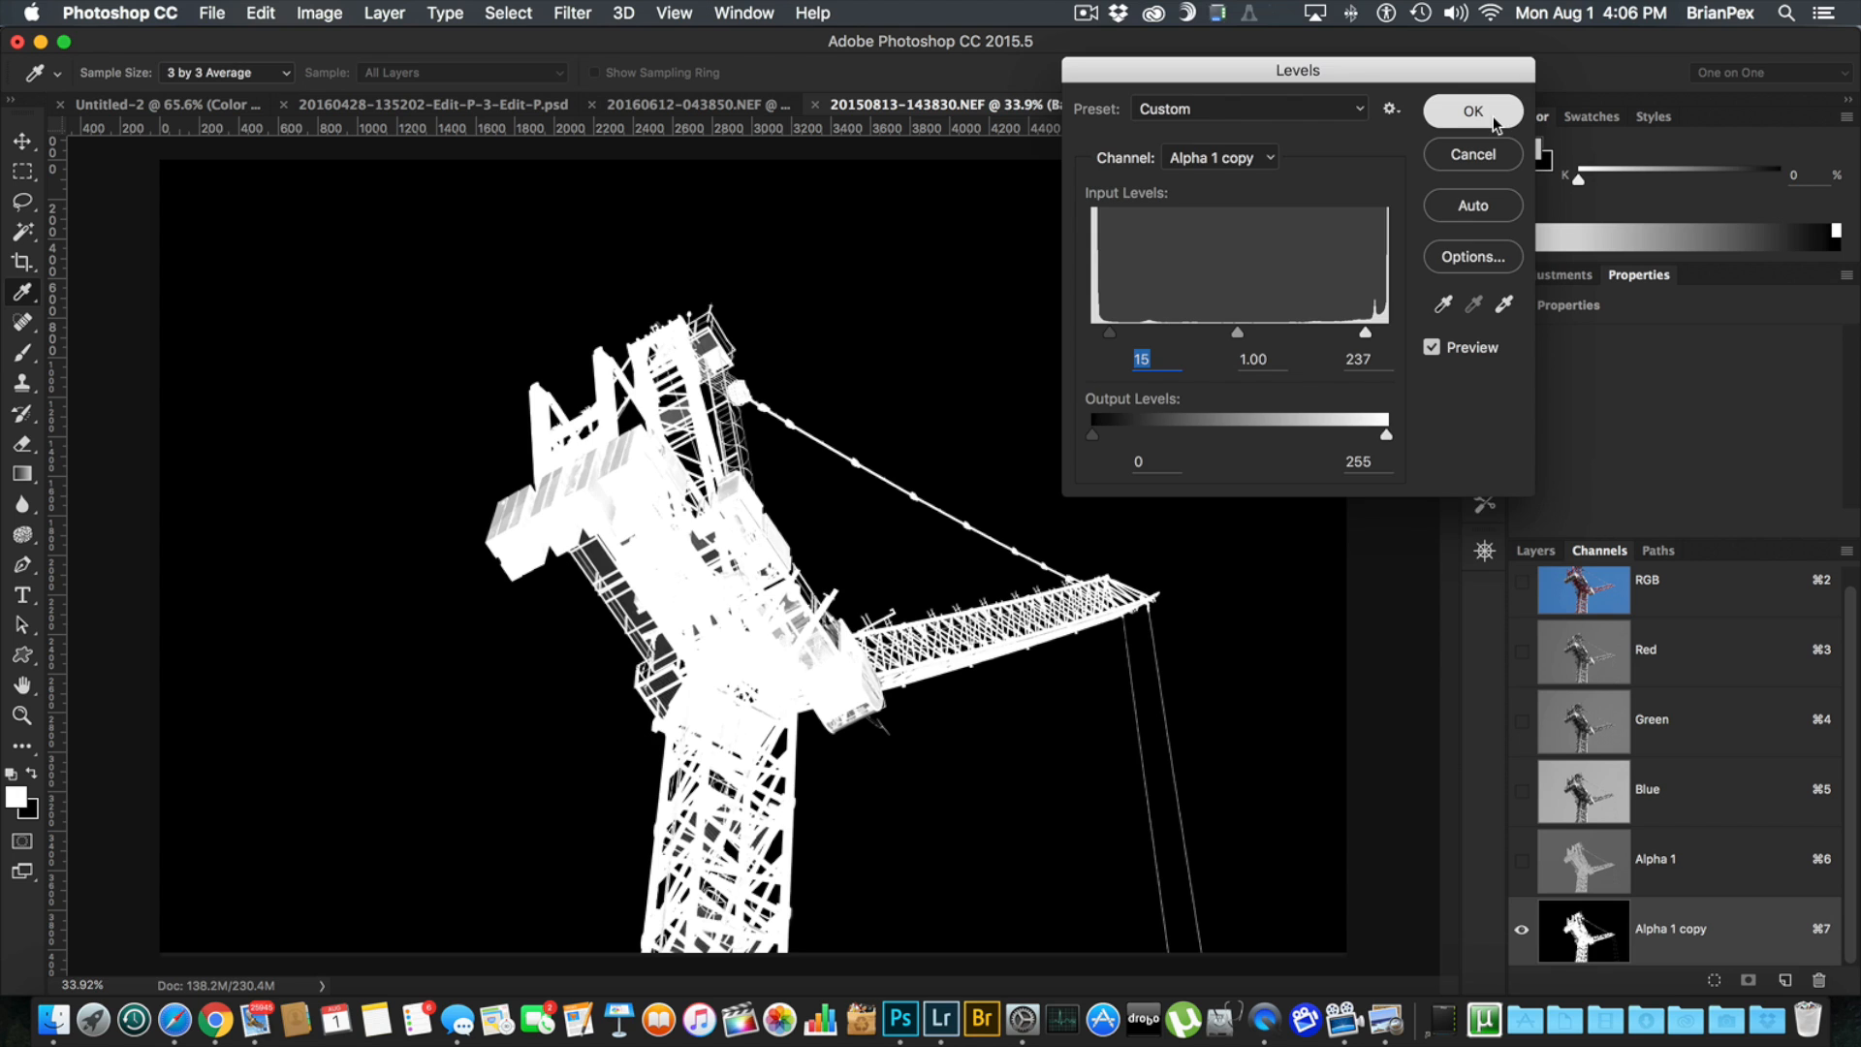
left_click(1471, 110)
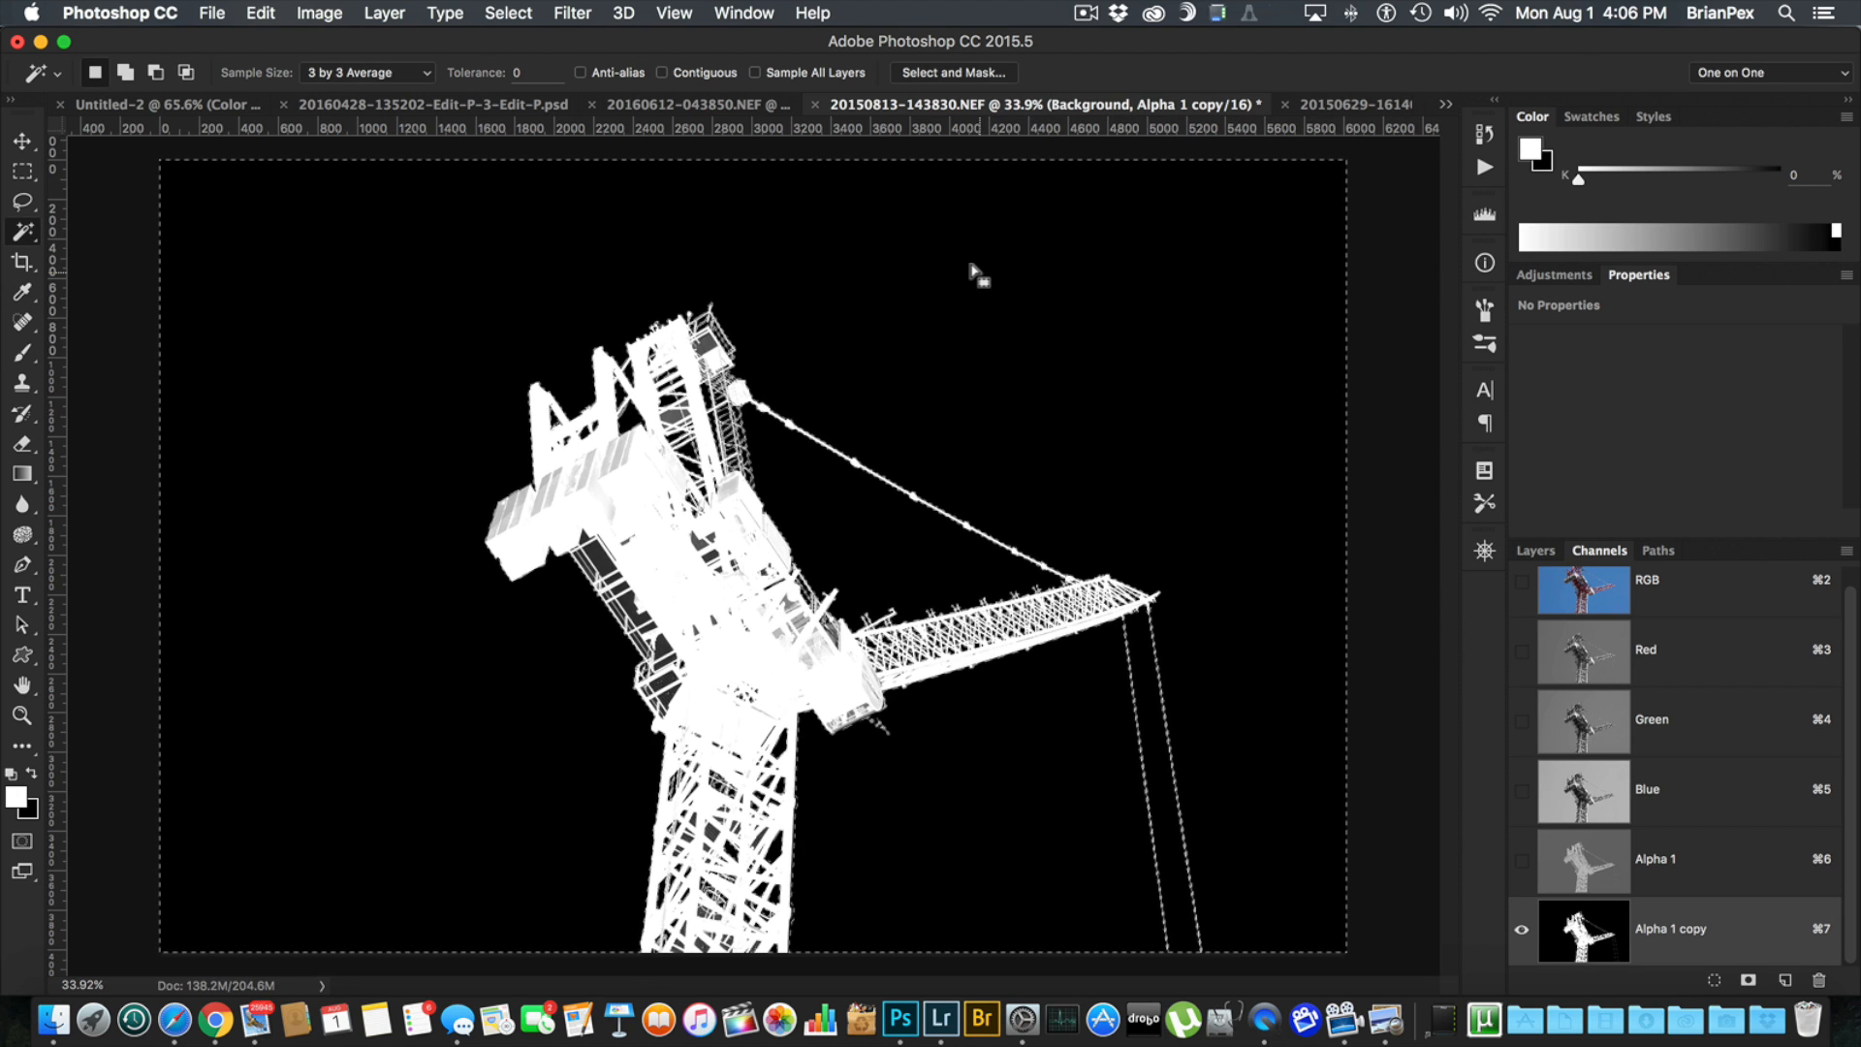
mouse_move(745, 341)
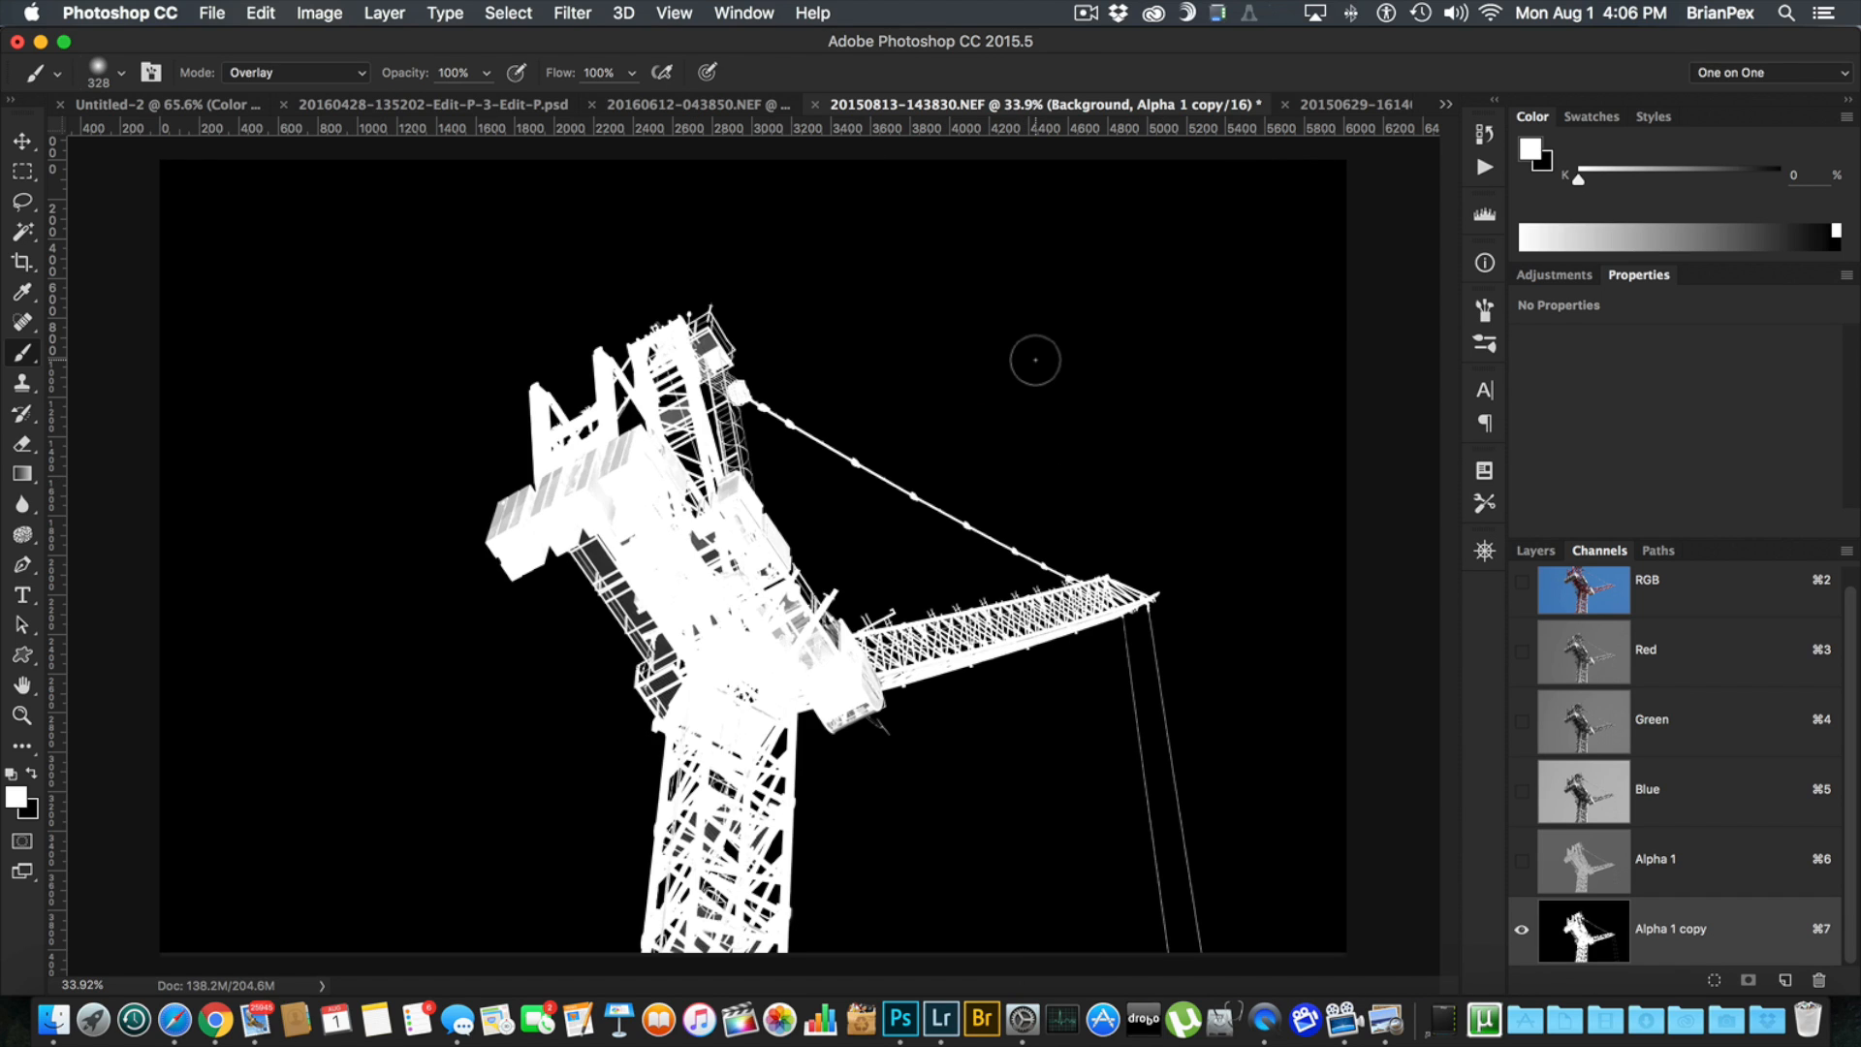
mouse_move(670, 448)
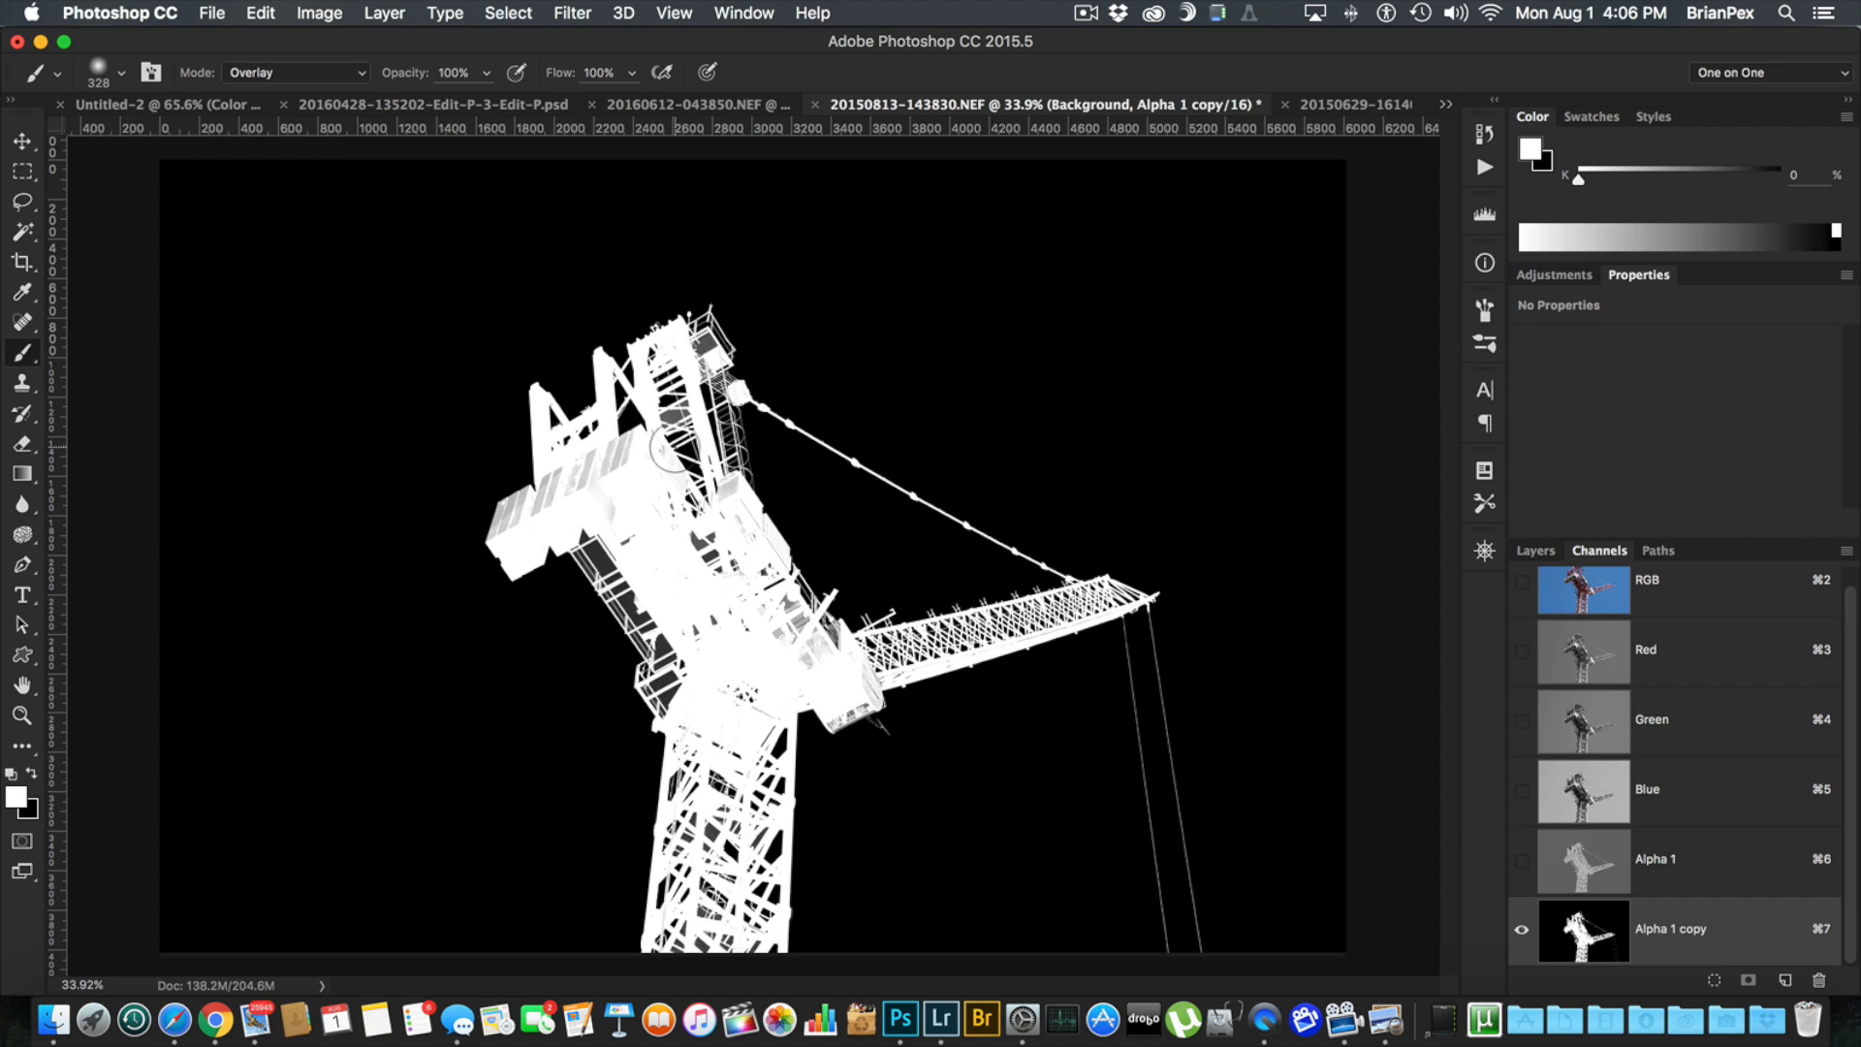
Step: With a white Overlay brush, paint the crane's grey counterweights, machinery and boom tip solid white
left_click(294, 72)
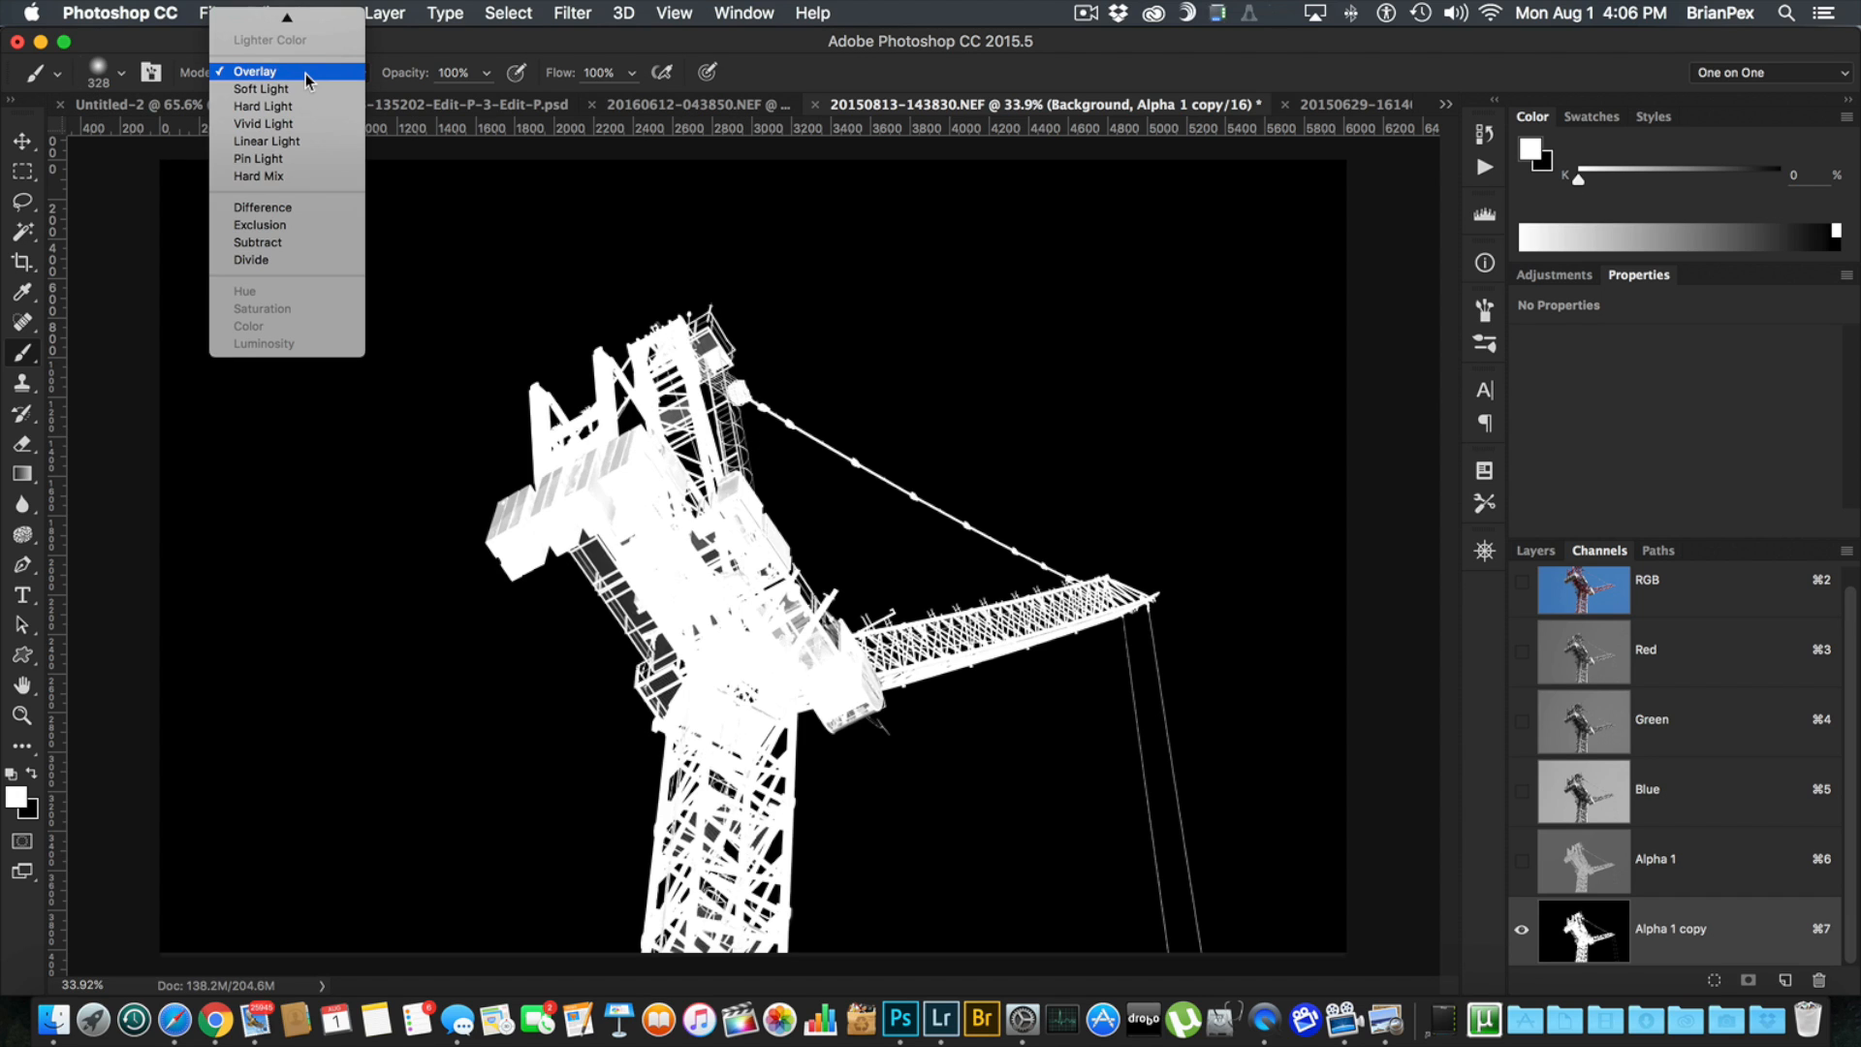
left_click(254, 72)
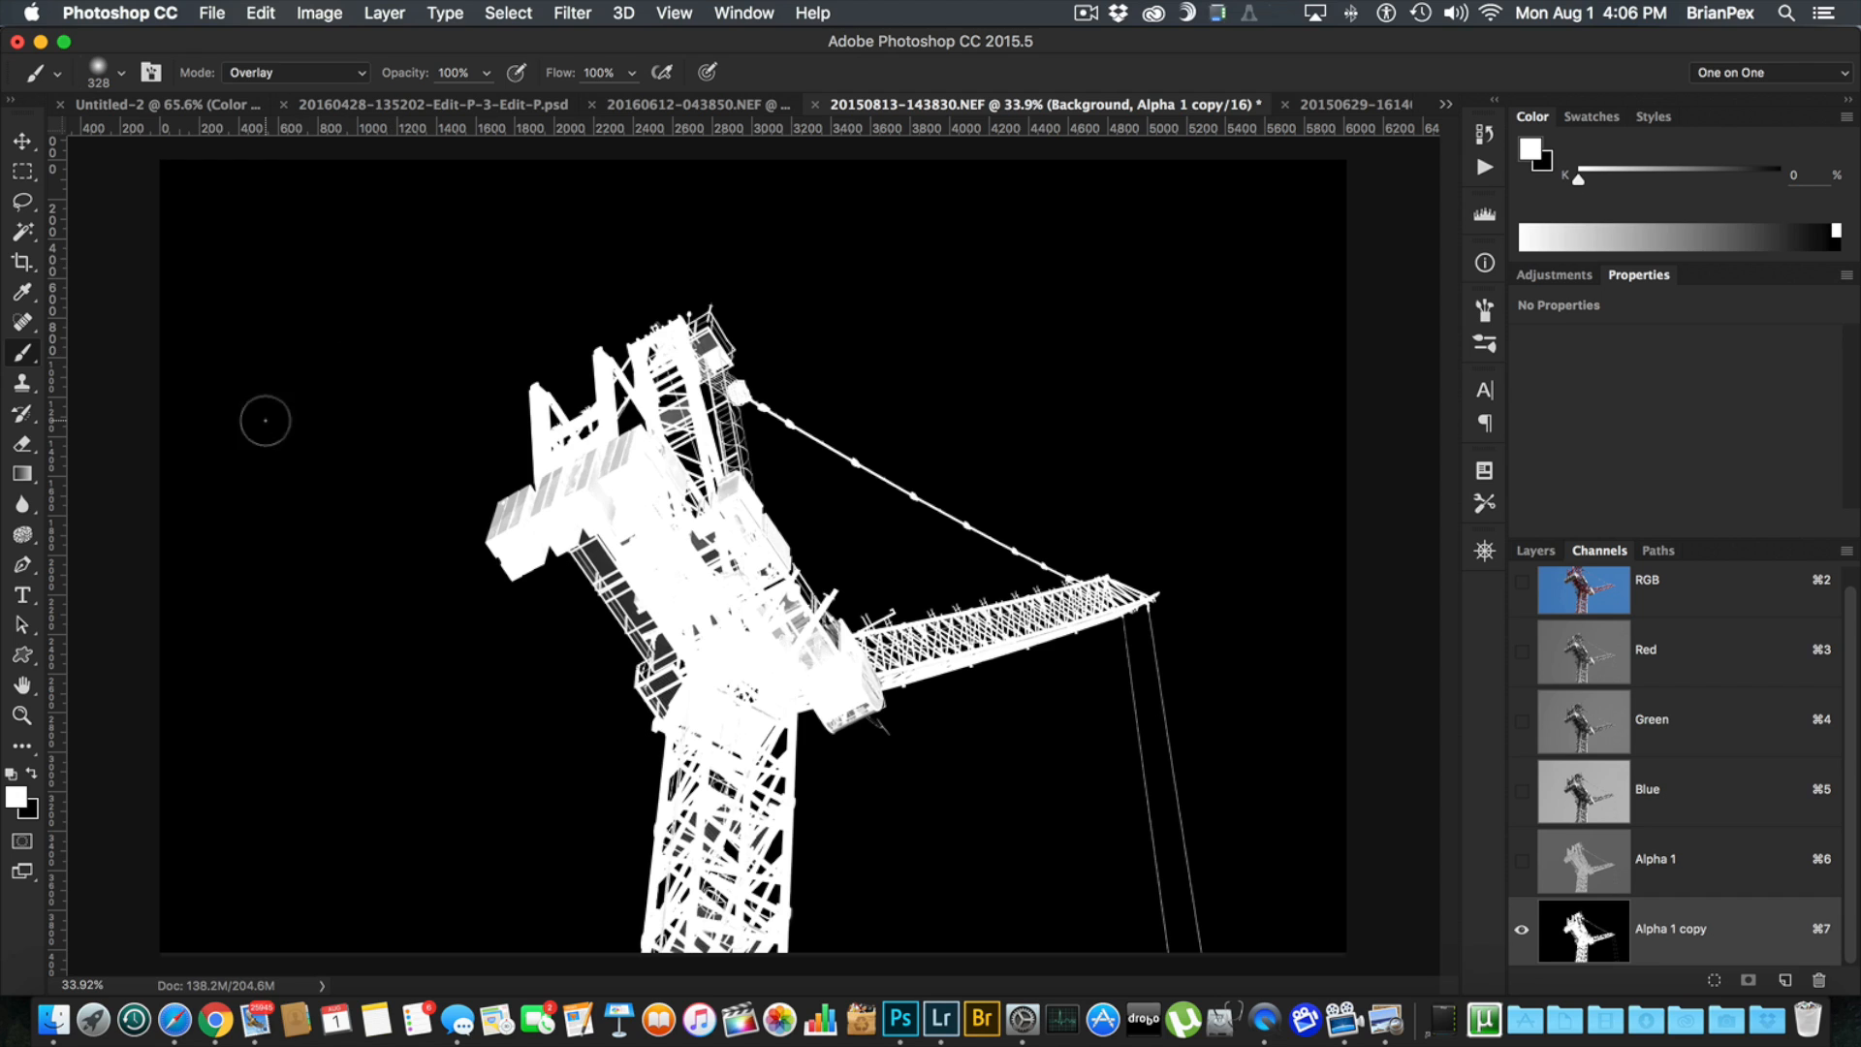
mouse_move(331, 328)
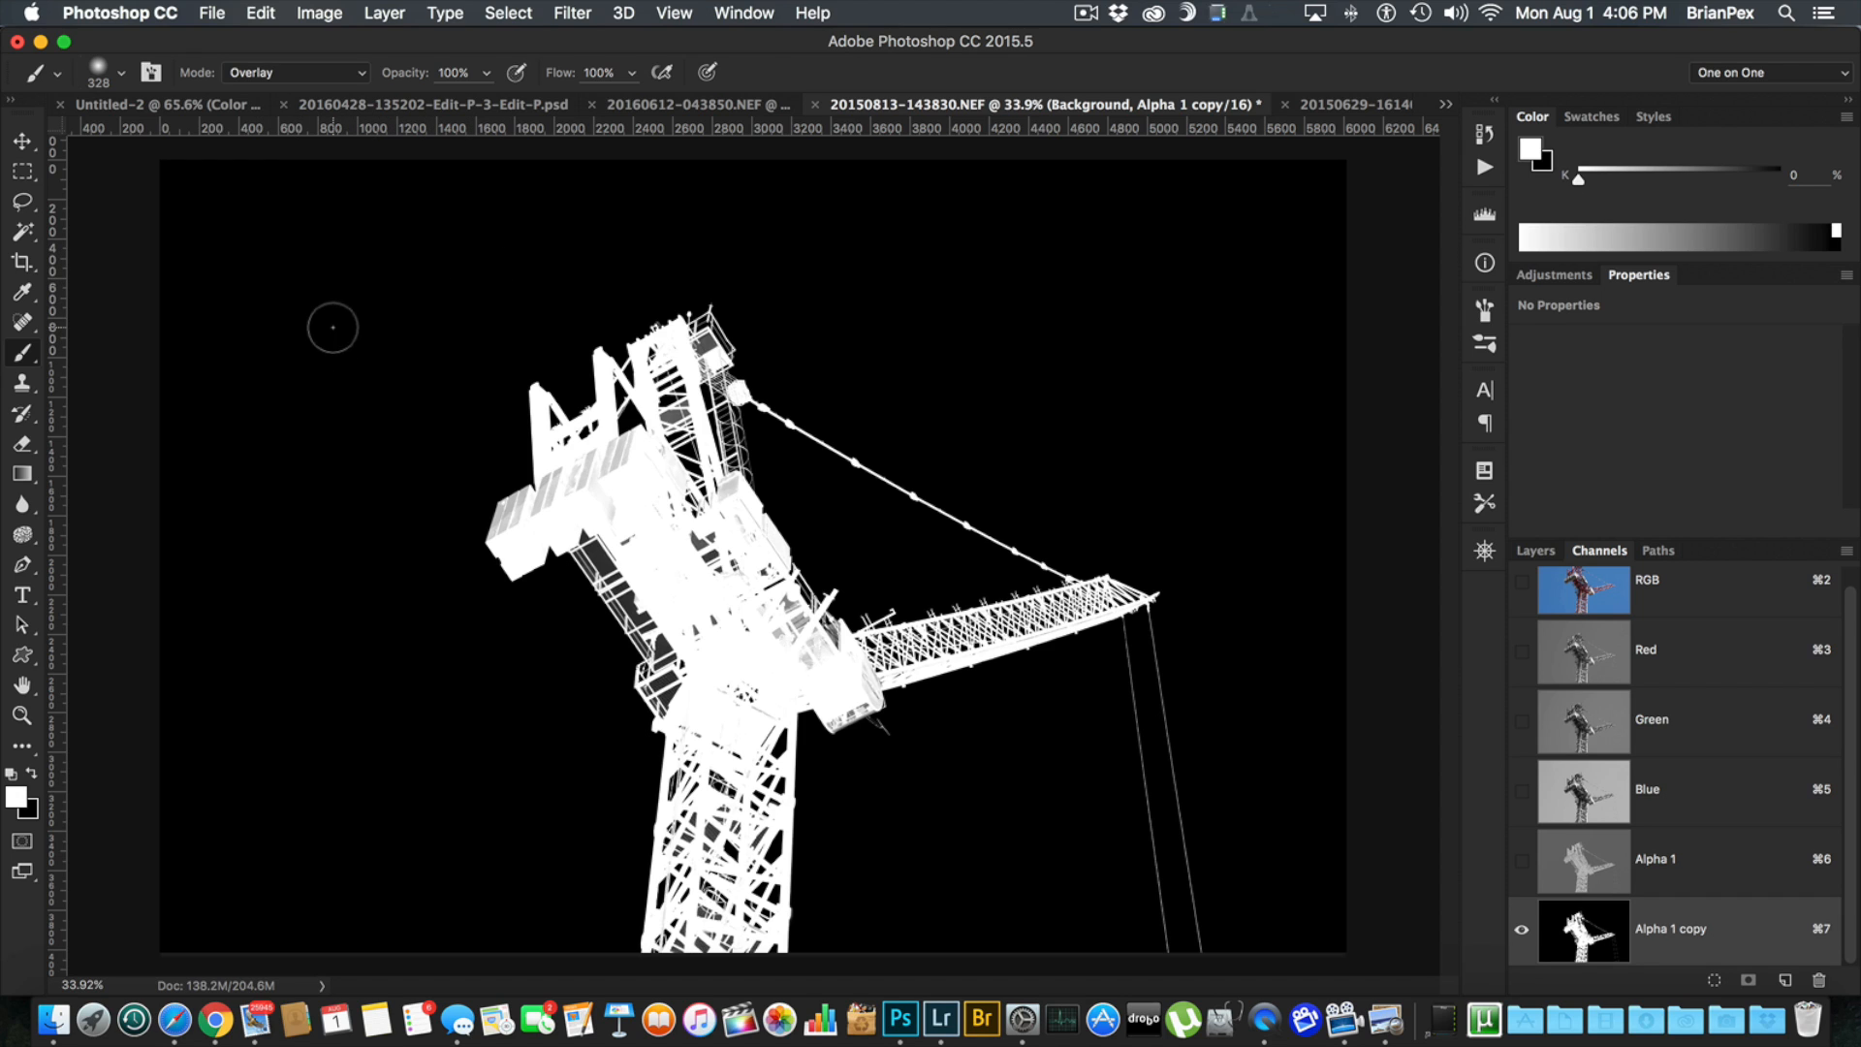
mouse_move(337, 461)
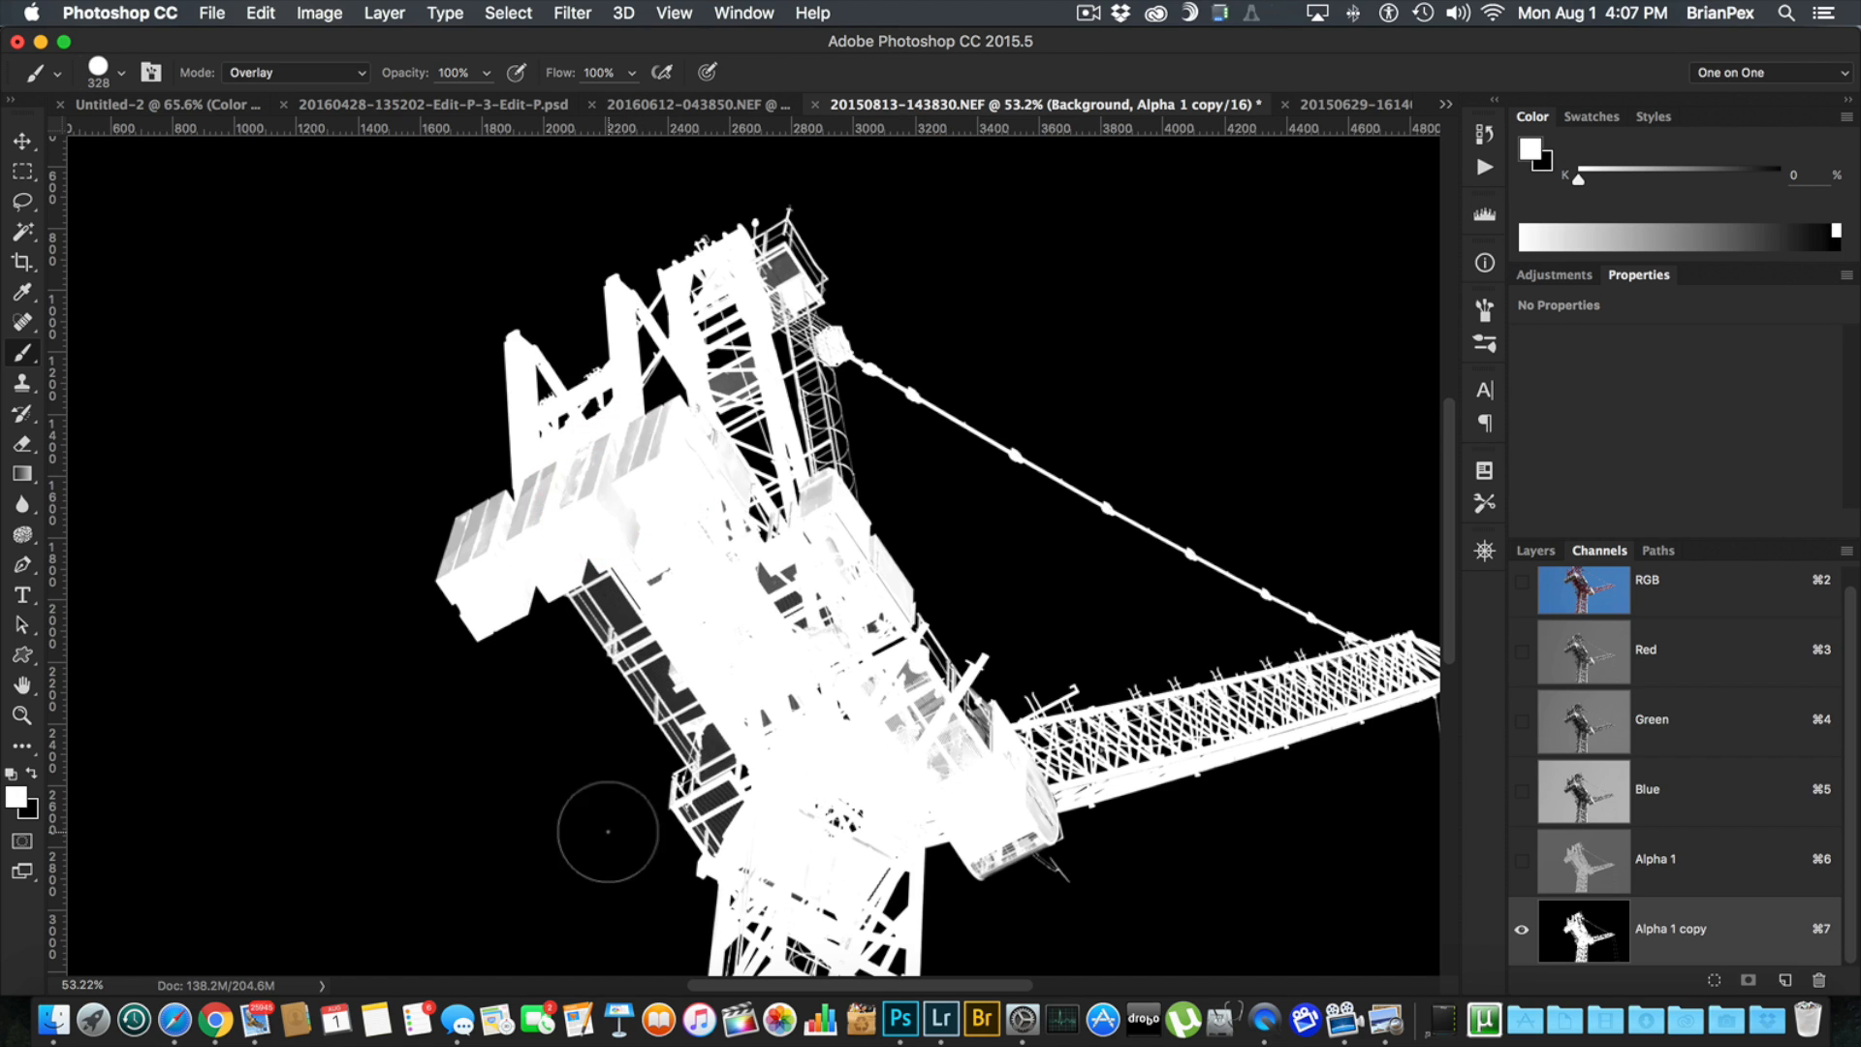
mouse_move(647, 432)
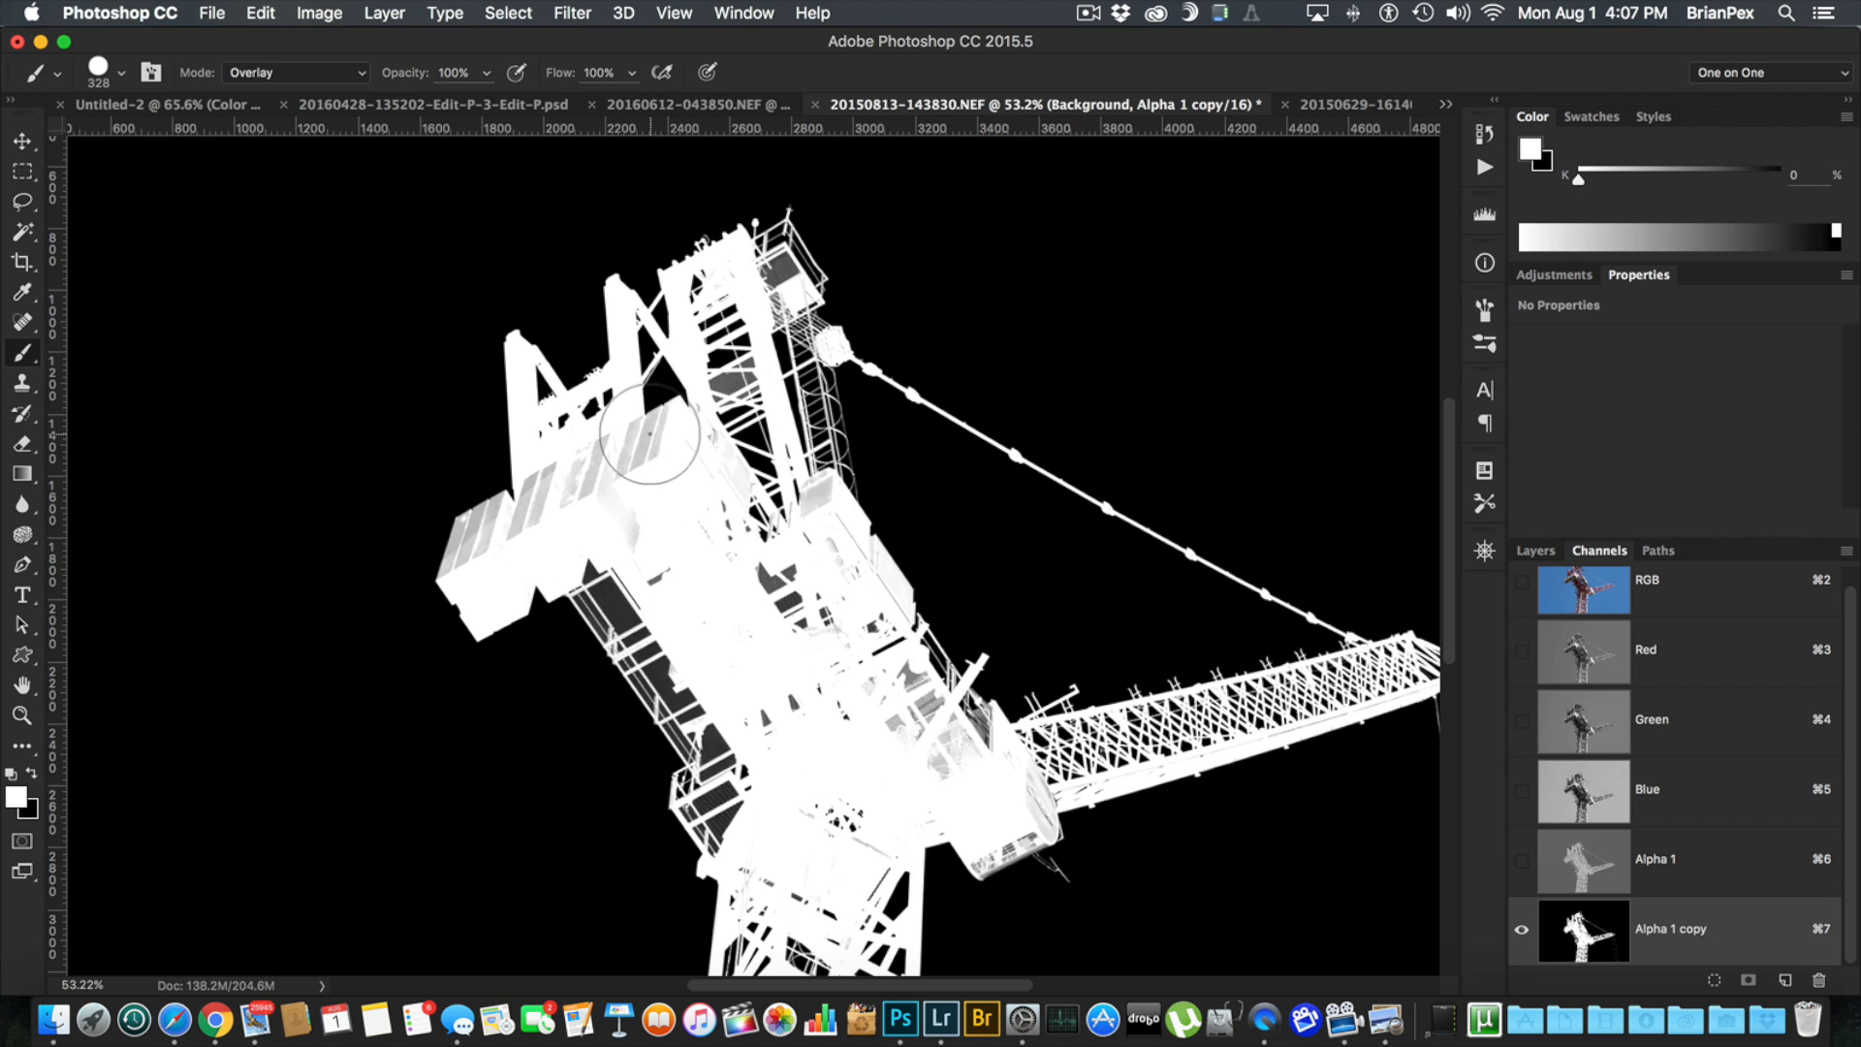
left_click_drag(647, 426, 453, 556)
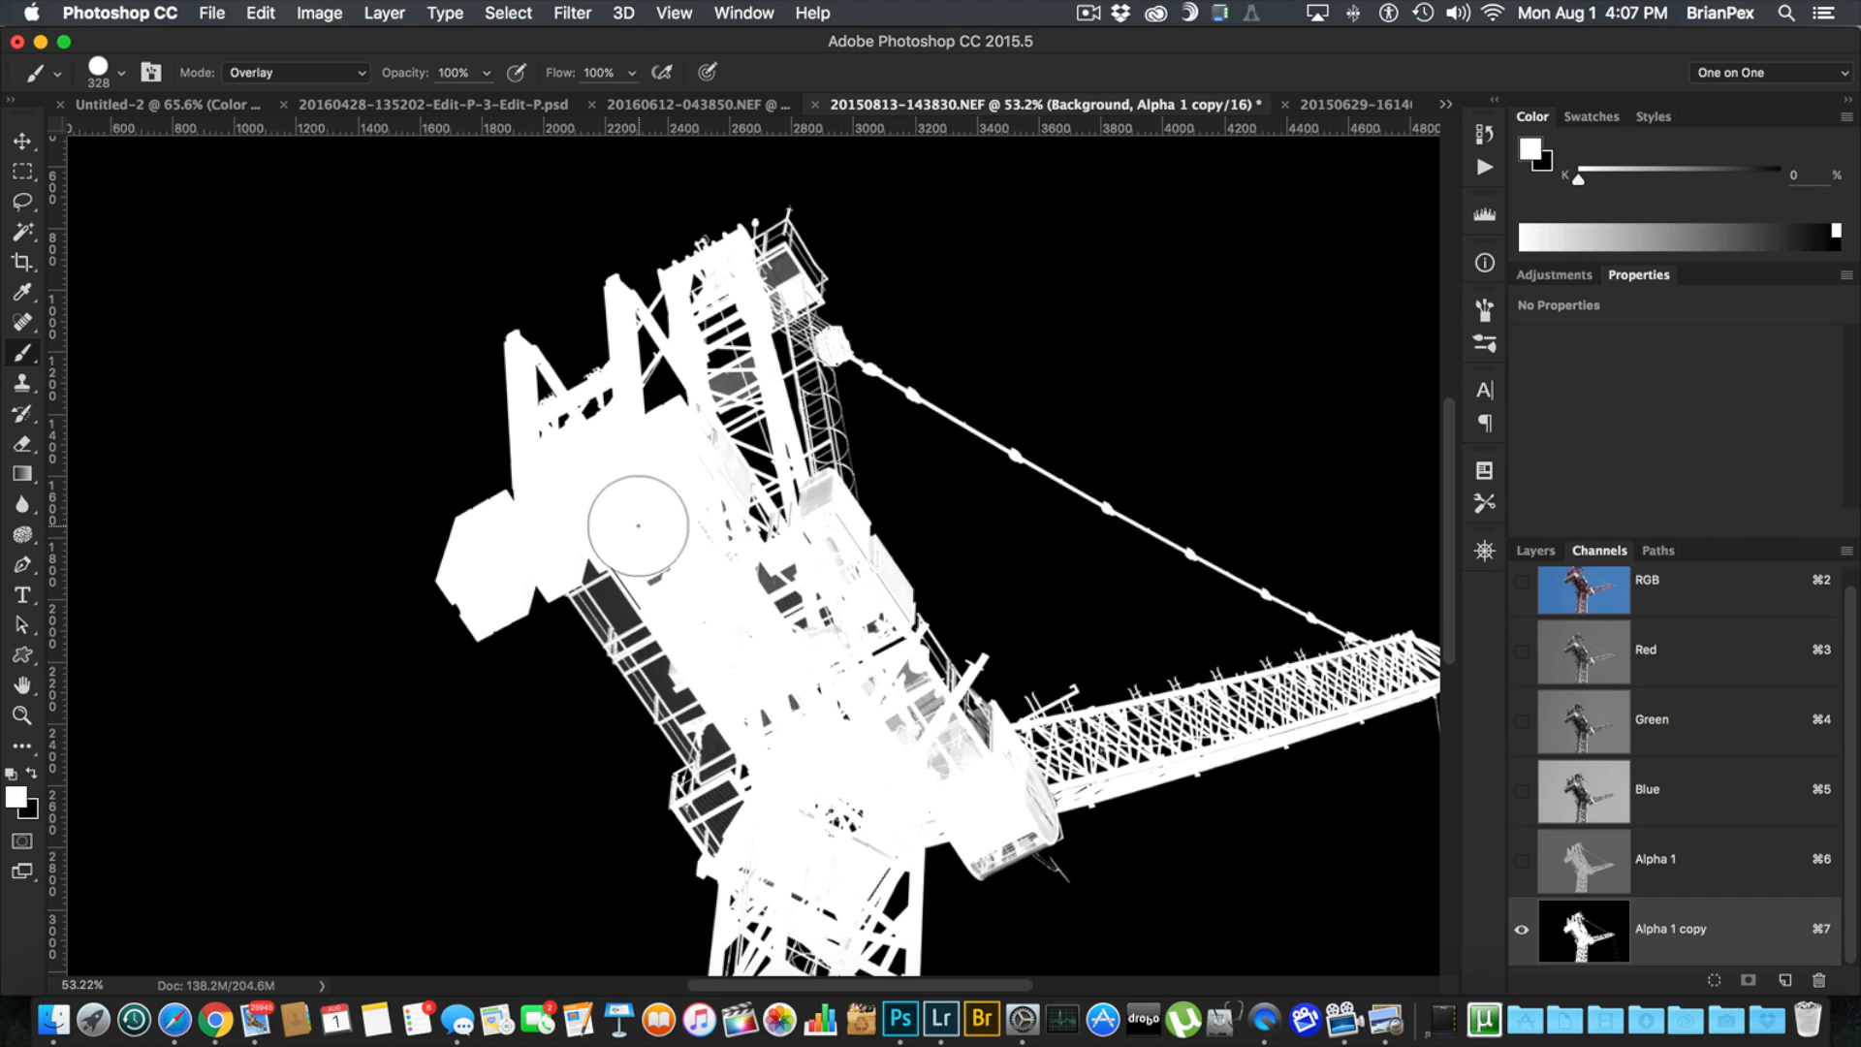
left_click_drag(635, 527, 867, 587)
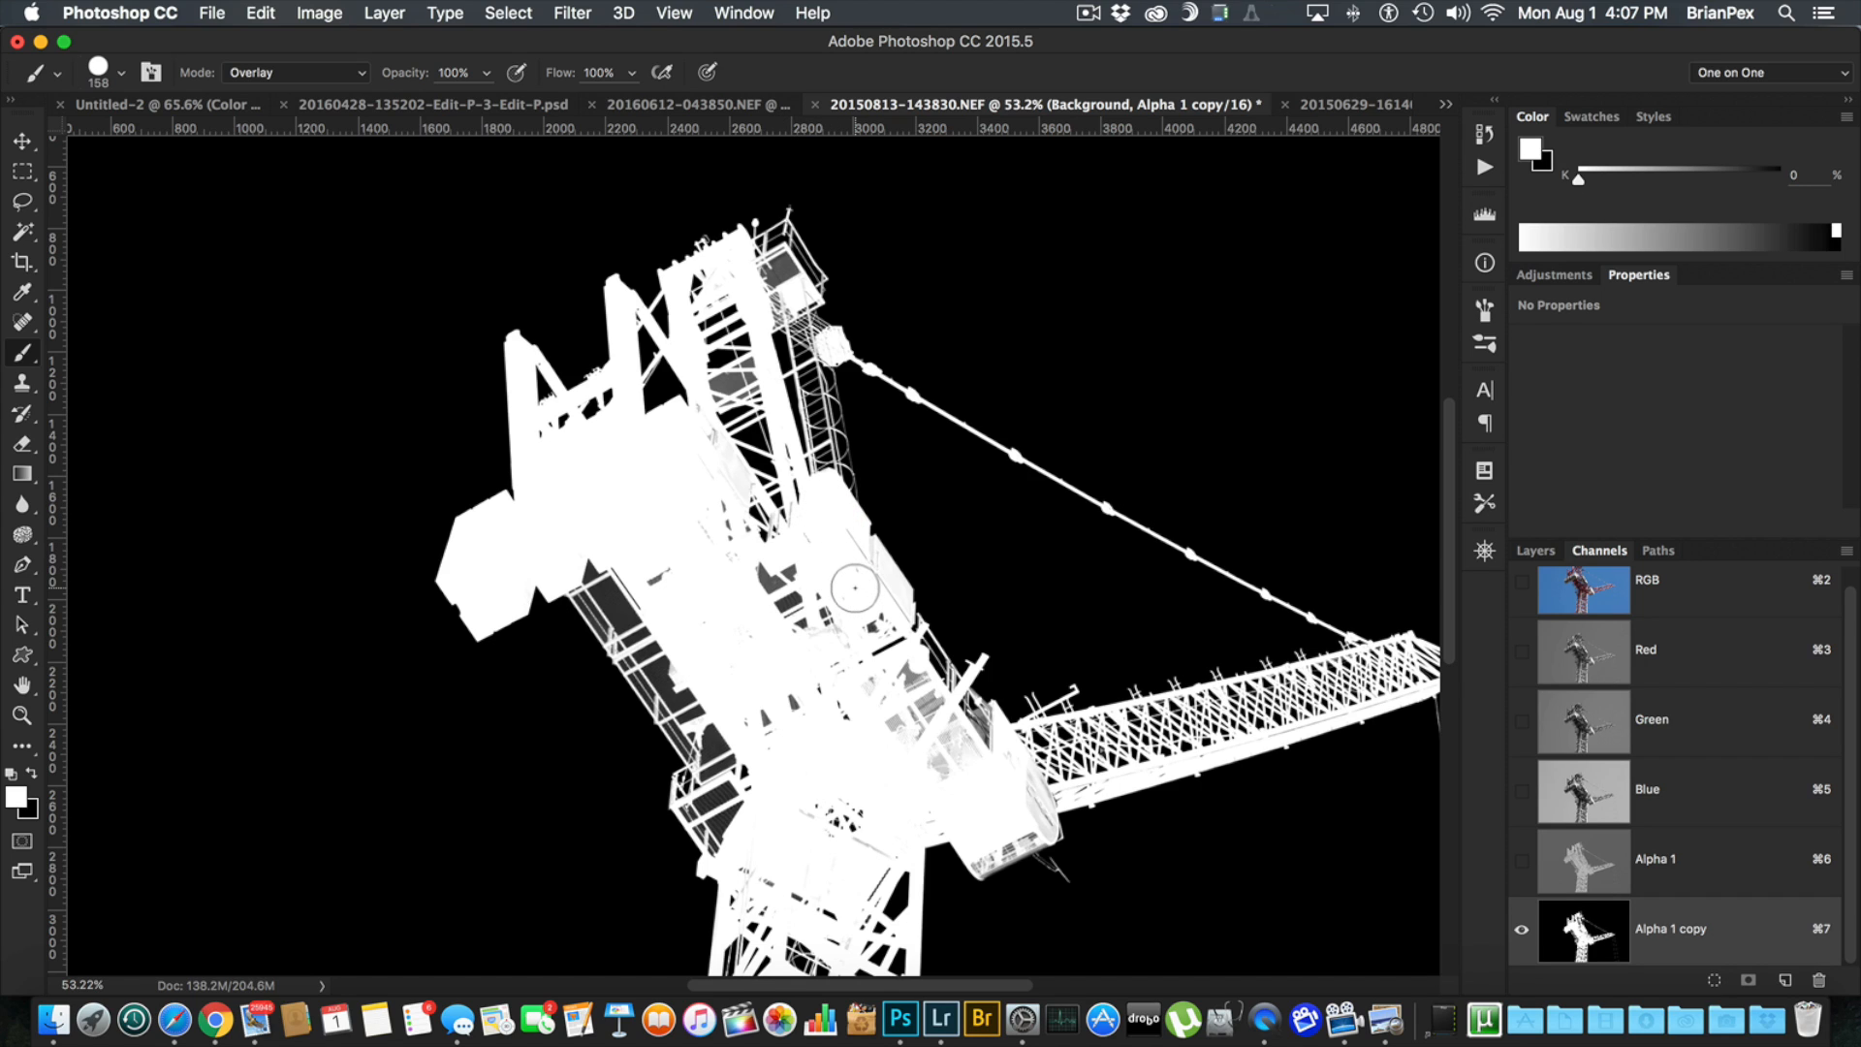
mouse_move(1029, 795)
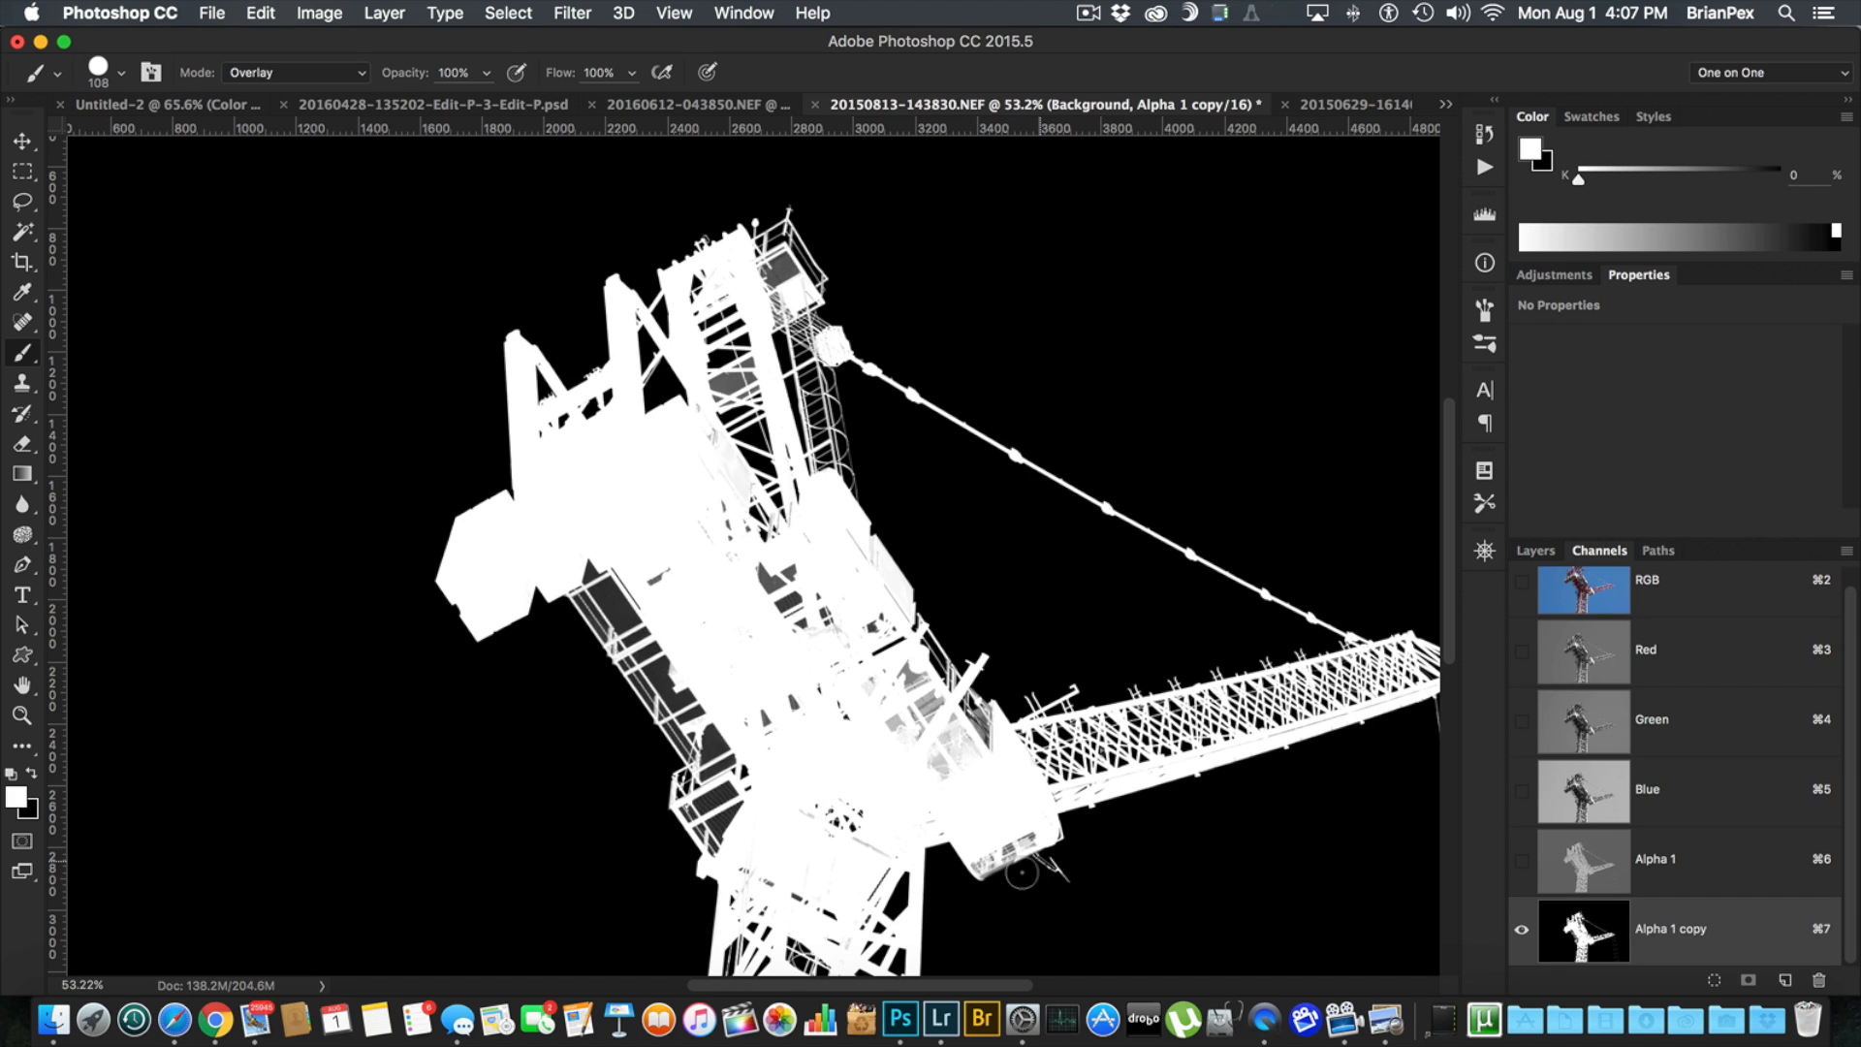
mouse_move(1084, 881)
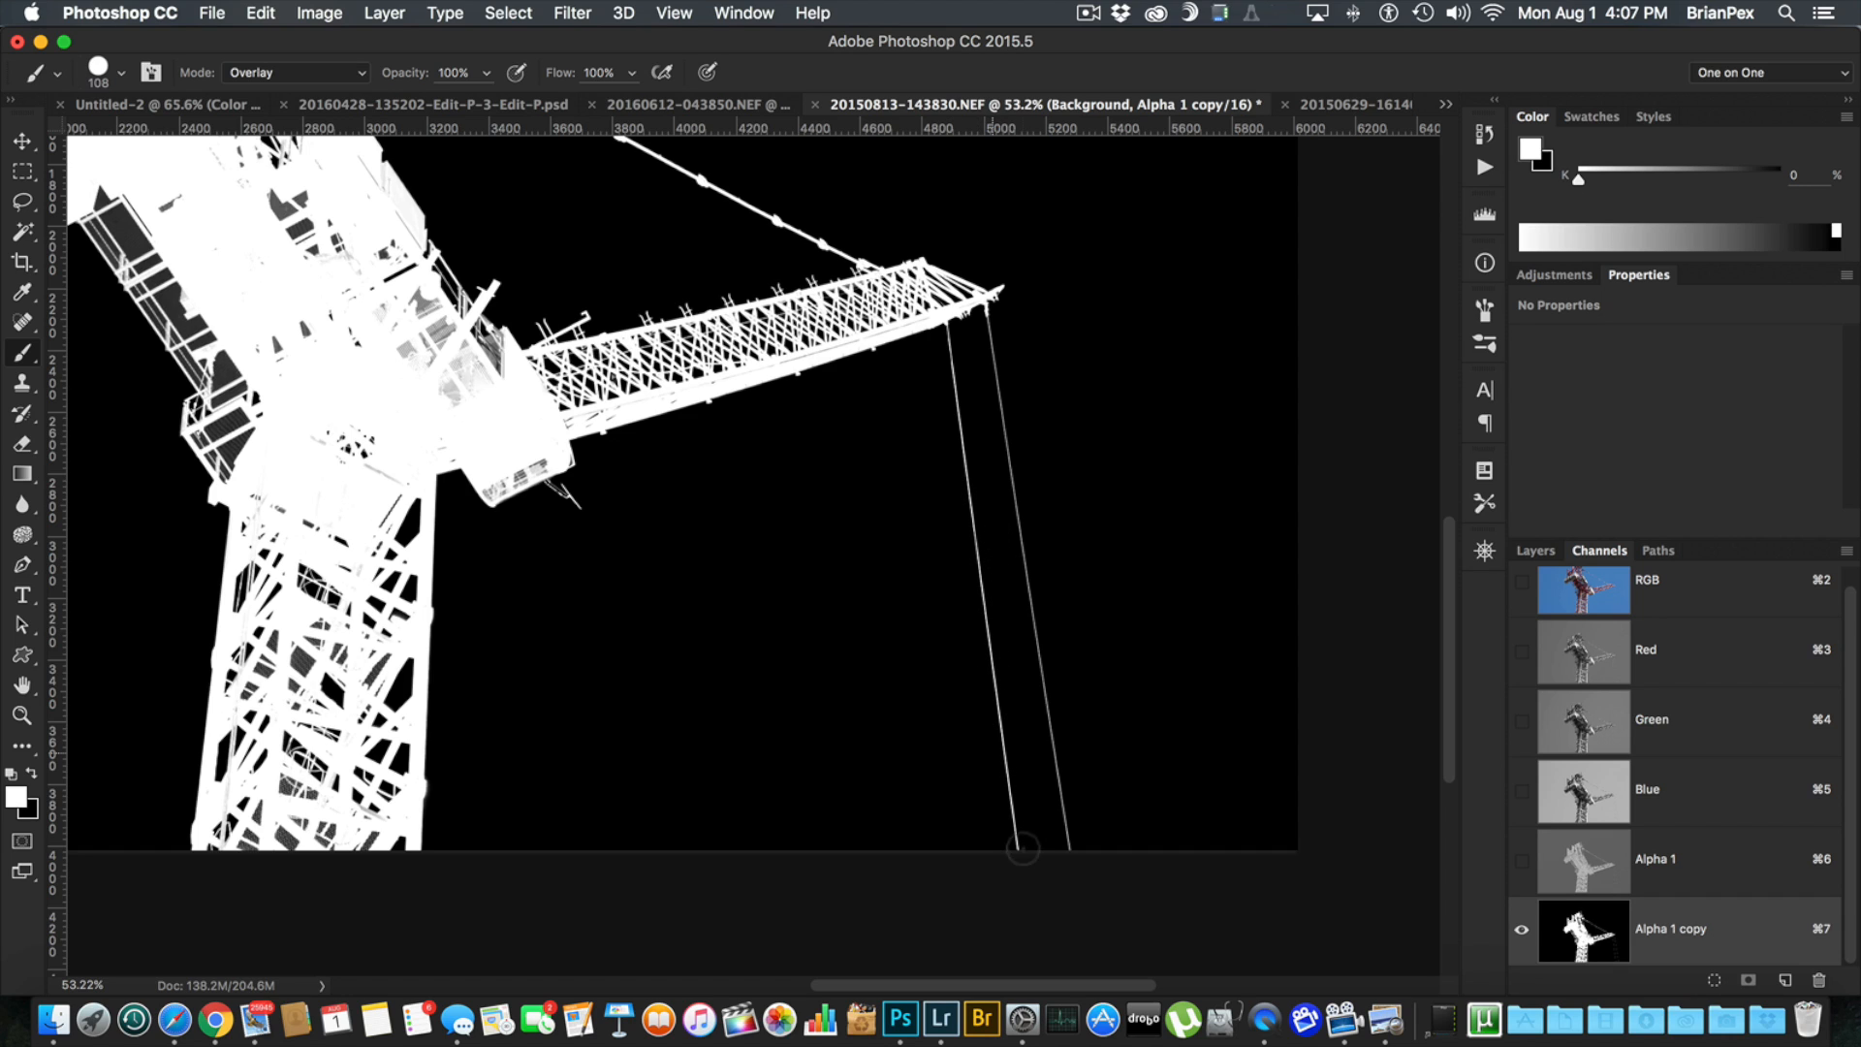
mouse_move(985, 317)
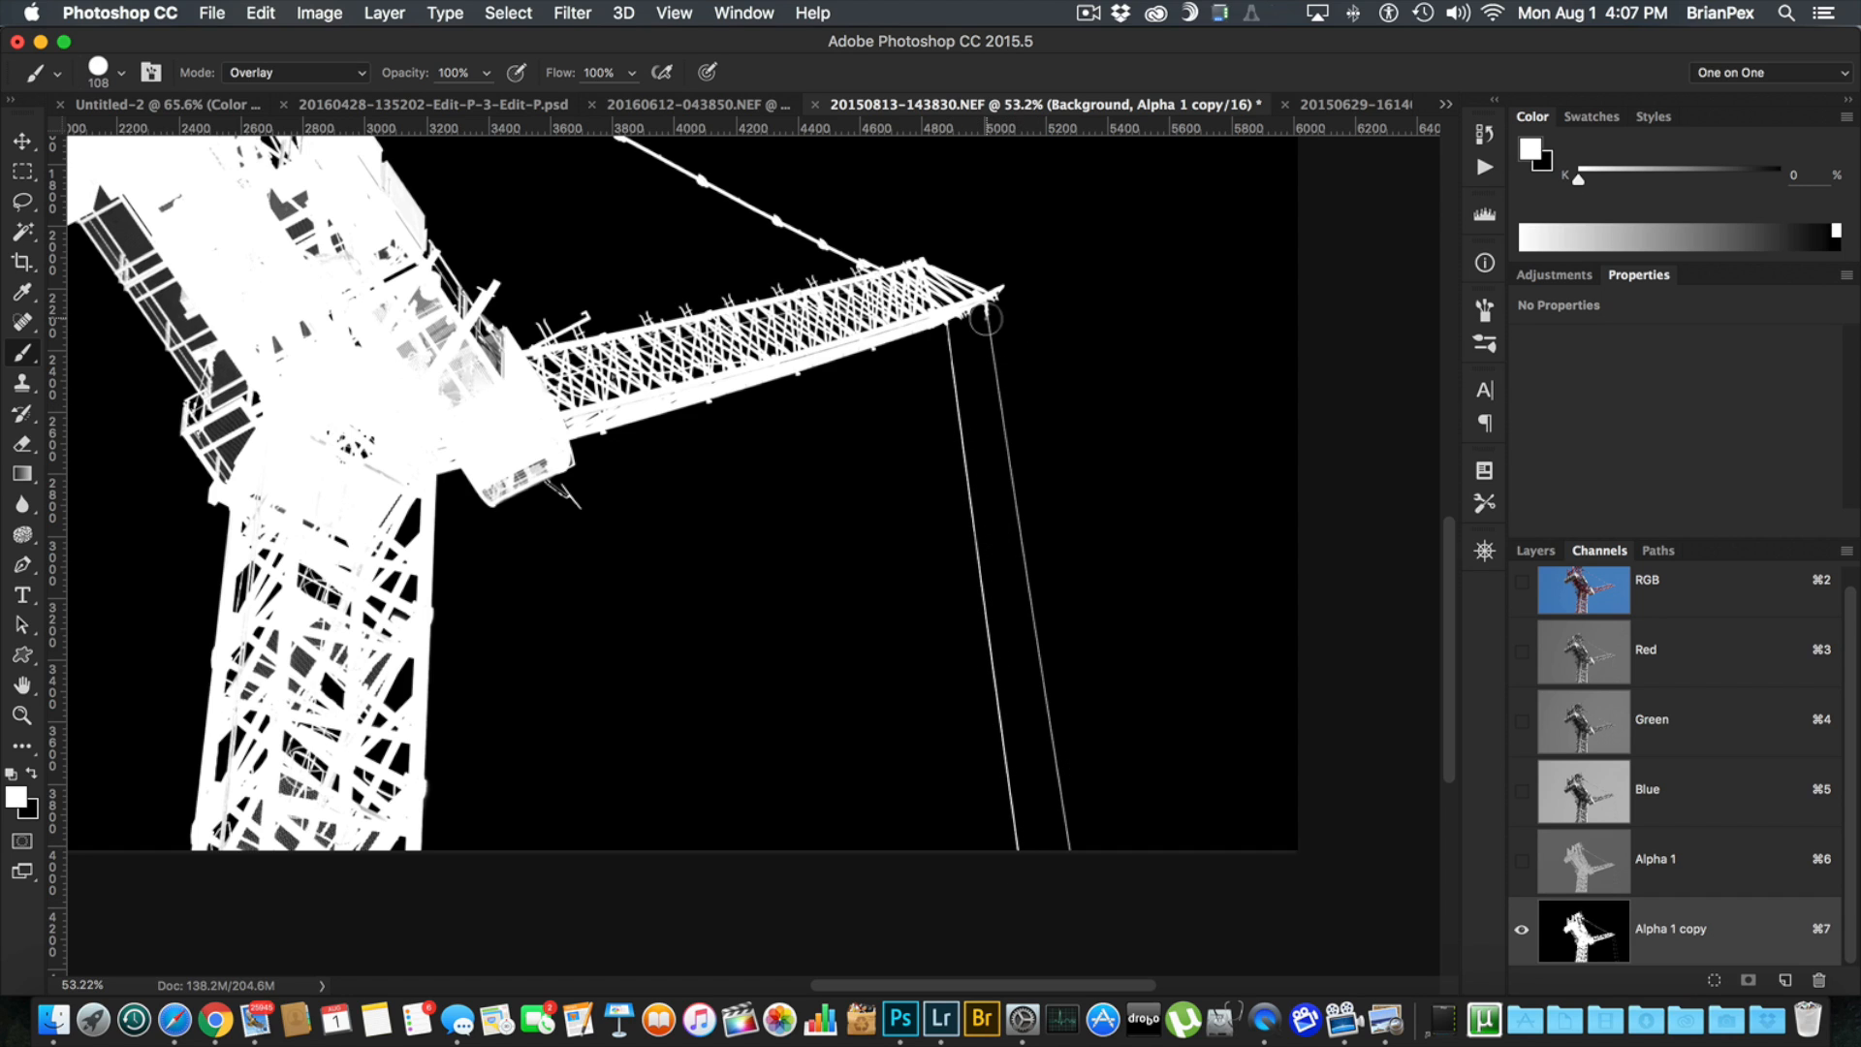
left_click_drag(985, 318, 1066, 844)
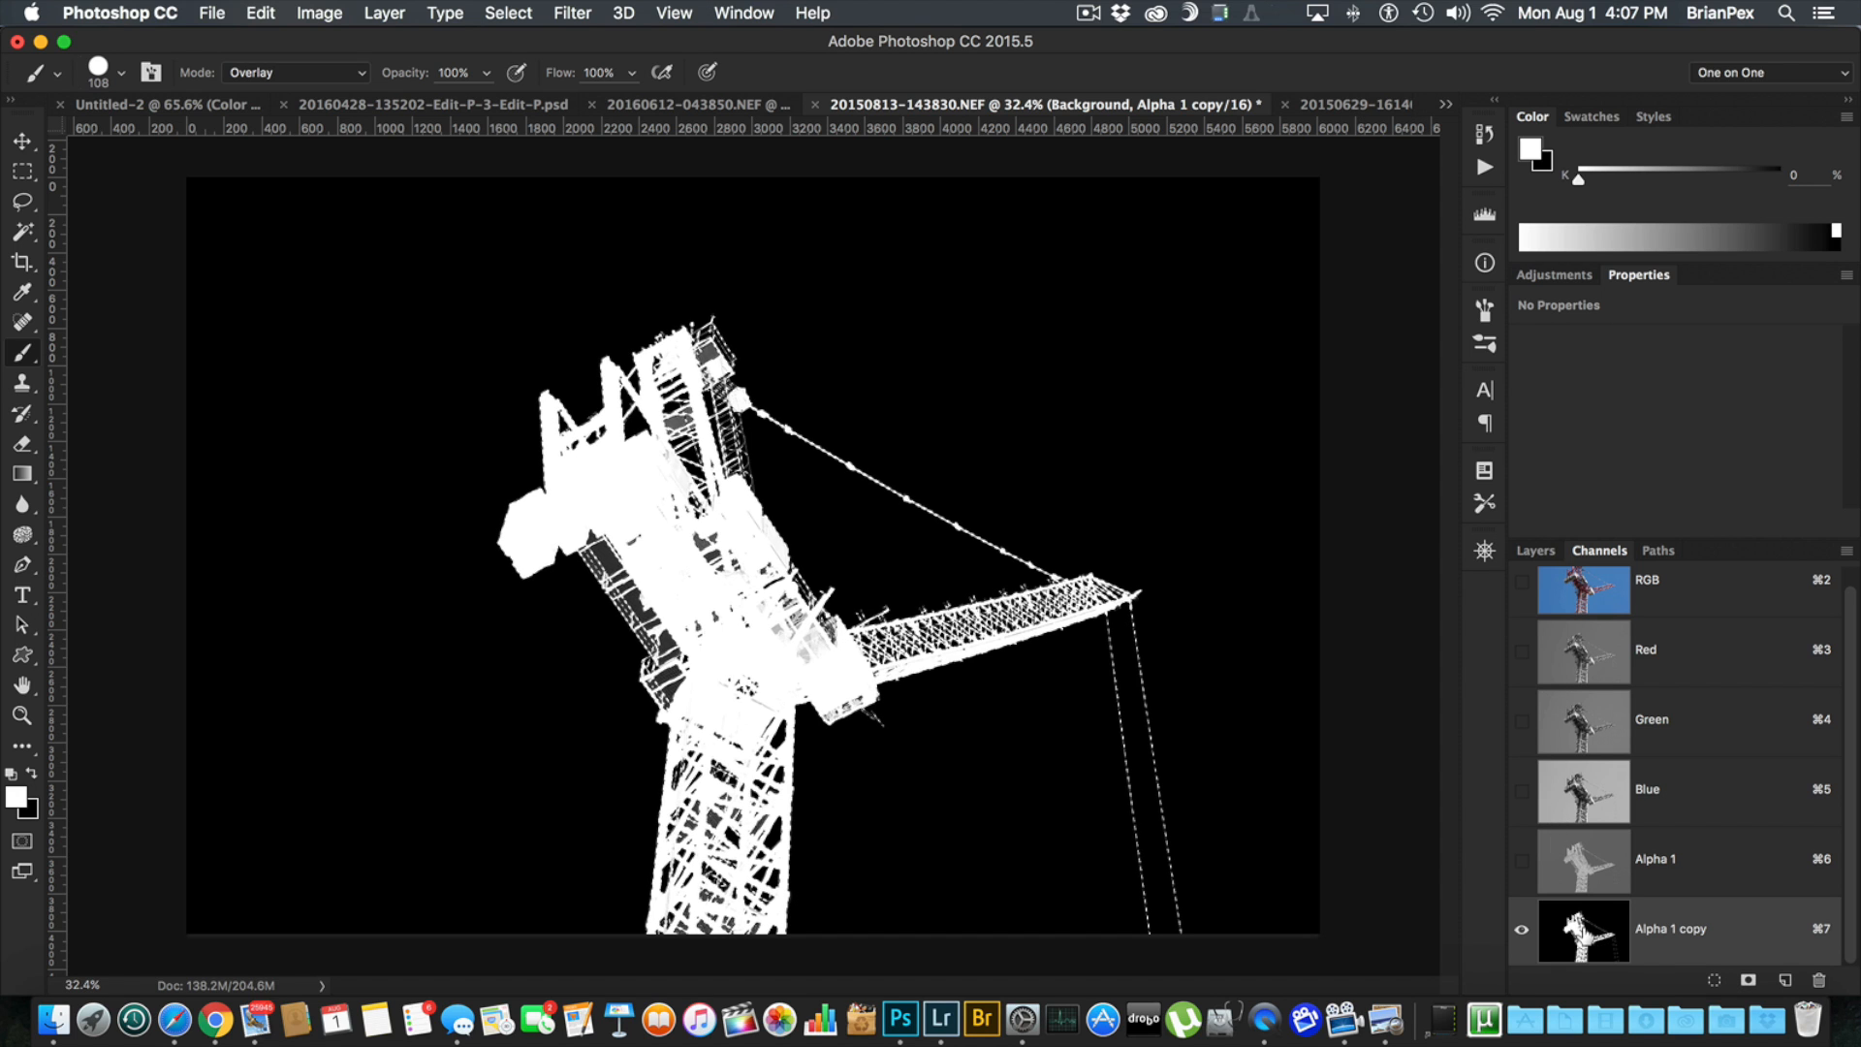
left_click(1534, 548)
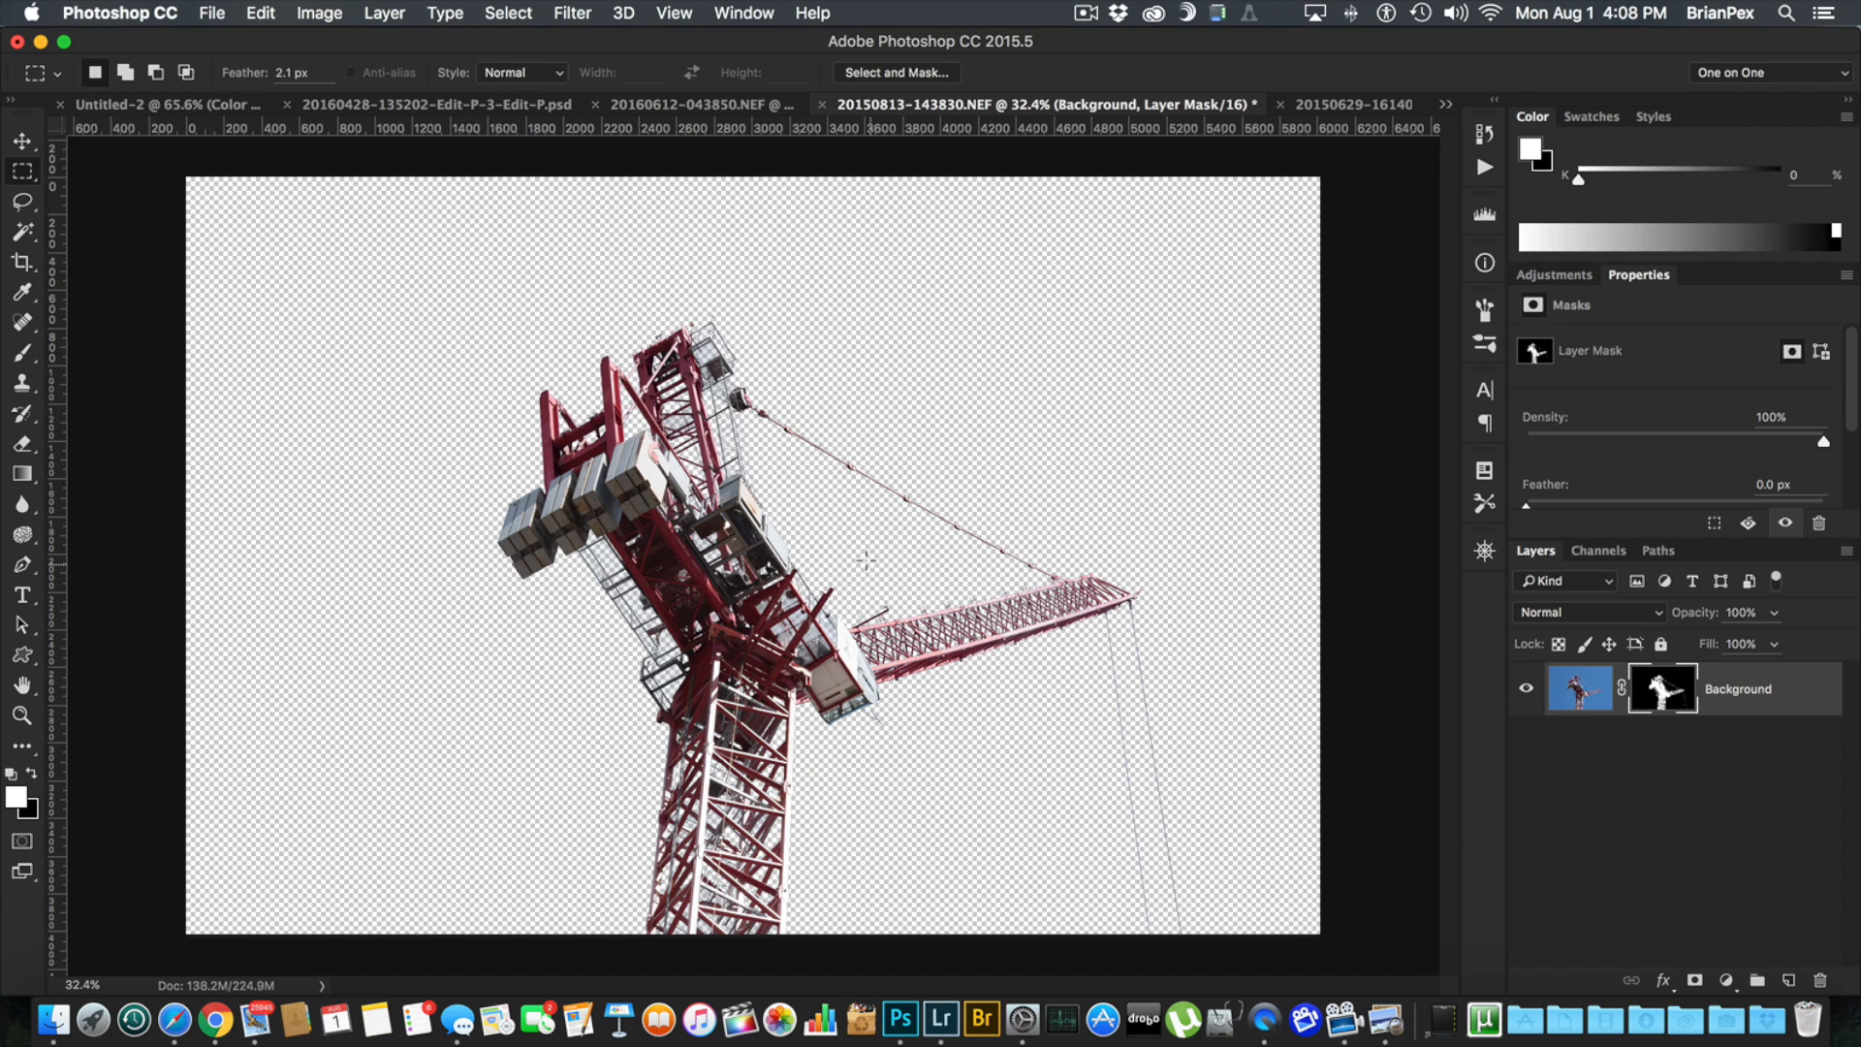
Step: Duplicate the masked crane layer into 20150629-161404.NEF and switch to that document
right_click(864, 558)
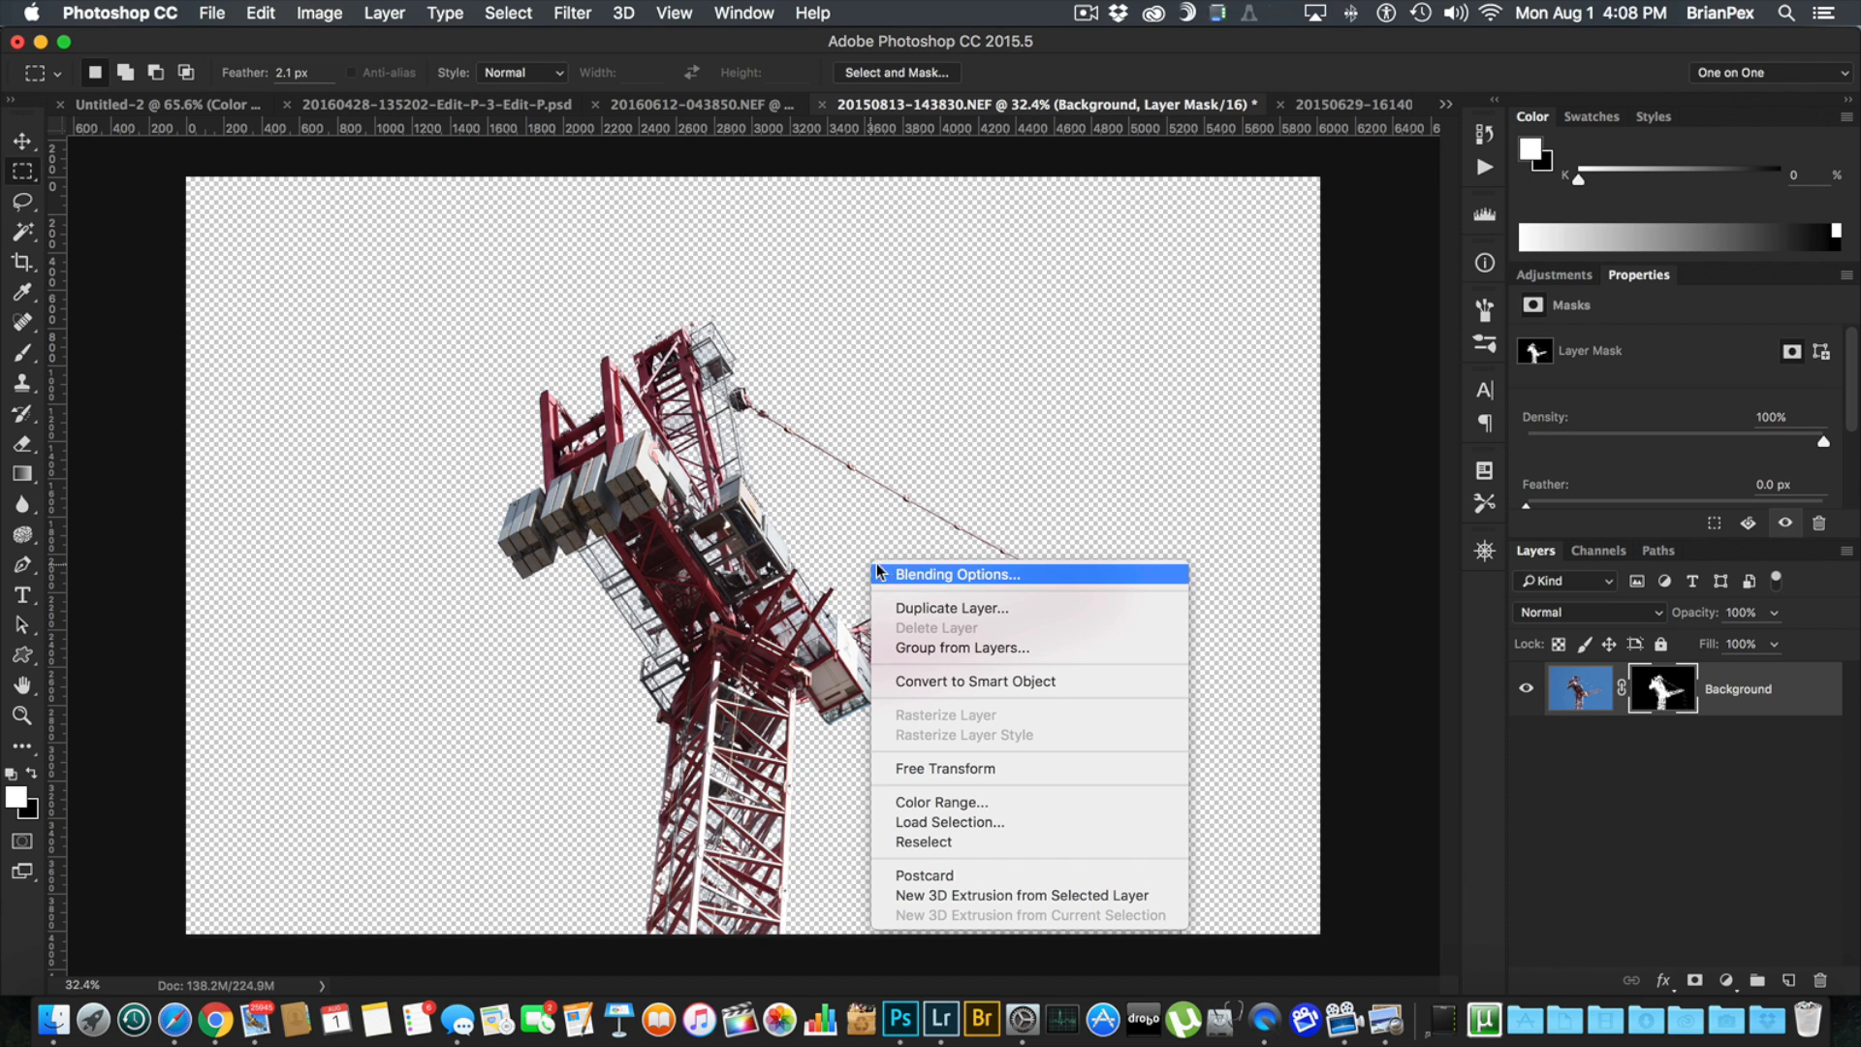
left_click(950, 606)
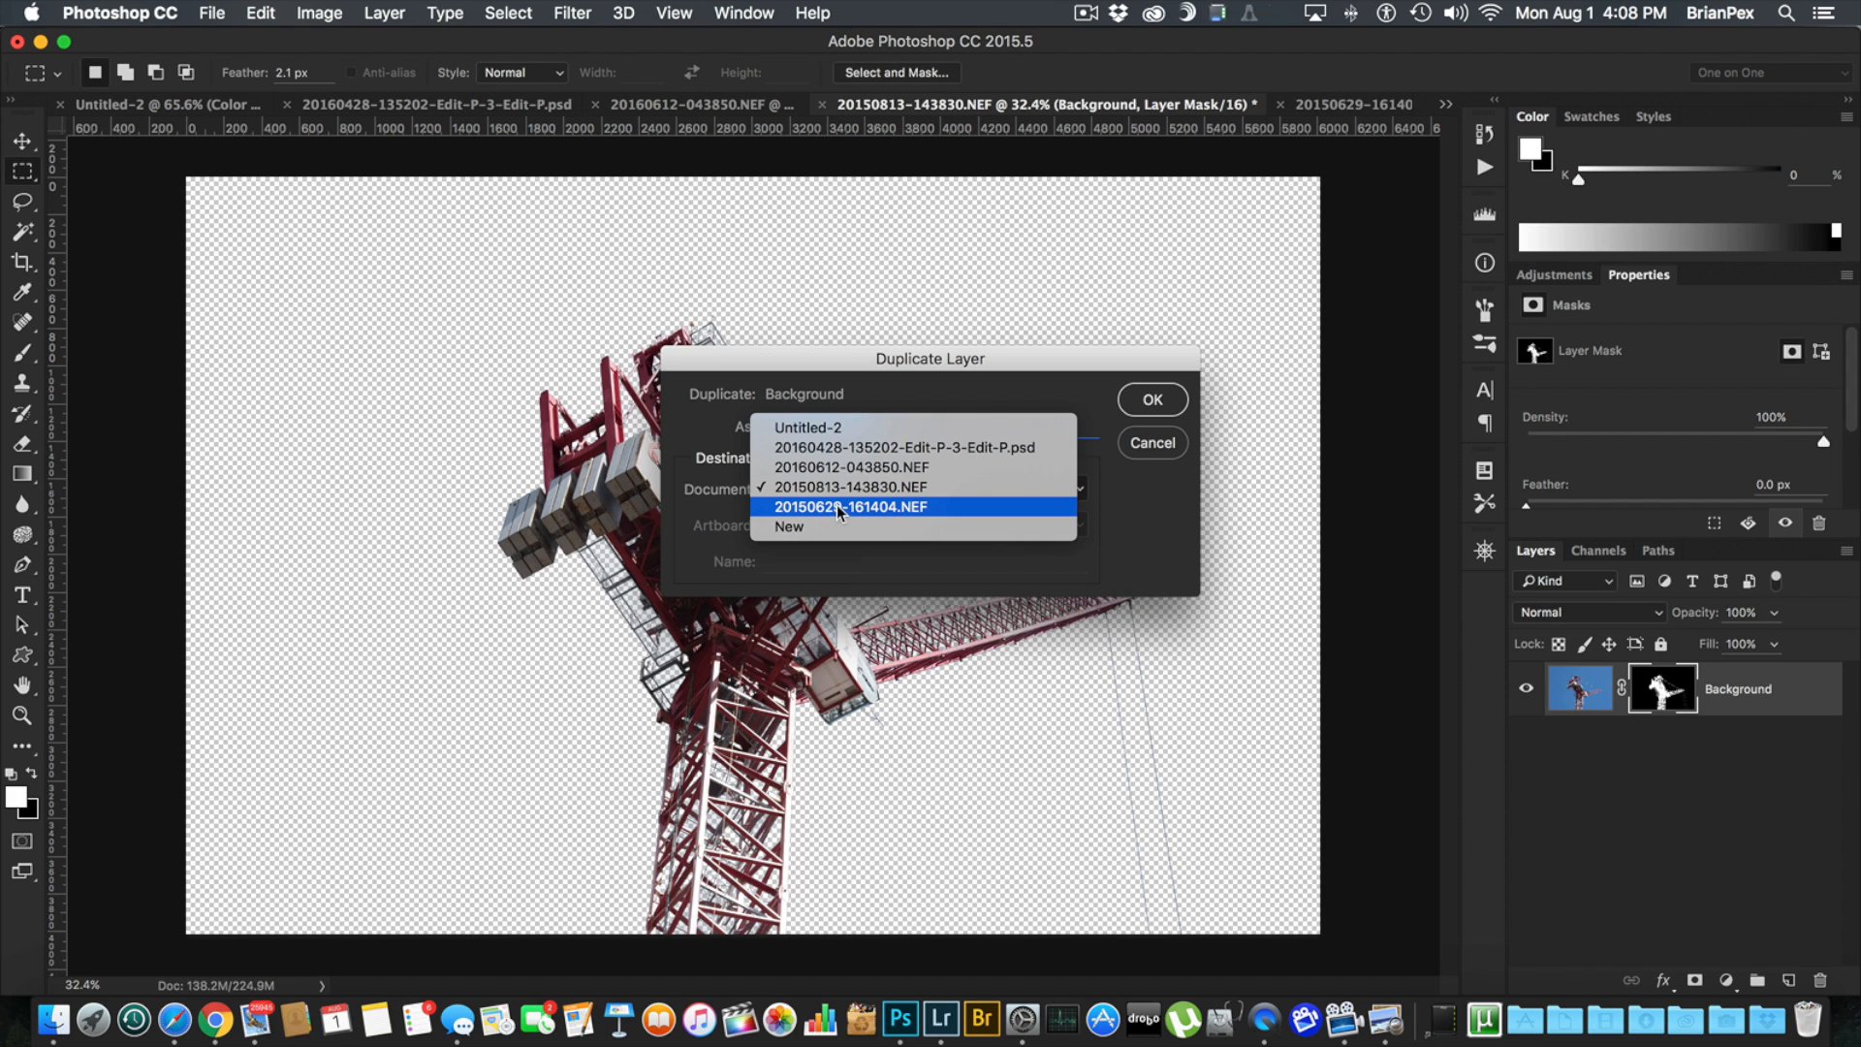
mouse_move(859, 512)
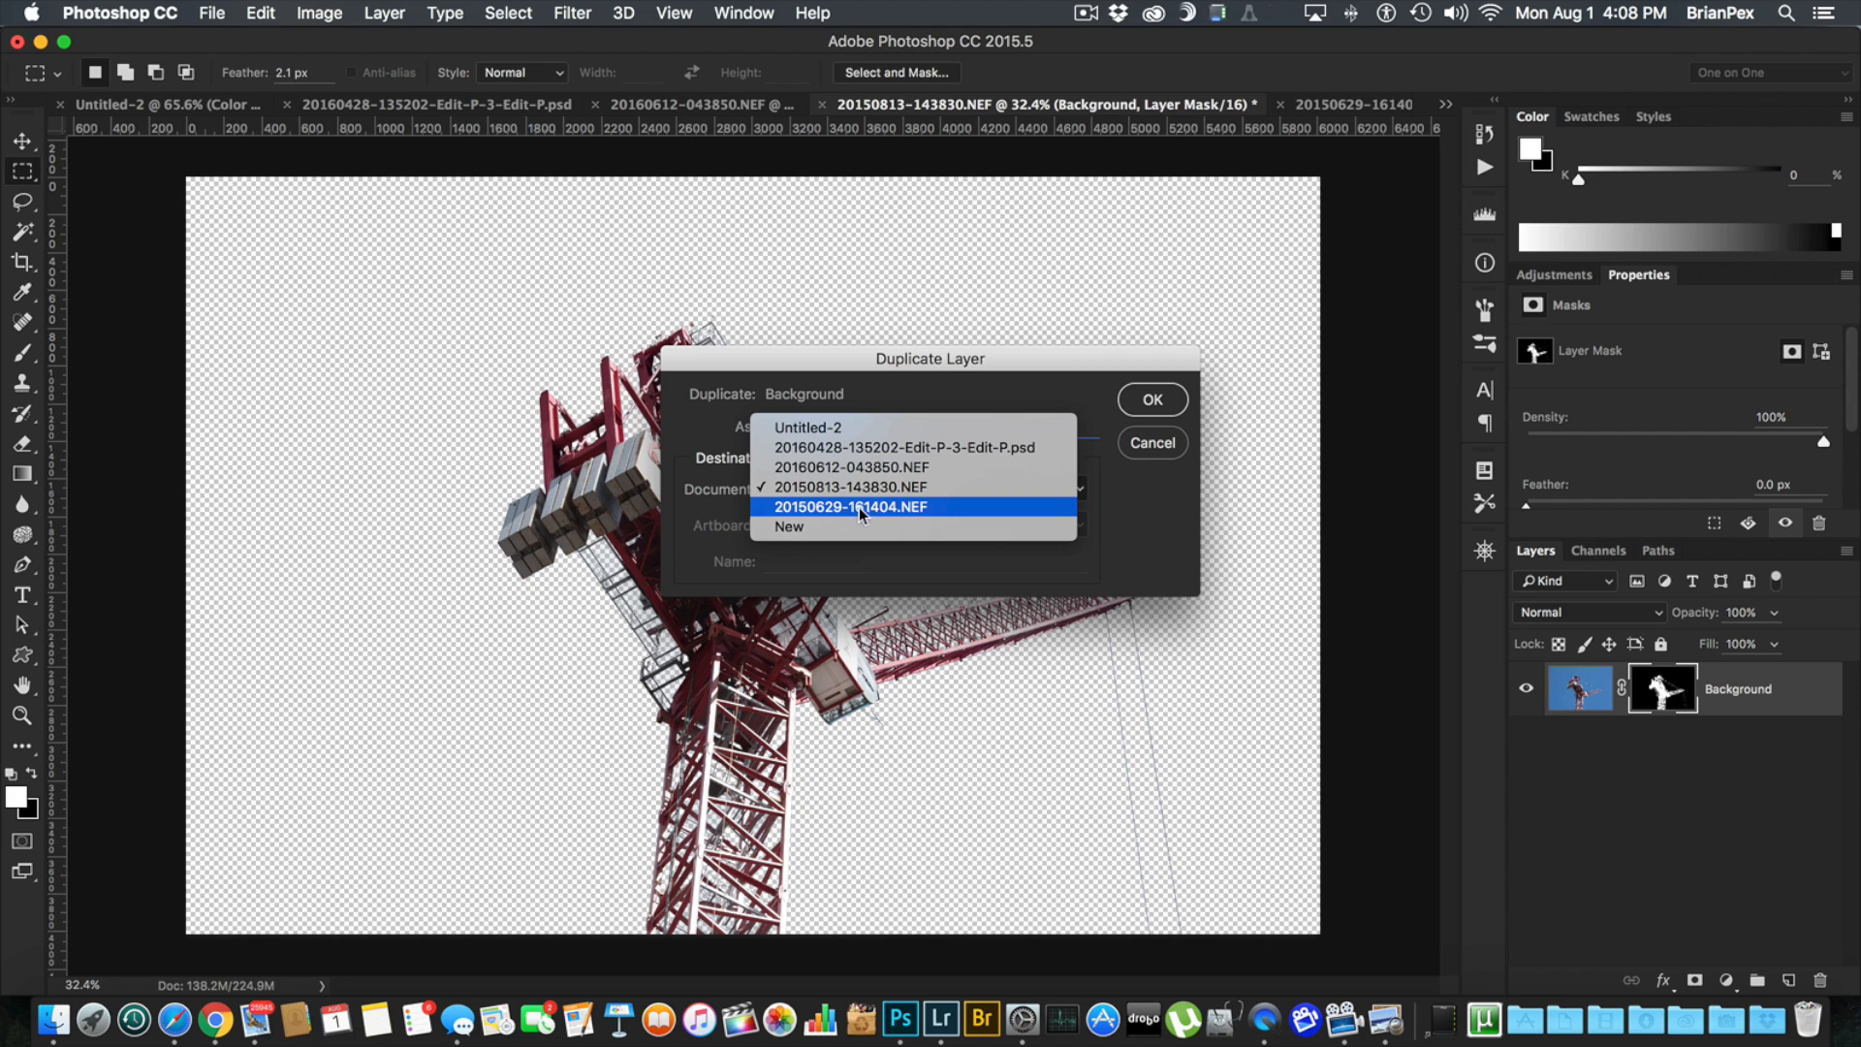
left_click(849, 506)
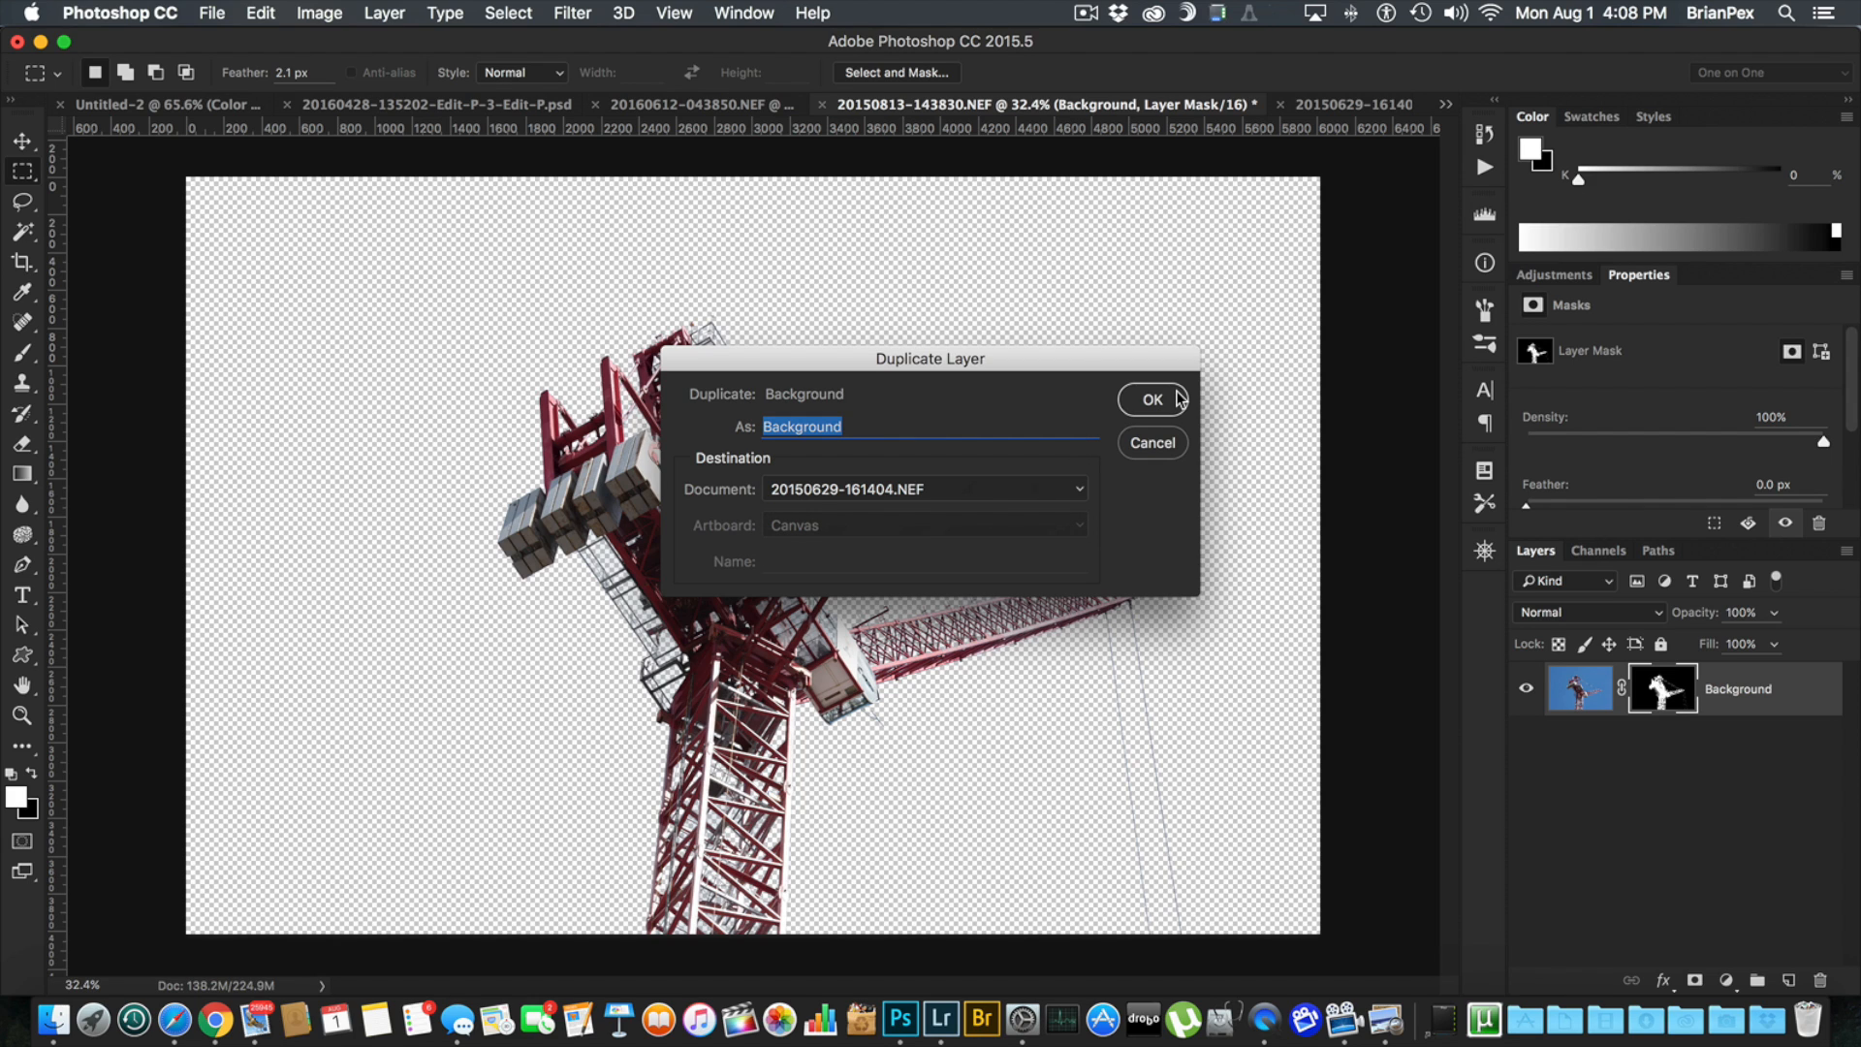
left_click(1150, 399)
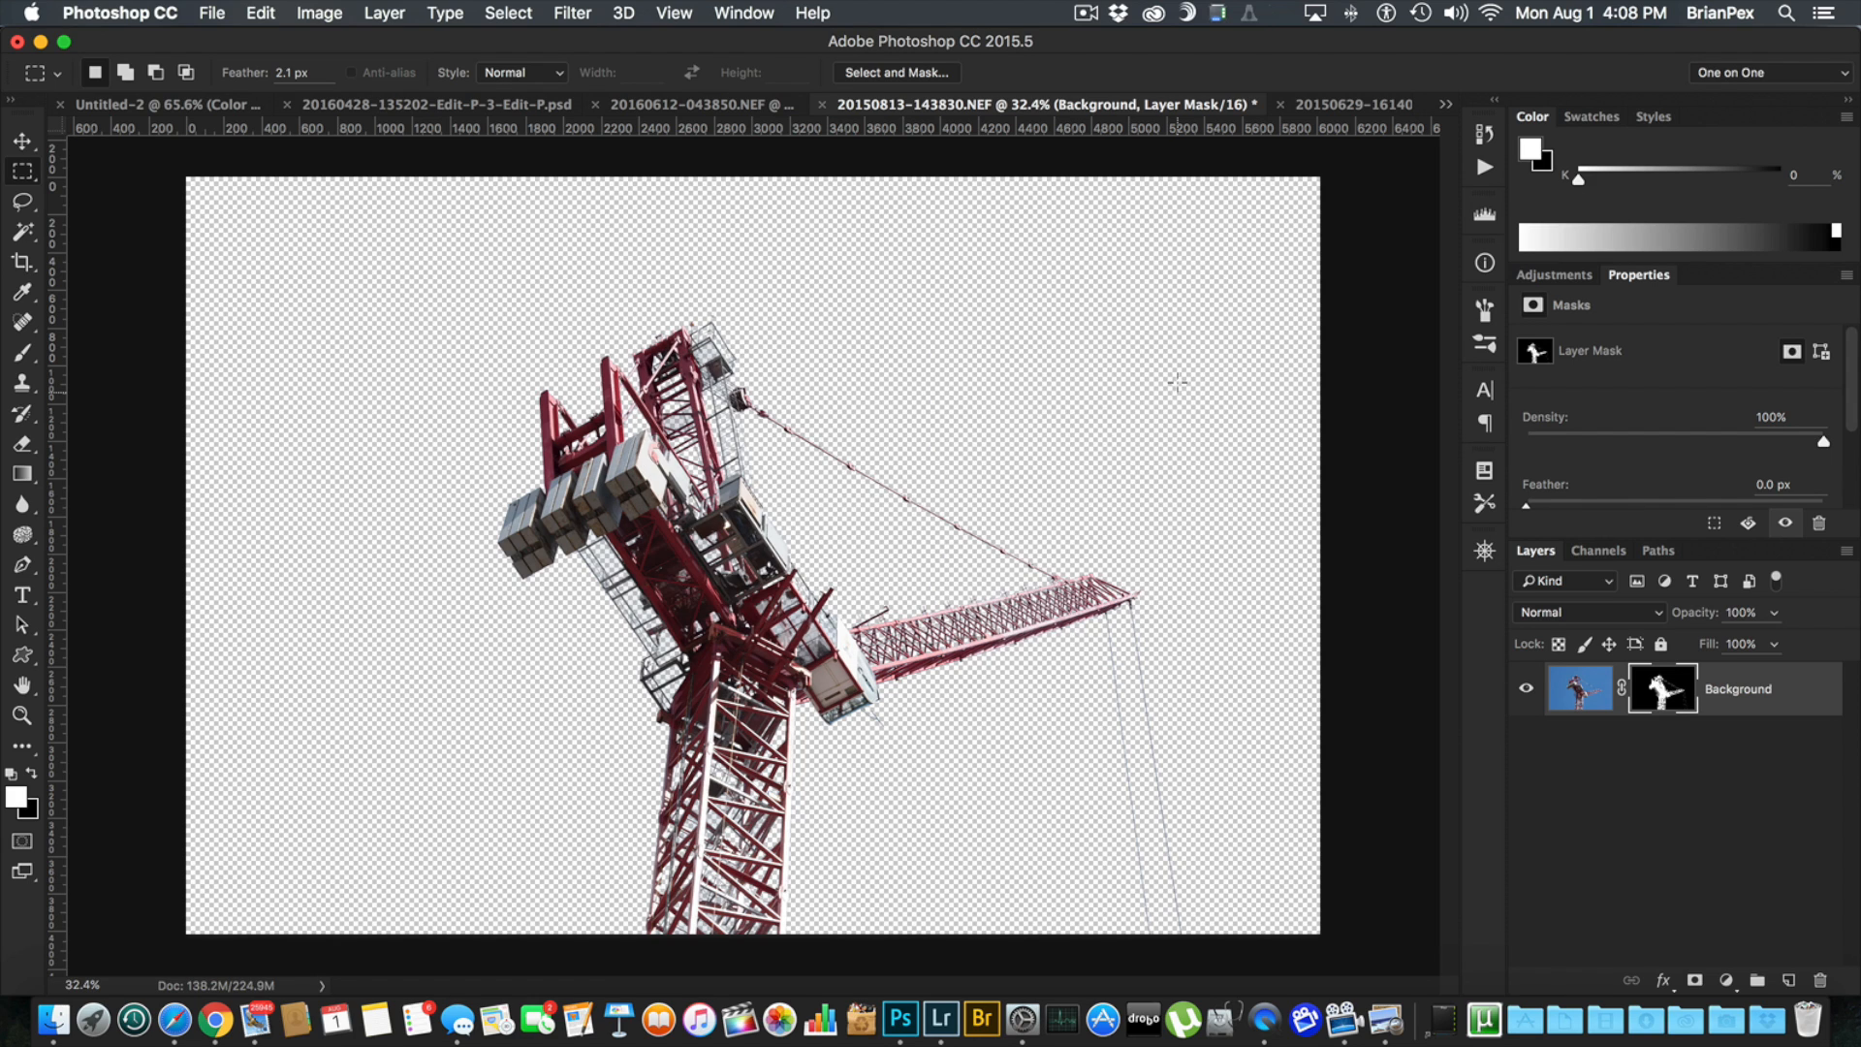
mouse_move(1353, 105)
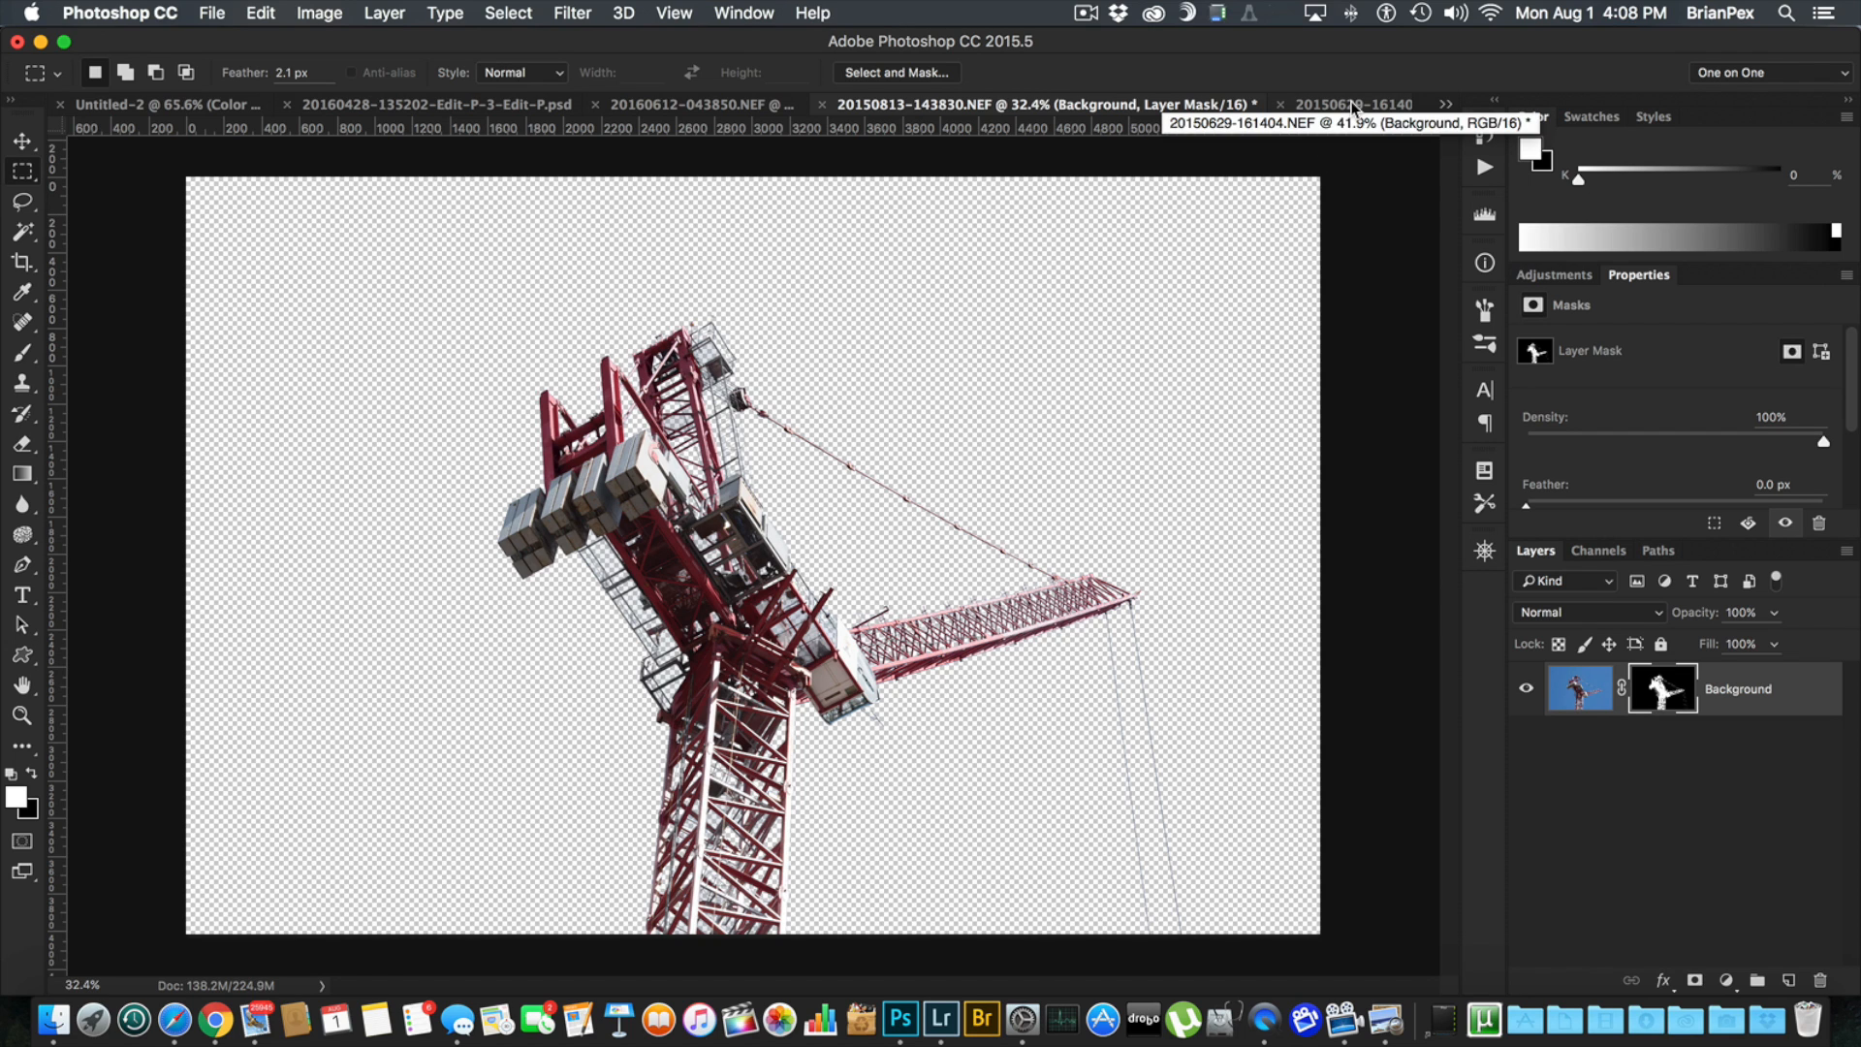
left_click(1348, 105)
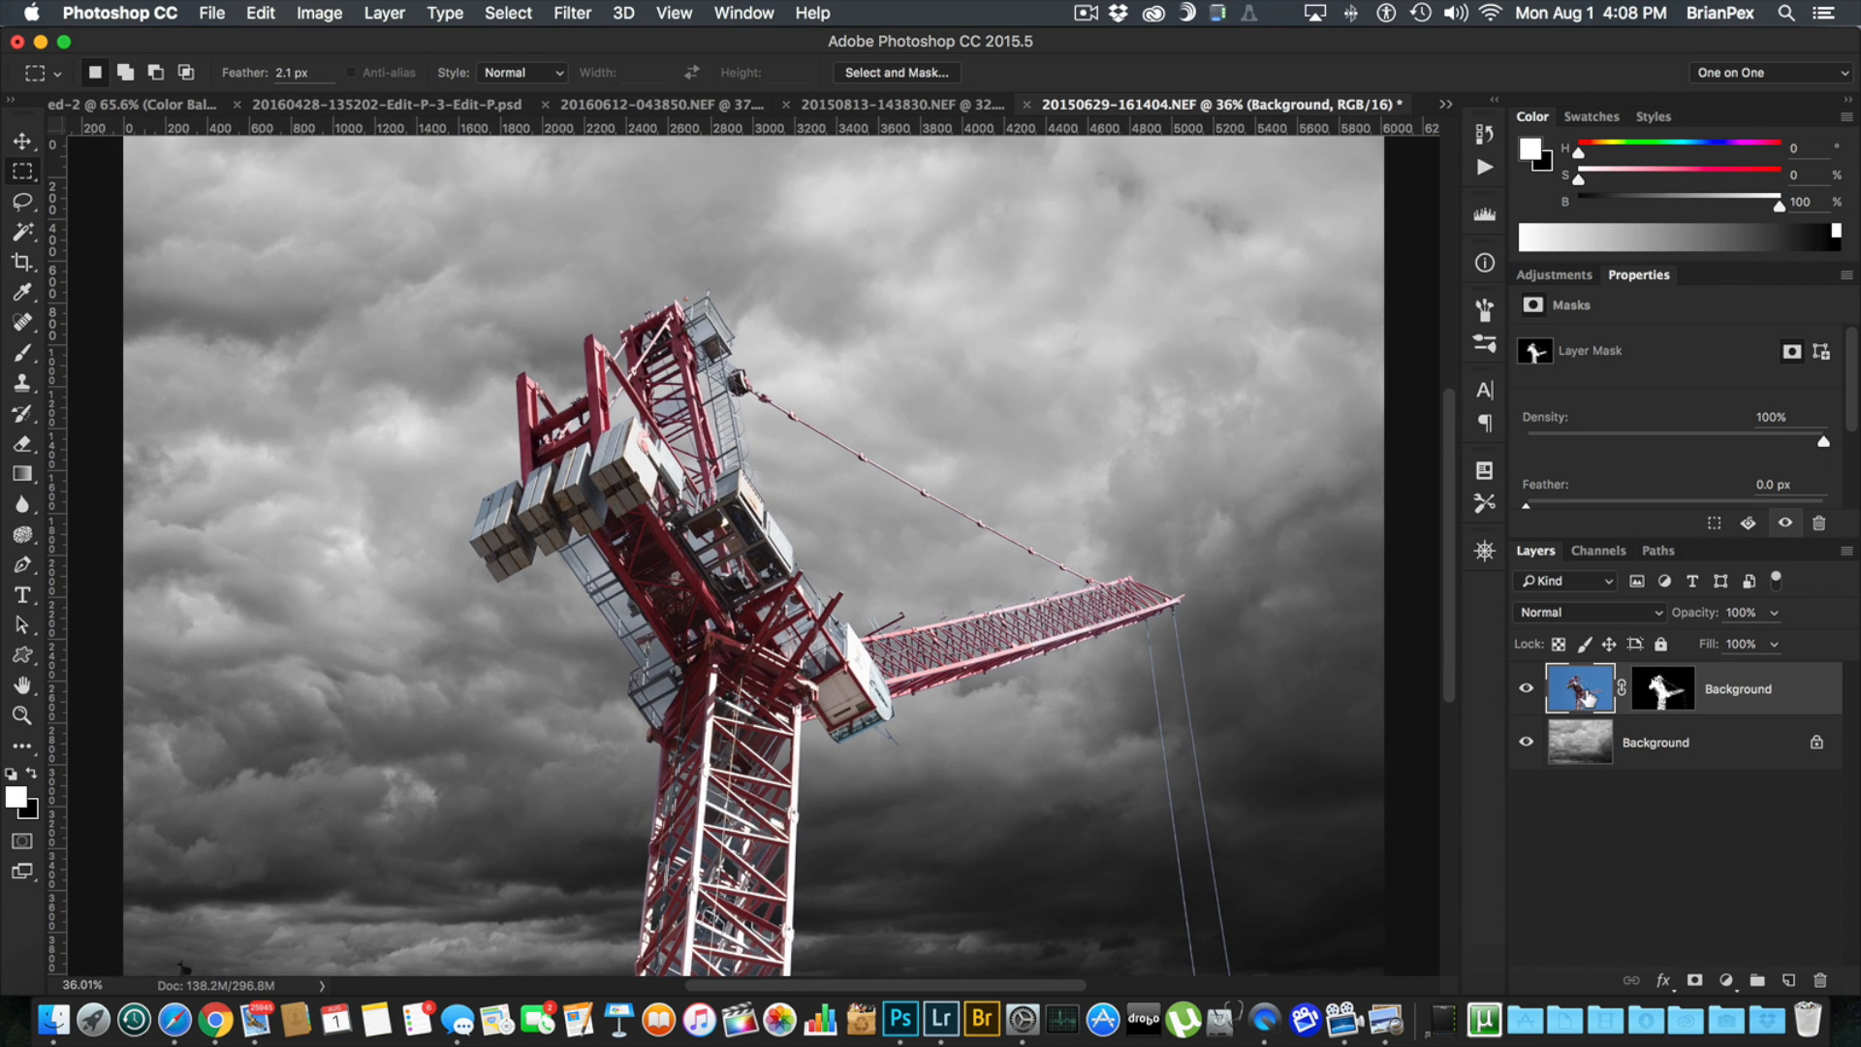
mouse_move(1578, 688)
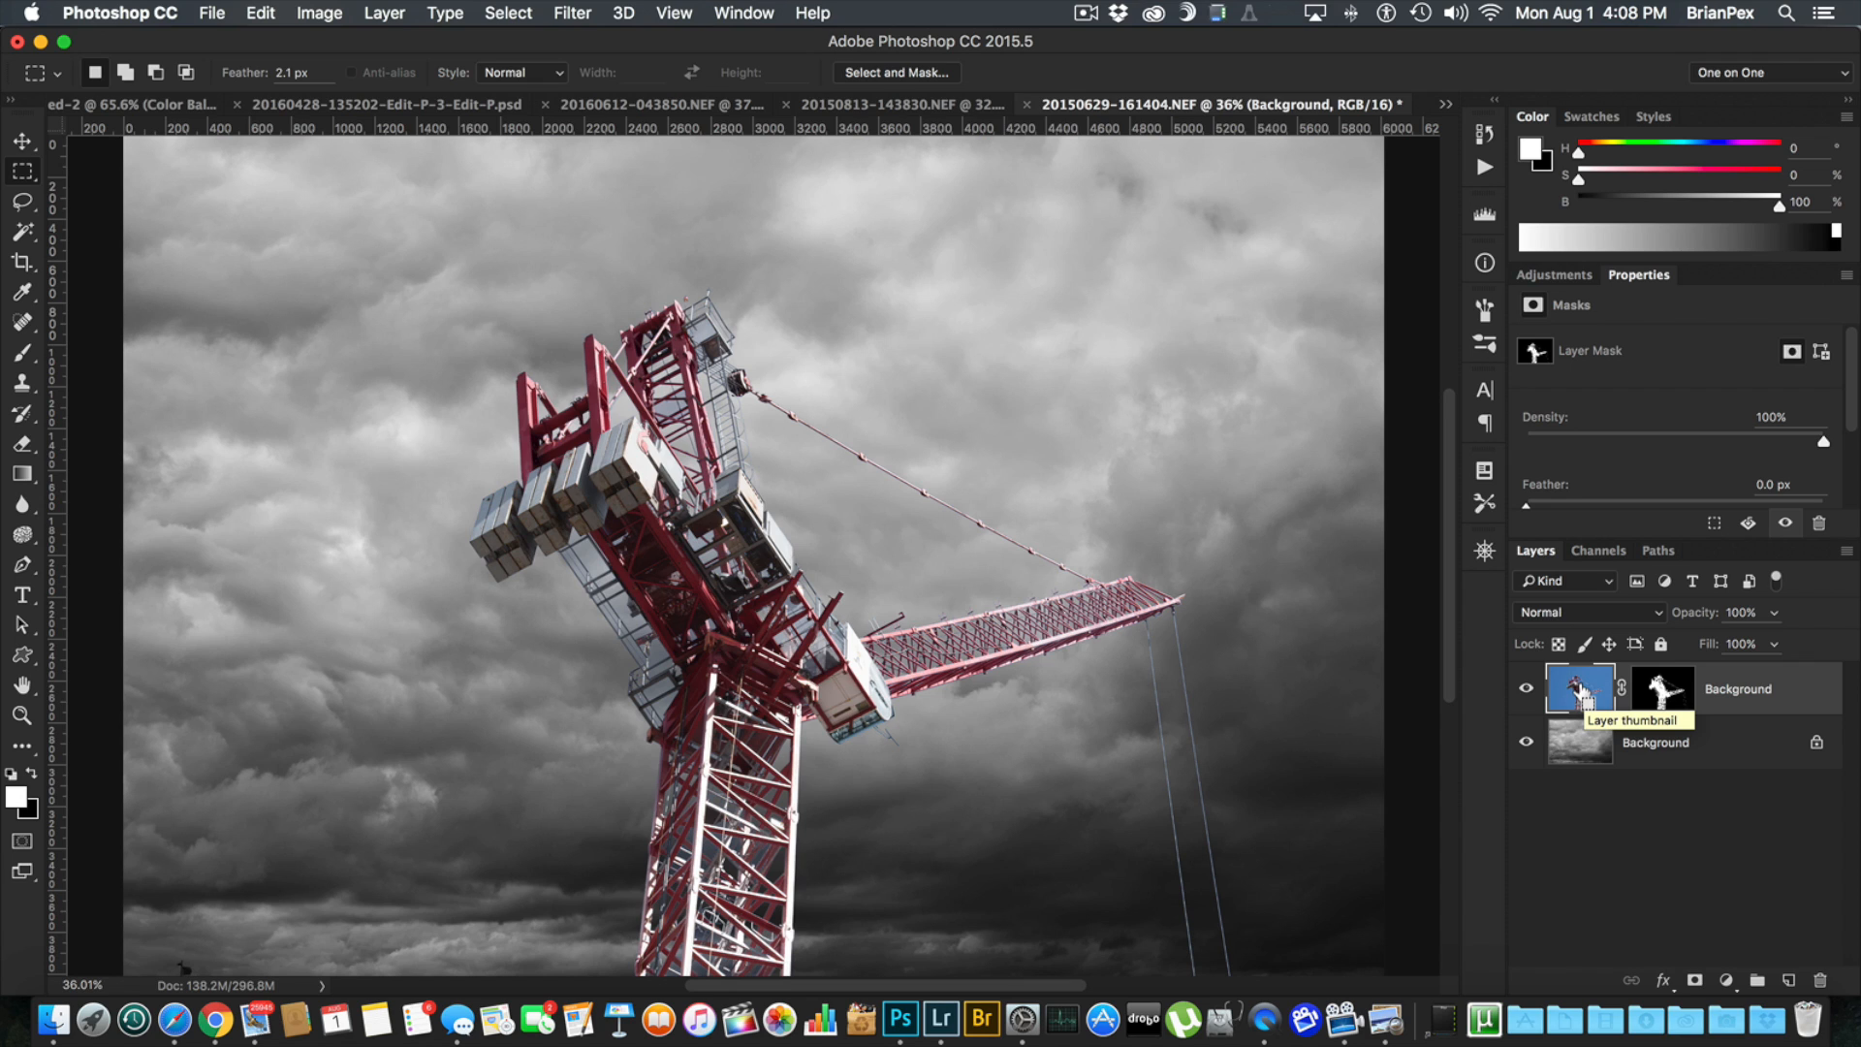
Step: Duplicate the crane layer with Cmd+J and set the lower copy to Multiply blending
key("cmd+j")
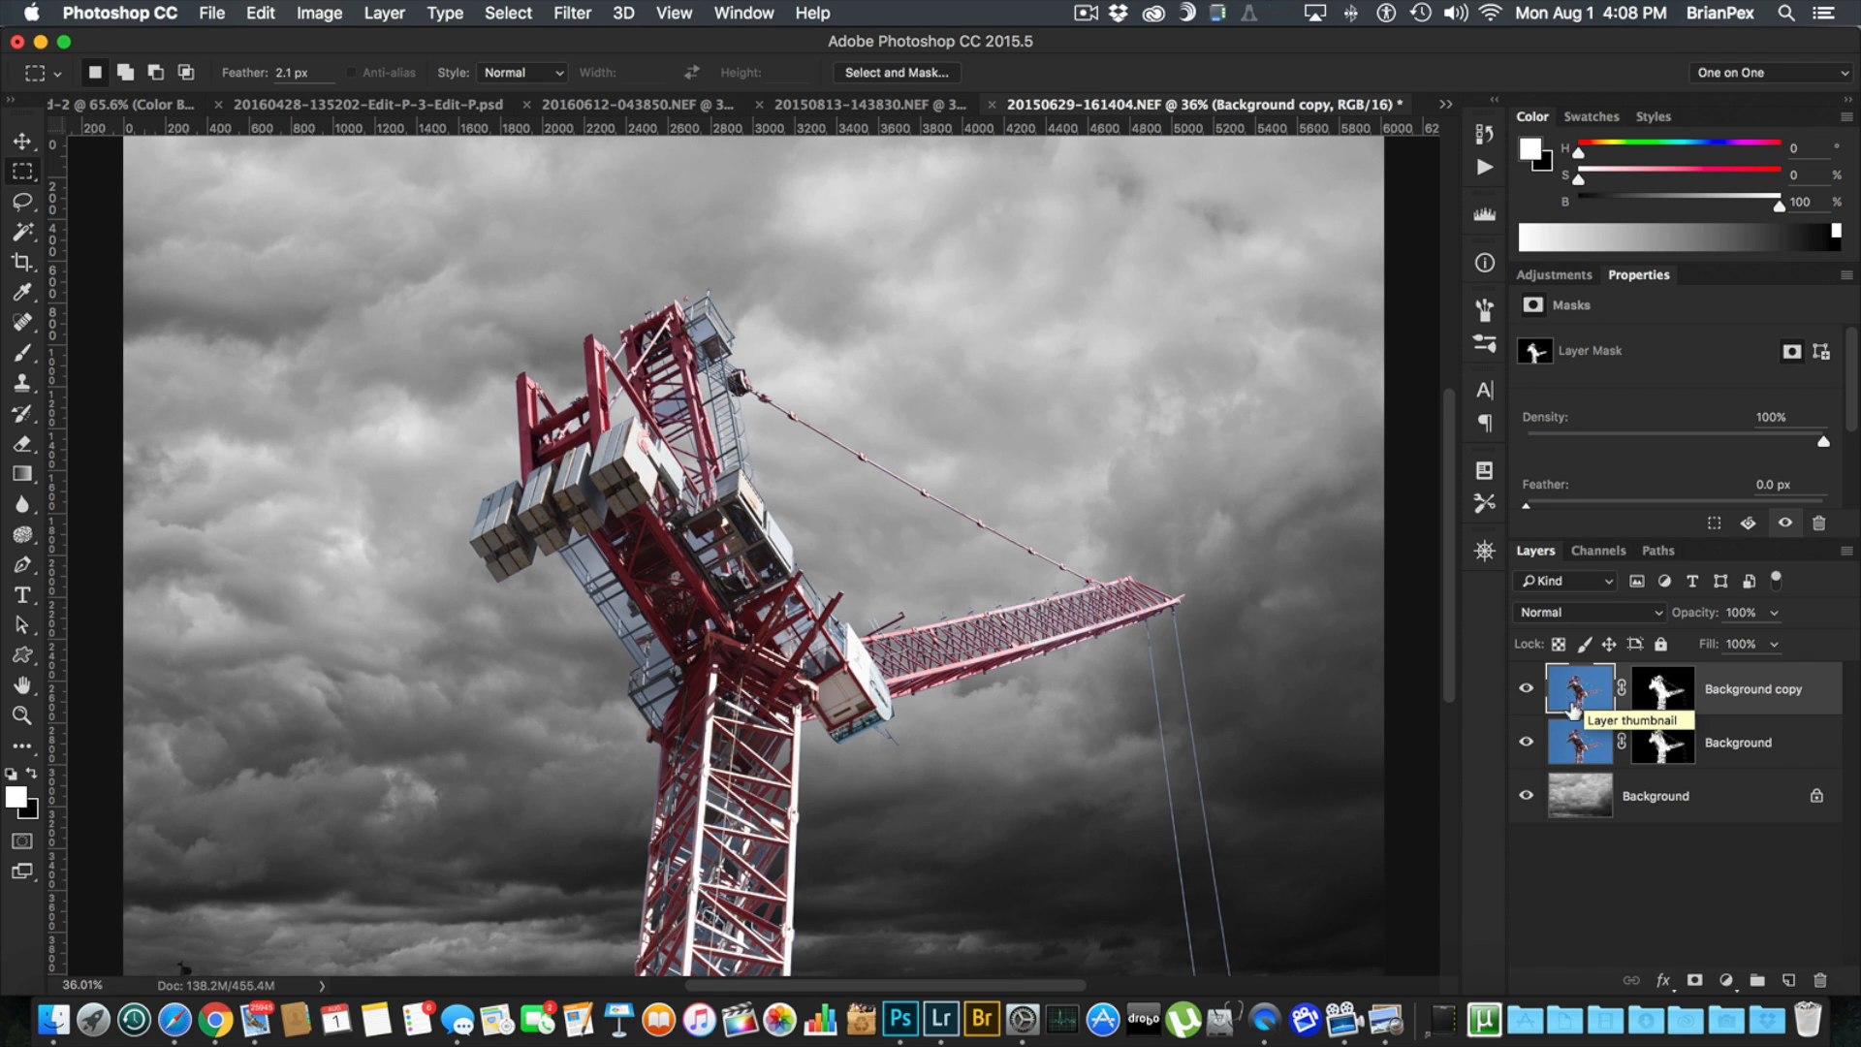
left_click(1578, 742)
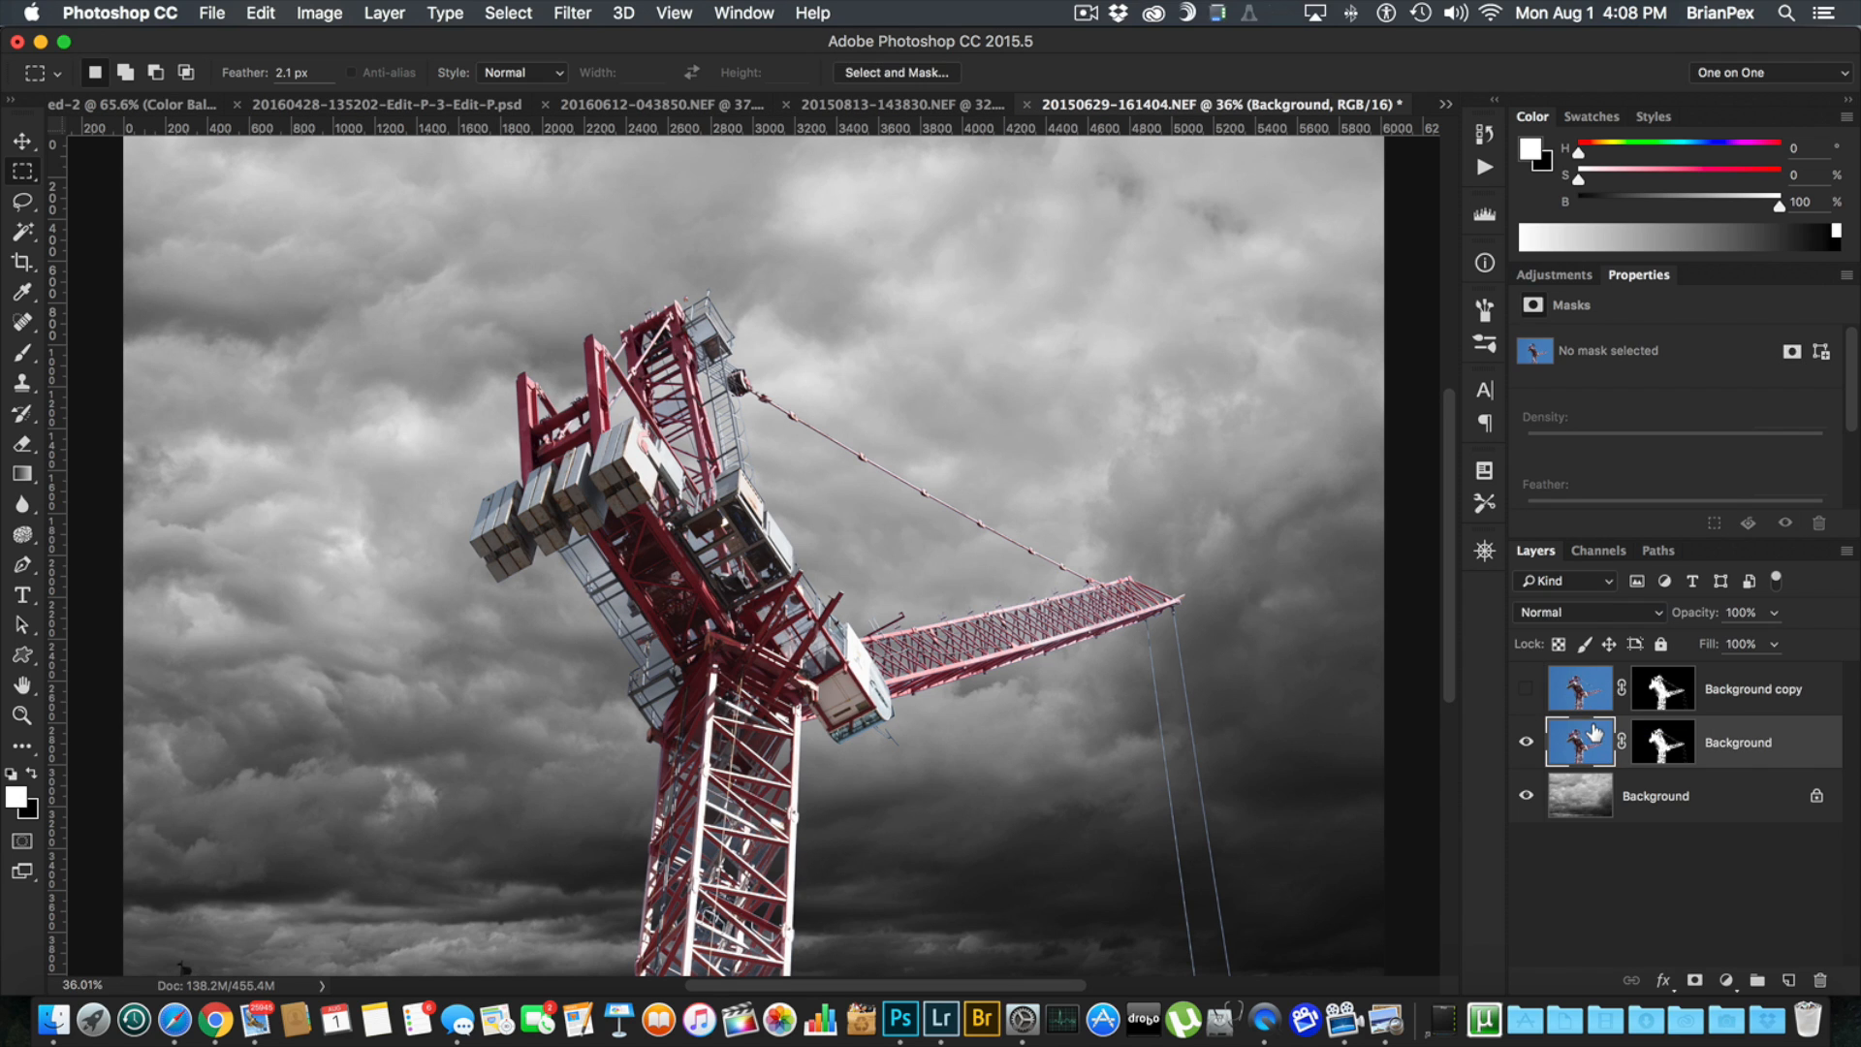
left_click(1583, 610)
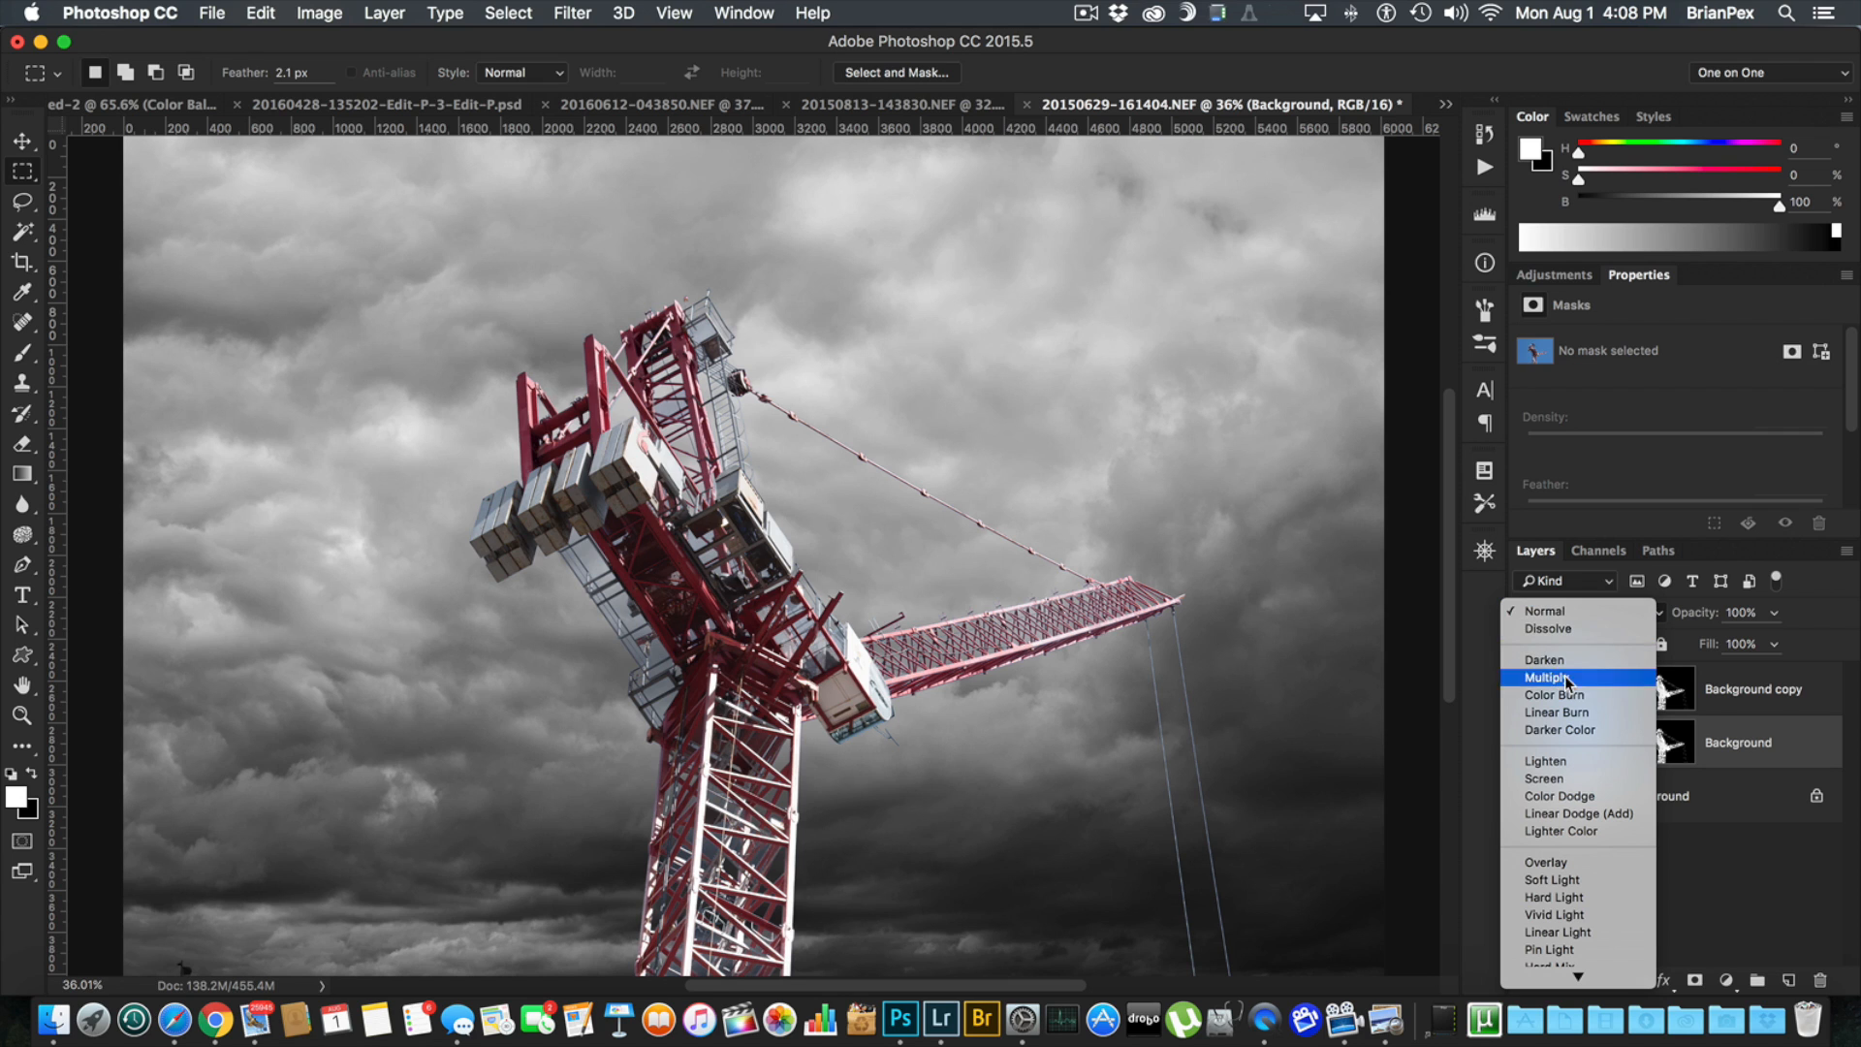
left_click(1551, 676)
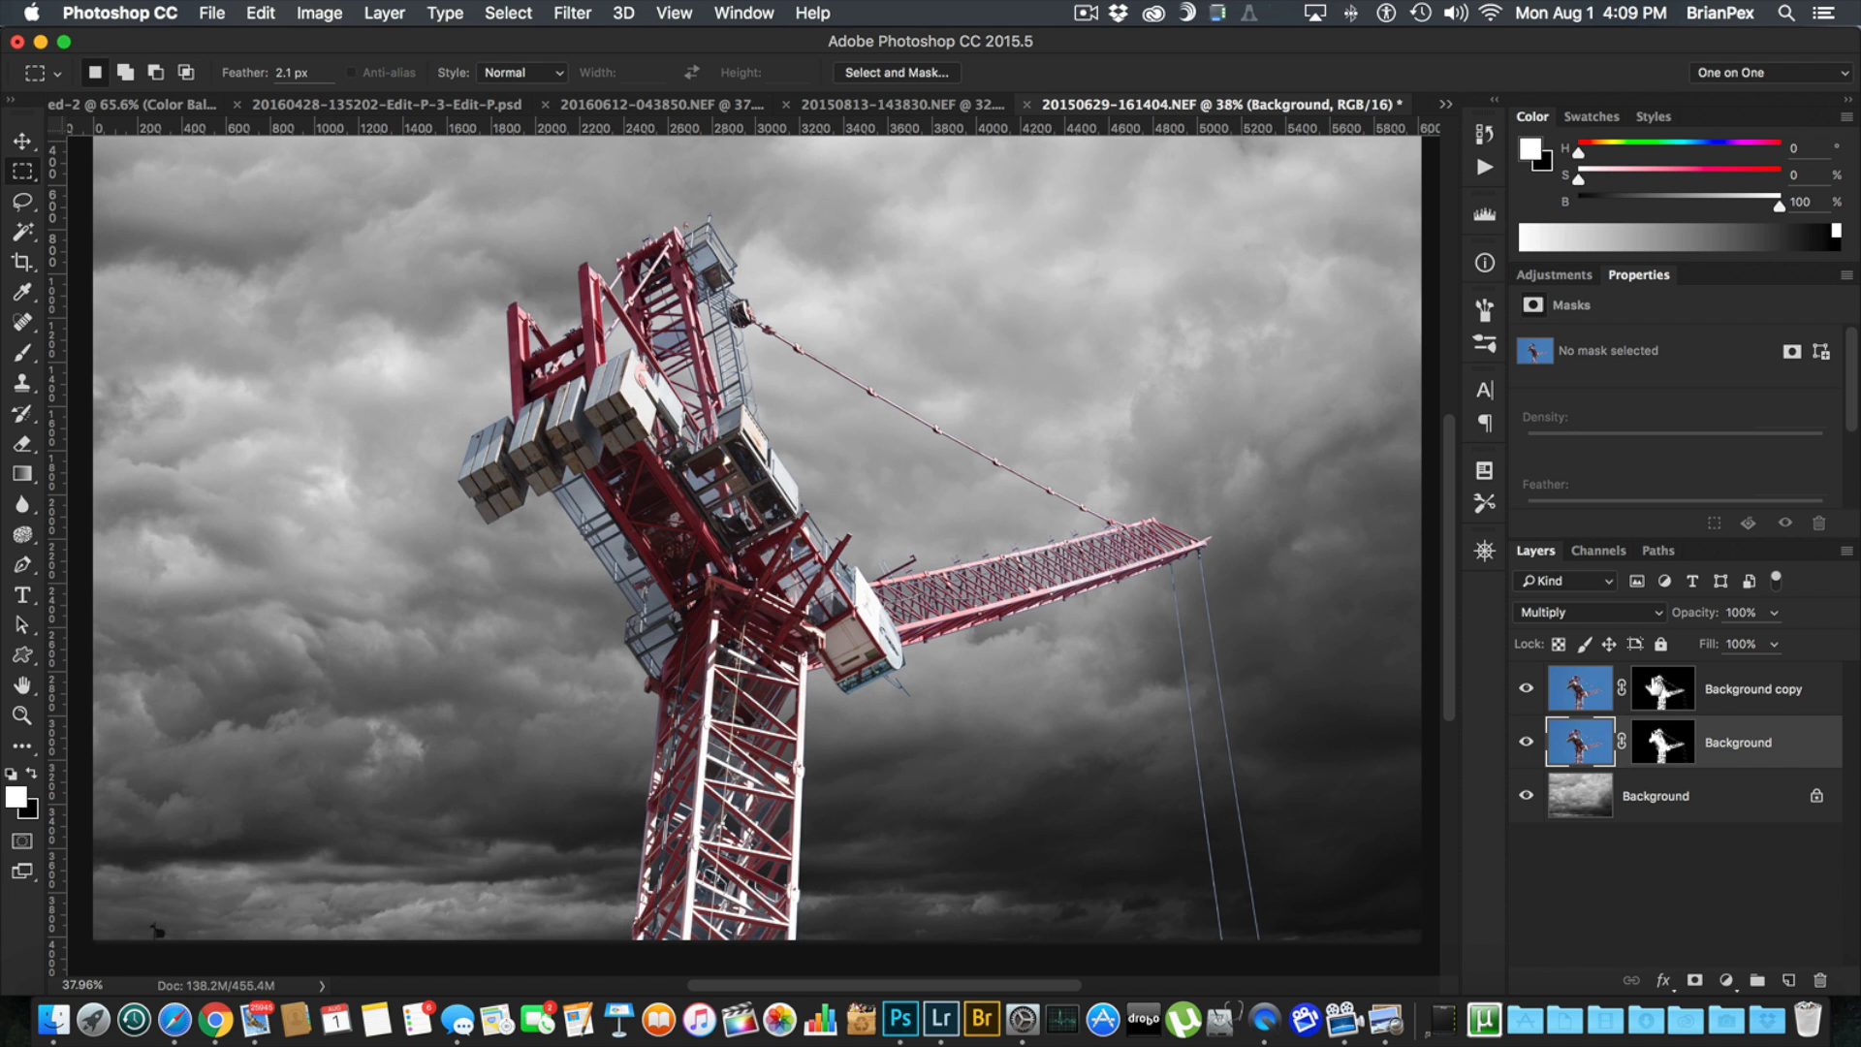
Step: Compare the lower crane layer in Normal, then leave it on Multiply
left_click(1661, 688)
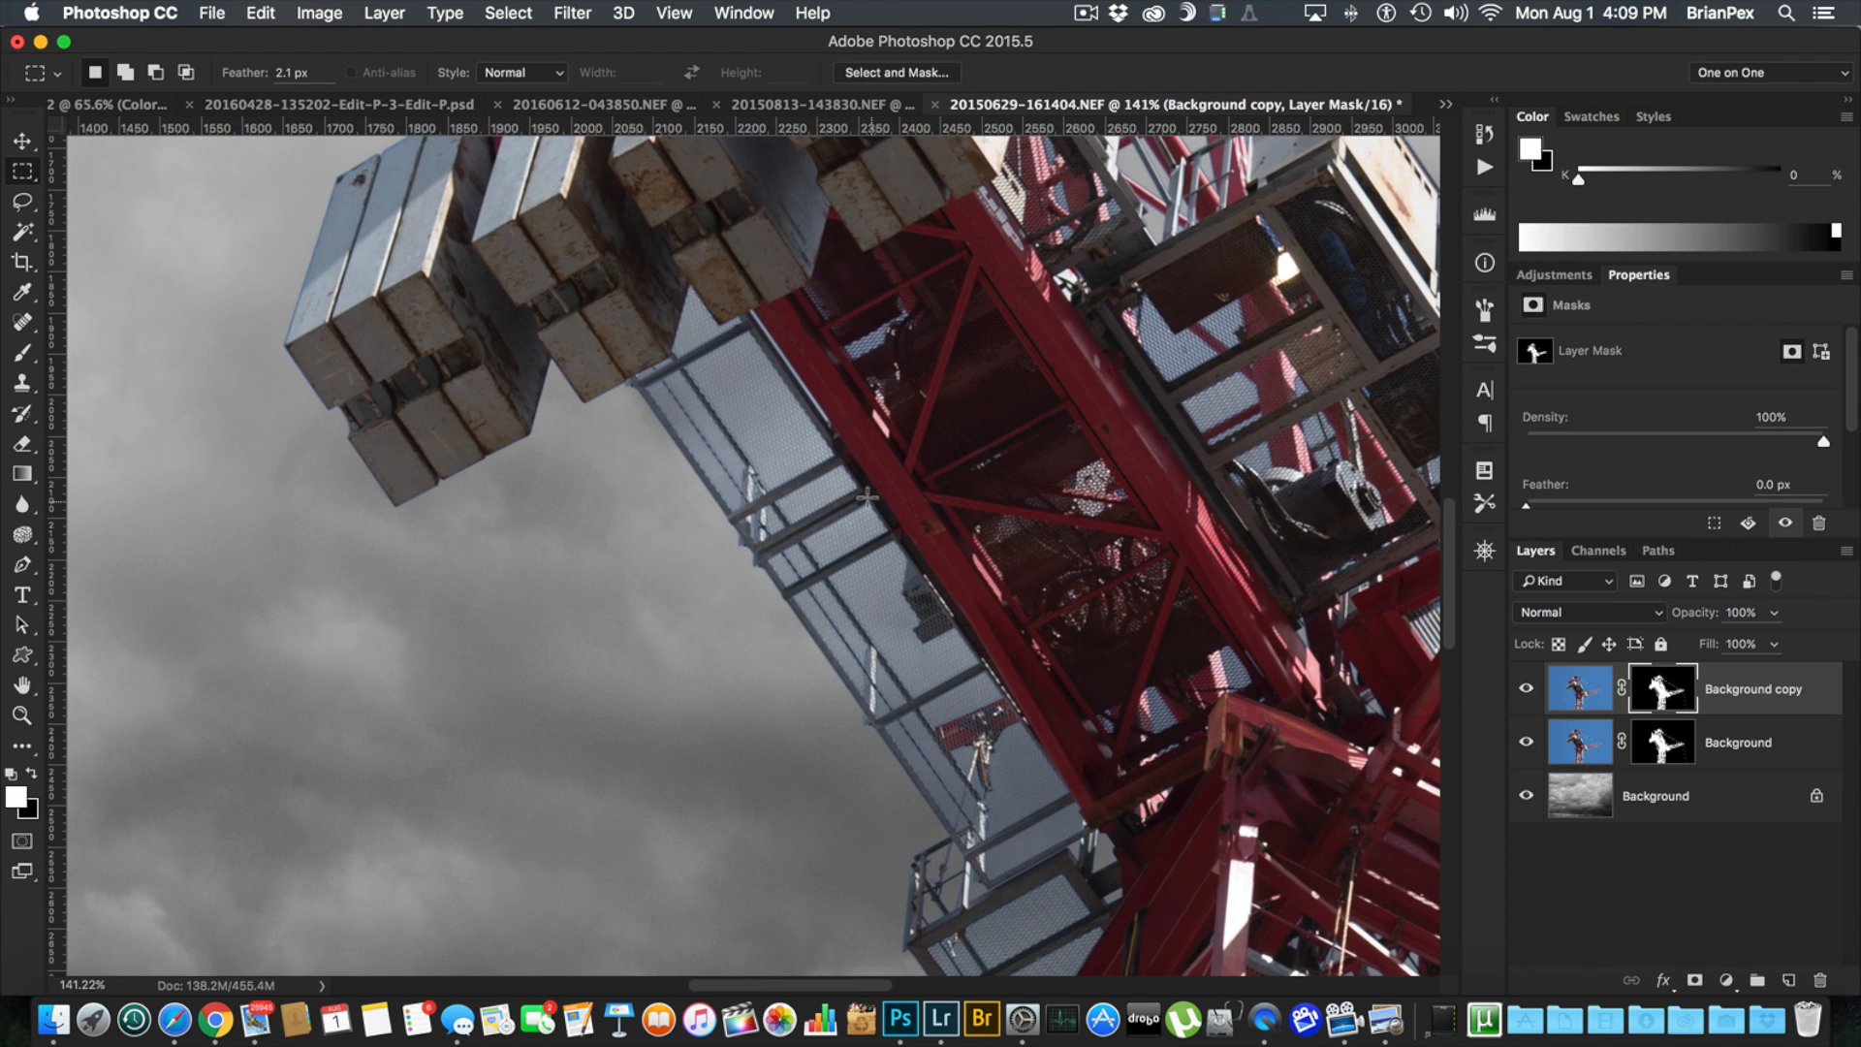
left_click(1525, 686)
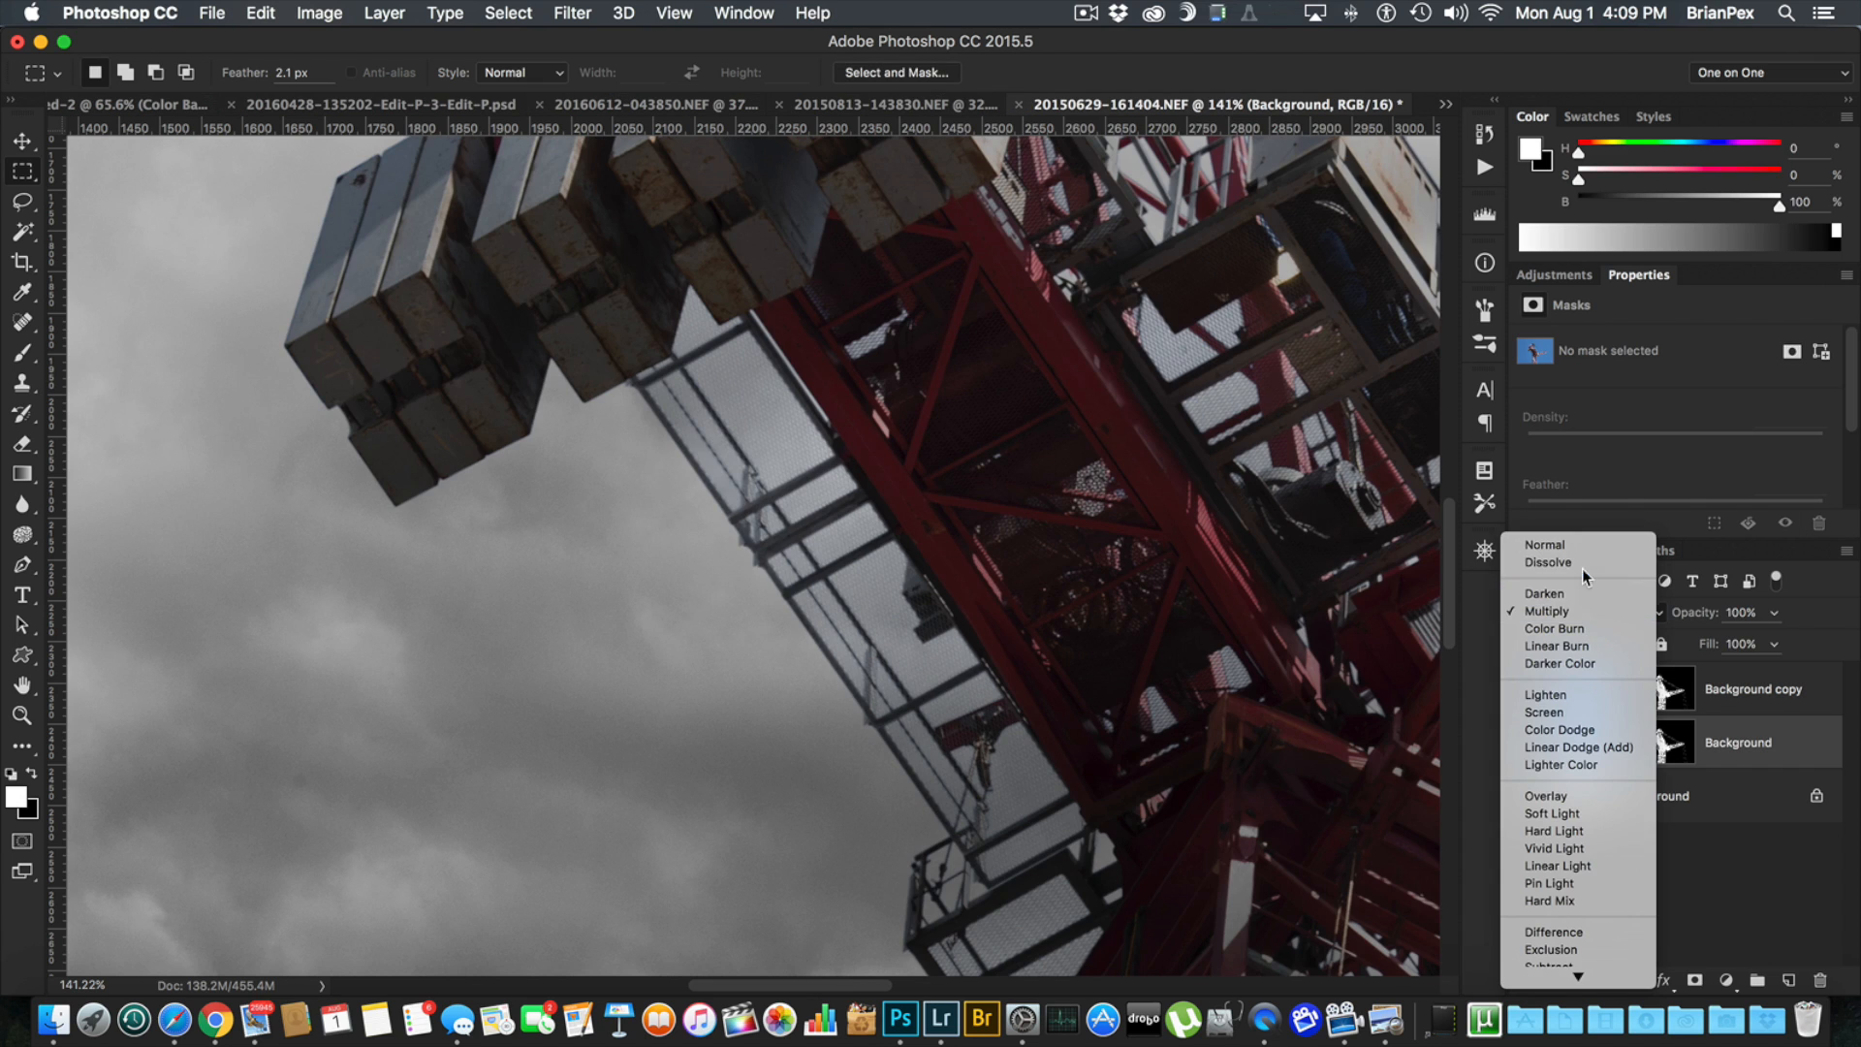
left_click(1545, 542)
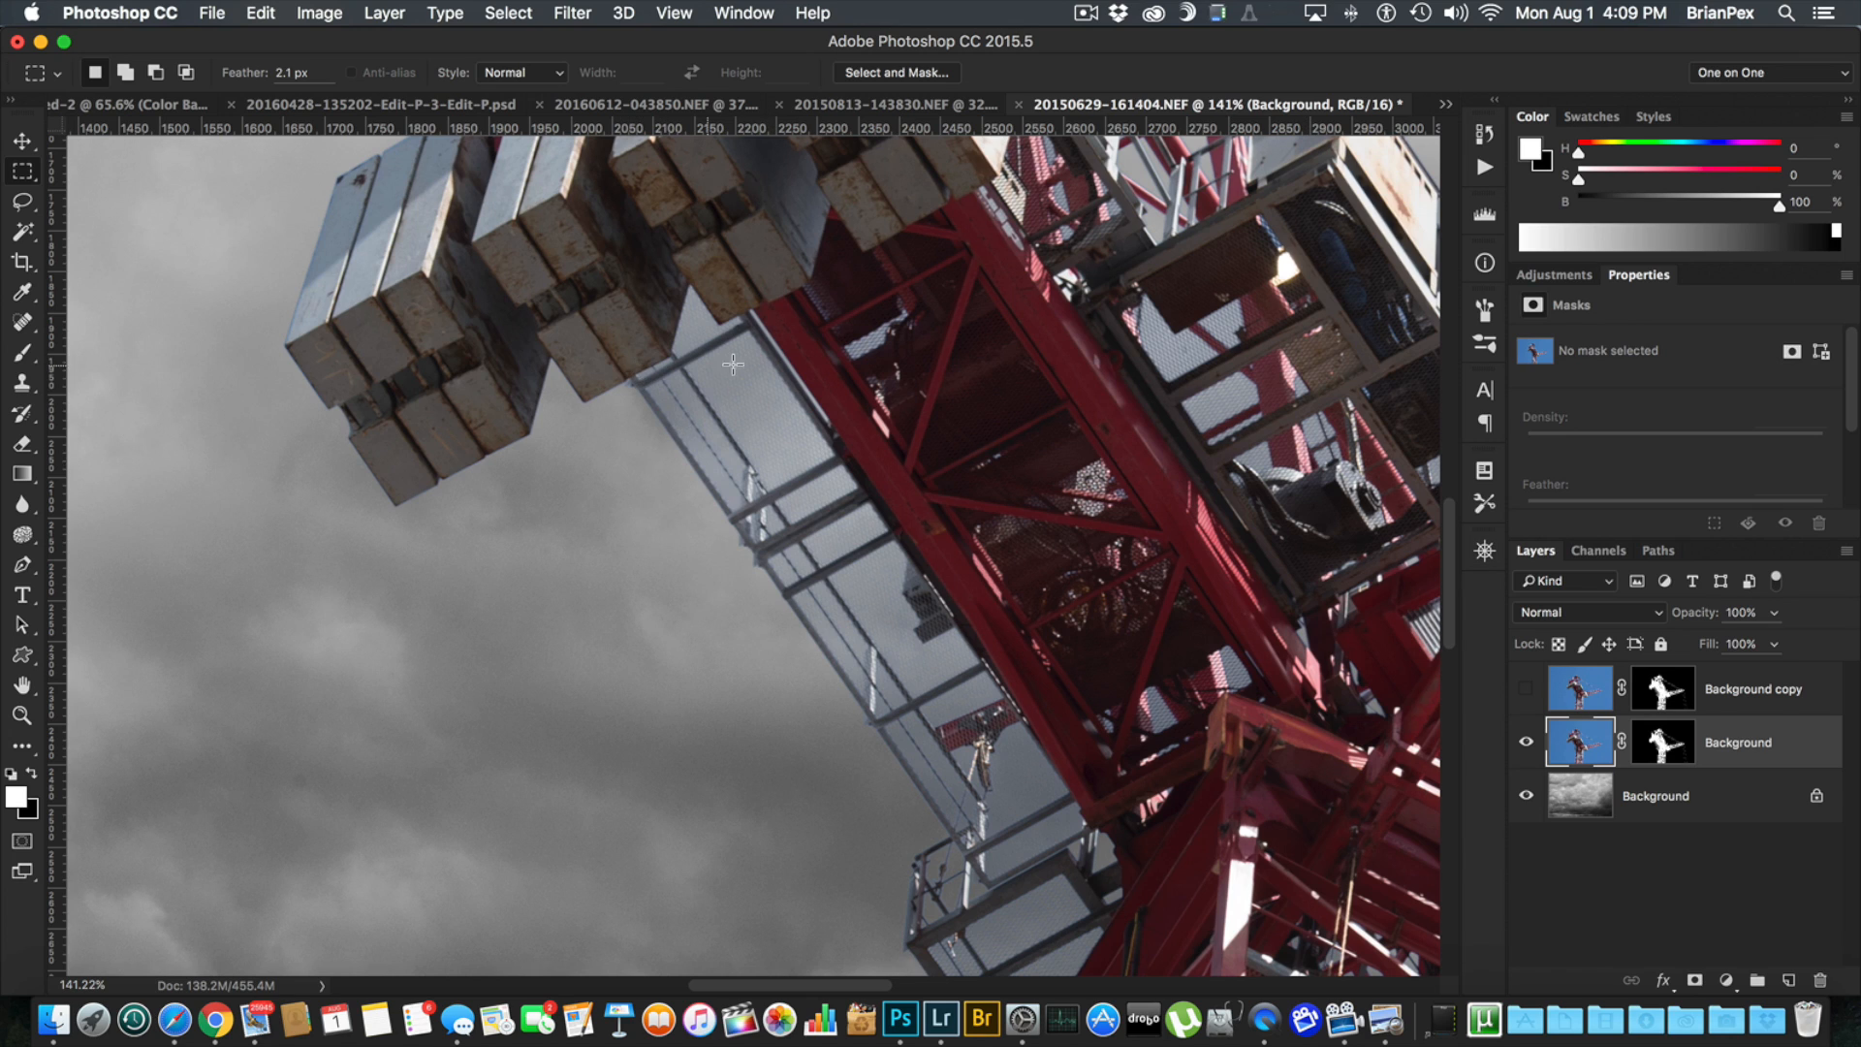
mouse_move(1481, 731)
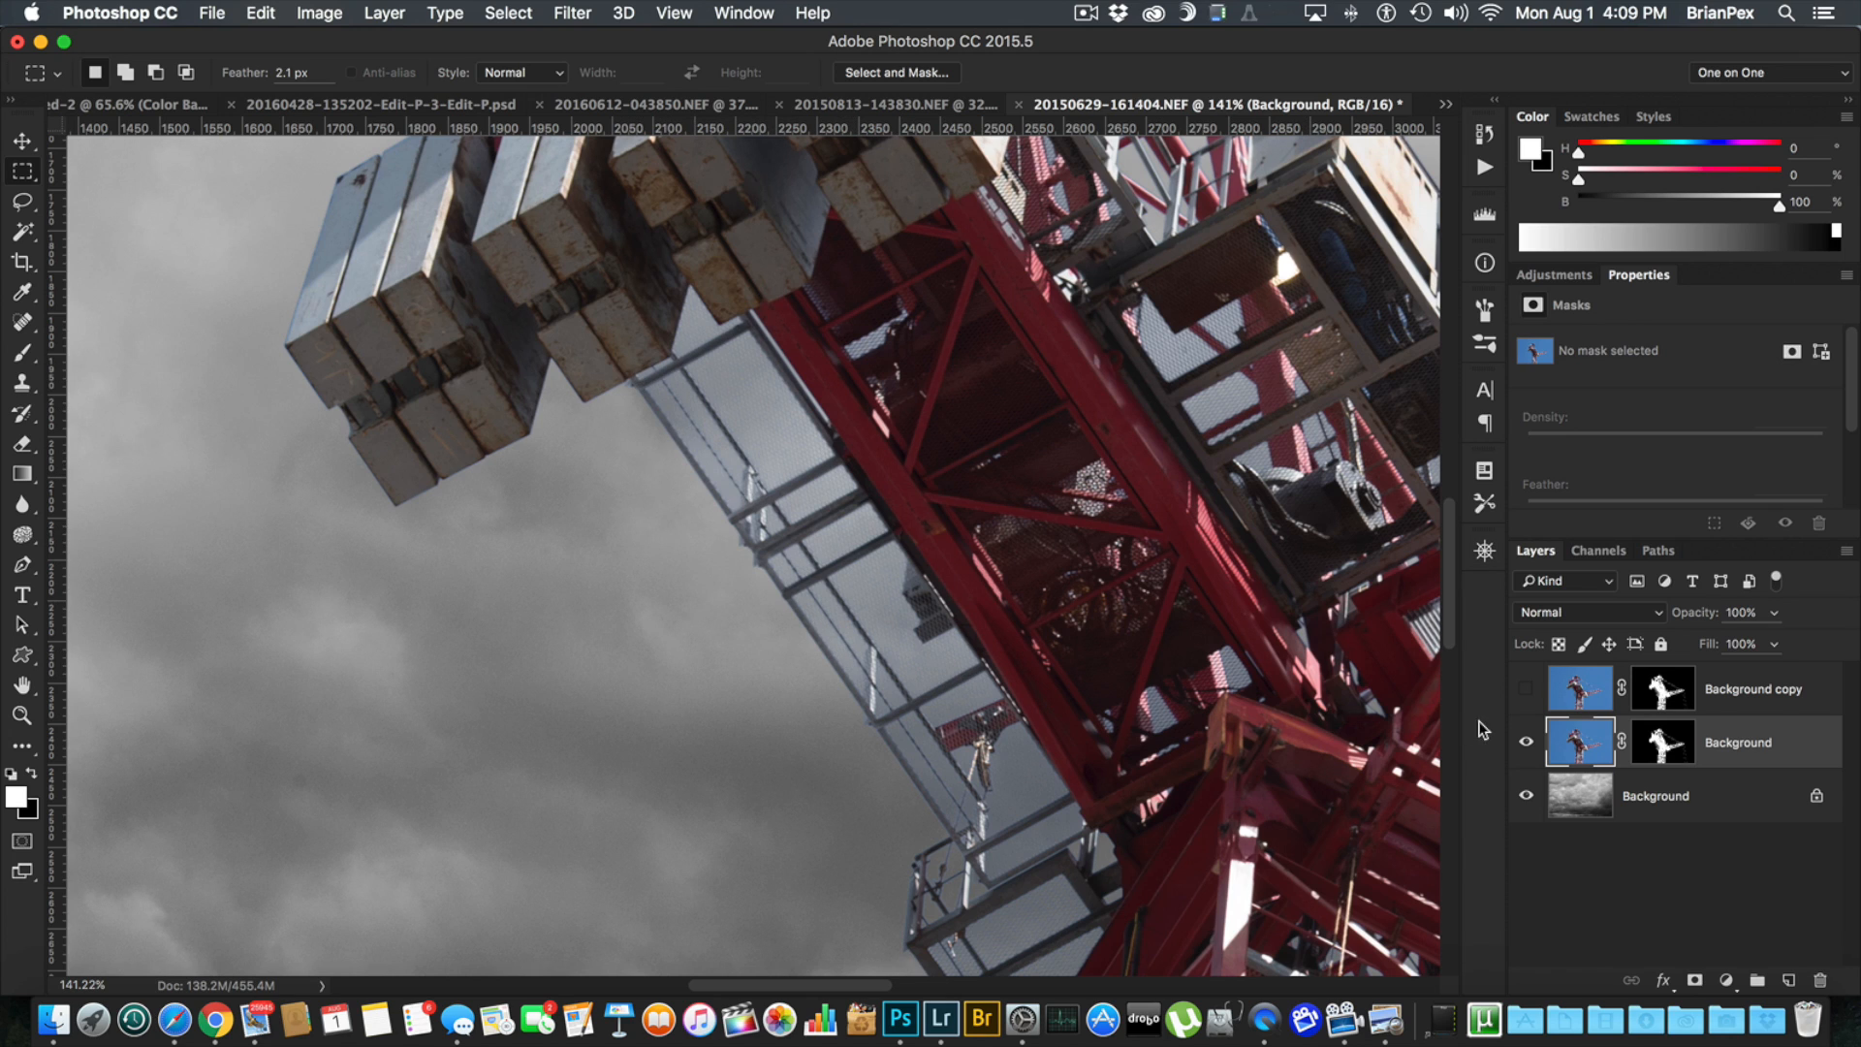
left_click(1584, 610)
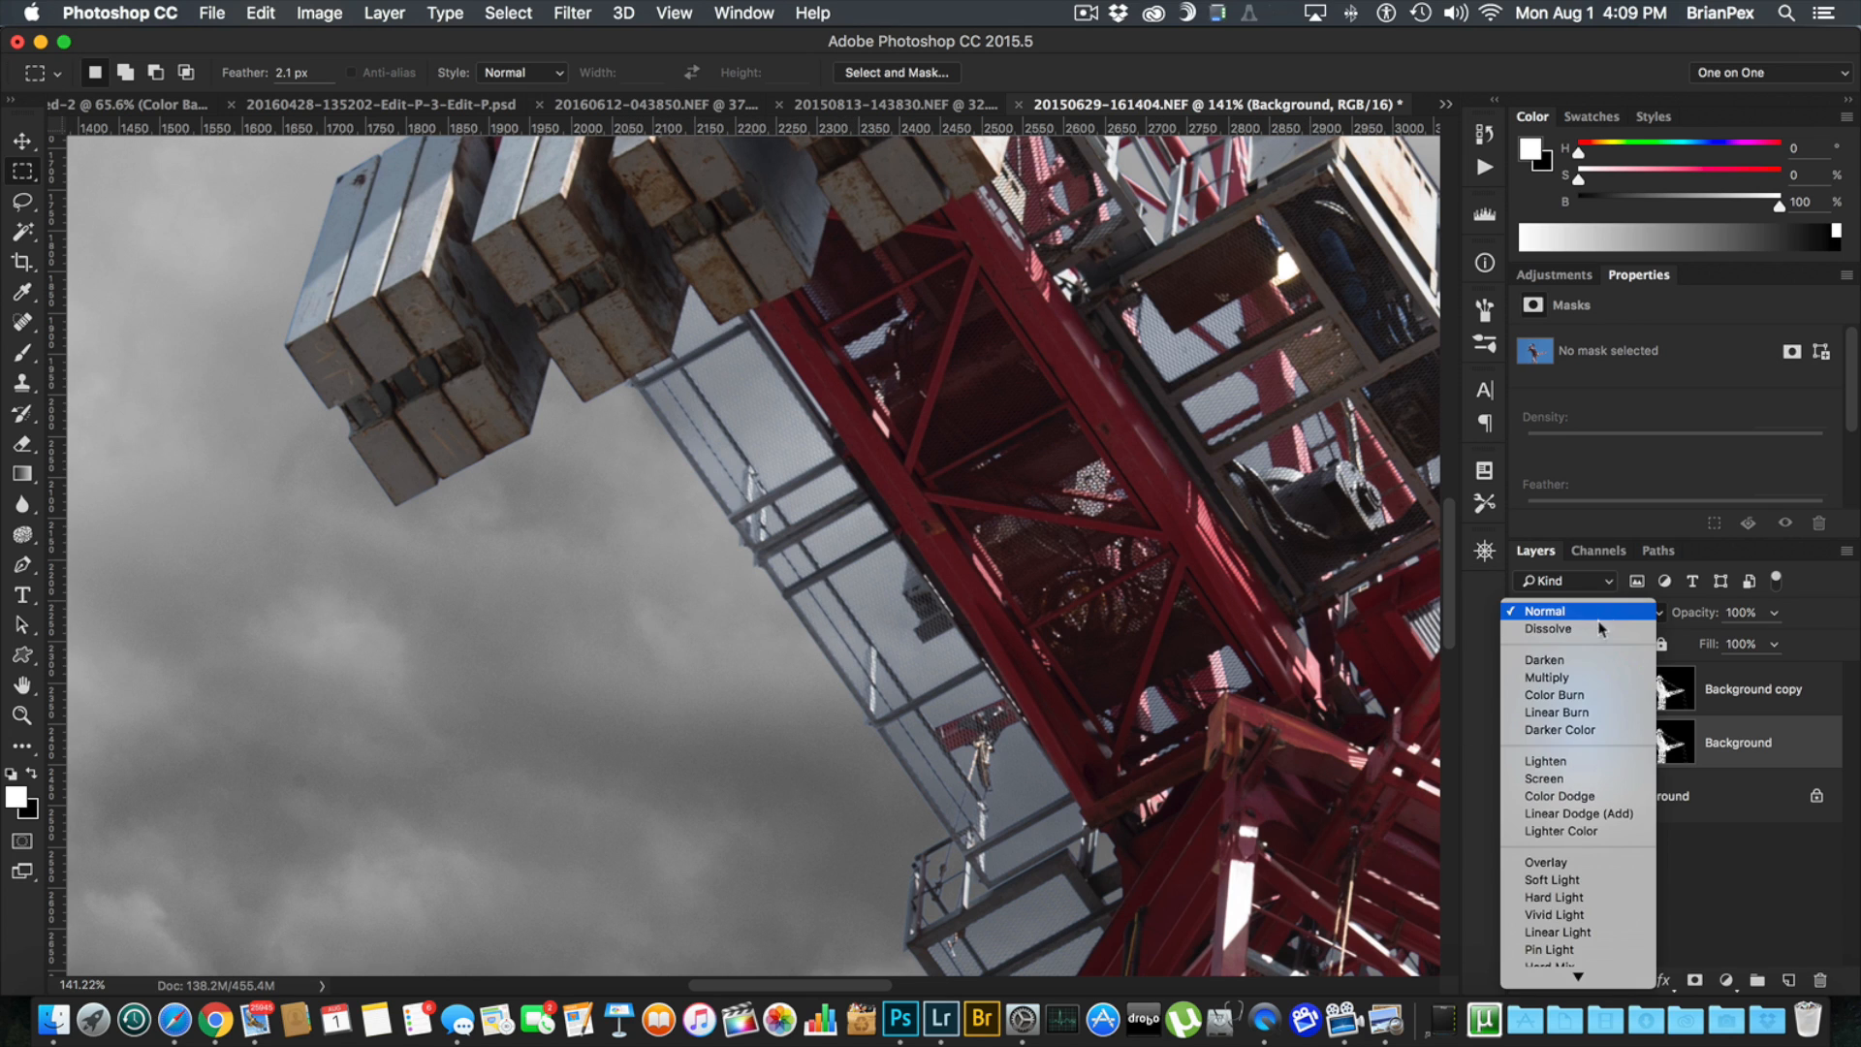
left_click(1547, 677)
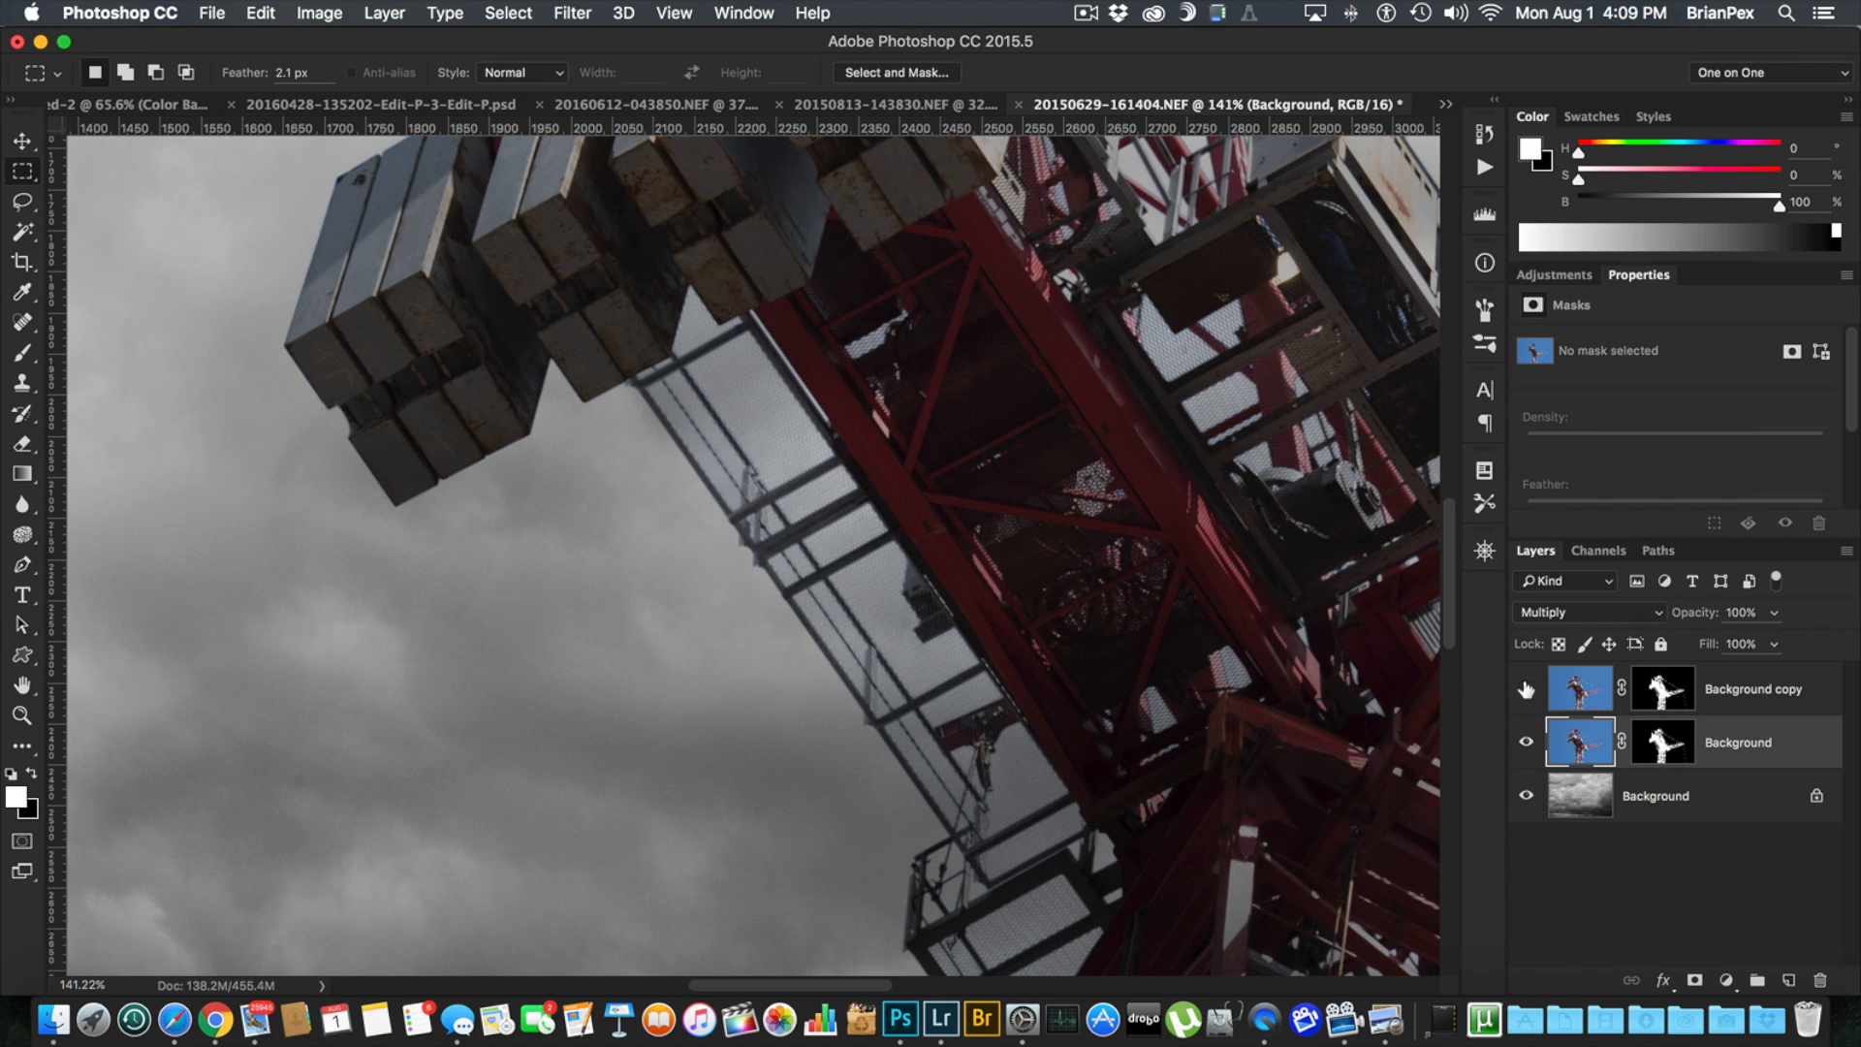
mouse_move(1525, 689)
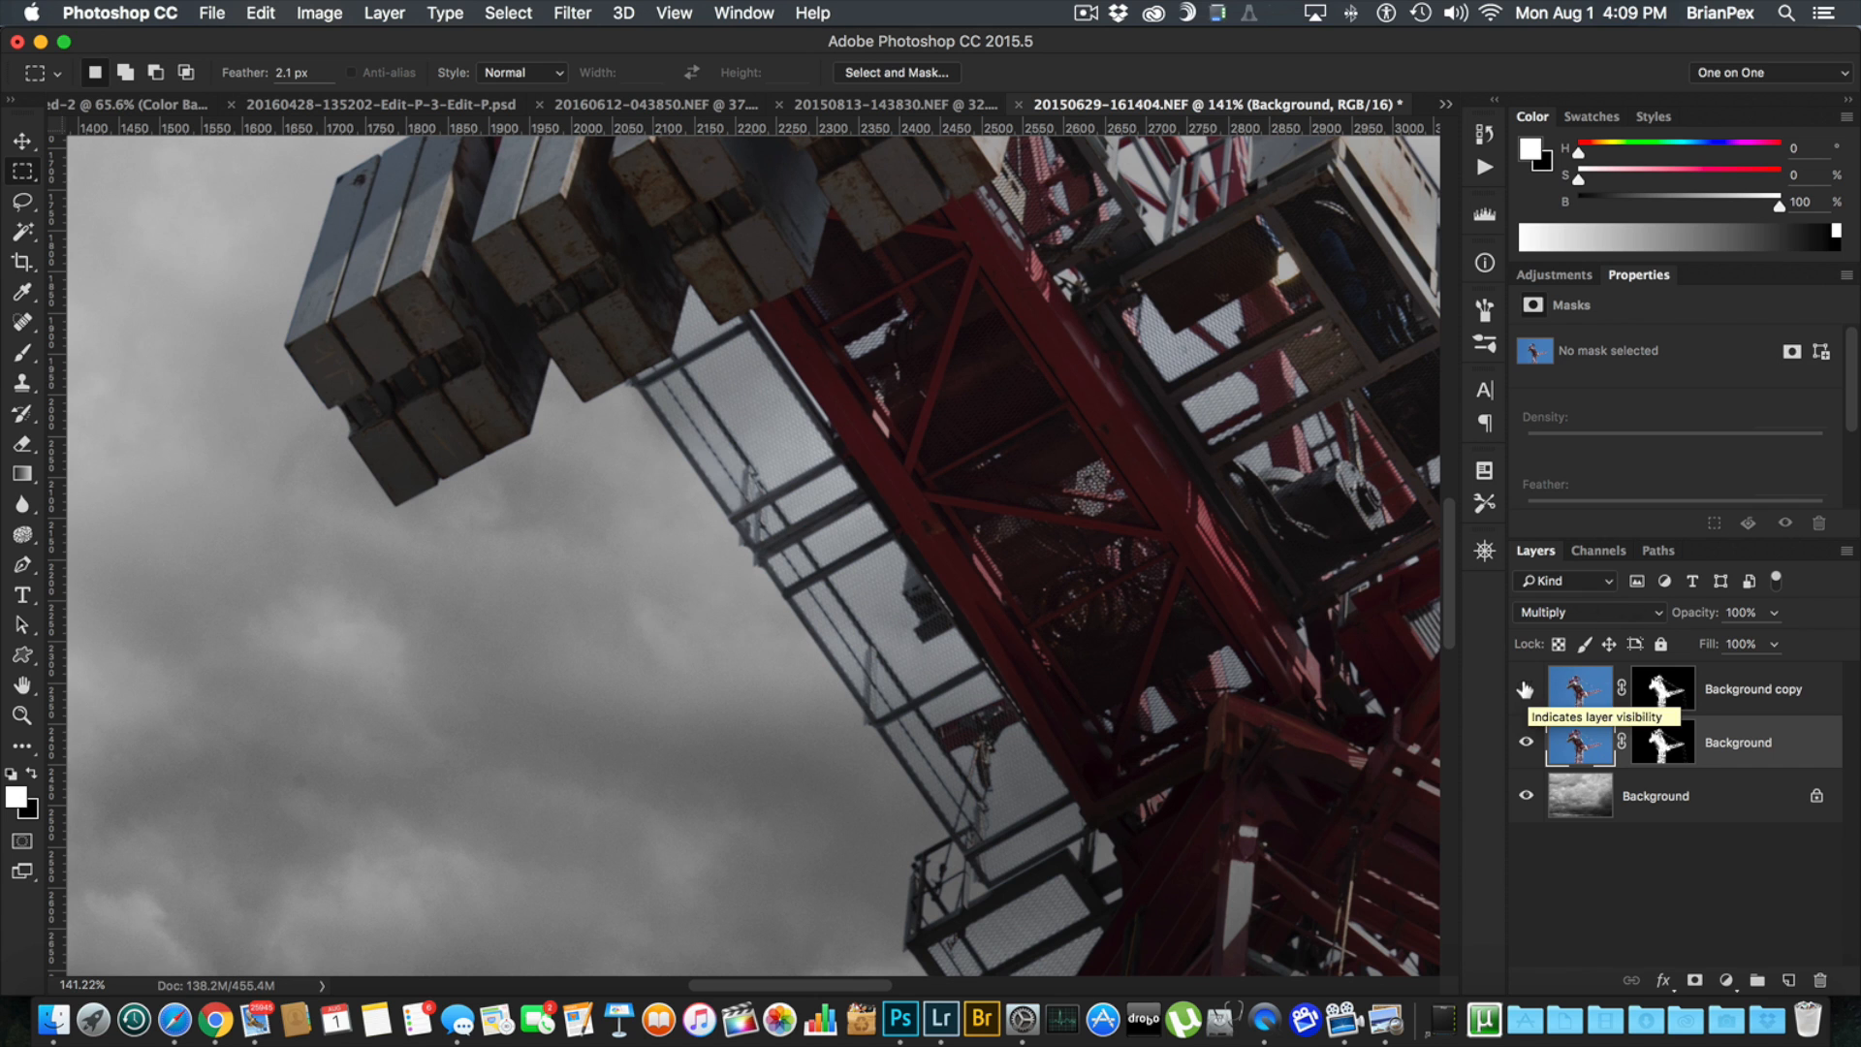
Step: Re-show the Background copy layer and select its layer mask
left_click(1525, 690)
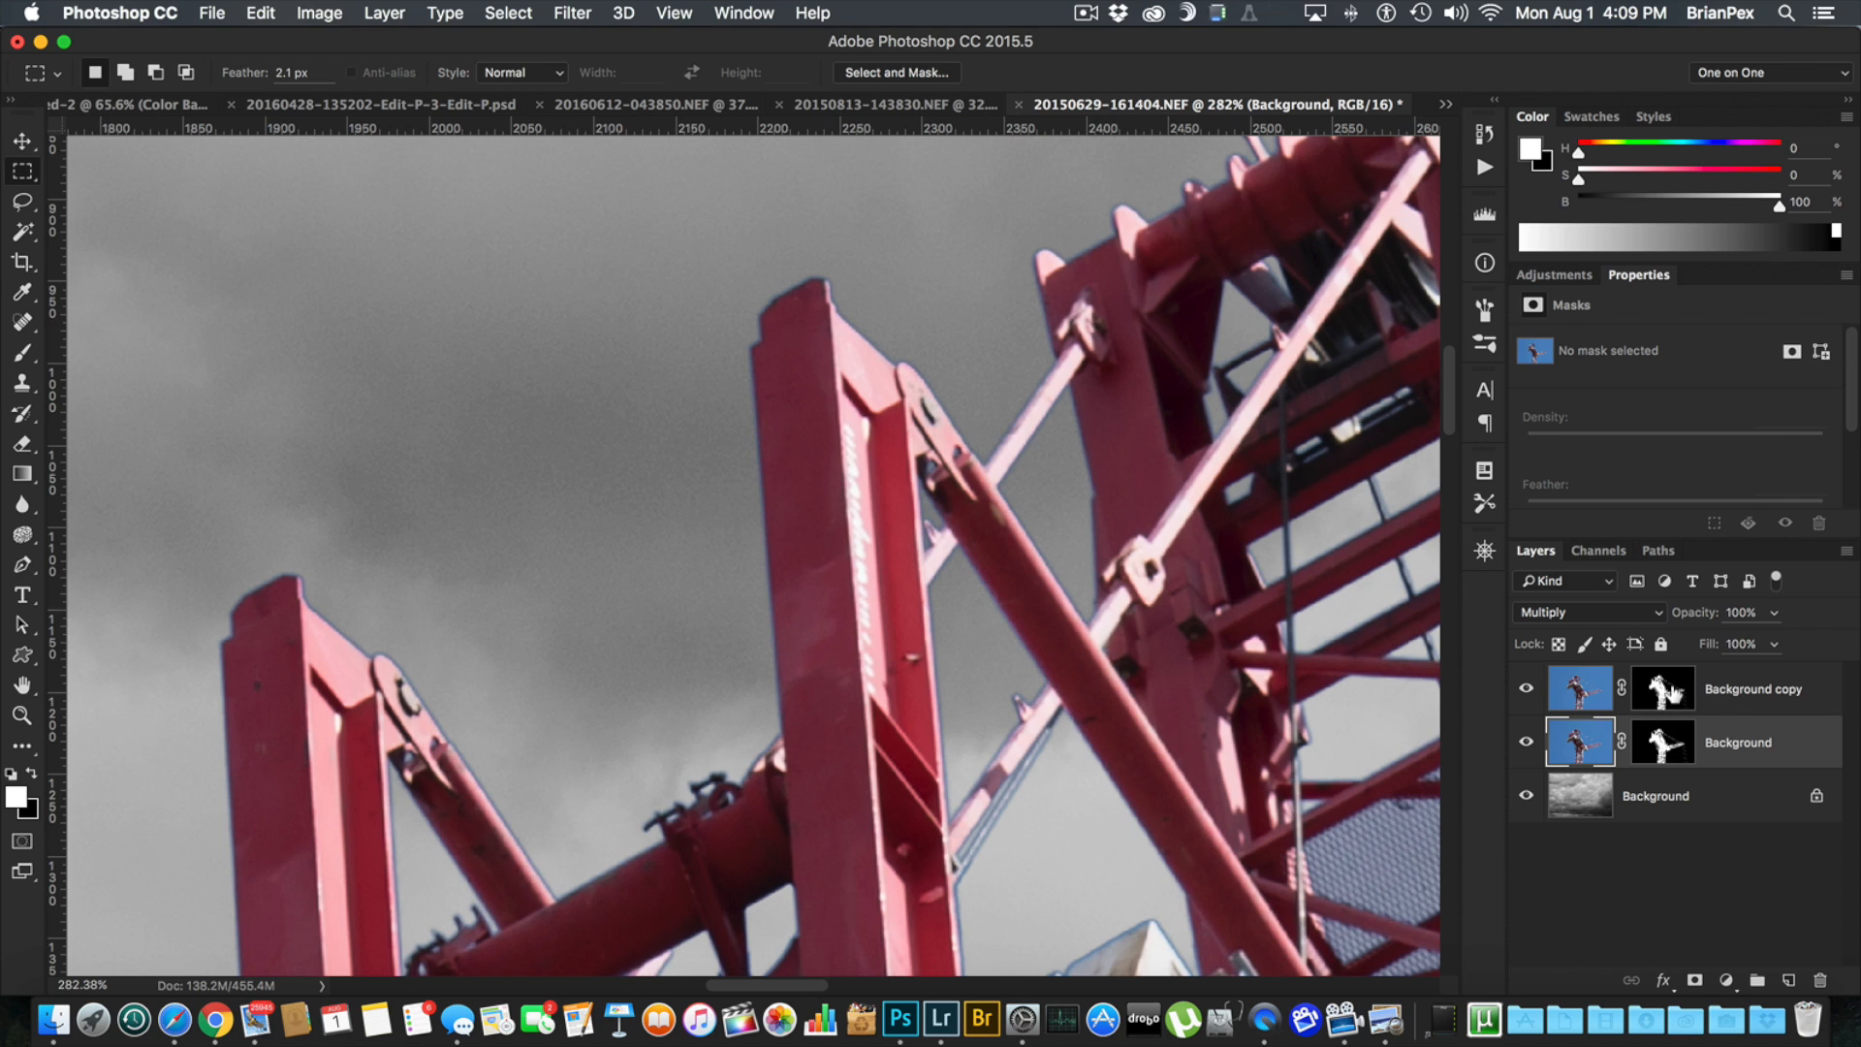
left_click(1661, 688)
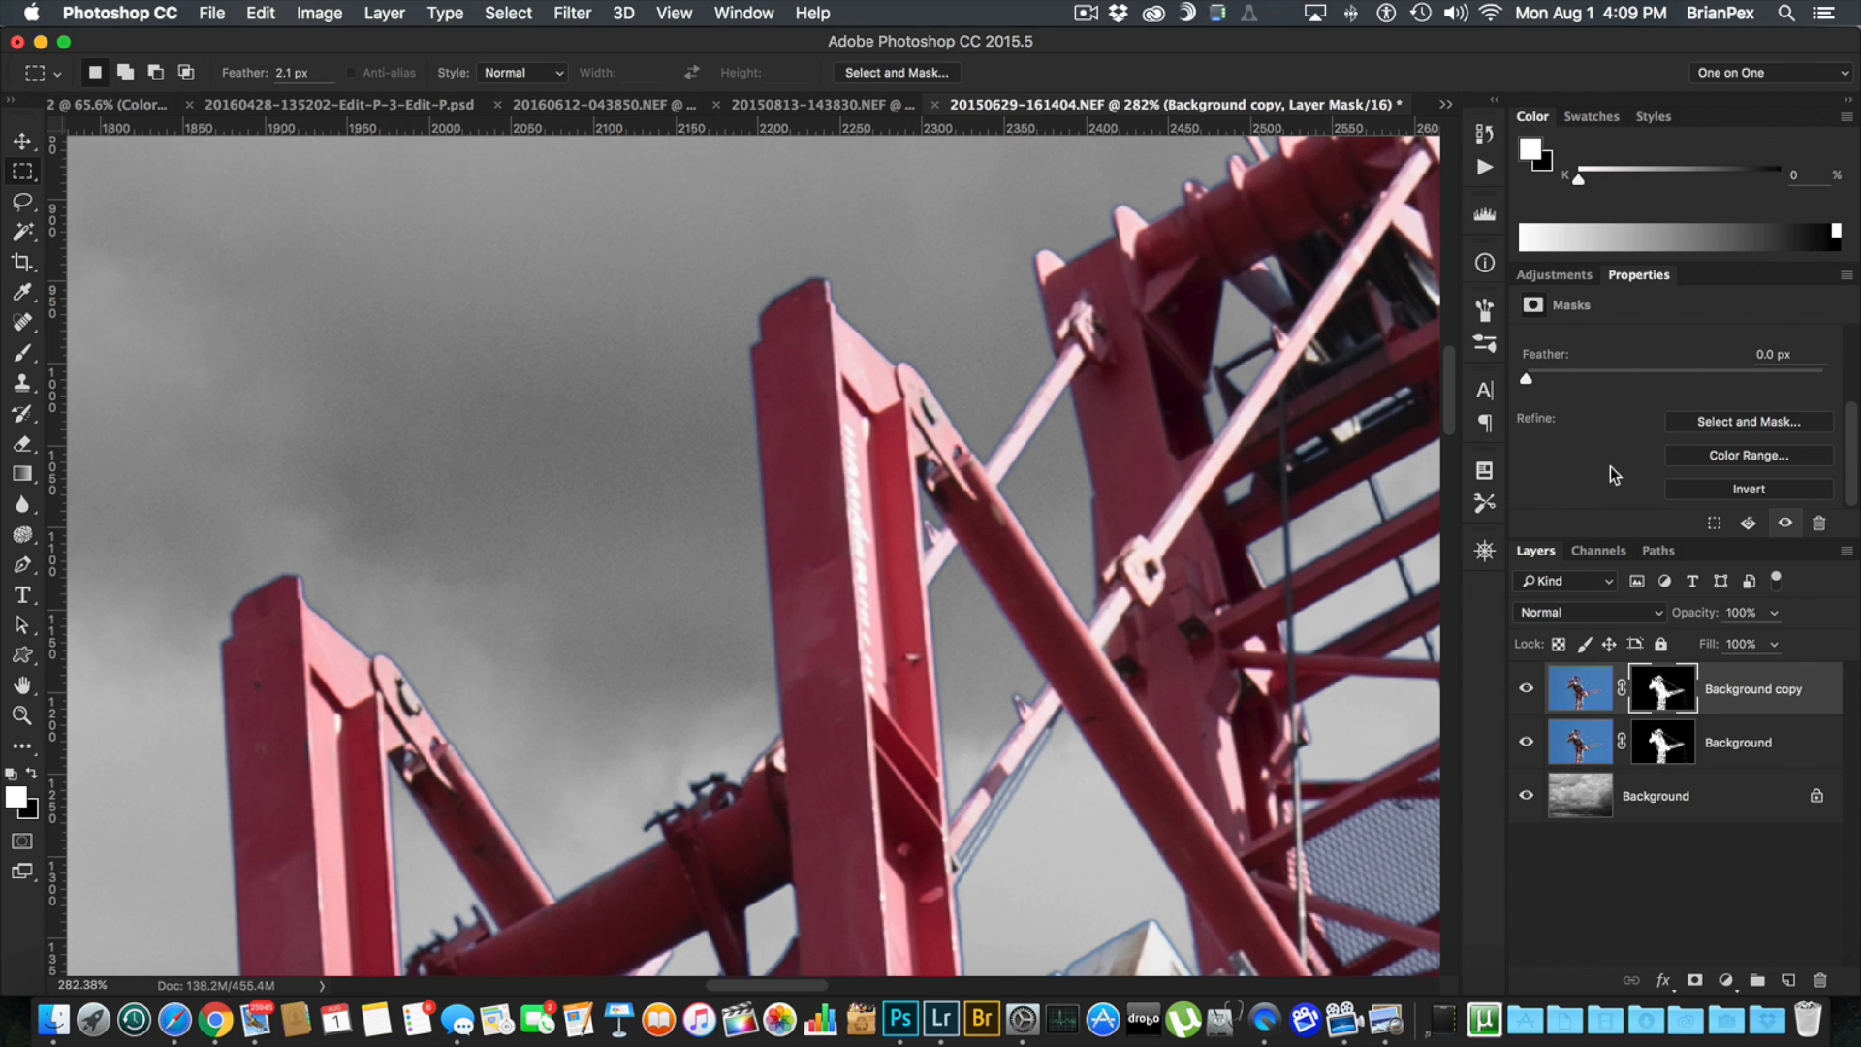
mouse_move(1744, 436)
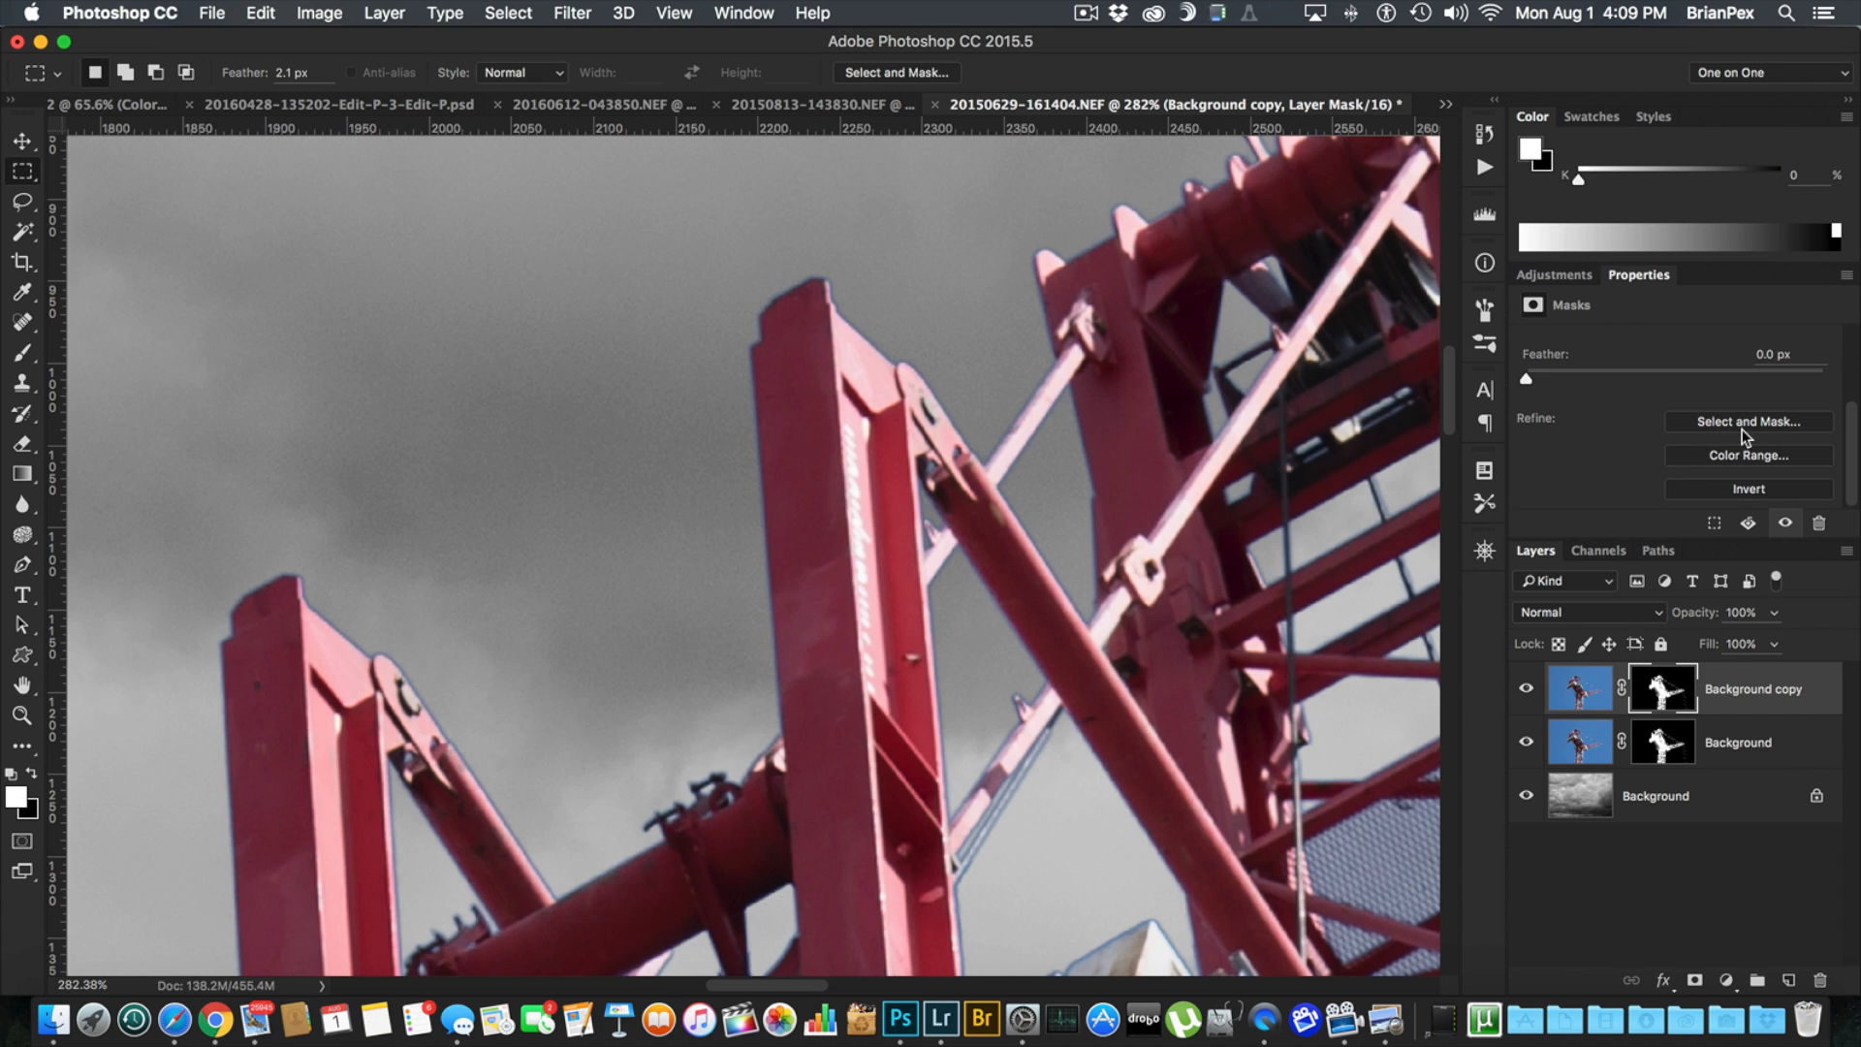
mouse_move(1747, 420)
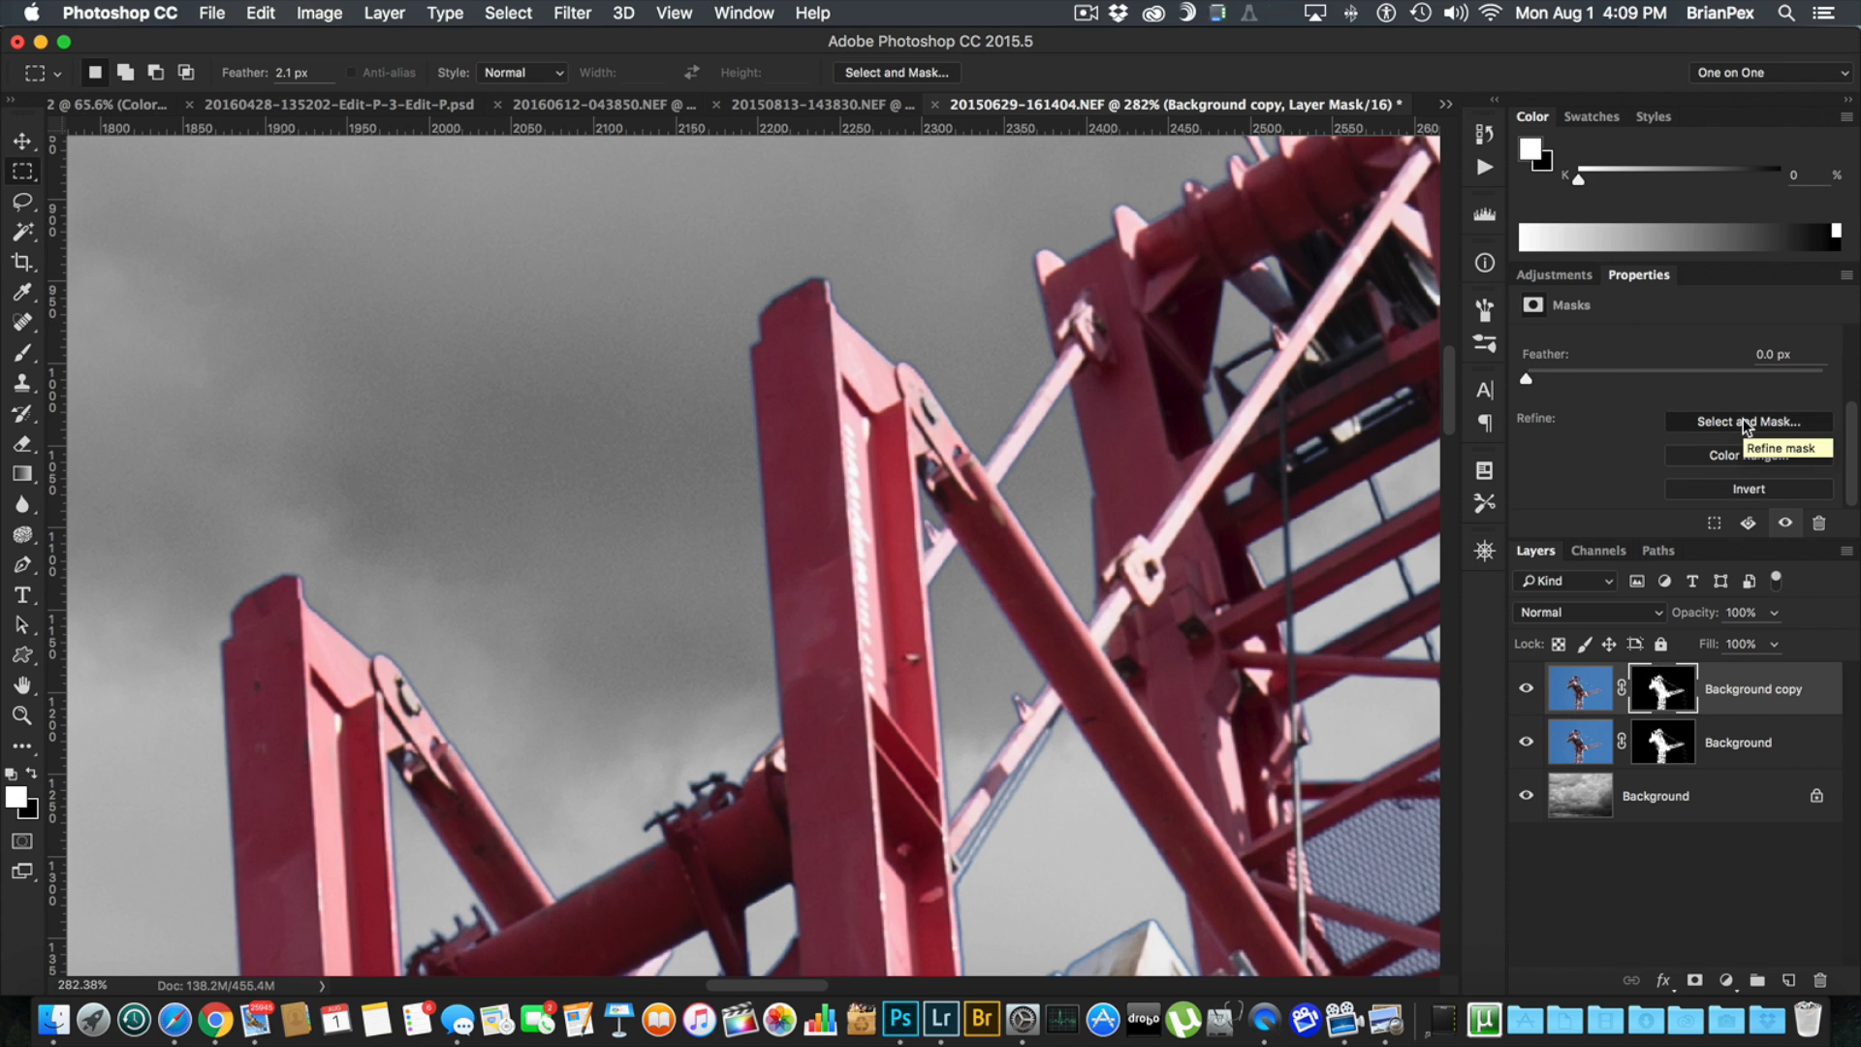
Step: Refine the mask with Decontaminate Colors and 1 px feather, output as Background copy 2 layer
left_click(1746, 420)
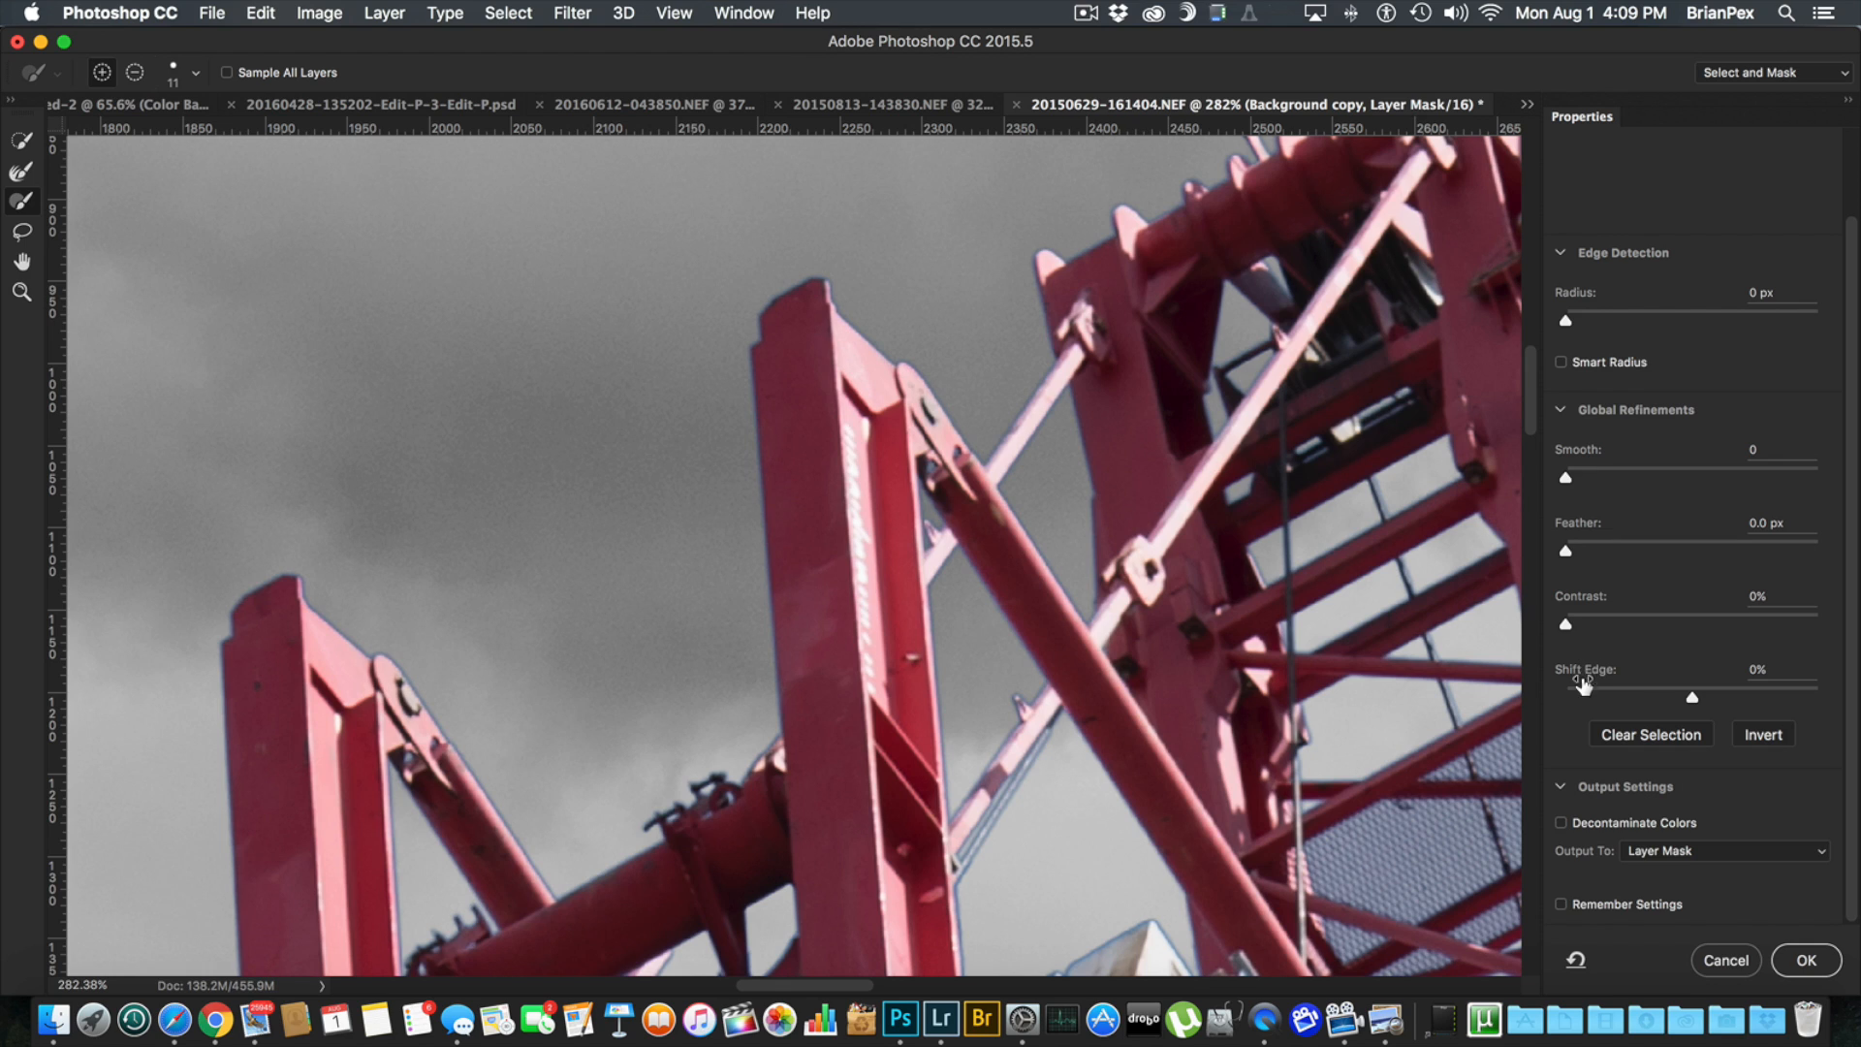
mouse_move(1568, 832)
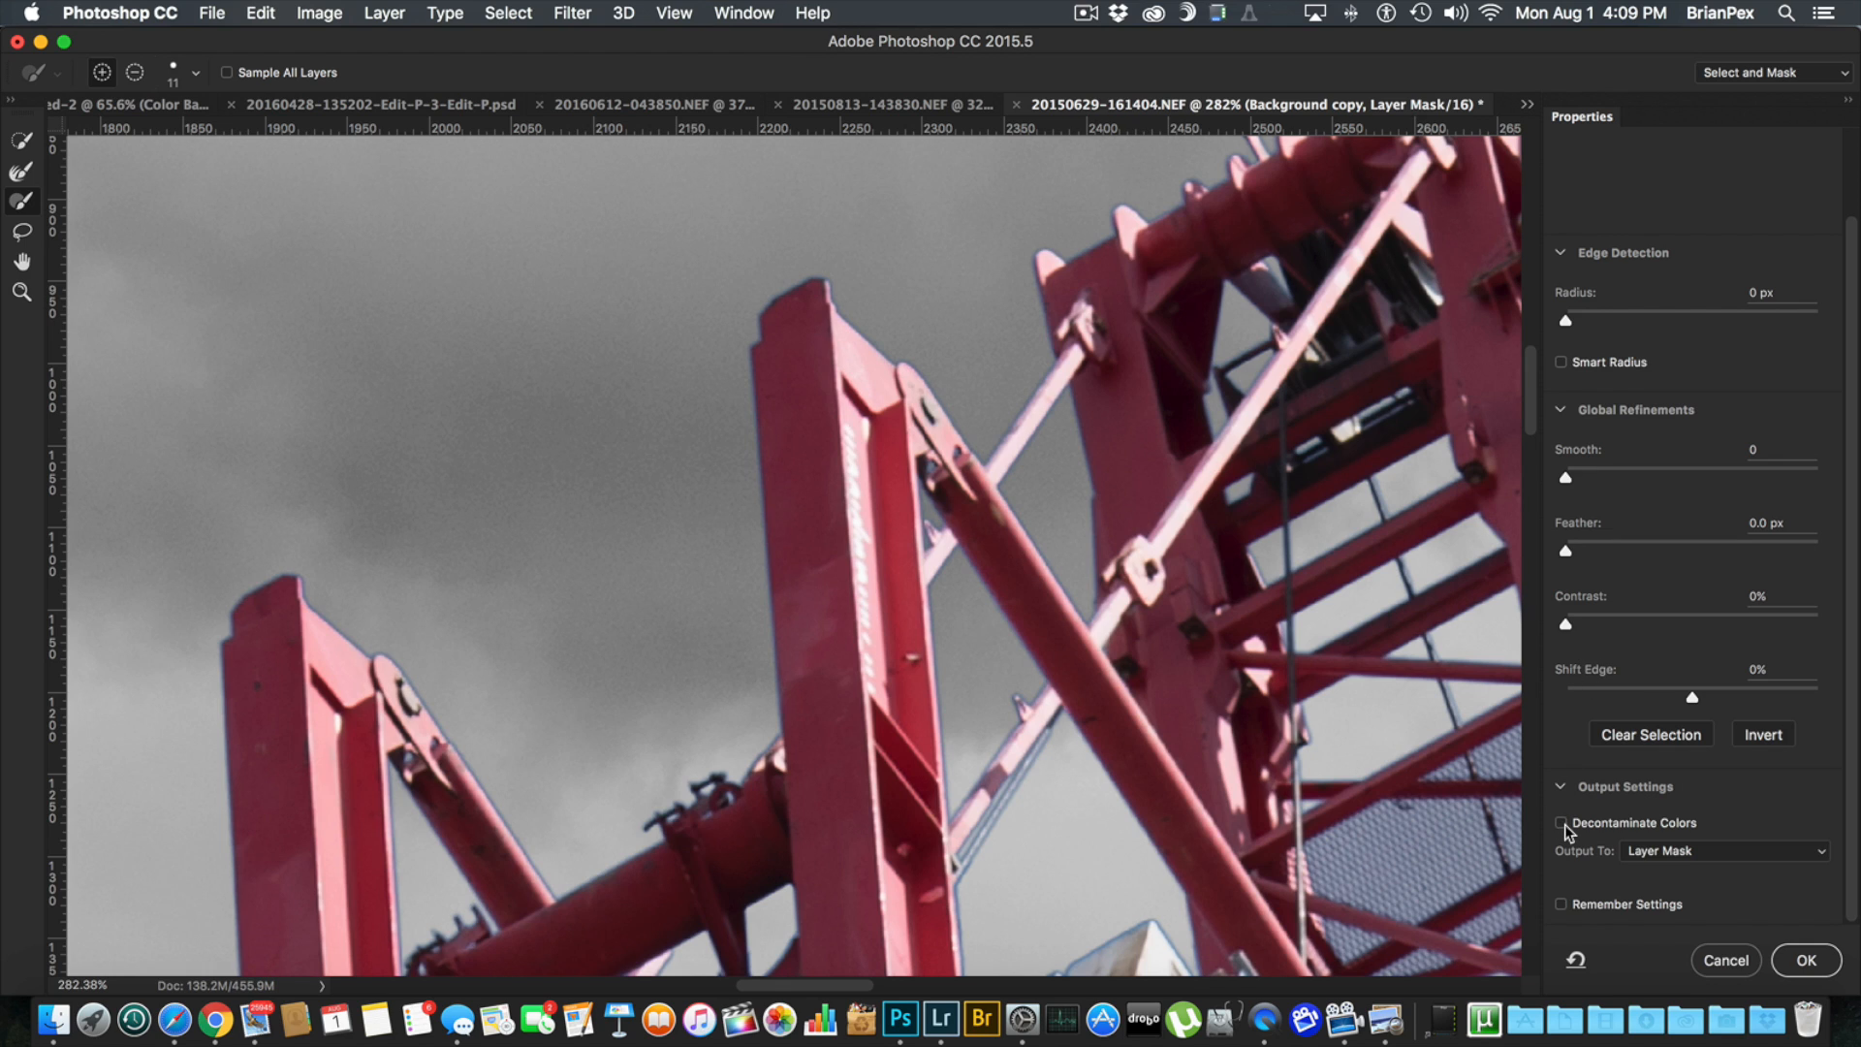
left_click(1562, 822)
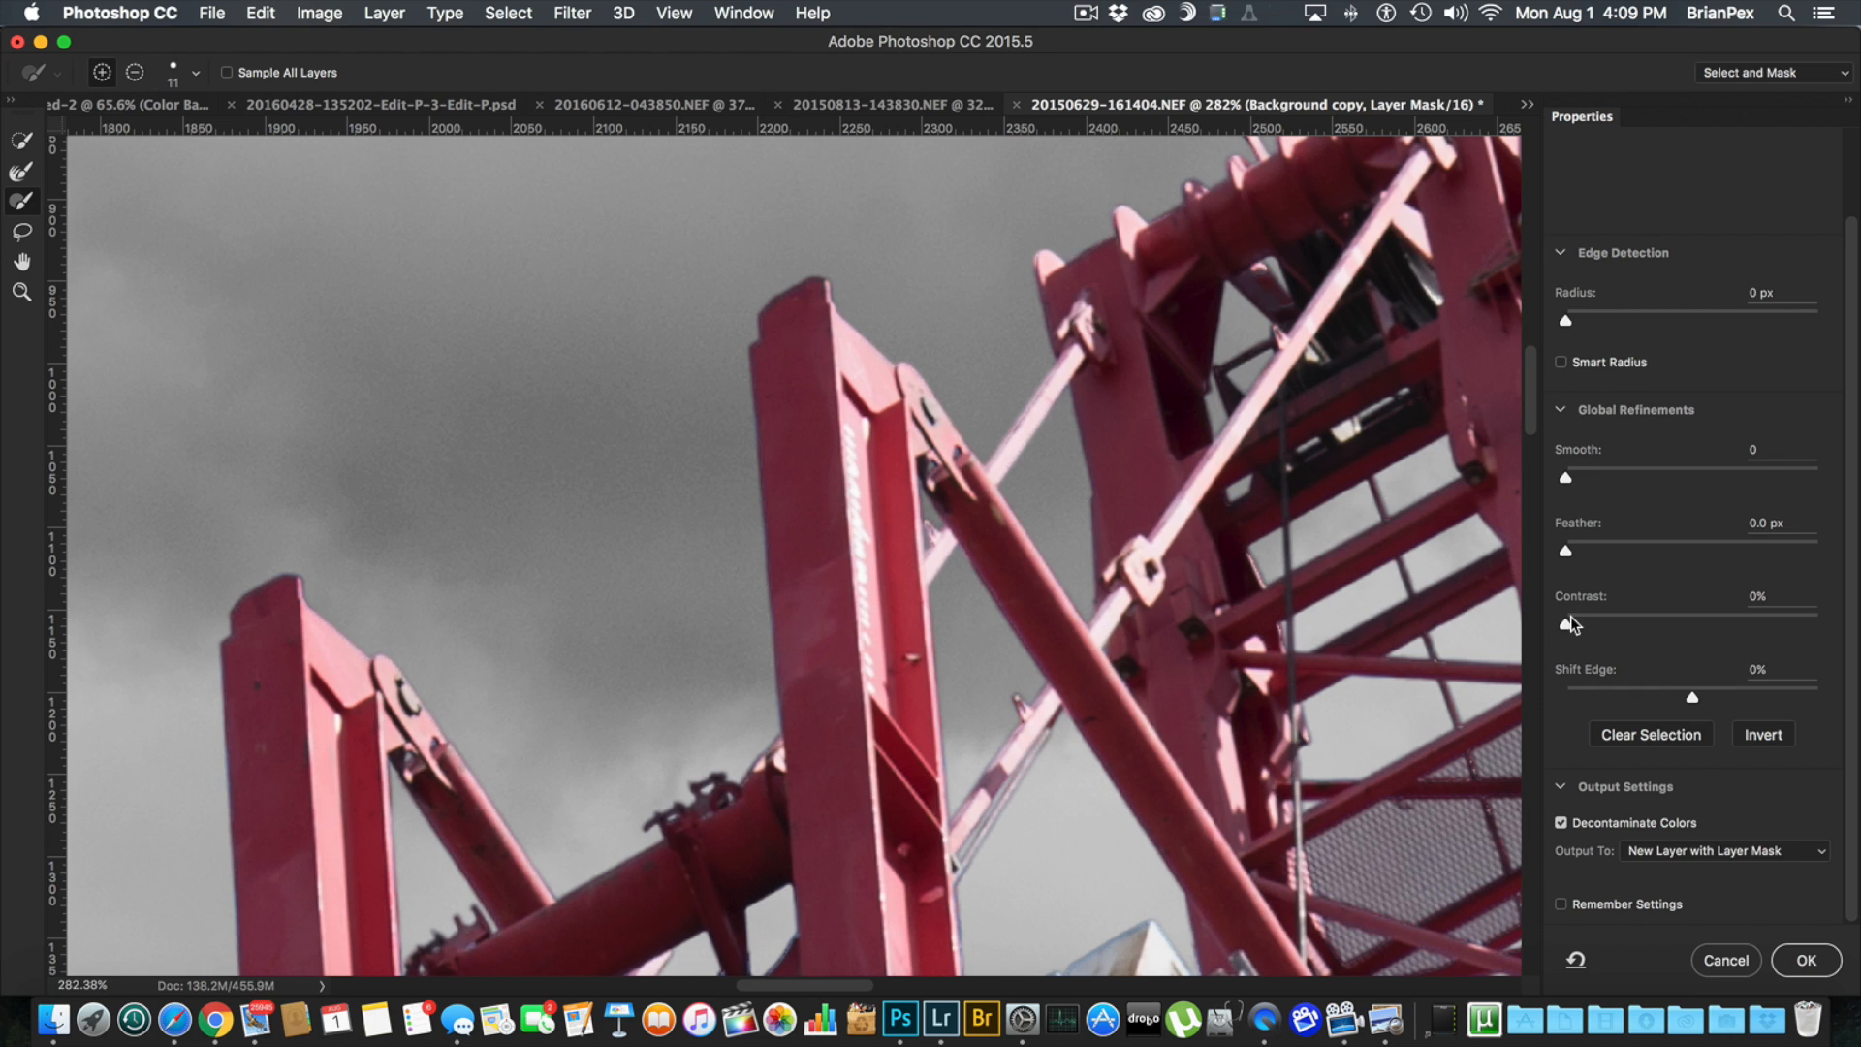
mouse_move(1568, 556)
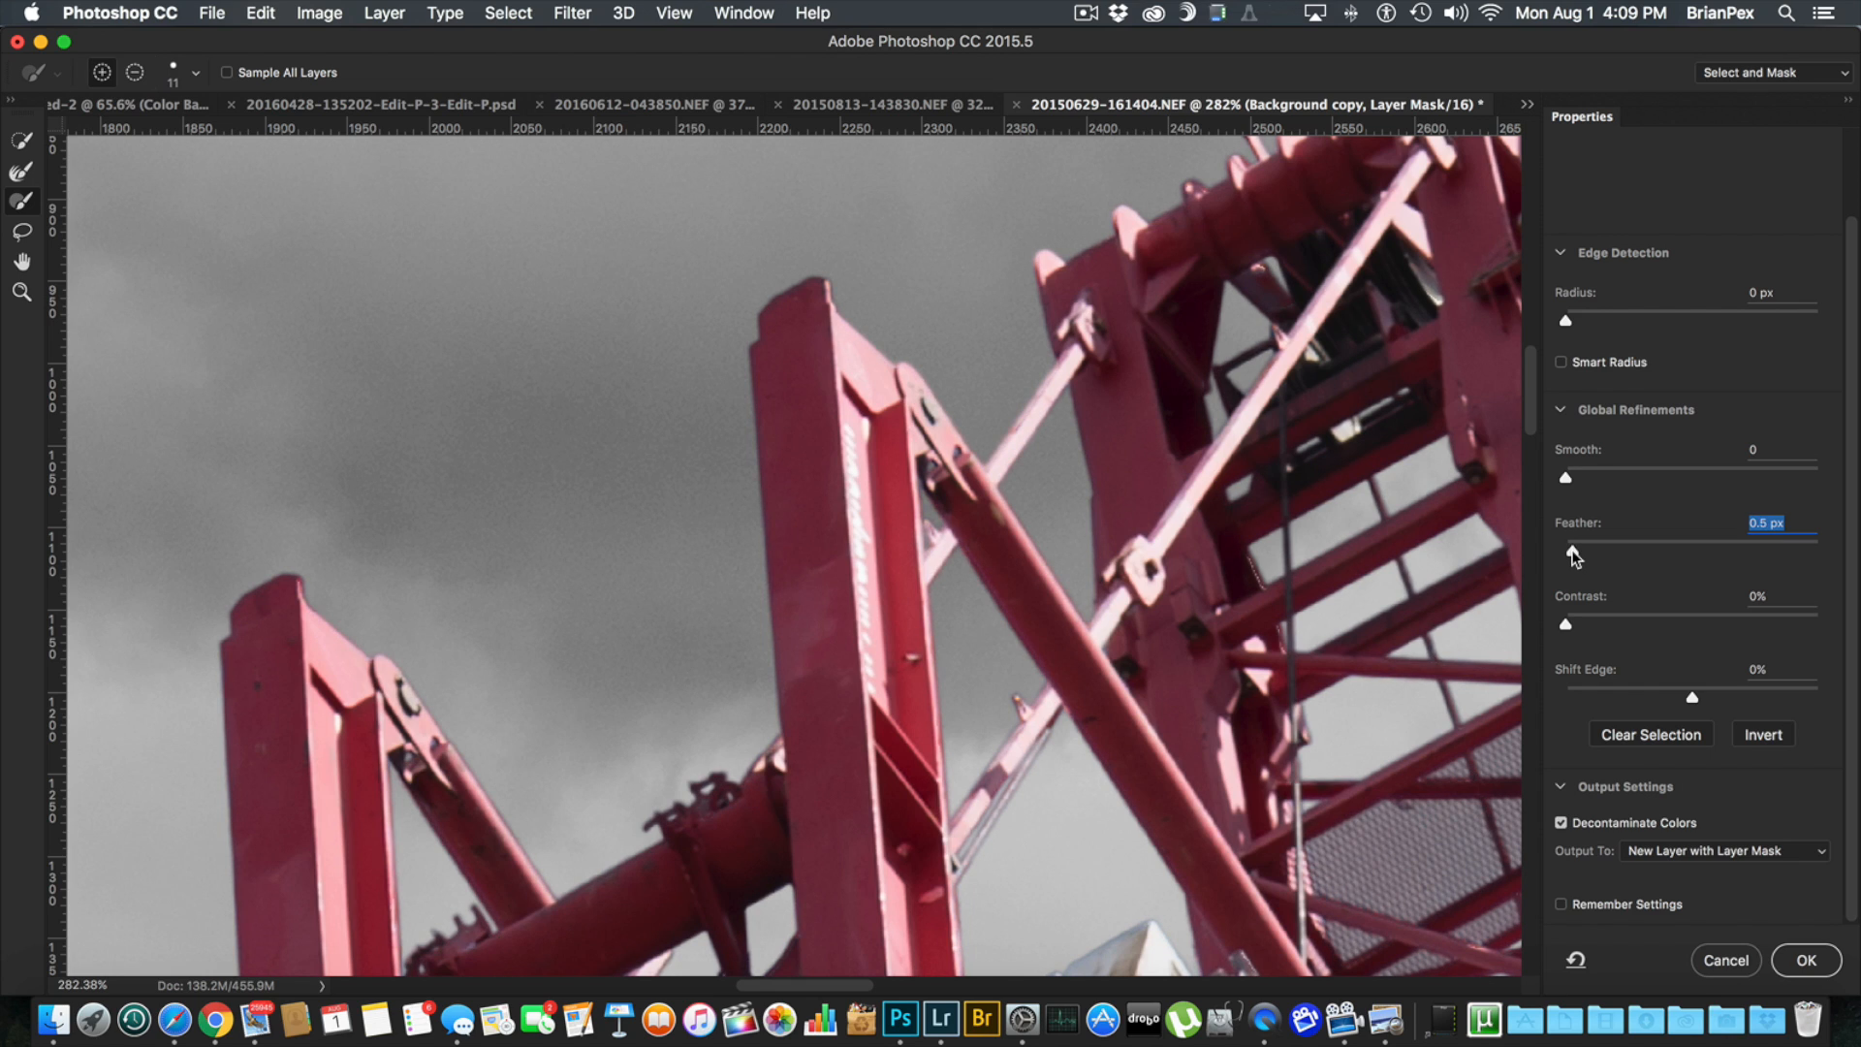
left_click_drag(1566, 544, 1577, 545)
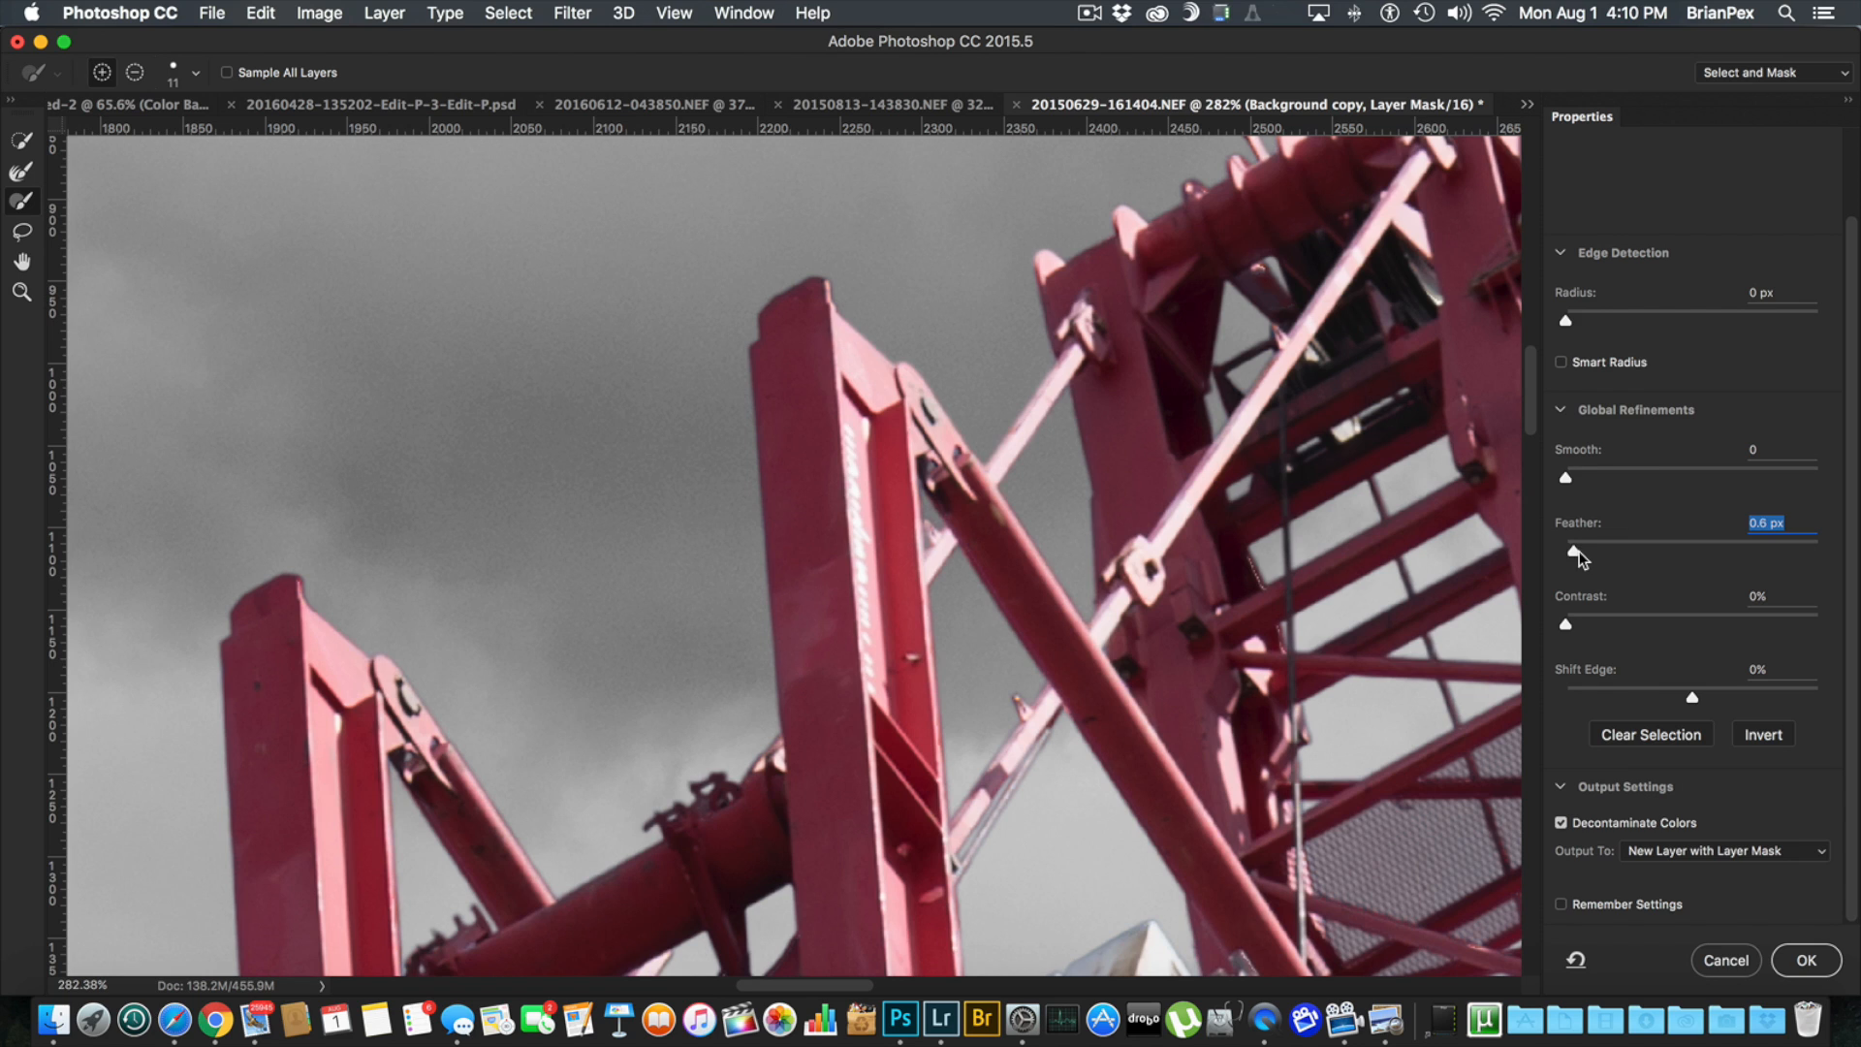
left_click_drag(1565, 558, 1590, 559)
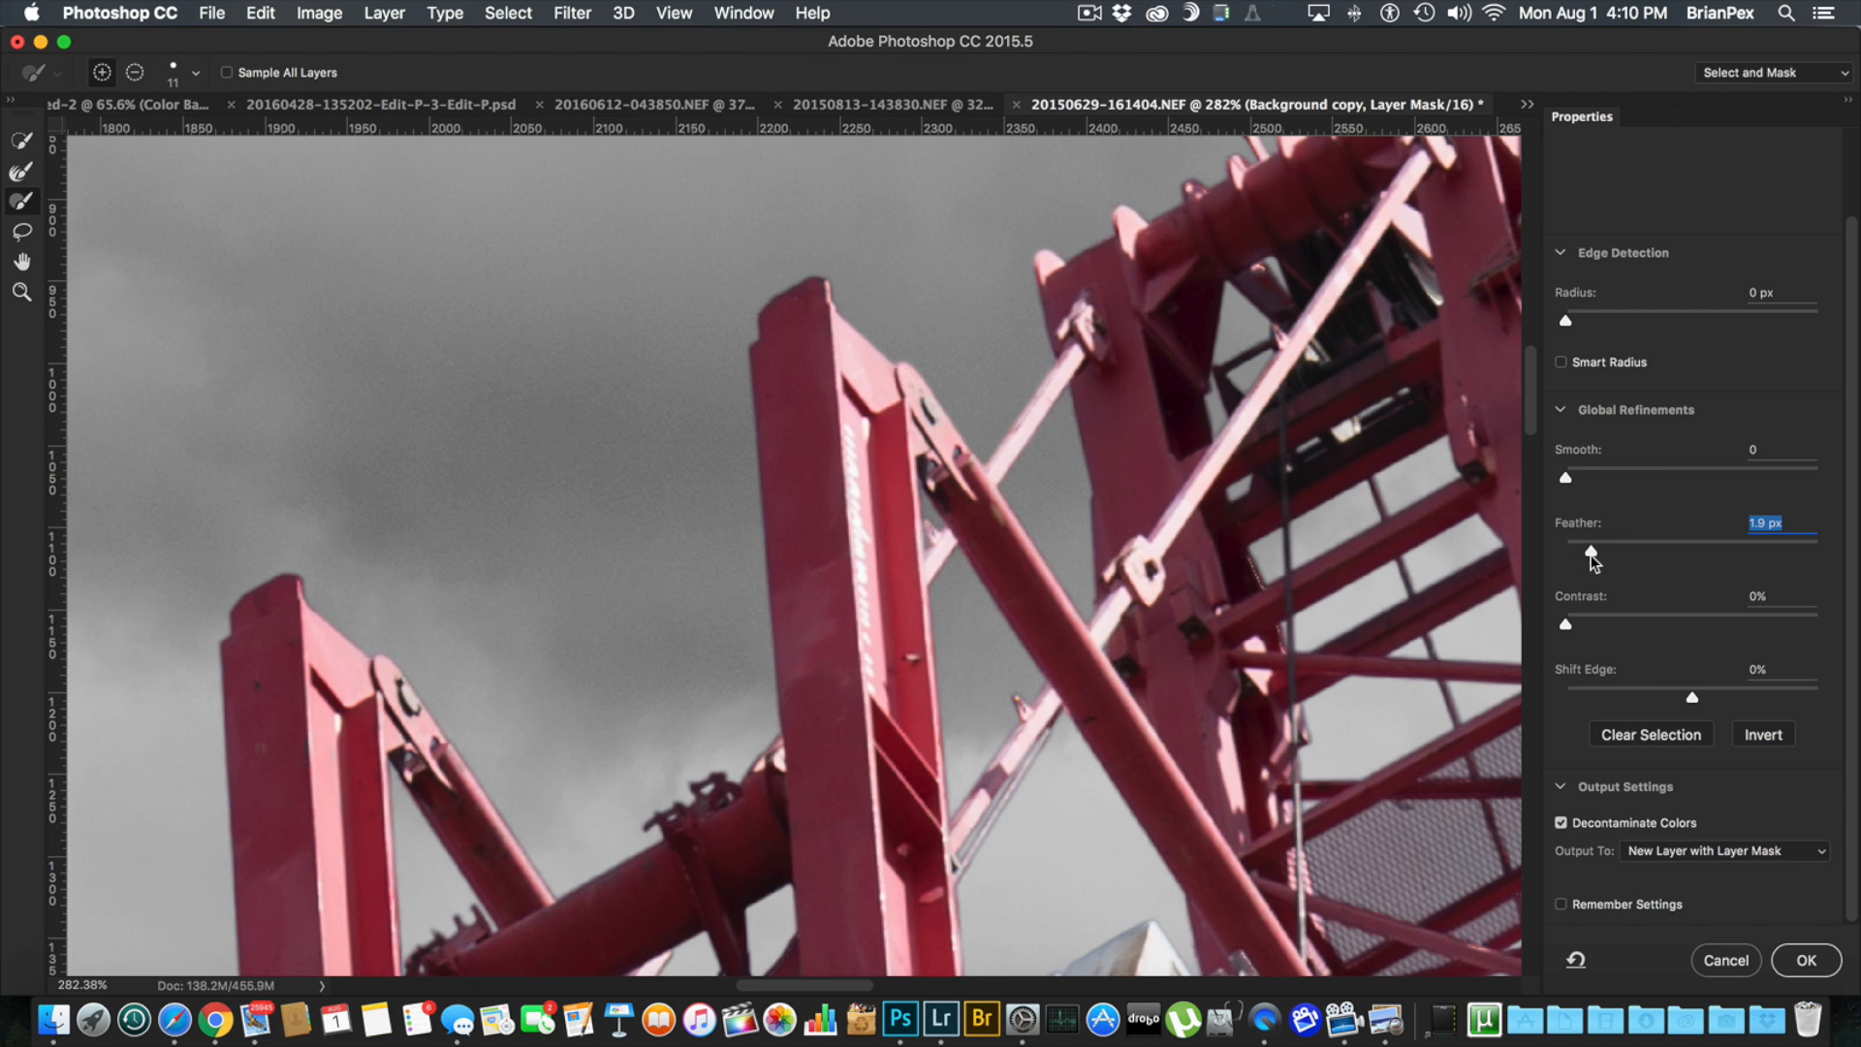
left_click_drag(1590, 555, 1583, 554)
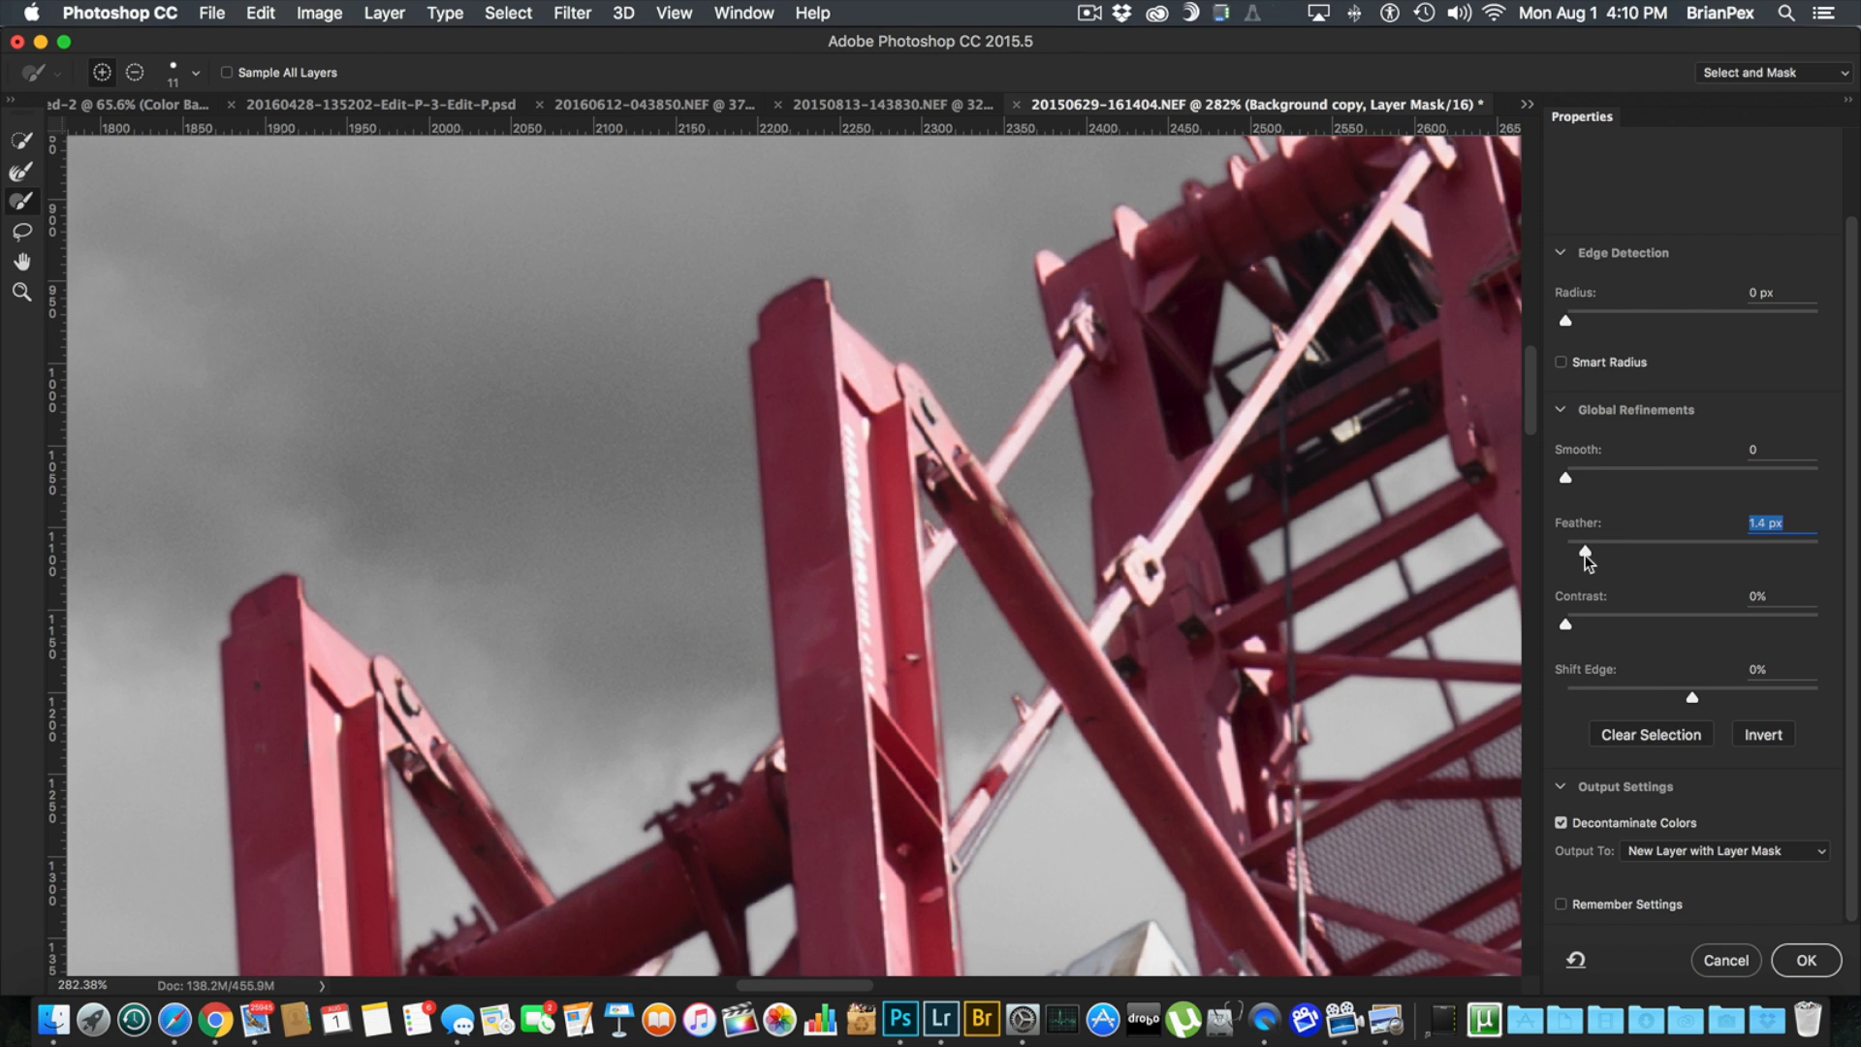
left_click_drag(1583, 553, 1578, 552)
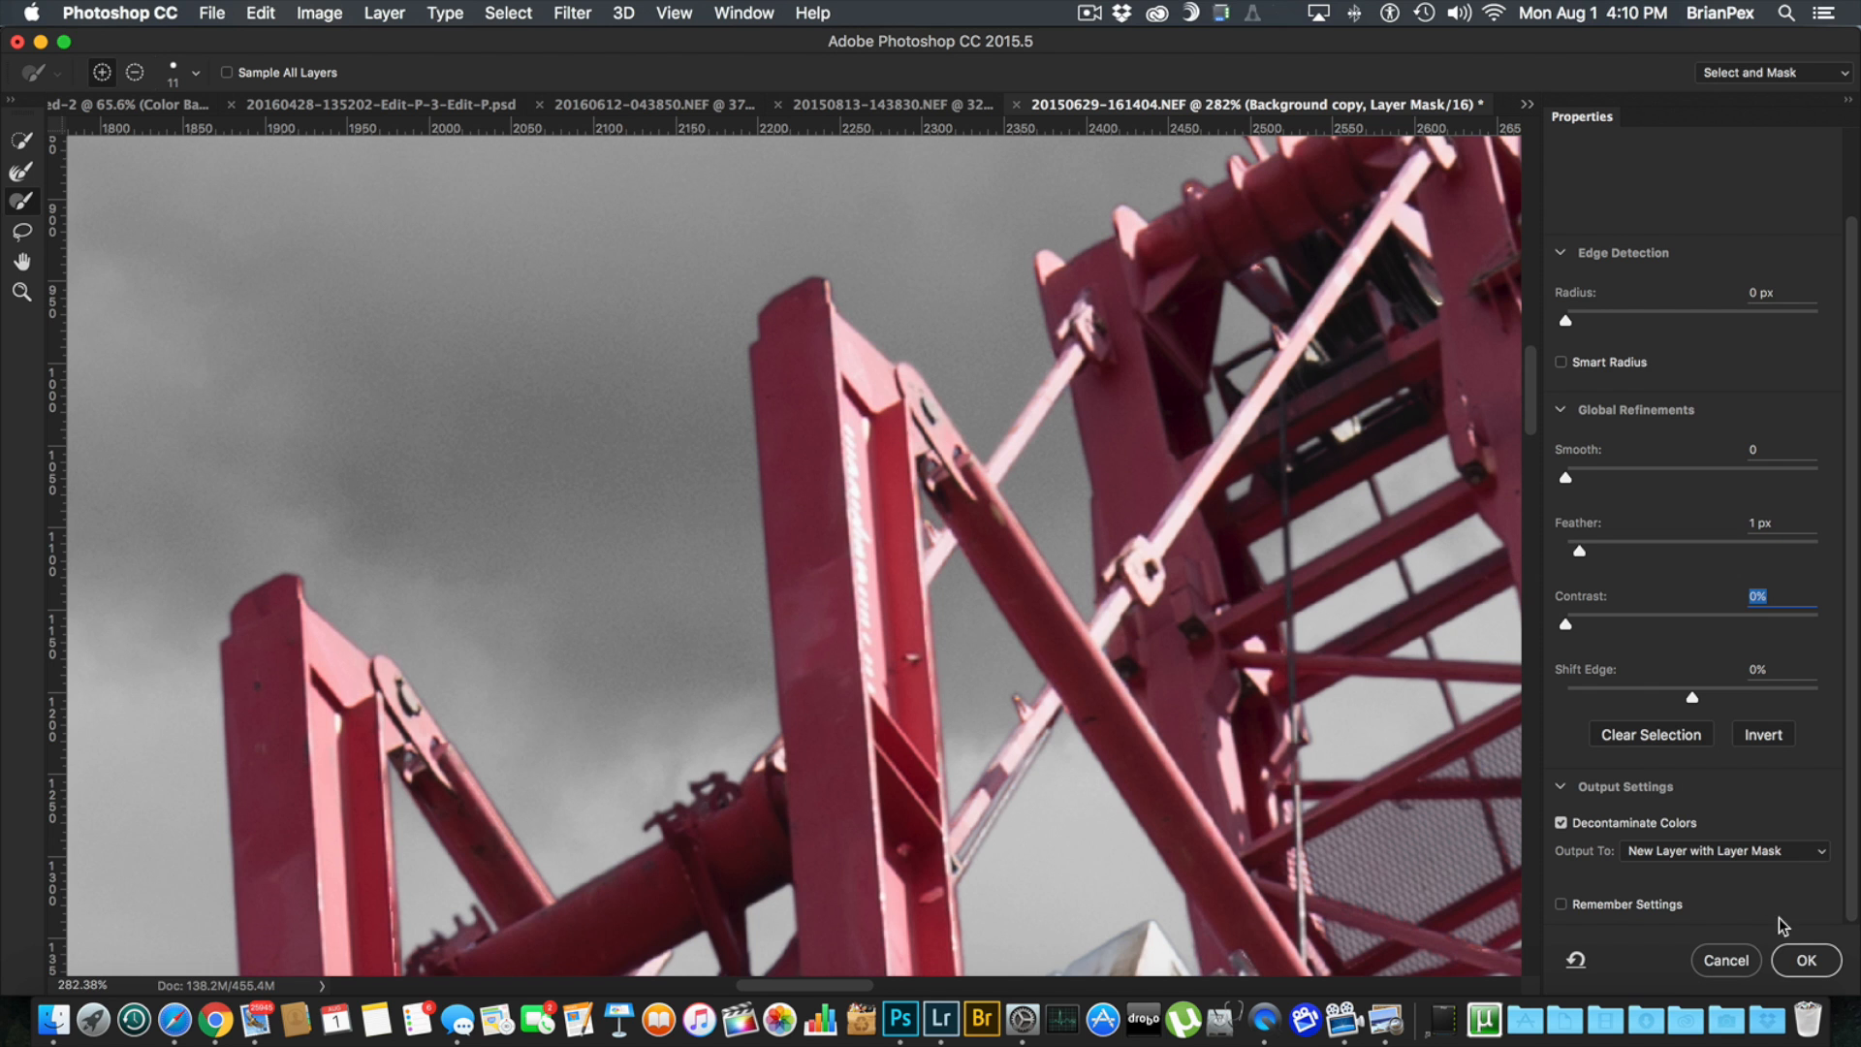
left_click(1804, 959)
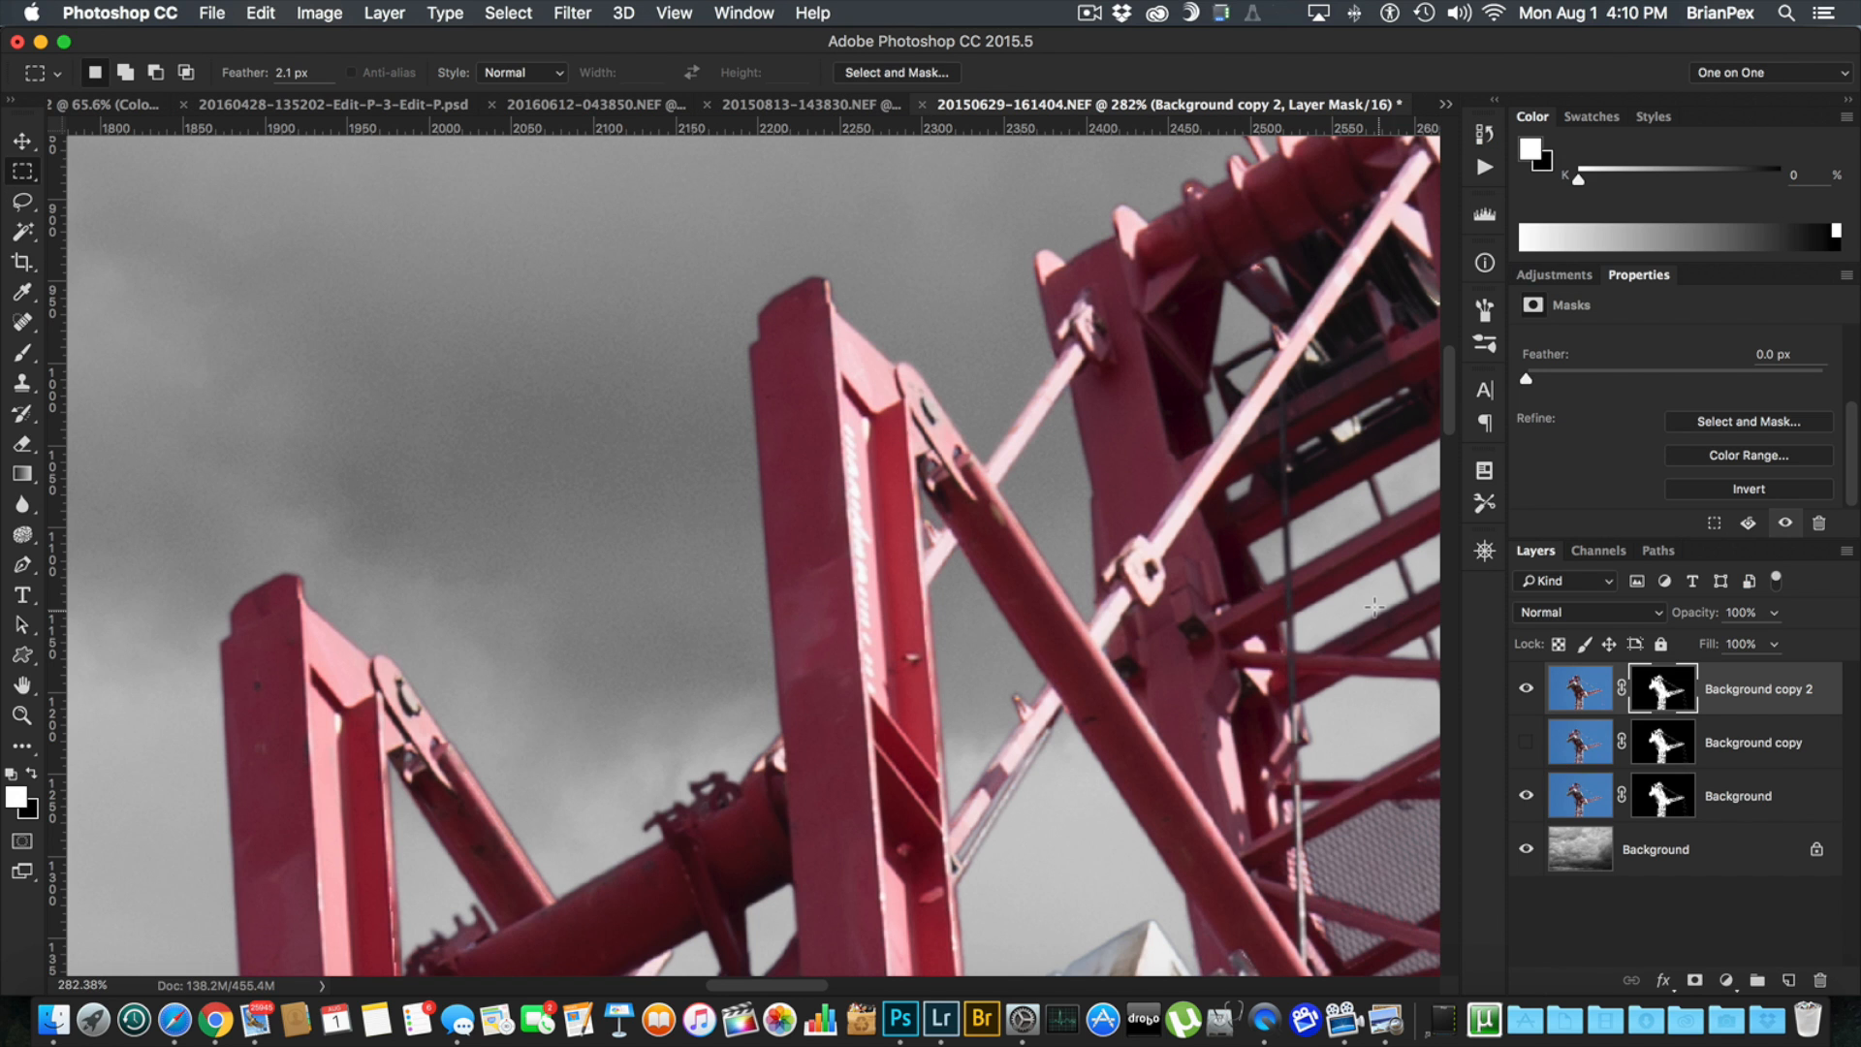